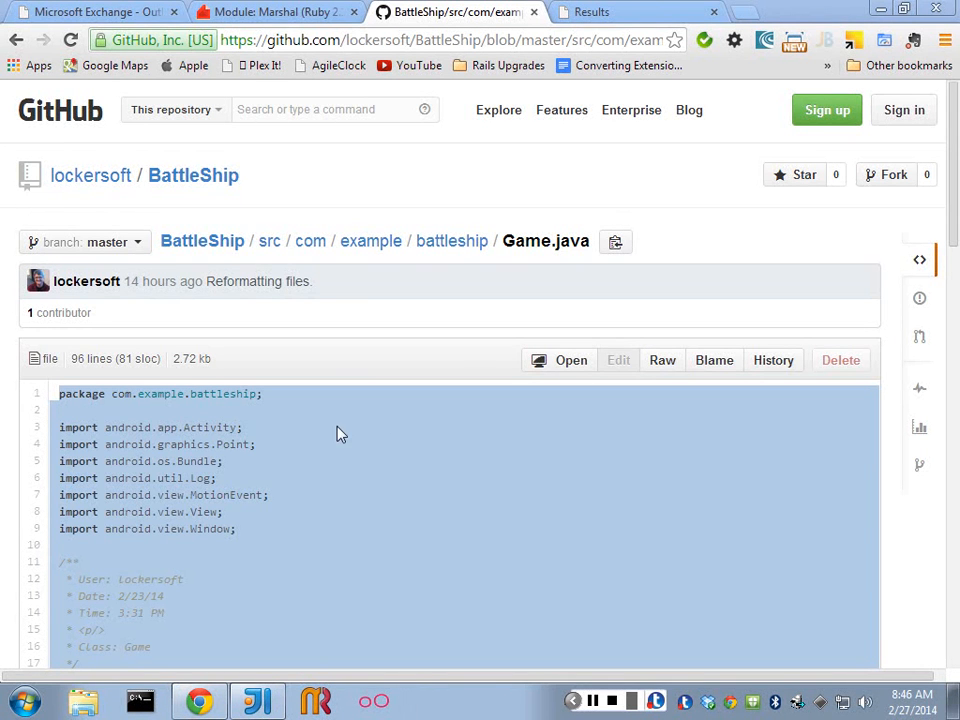
{"action": "mouse_move", "coordinate": [350, 366]}
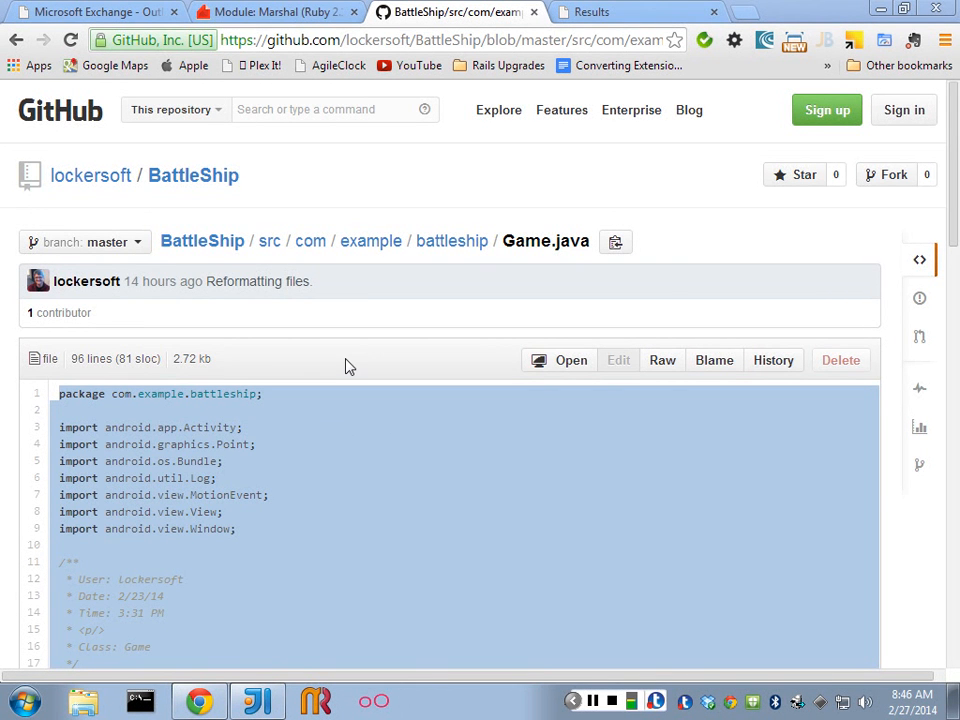
Create a new Java class named Game in the com.example.battleship package.
{"action": "scroll", "scroll_direction": "down", "scroll_amount": 3}
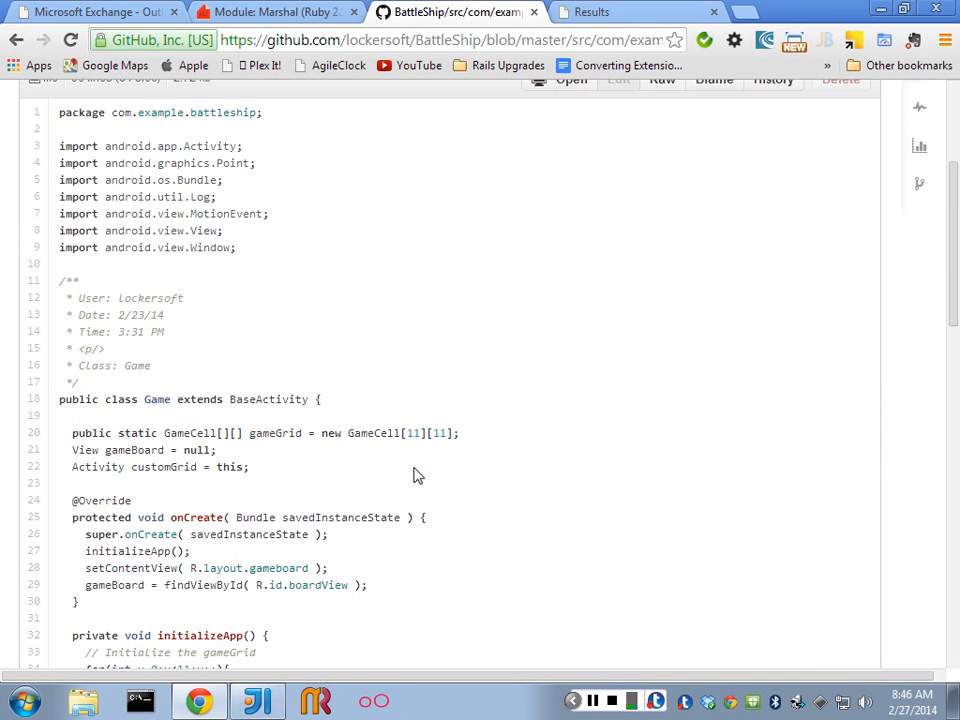
{"action": "scroll", "scroll_direction": "down", "scroll_amount": 3}
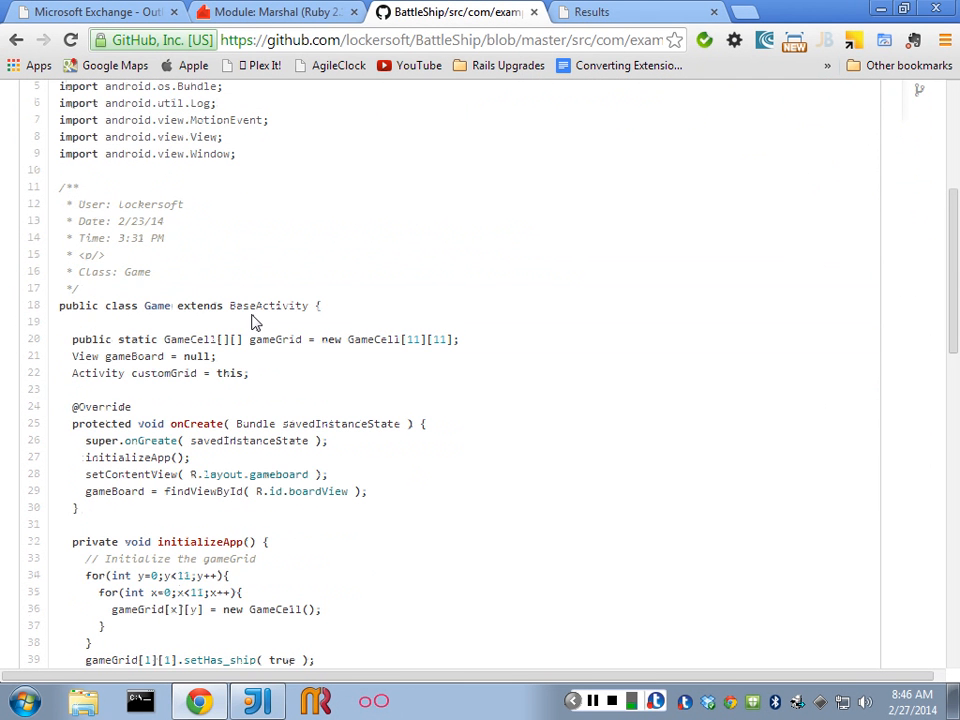
{"action": "scroll", "scroll_direction": "up", "scroll_amount": 3}
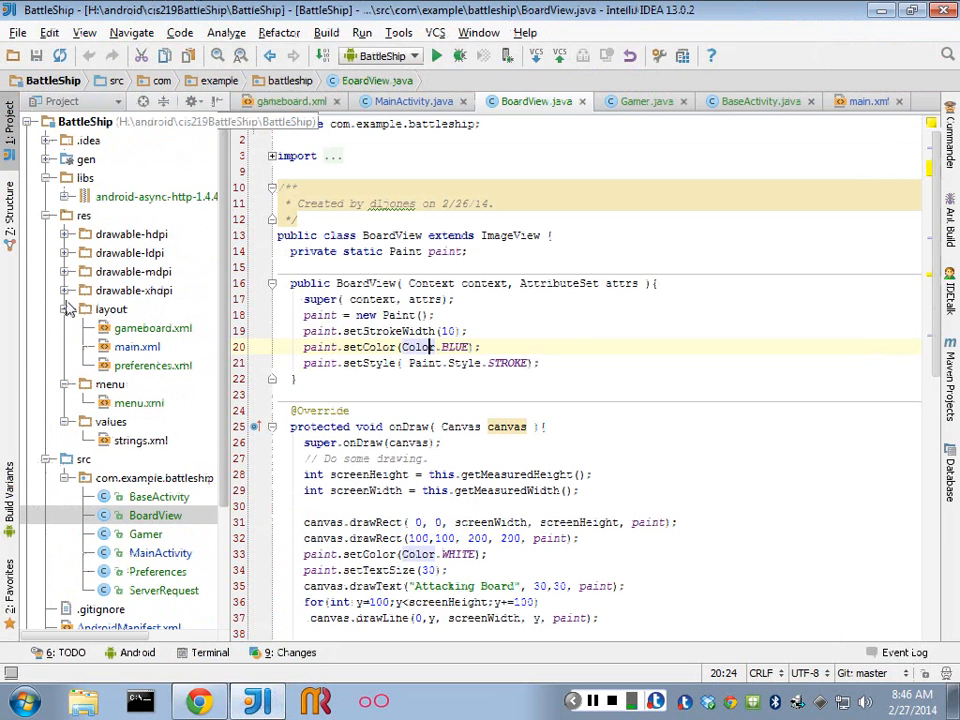
{"action": "left_click", "coordinate": [156, 476]}
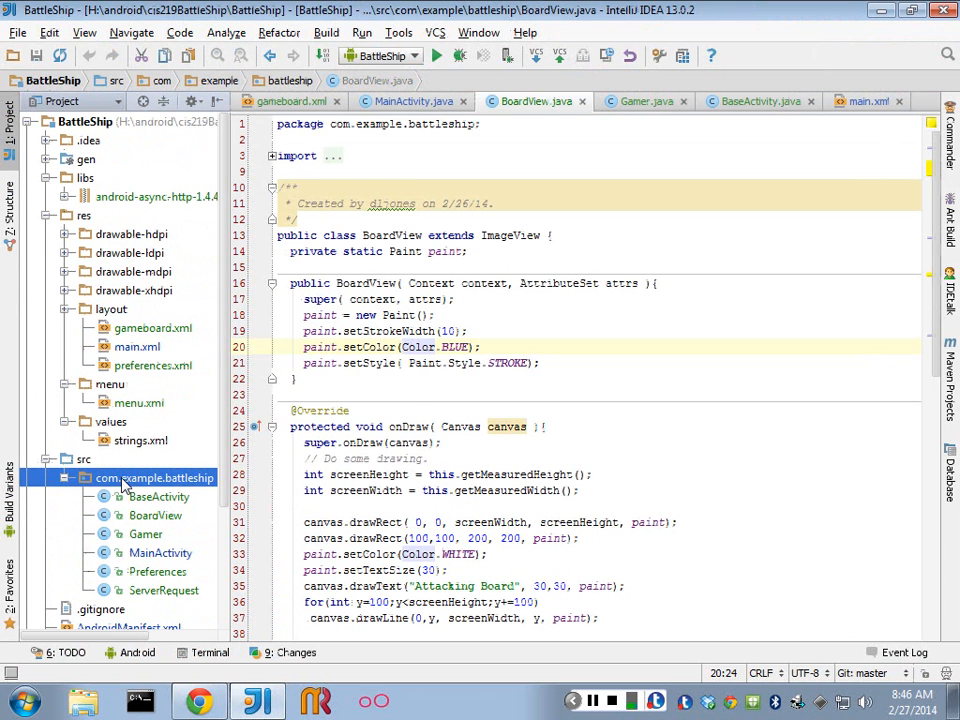
{"action": "right_click", "coordinate": [156, 476]}
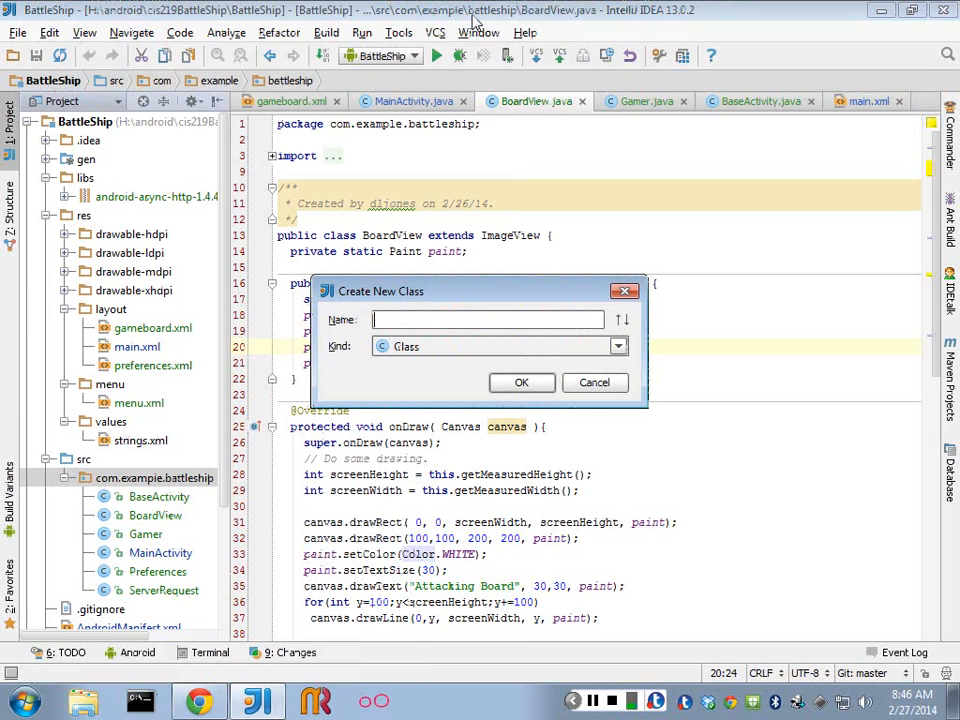
{"action": "type", "text": "Game"}
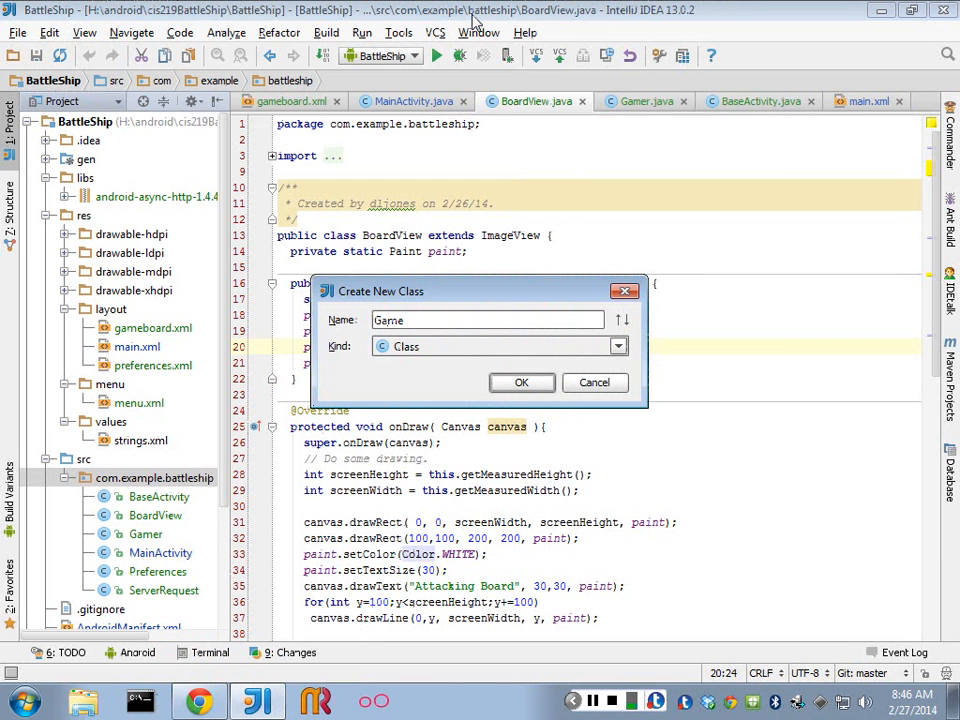
{"action": "left_click", "coordinate": [520, 382]}
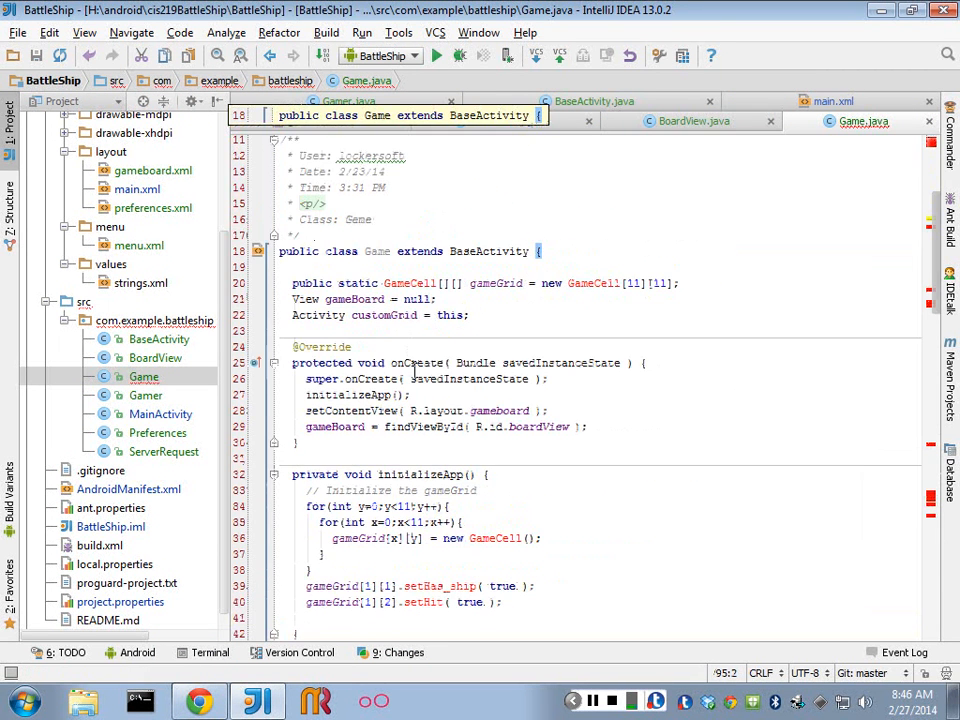
Comment out the gameGrid declaration and grid initialization loop with Ctrl+/.
{"action": "scroll", "scroll_direction": "up", "scroll_amount": 3}
{"action": "type", "text": "// "}
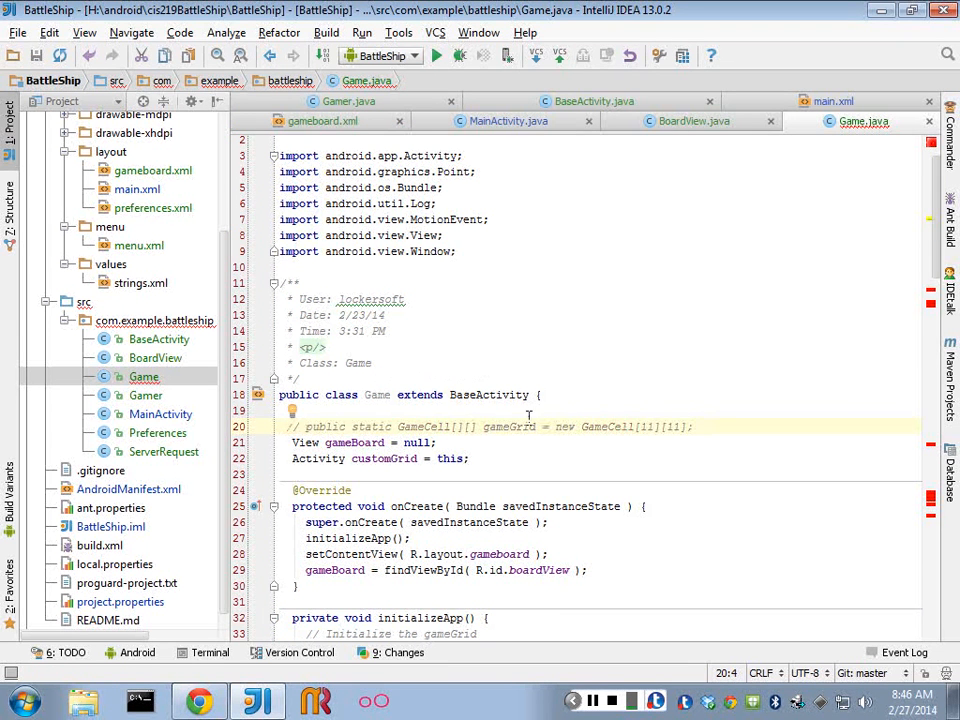
{"action": "scroll", "scroll_direction": "down", "scroll_amount": 3}
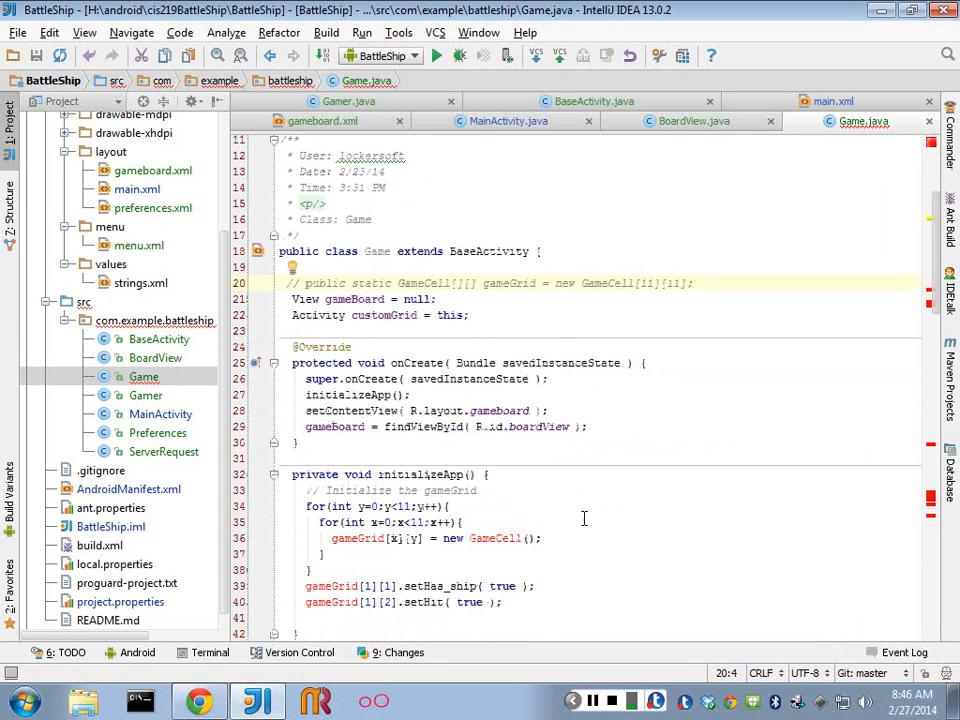
{"action": "scroll", "scroll_direction": "down", "scroll_amount": 3}
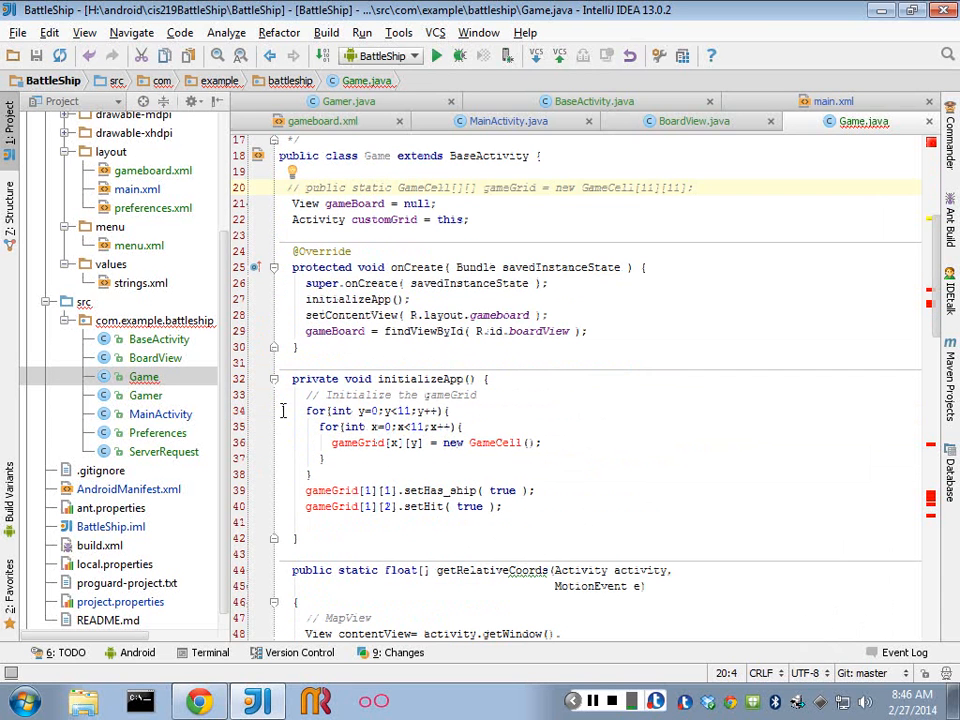
{"action": "left_click_drag", "start_coordinate": [308, 410], "coordinate": [290, 520]}
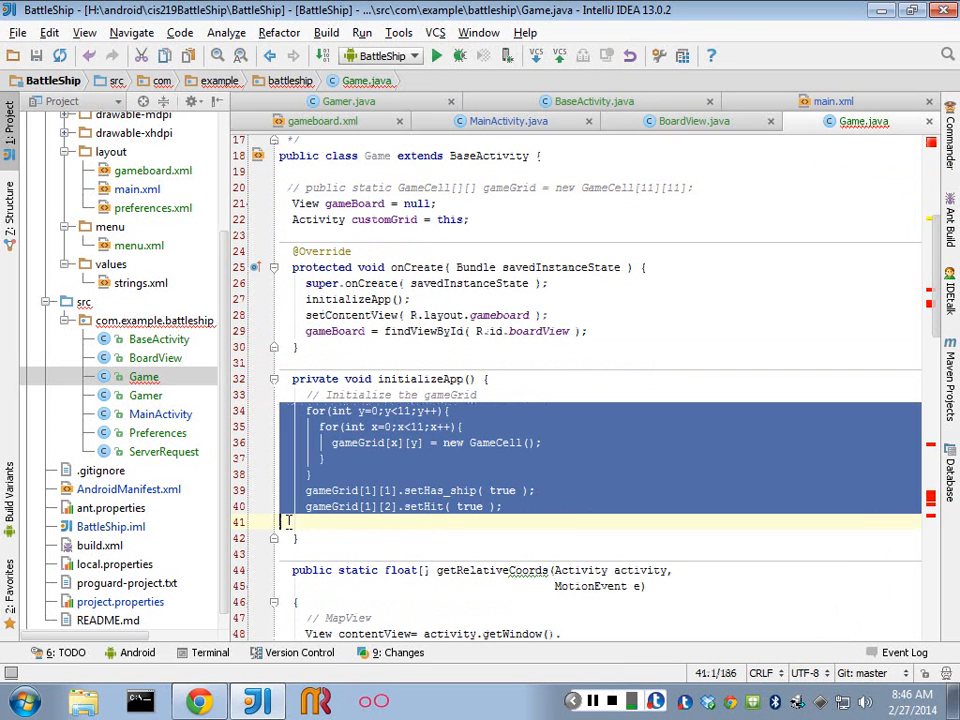
{"action": "key", "text": "ctrl+slash"}
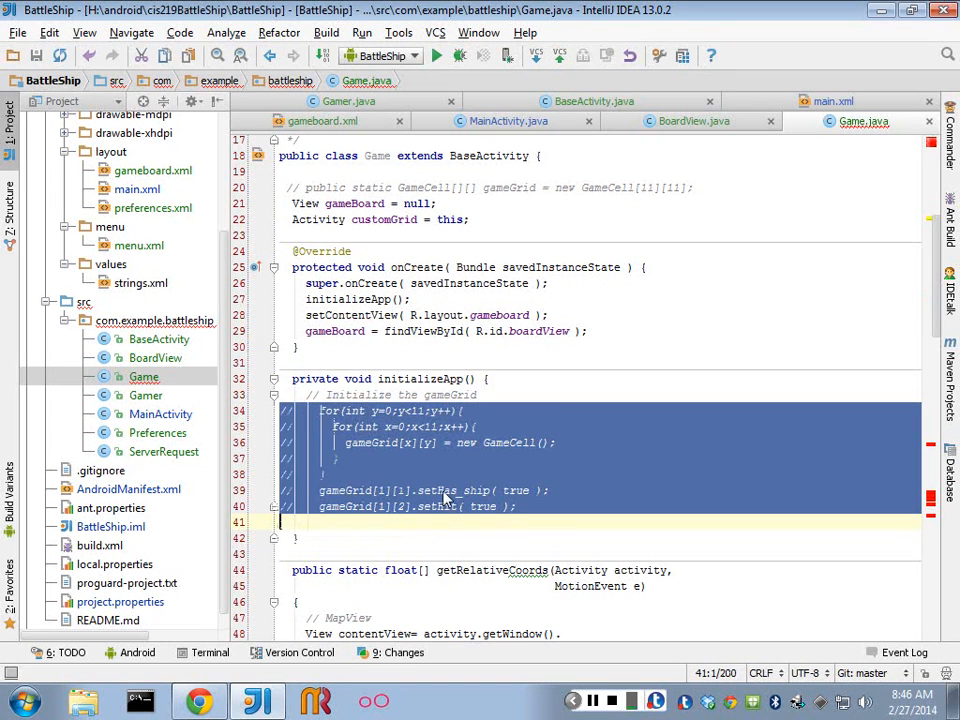
{"action": "scroll", "scroll_direction": "down", "scroll_amount": 3}
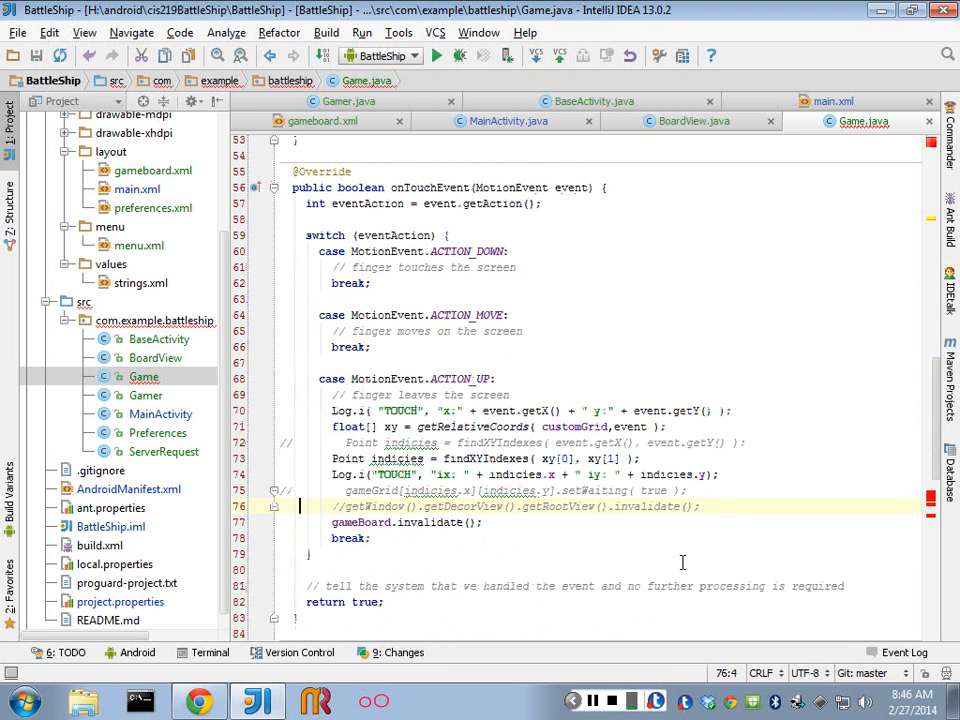
Delete the code inside the ACTION_UP touch-release handler.
{"action": "scroll", "scroll_direction": "down", "scroll_amount": 3}
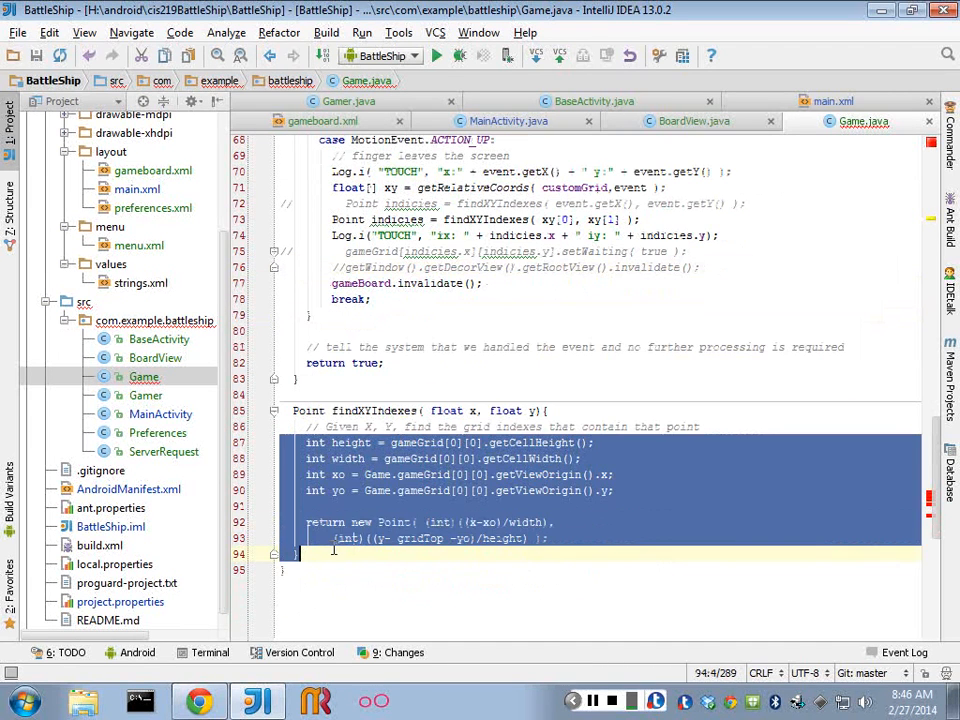
{"action": "scroll", "scroll_direction": "up", "scroll_amount": 3}
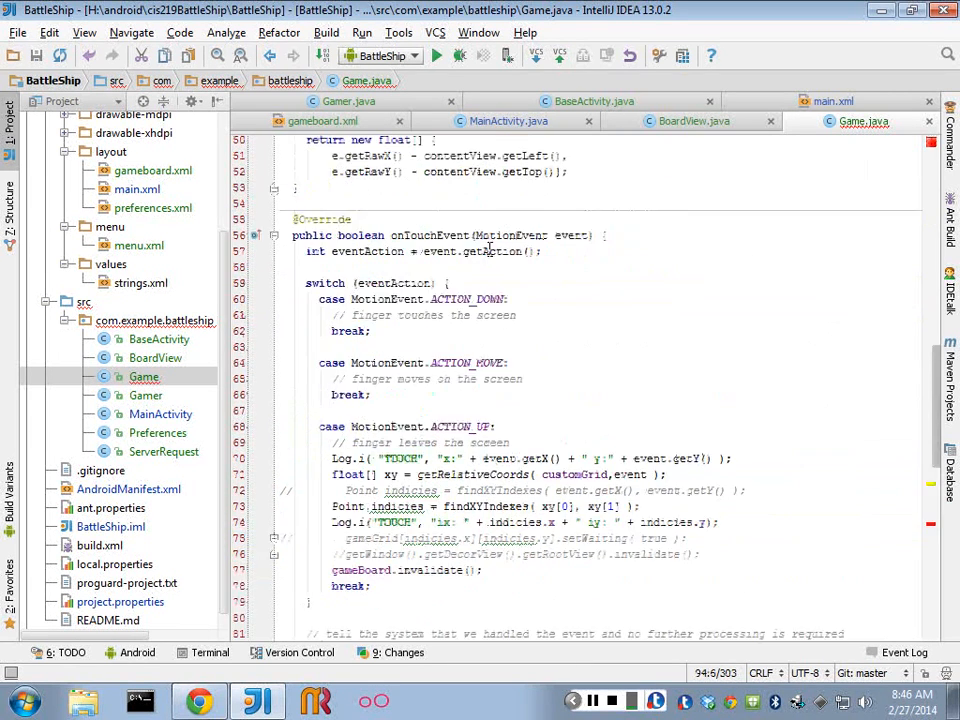
{"action": "scroll", "scroll_direction": "up", "scroll_amount": 3}
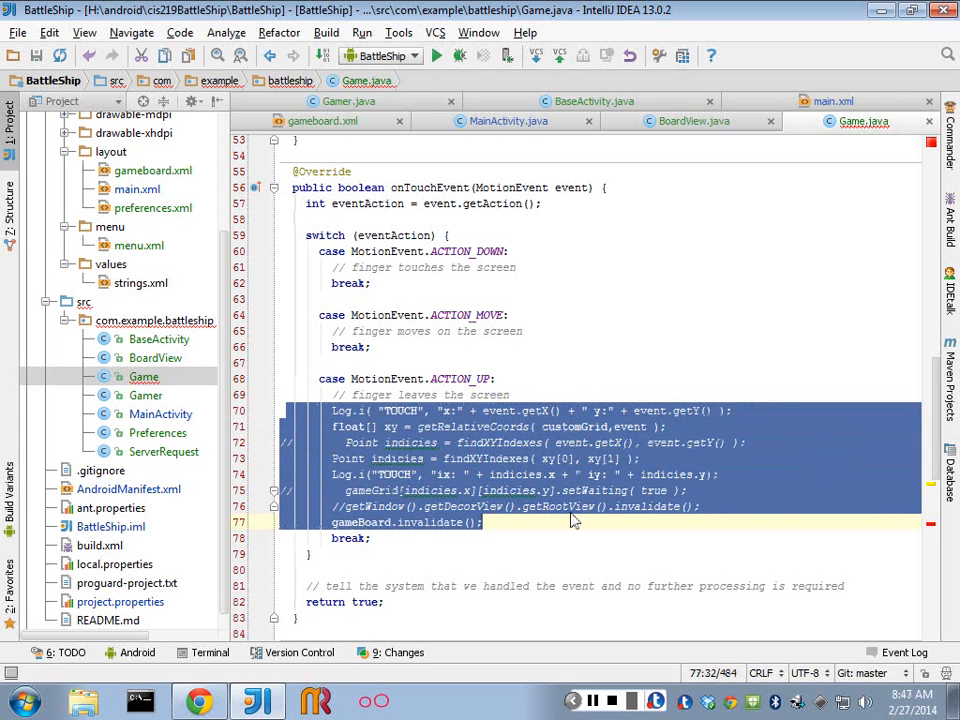
{"action": "key", "text": "Delete"}
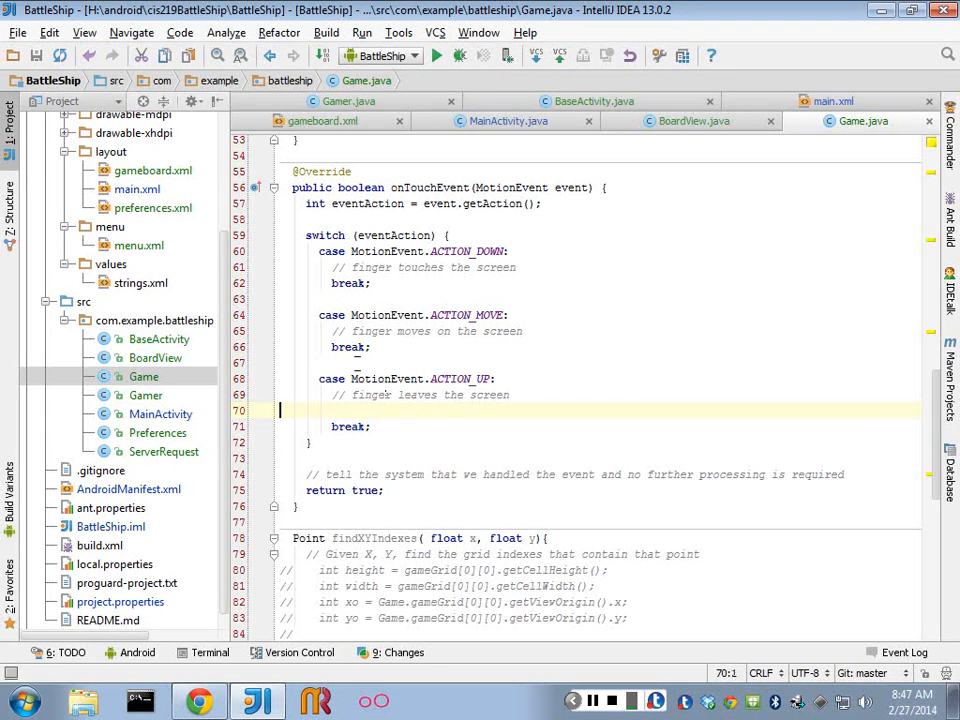
{"action": "scroll", "scroll_direction": "up", "scroll_amount": 3}
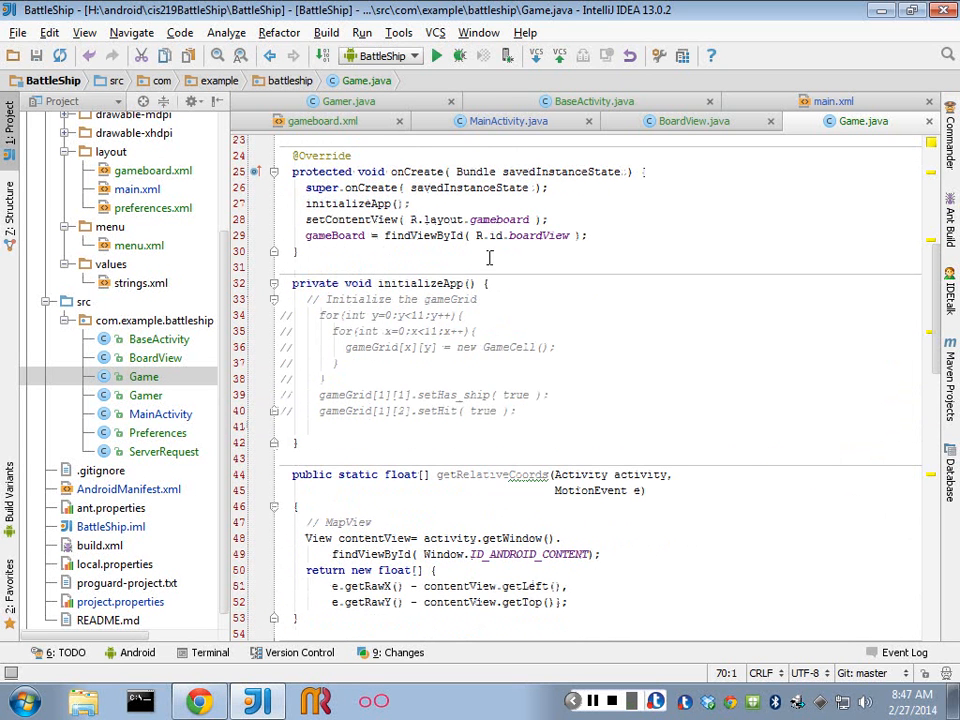
{"action": "scroll", "scroll_direction": "up", "scroll_amount": 3}
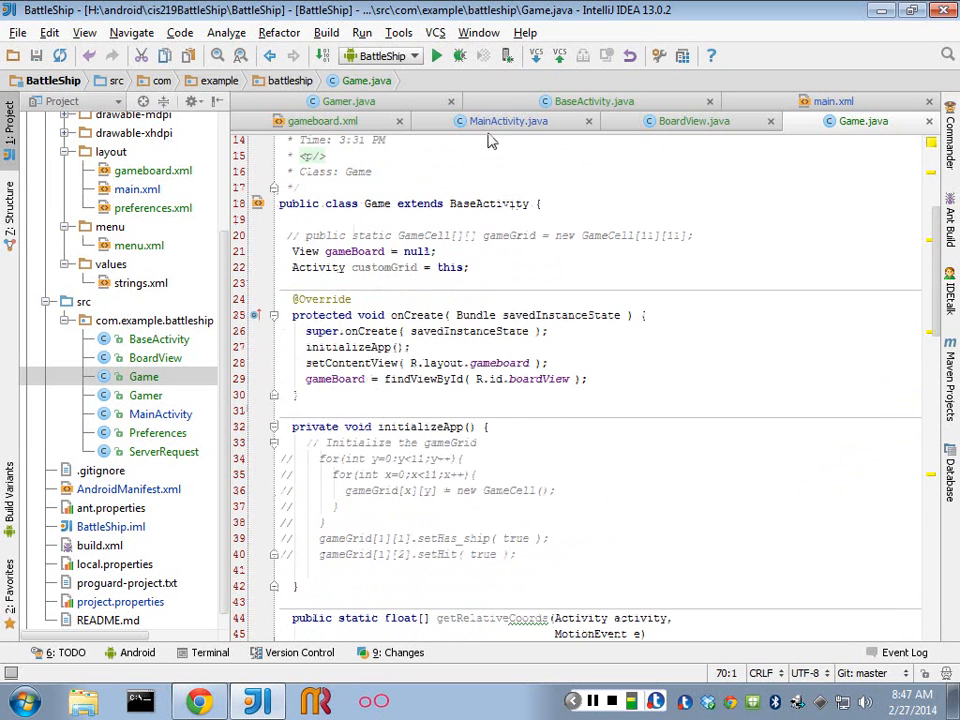
{"action": "left_click", "coordinate": [692, 122]}
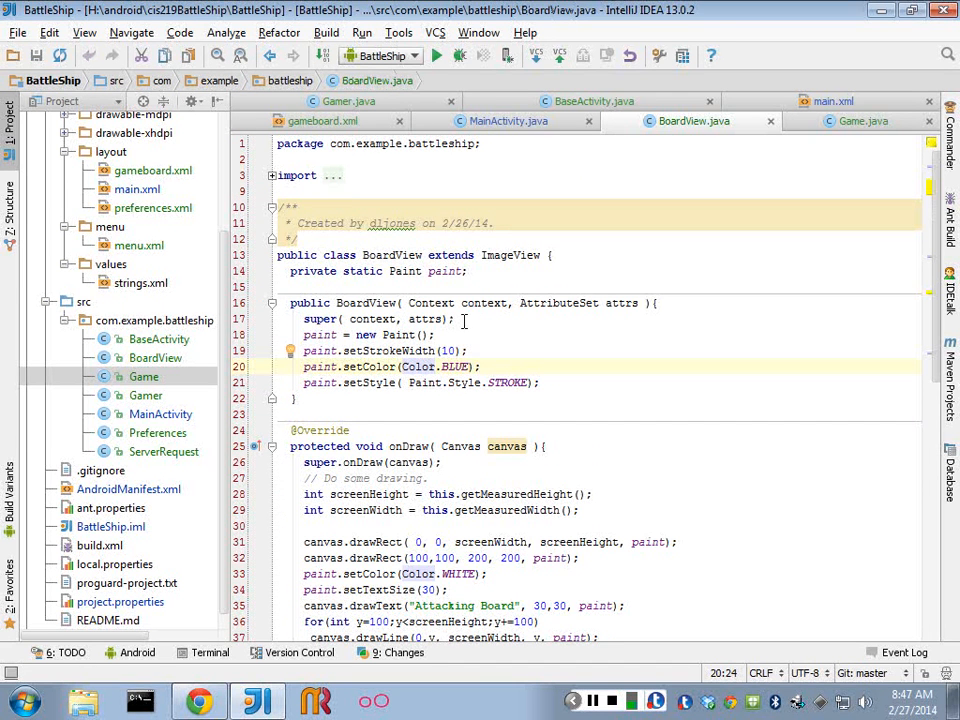
{"action": "mouse_move", "coordinate": [852, 172]}
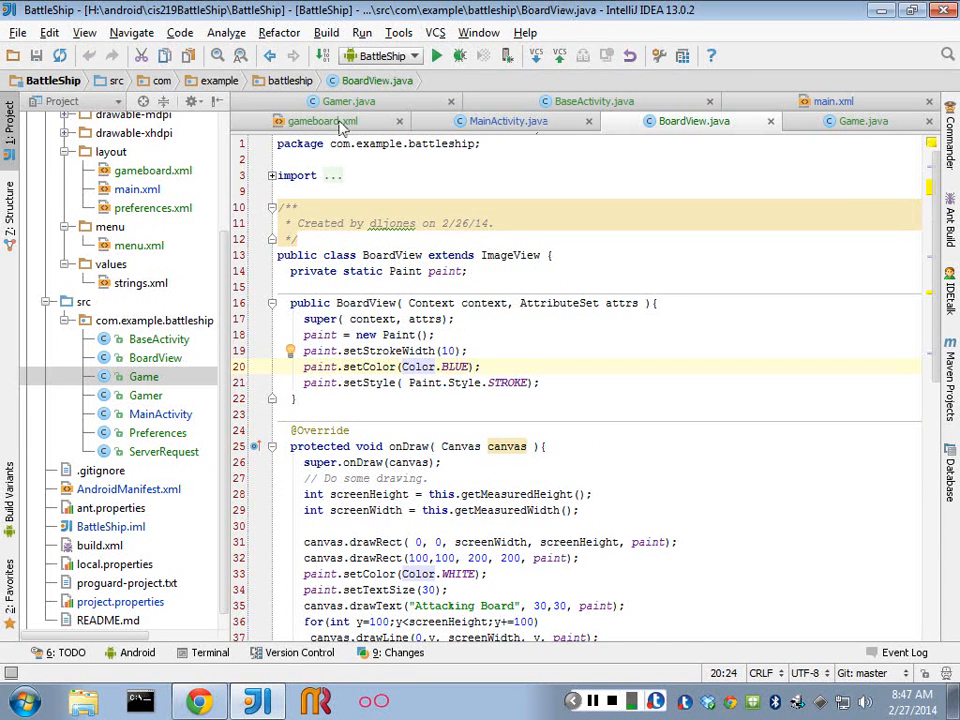
{"action": "left_click", "coordinate": [316, 122]}
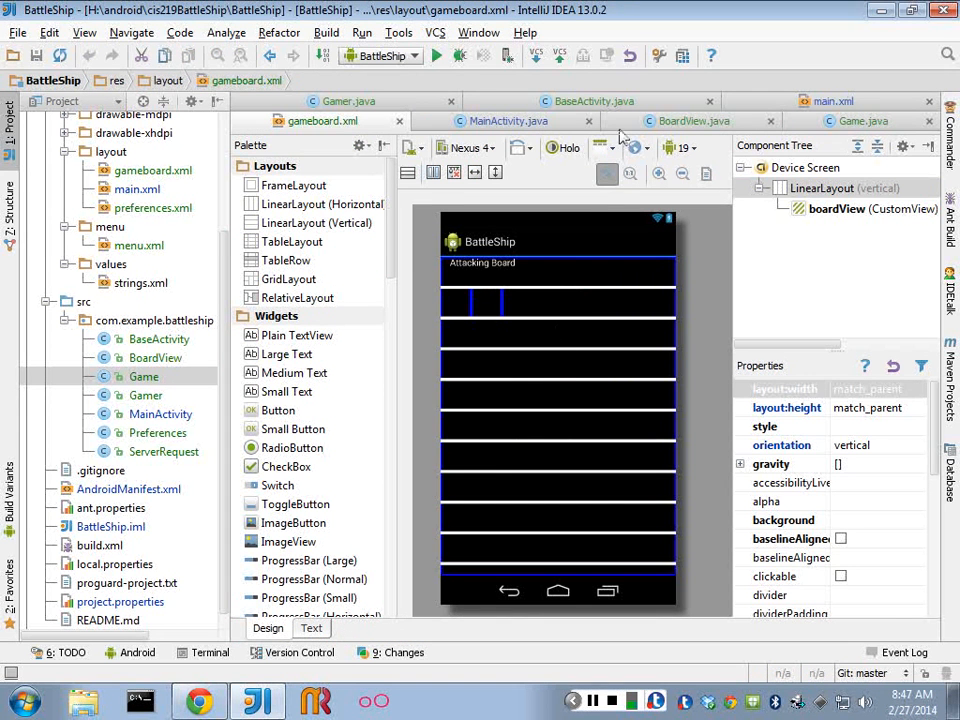
{"action": "left_click", "coordinate": [694, 122]}
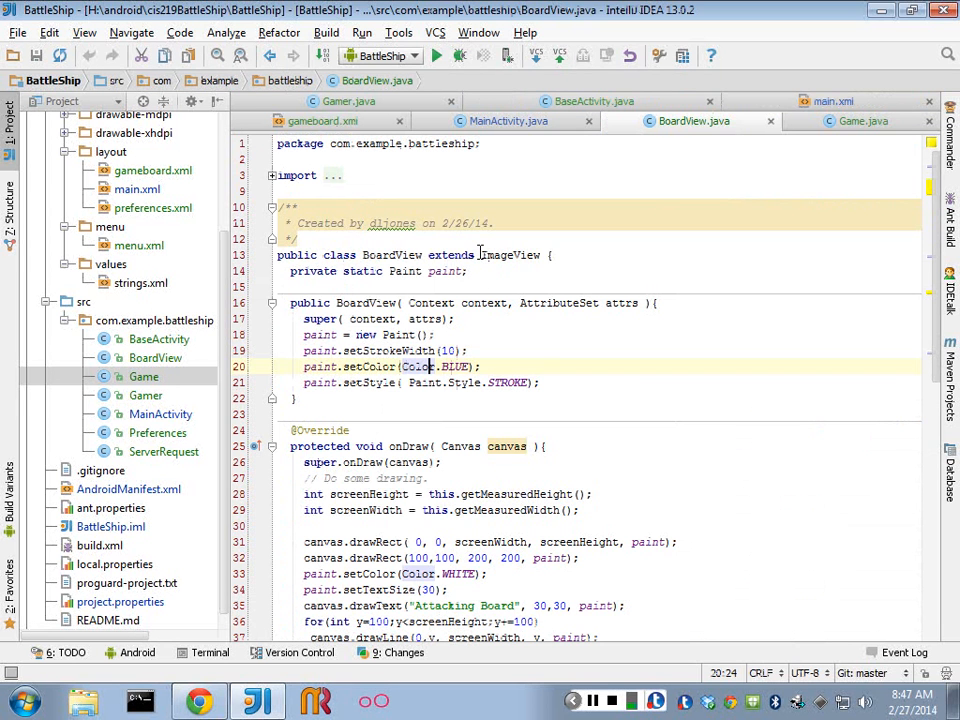
{"action": "double_click", "coordinate": [510, 256]}
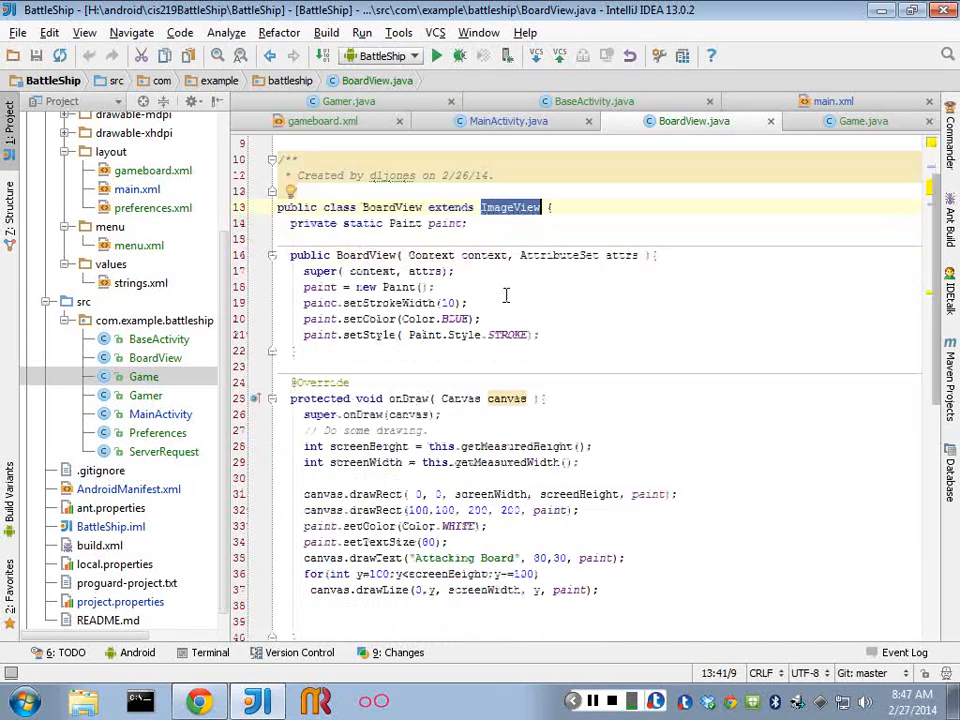
{"action": "scroll", "scroll_direction": "down", "scroll_amount": 3}
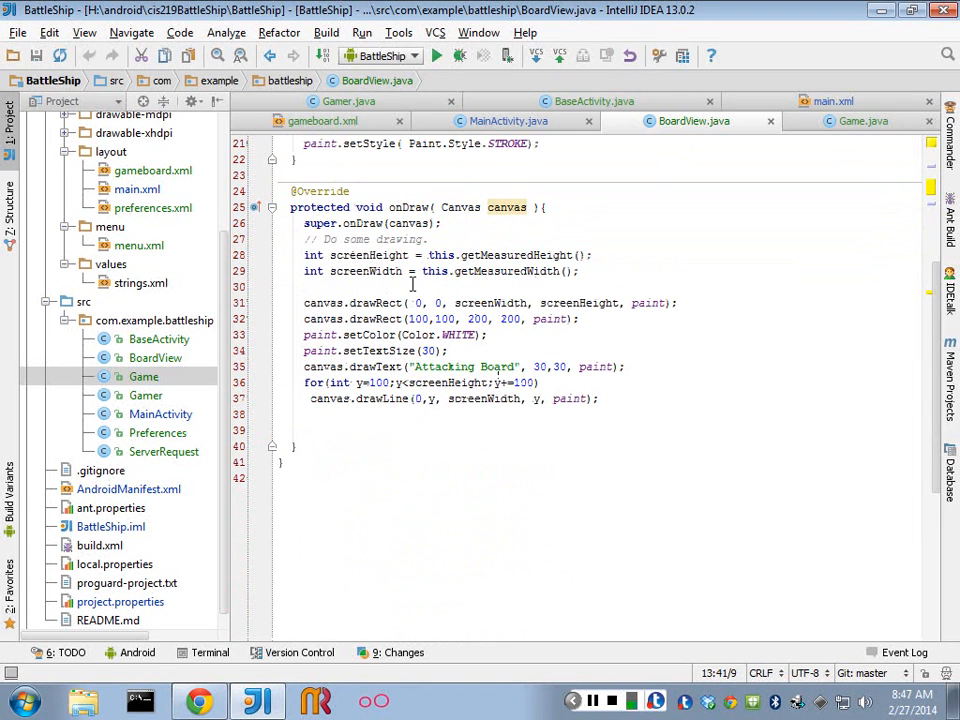
{"action": "left_click", "coordinate": [348, 100]}
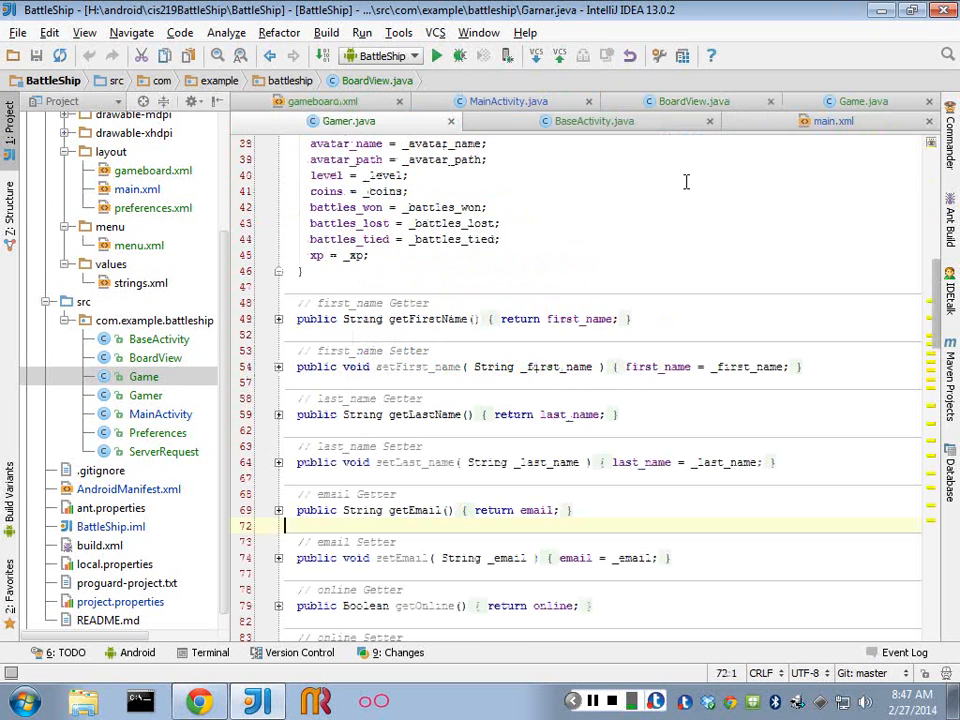
{"action": "left_click", "coordinate": [862, 100]}
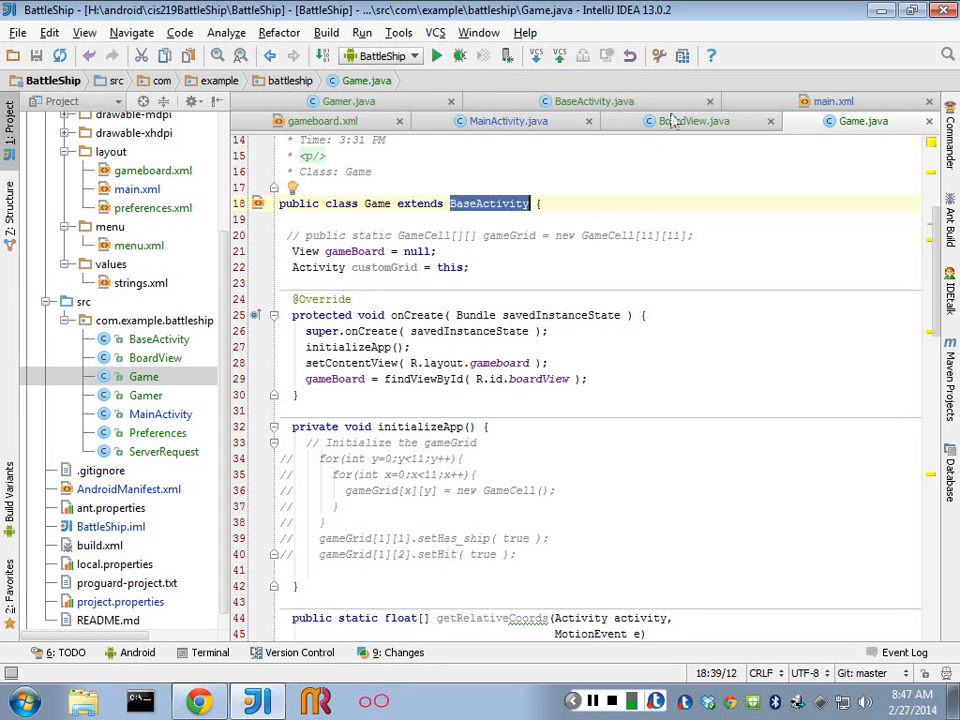
Review the BaseActivity parent reference, the BoardView class and the Game class code.
{"action": "double_click", "coordinate": [536, 380]}
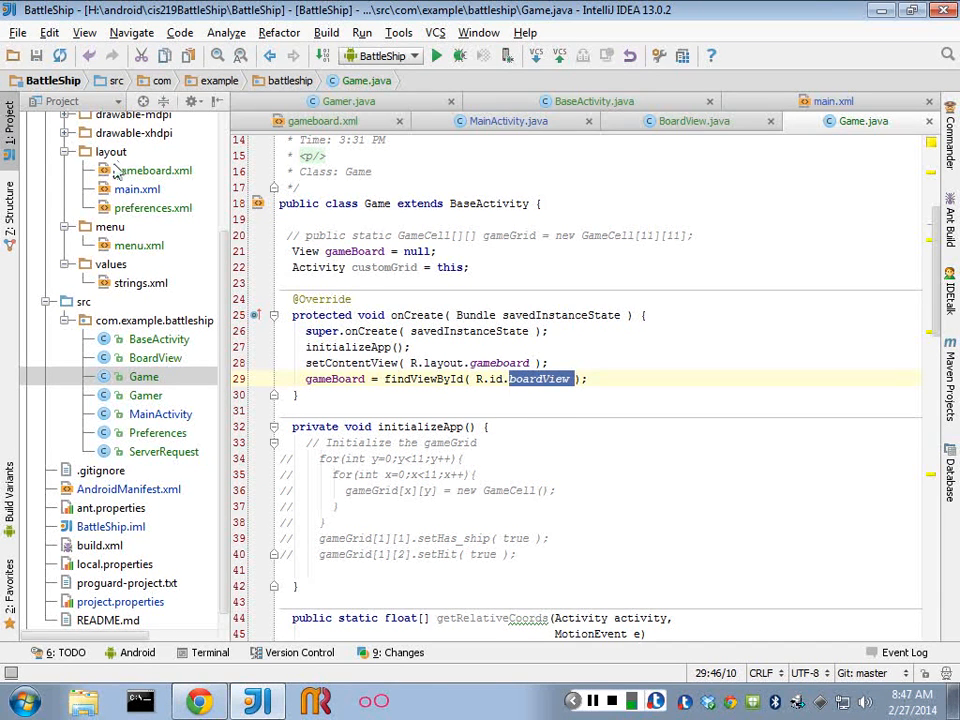
{"action": "mouse_move", "coordinate": [128, 178]}
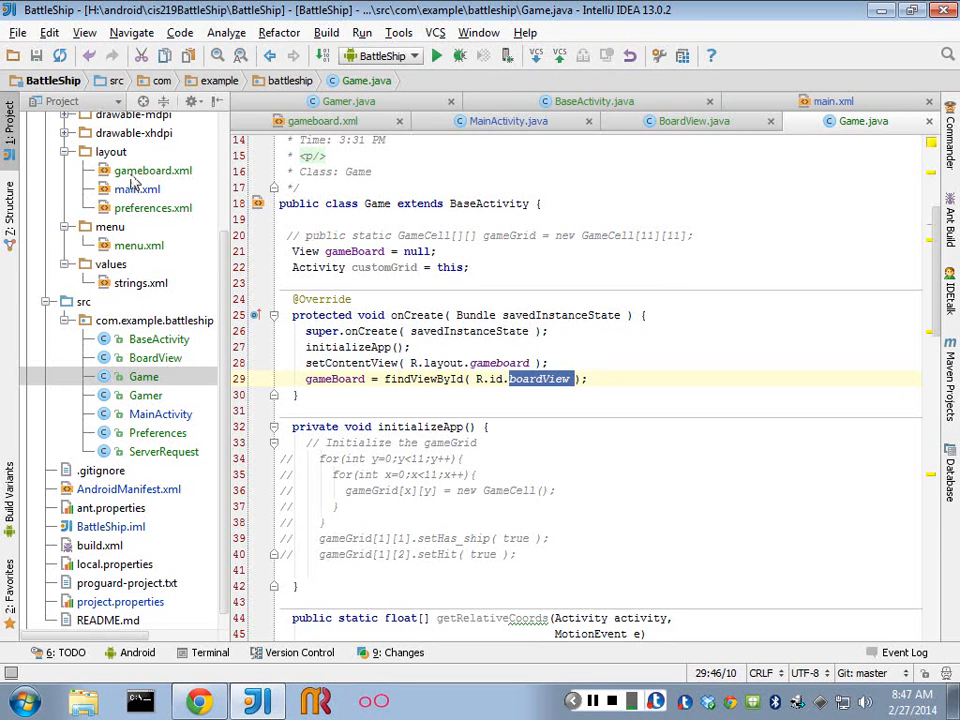
{"action": "mouse_move", "coordinate": [708, 140]}
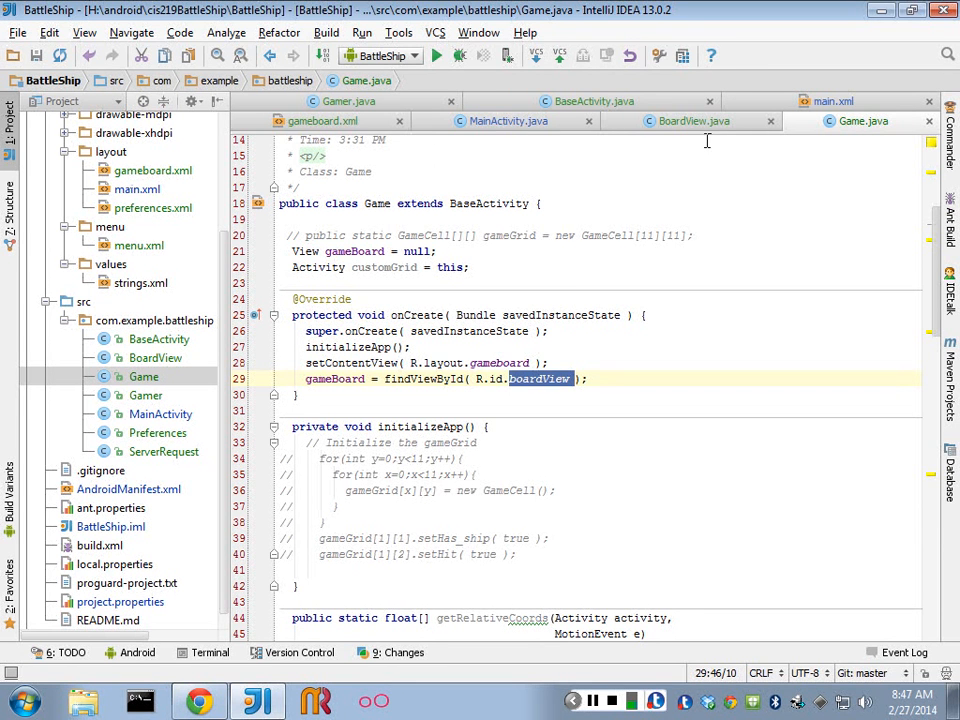
{"action": "left_click", "coordinate": [692, 122]}
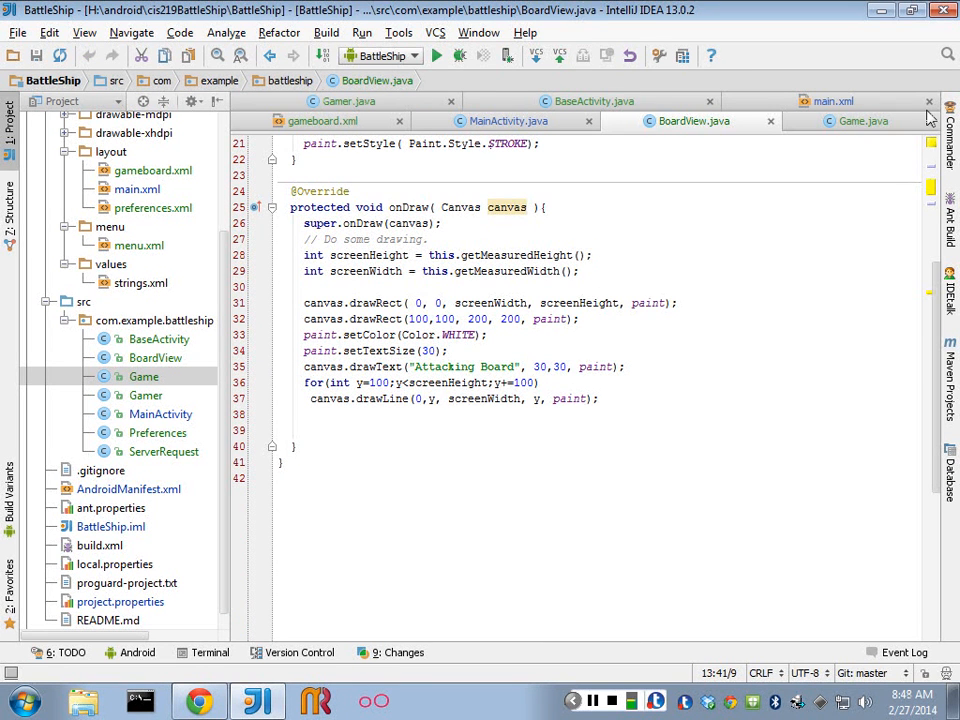
{"action": "left_click", "coordinate": [860, 122]}
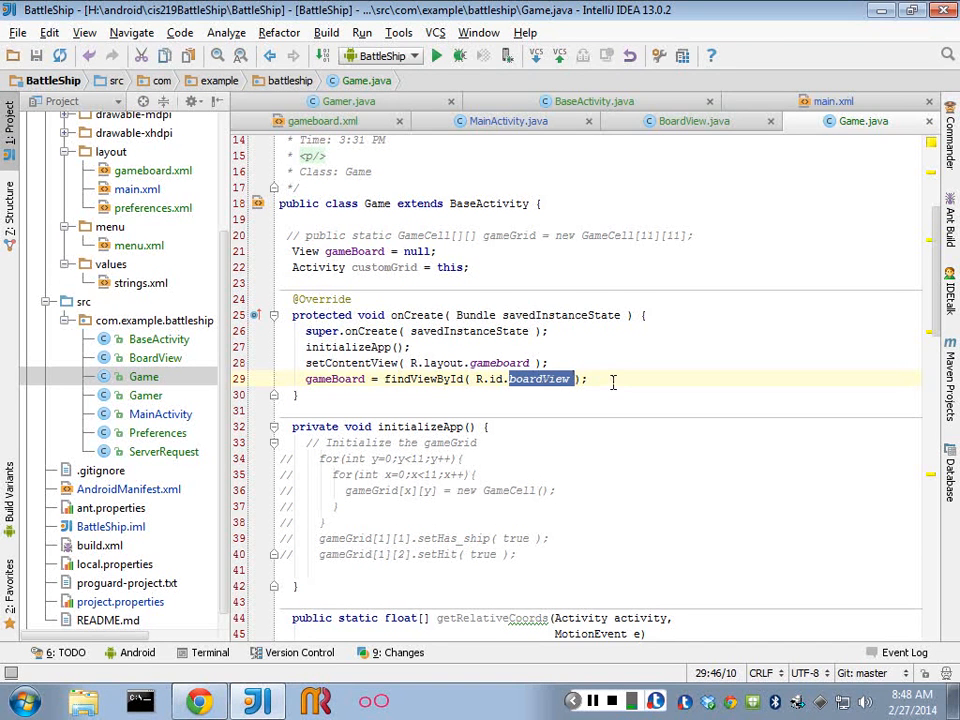
Open the gameboard layout from R.layout.gameboard to preview the Attacking Board view.
{"action": "left_click", "coordinate": [588, 380]}
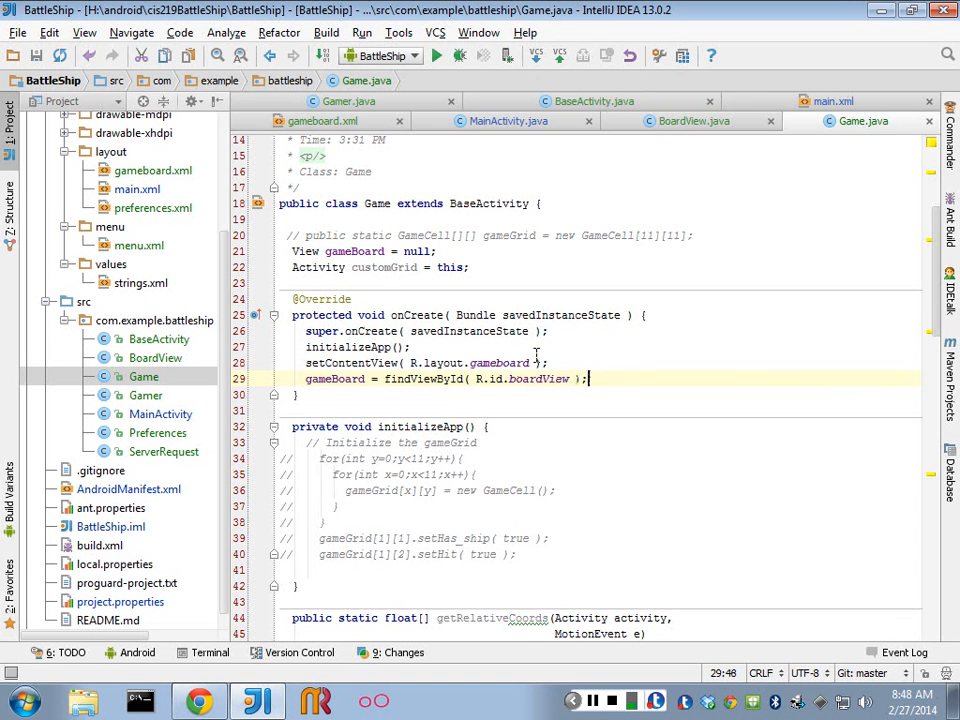
{"action": "double_click", "coordinate": [500, 362]}
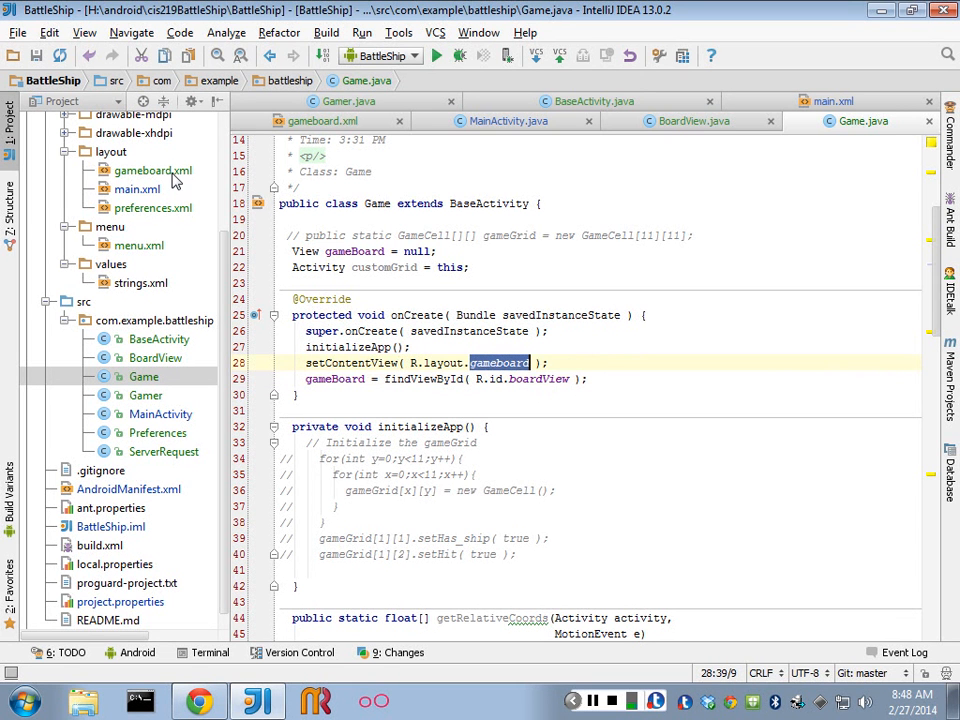
{"action": "double_click", "coordinate": [152, 170]}
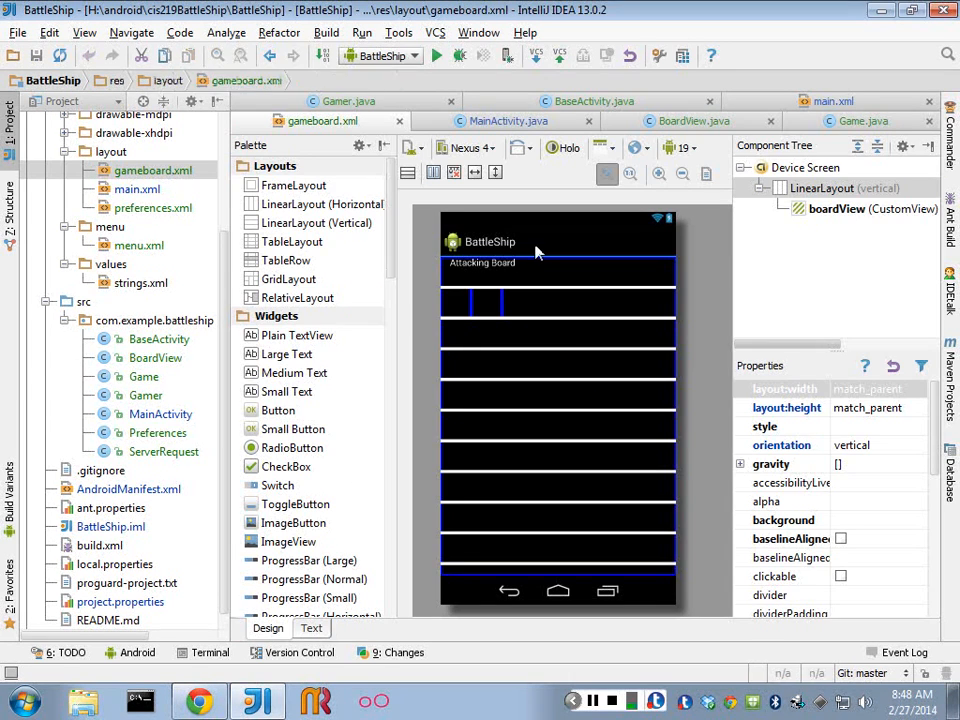
{"action": "mouse_move", "coordinate": [584, 308]}
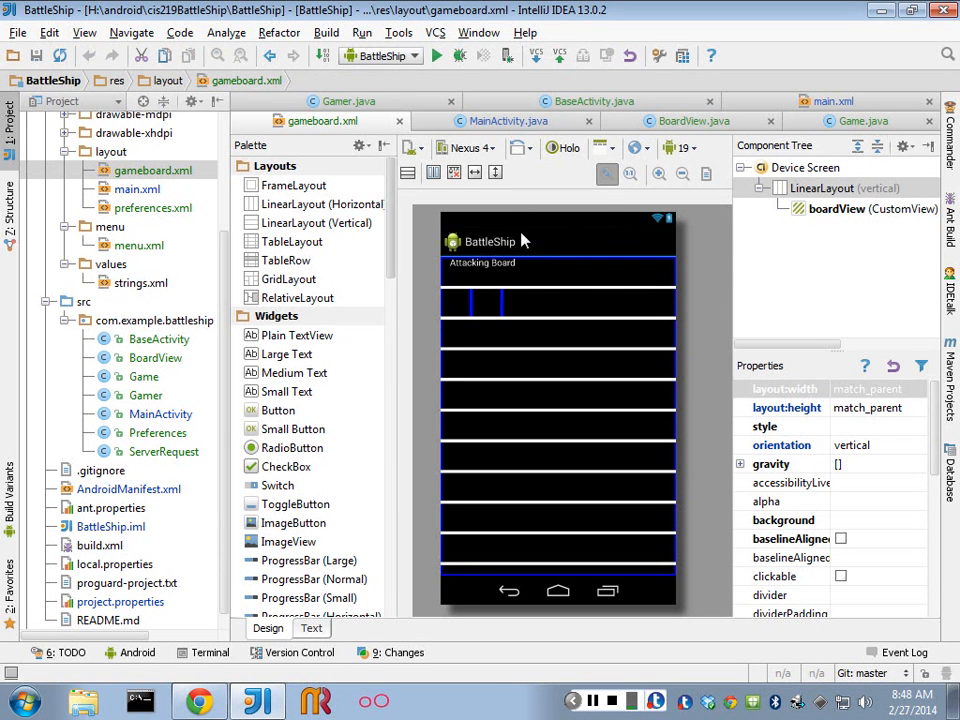
{"action": "mouse_move", "coordinate": [490, 372]}
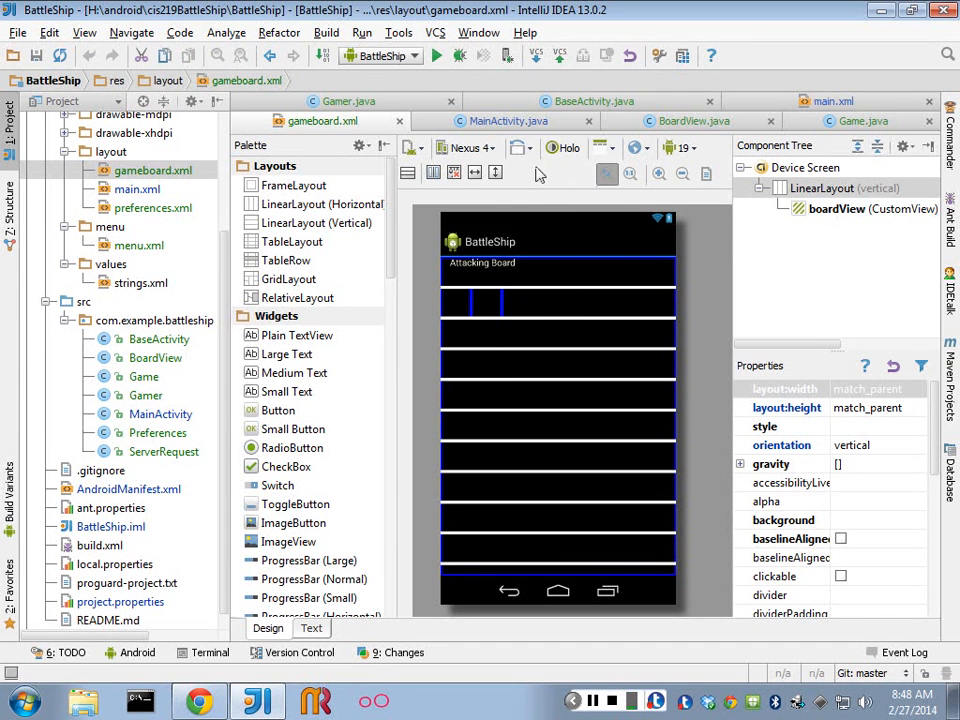
{"action": "mouse_move", "coordinate": [168, 370]}
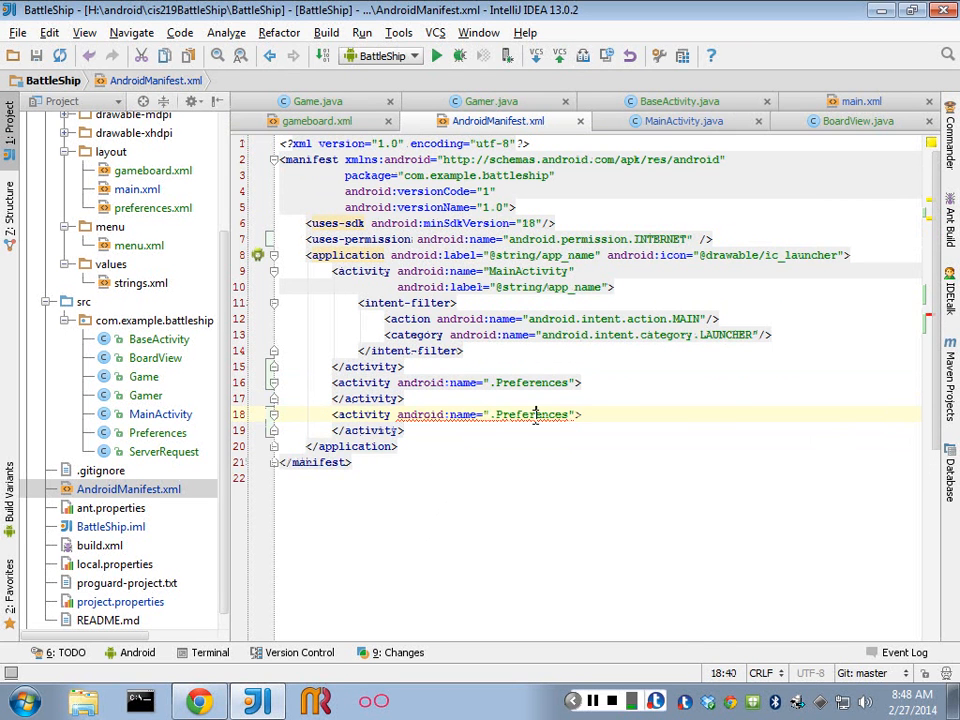
Change the duplicated manifest activity's android:name from .Preferences to .Game.
{"action": "type", "text": "Game"}
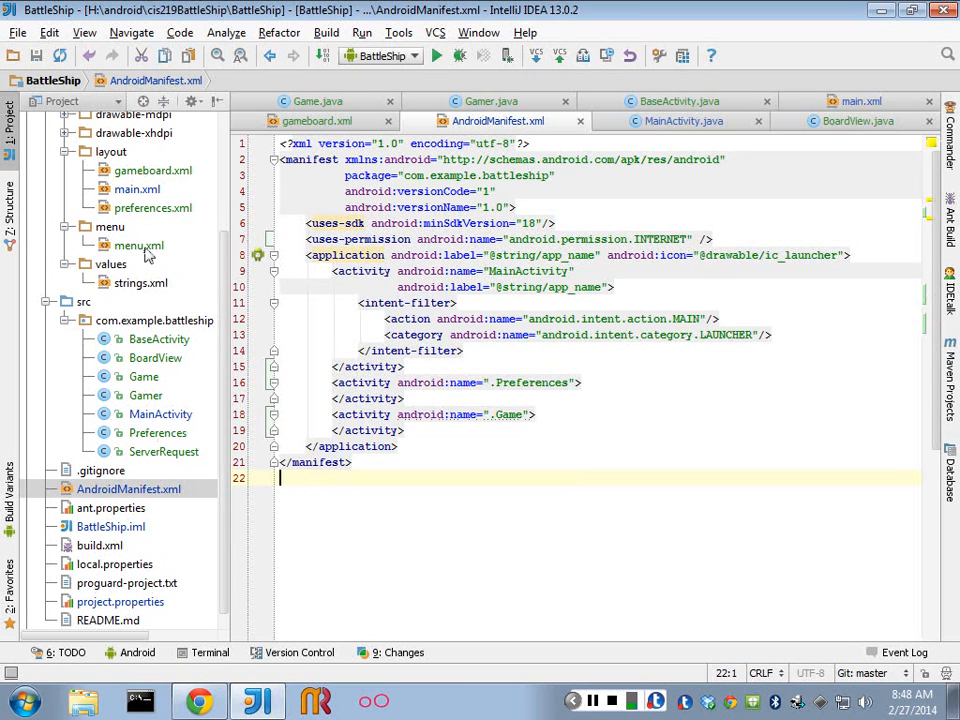
Duplicate the Preferences item in menu.xml and title the copy Game.
{"action": "double_click", "coordinate": [138, 244]}
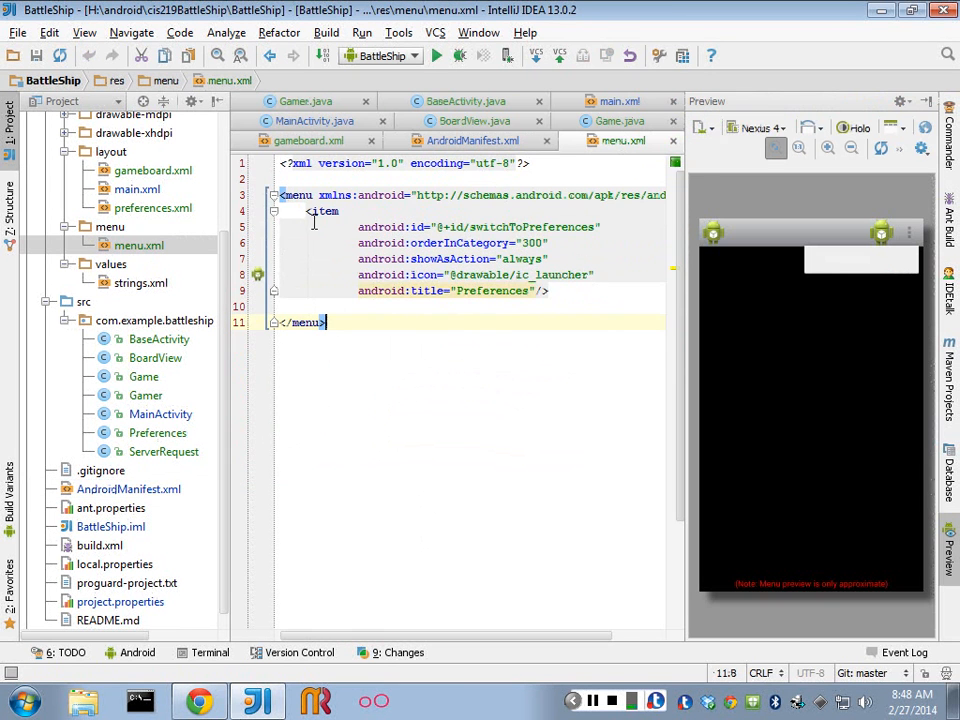
{"action": "left_click_drag", "start_coordinate": [310, 210], "coordinate": [548, 290]}
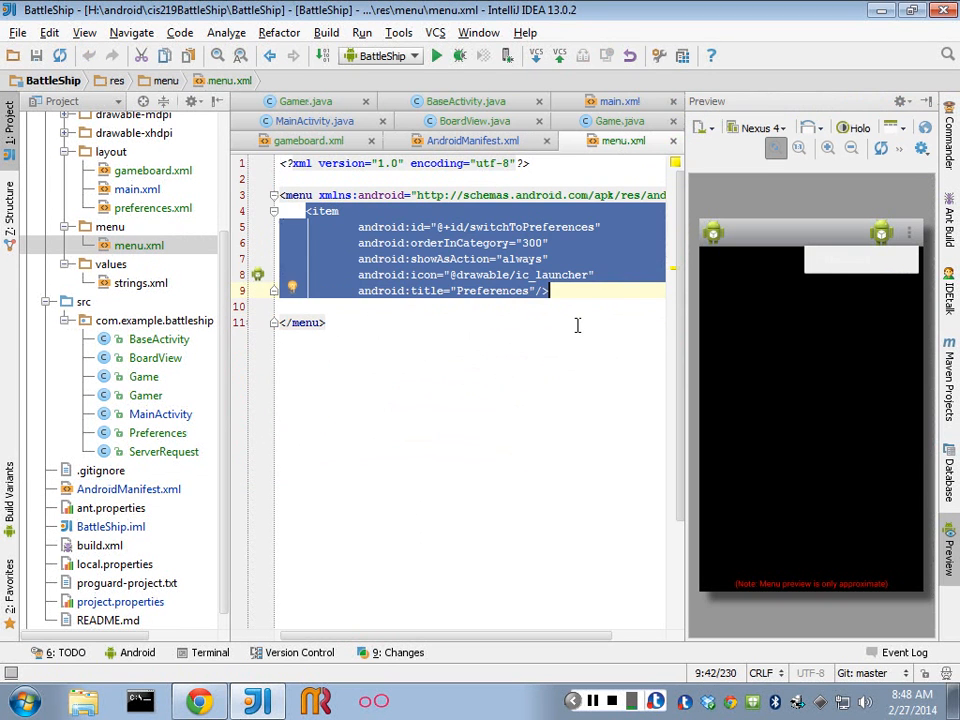
{"action": "key", "text": "ctrl+v"}
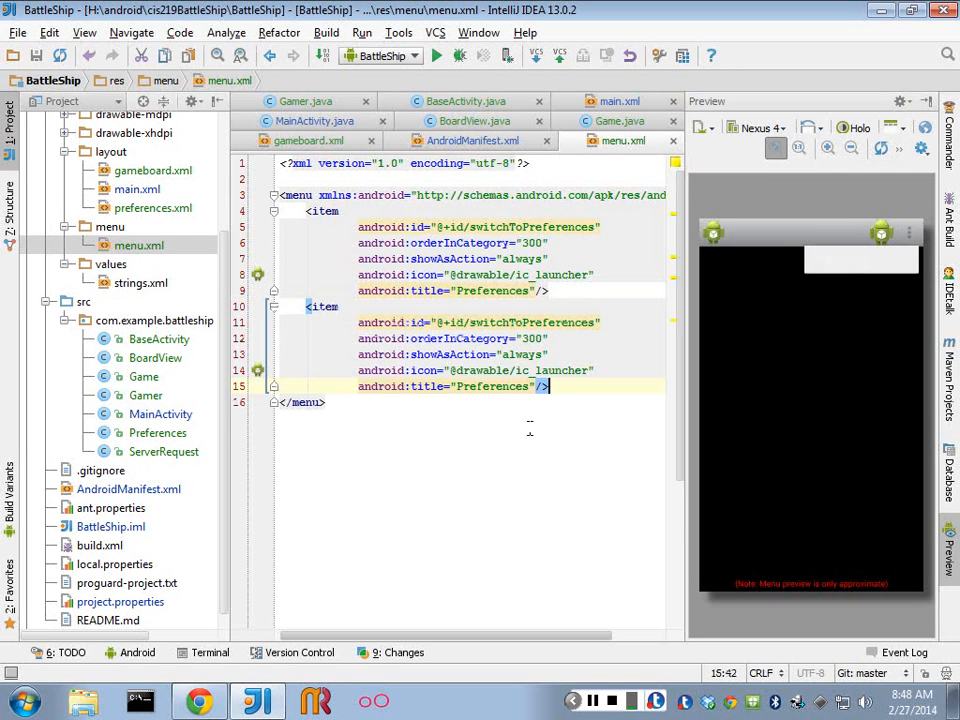
{"action": "type", "text": "Gam"}
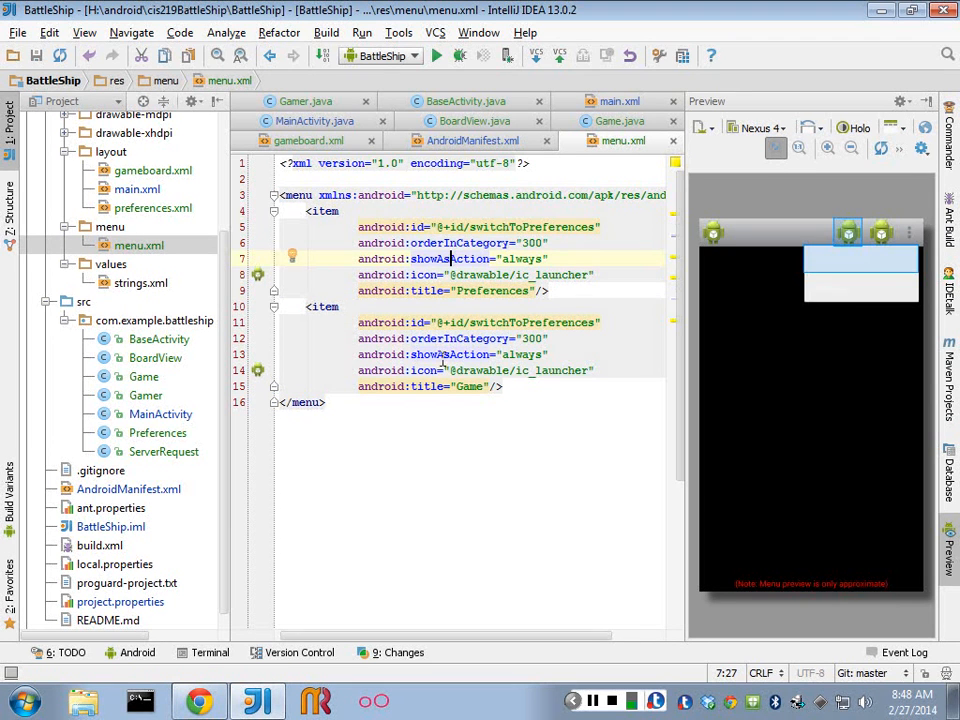
{"action": "left_click", "coordinate": [444, 244]}
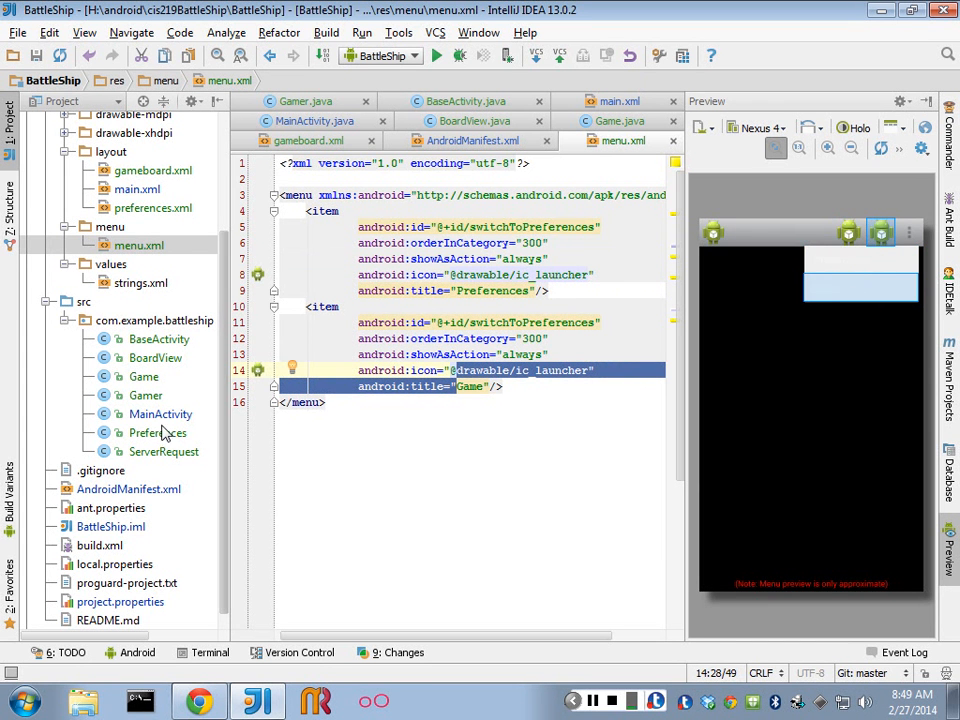
Rename the second item's id to switchToGame, checking BaseActivity for the matching case.
{"action": "double_click", "coordinate": [158, 340]}
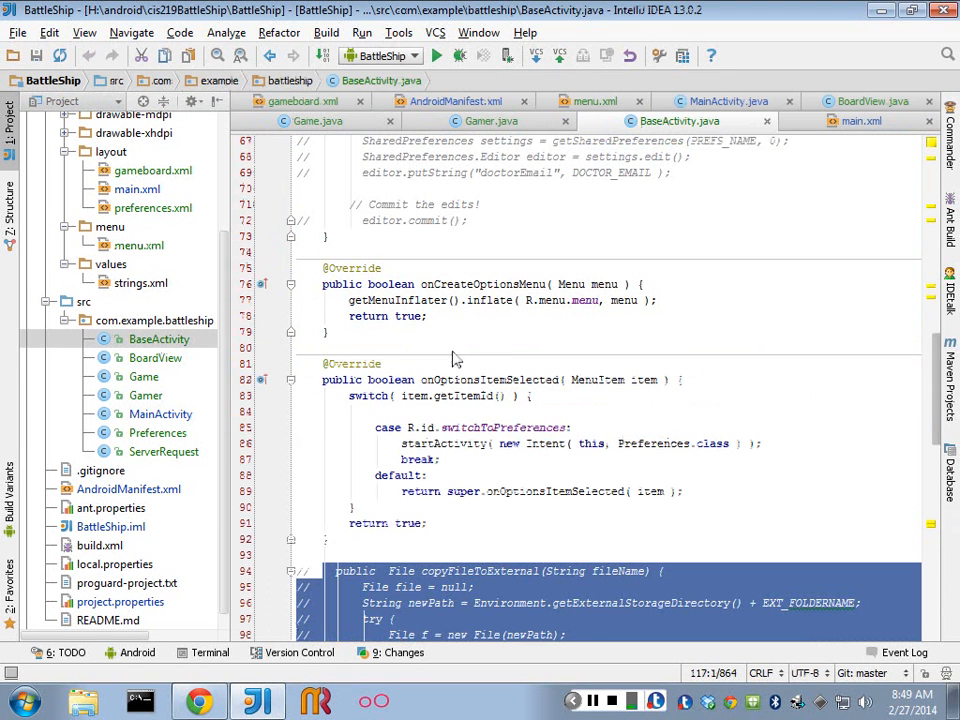
{"action": "mouse_move", "coordinate": [296, 436]}
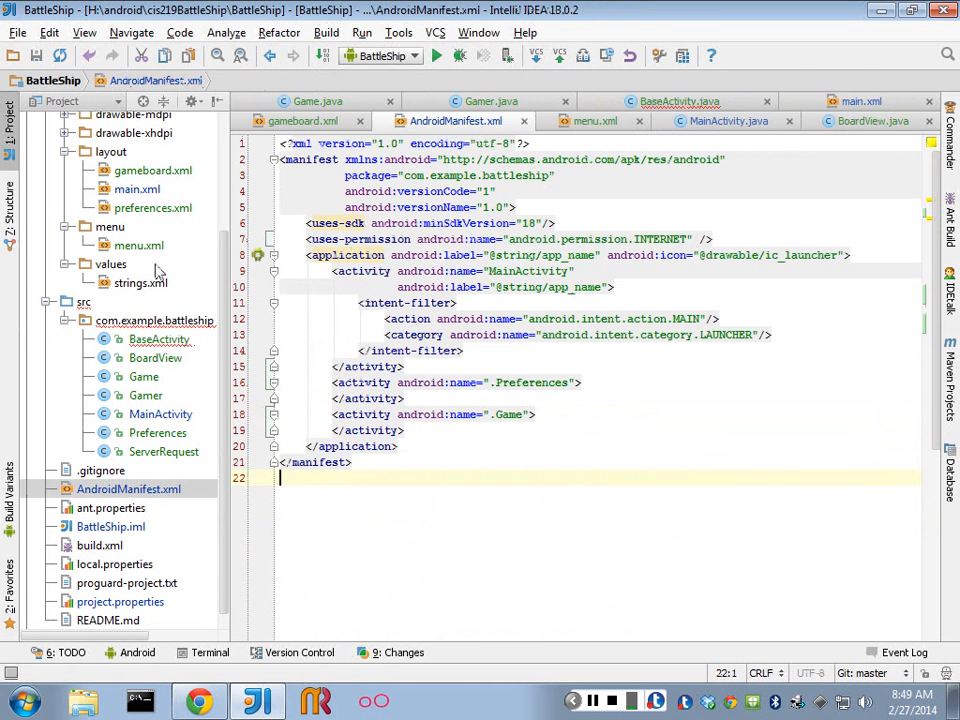
{"action": "left_click", "coordinate": [140, 244]}
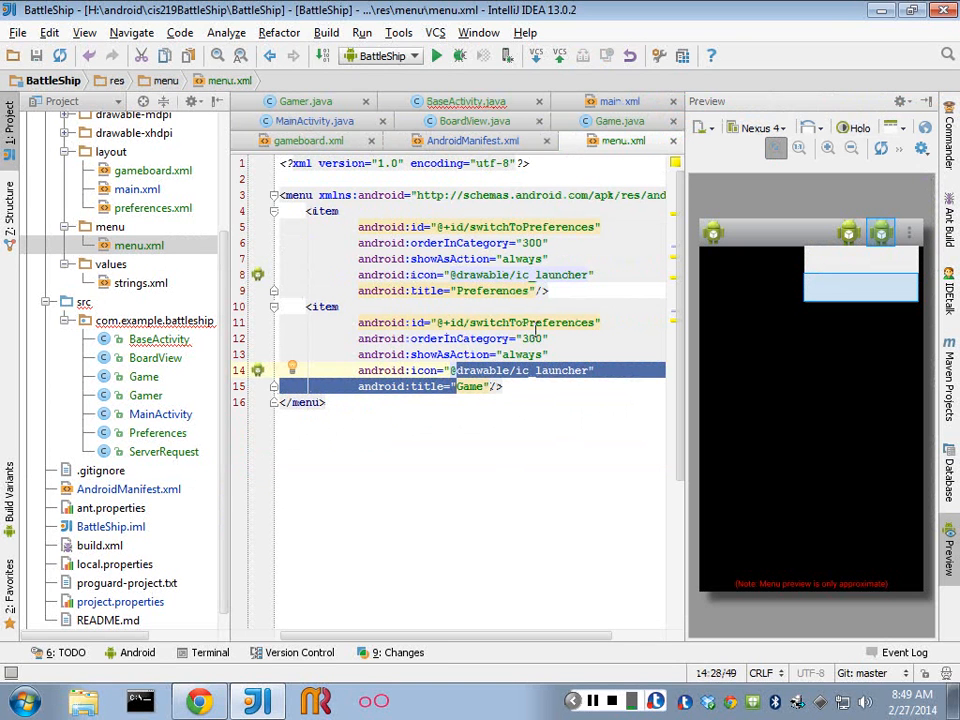
{"action": "double_click", "coordinate": [558, 322]}
{"action": "type", "text": "Gam"}
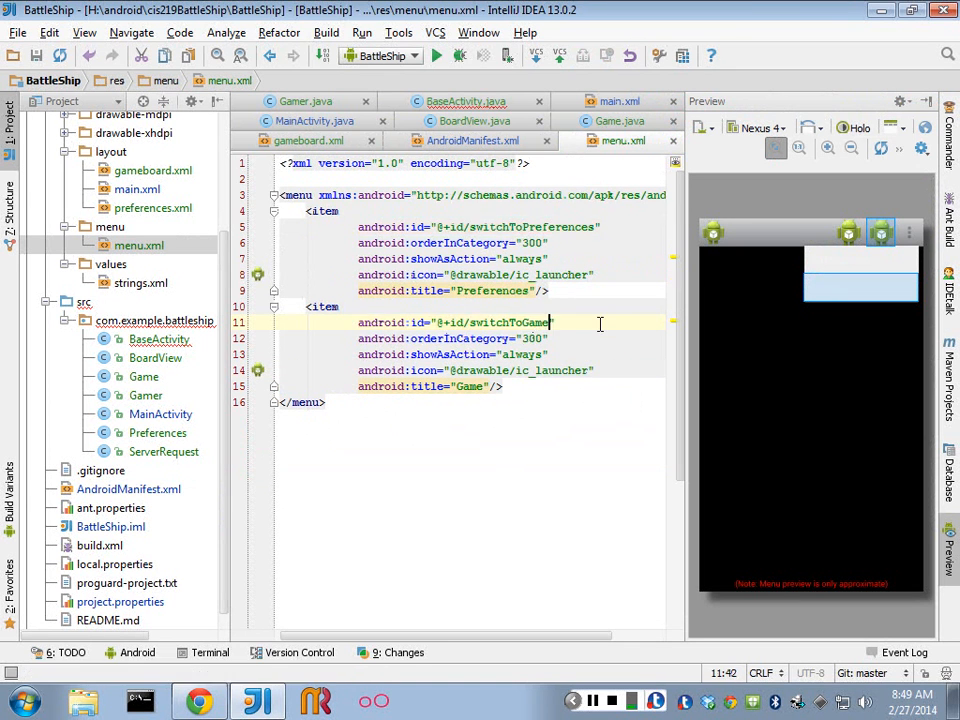
{"action": "left_click", "coordinate": [158, 340]}
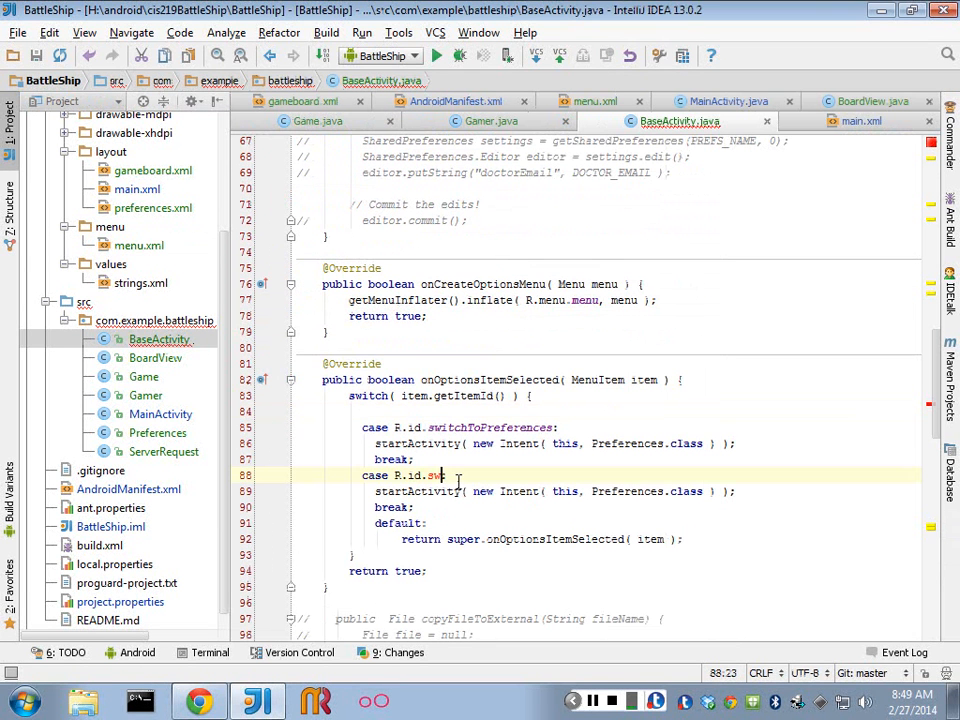
Add a switchToGame case in onOptionsItemSelected that starts the Game activity.
{"action": "type", "text": "itchToGame:"}
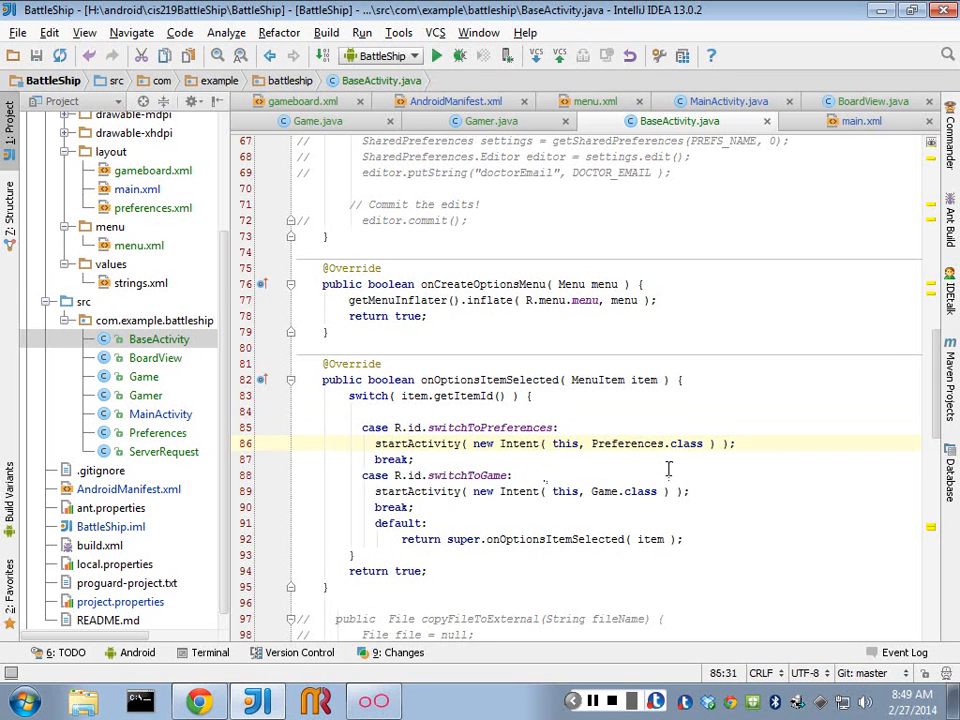
{"action": "mouse_move", "coordinate": [622, 480]}
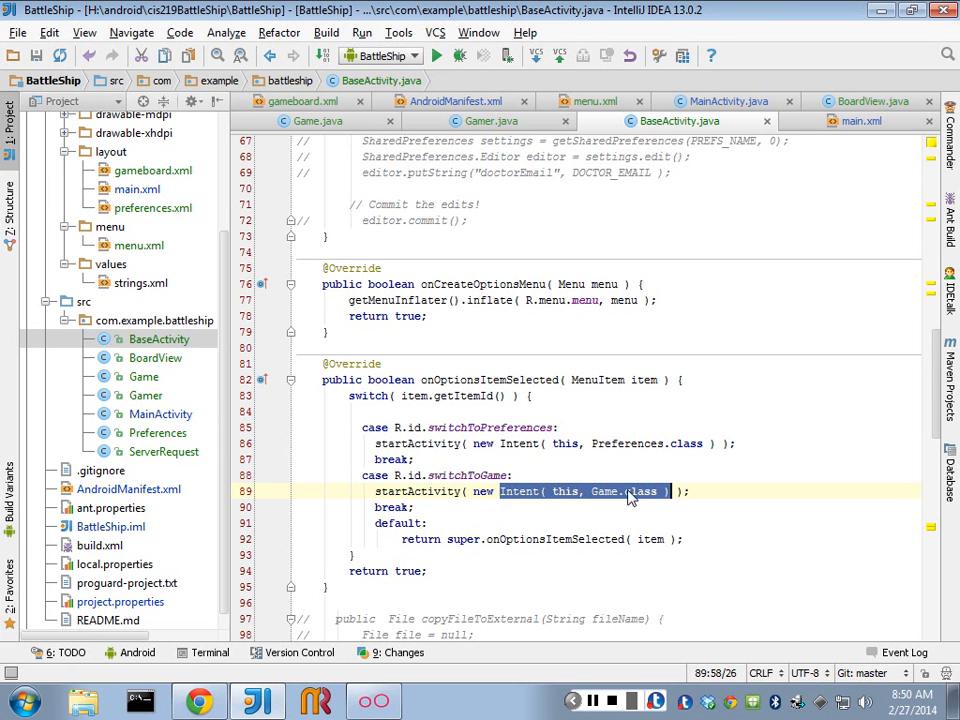
{"action": "left_click", "coordinate": [440, 396]}
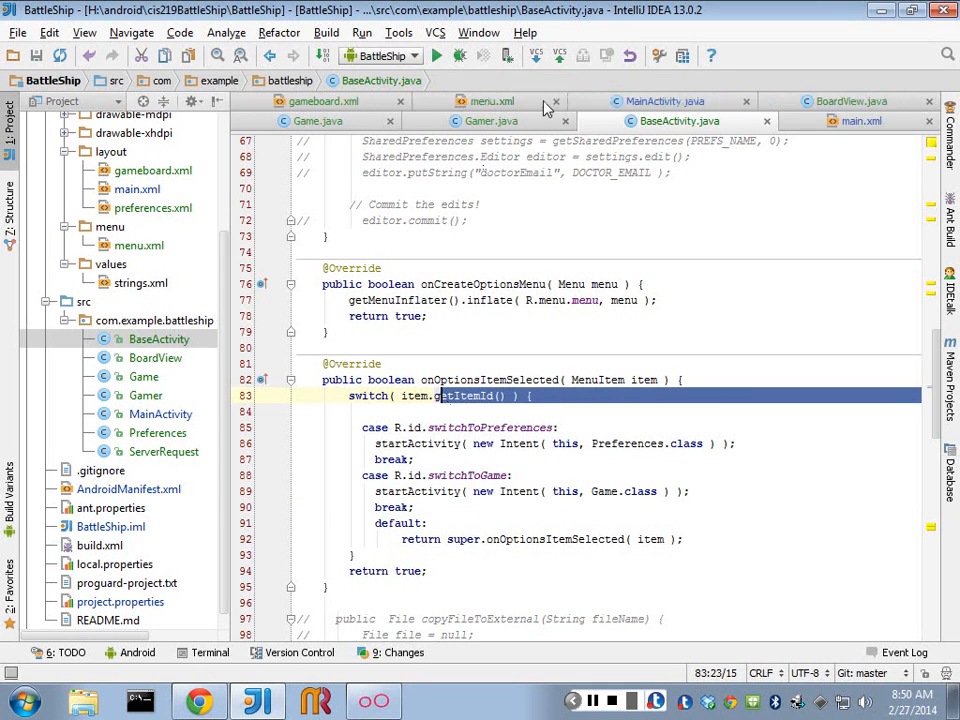
{"action": "left_click", "coordinate": [556, 100]}
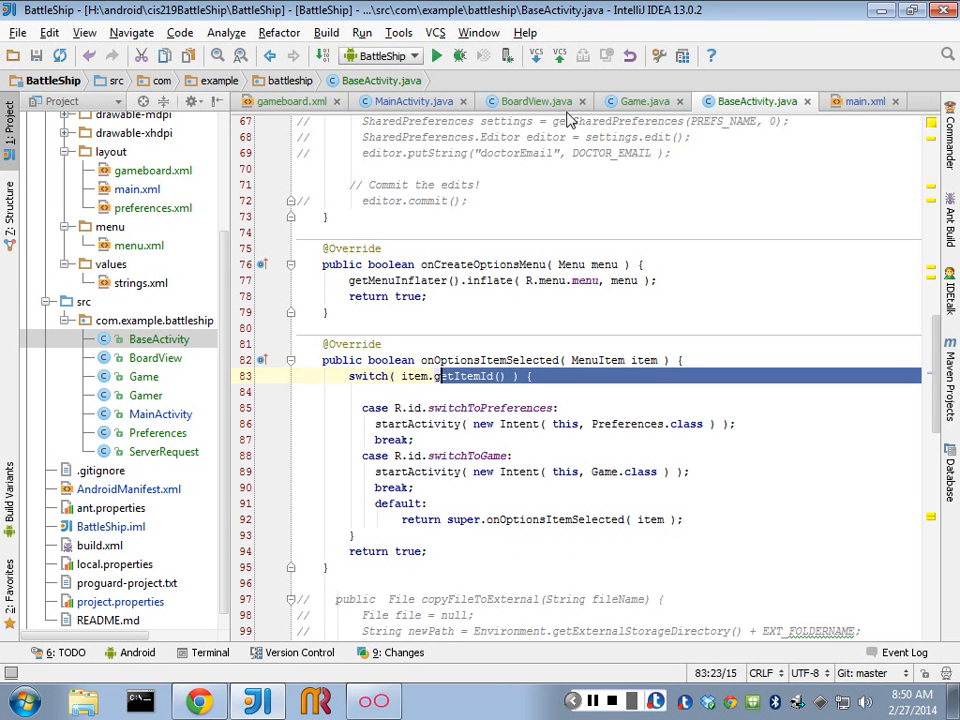
Add a breakpoint on the switch (eventAction) statement in Game.java's onTouchEvent.
{"action": "left_click", "coordinate": [640, 100]}
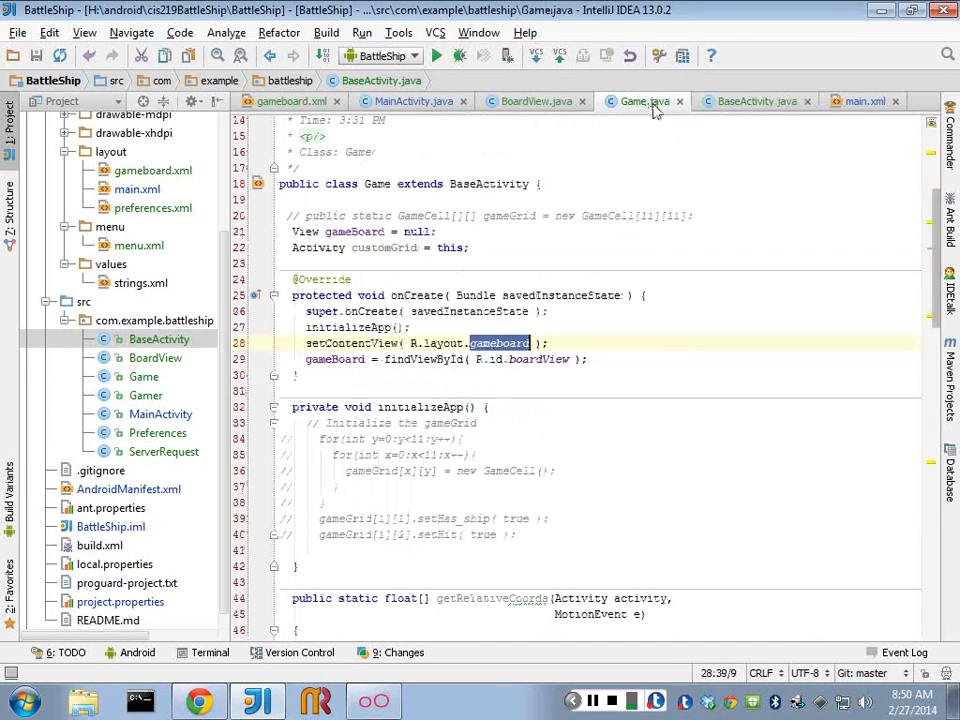
{"action": "left_click", "coordinate": [644, 100]}
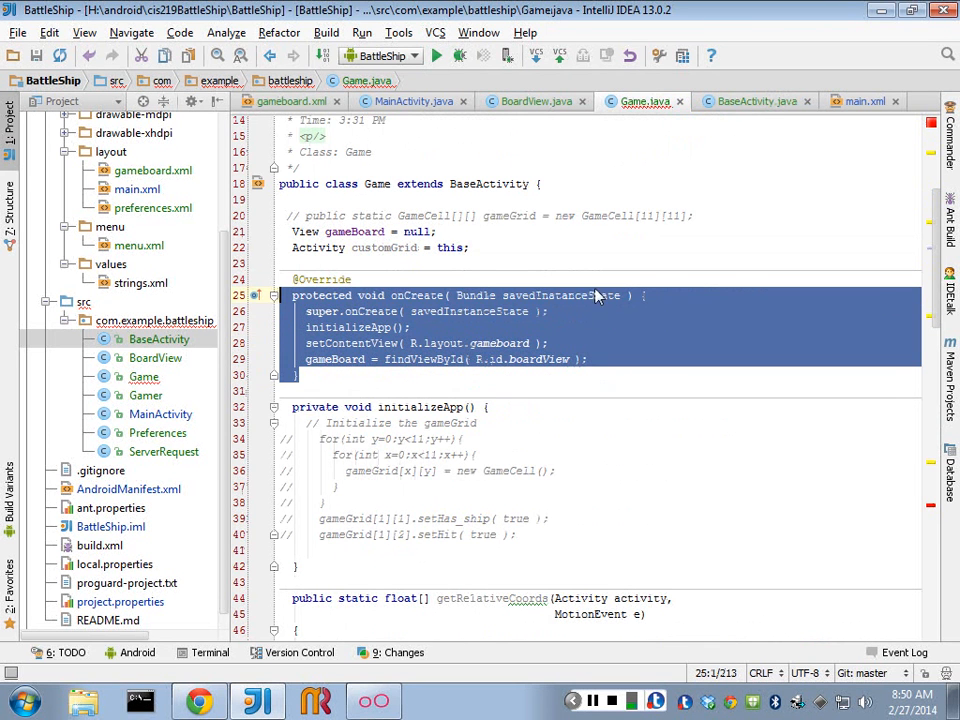
{"action": "scroll", "scroll_direction": "down", "scroll_amount": 3}
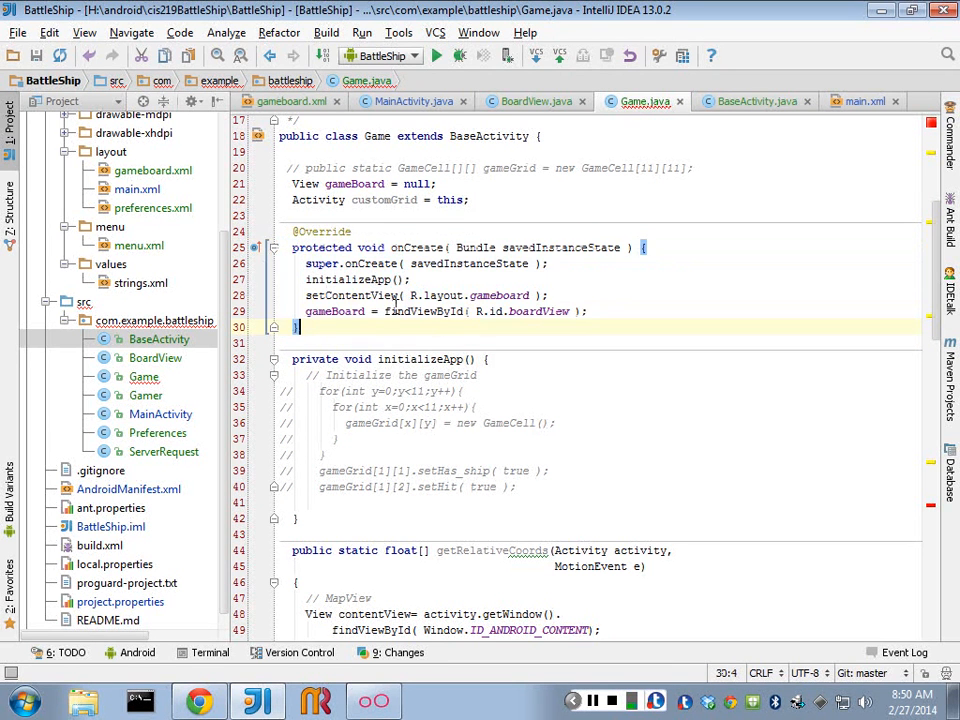
{"action": "scroll", "scroll_direction": "down", "scroll_amount": 3}
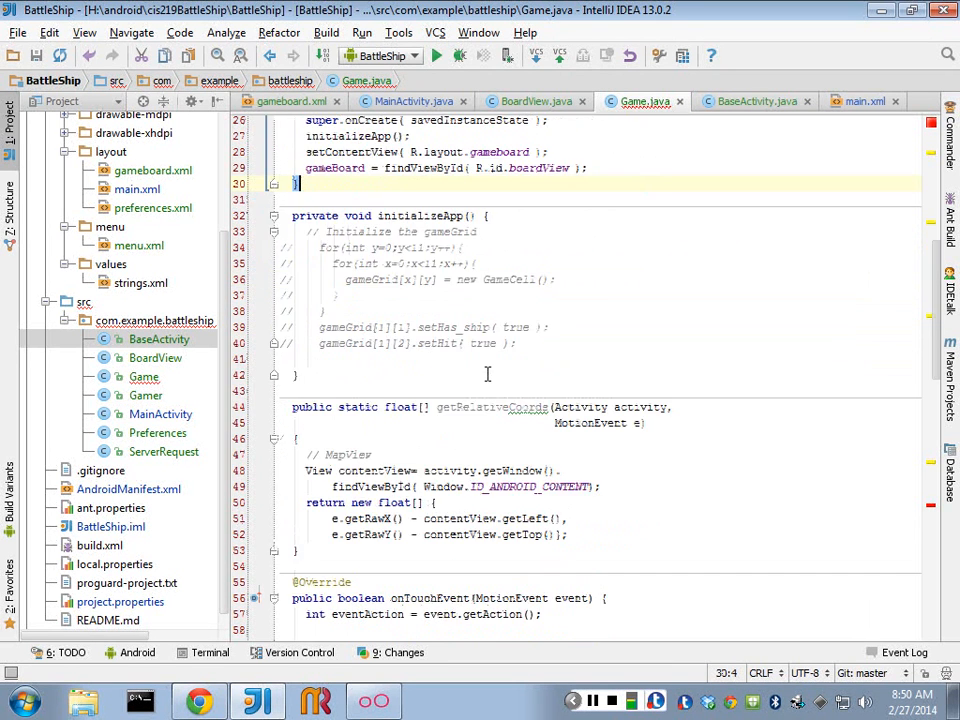
{"action": "scroll", "scroll_direction": "down", "scroll_amount": 3}
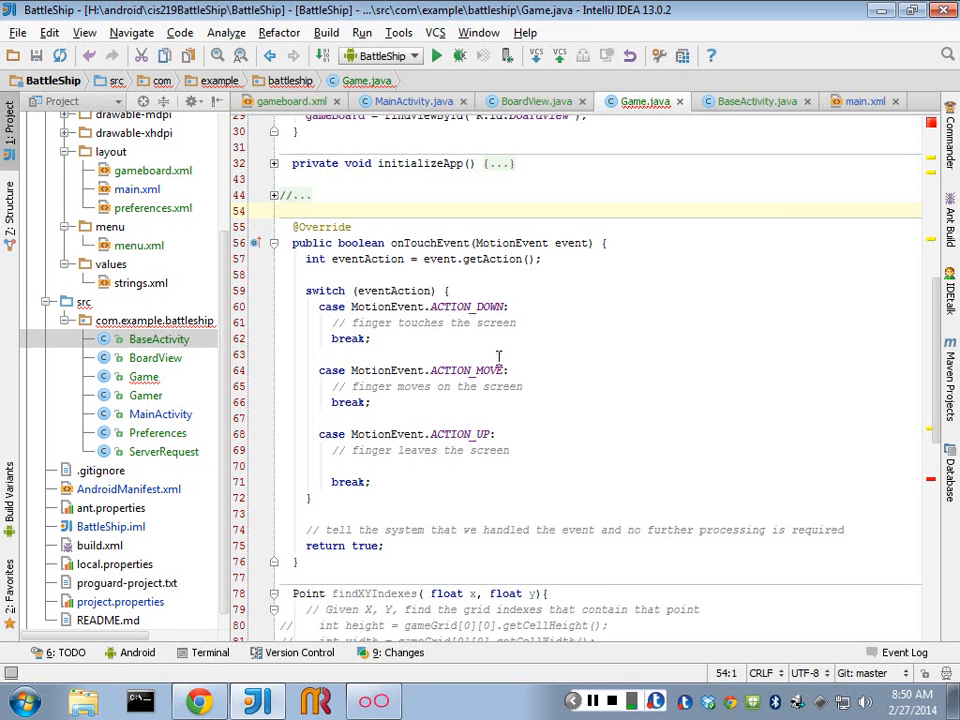
{"action": "scroll", "scroll_direction": "up", "scroll_amount": 3}
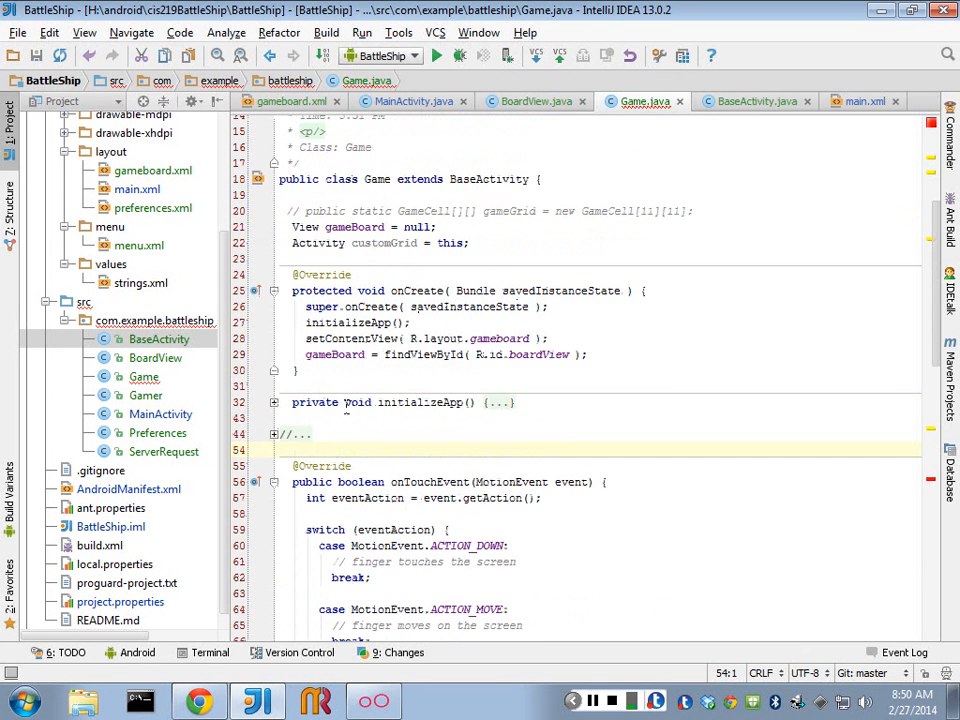
{"action": "scroll", "scroll_direction": "down", "scroll_amount": 3}
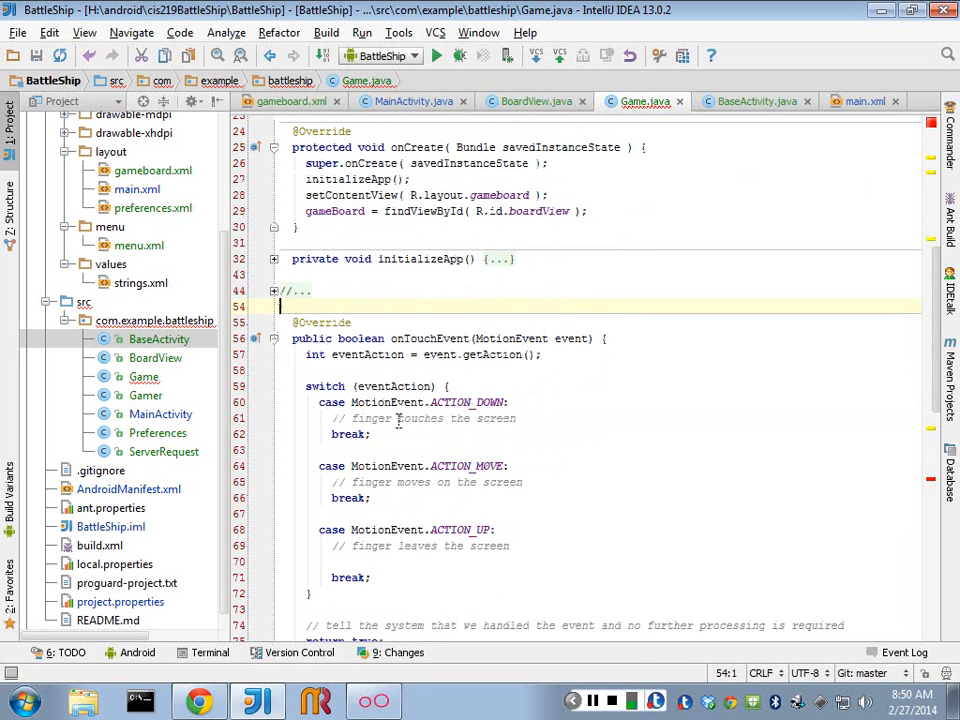
{"action": "scroll", "scroll_direction": "down", "scroll_amount": 3}
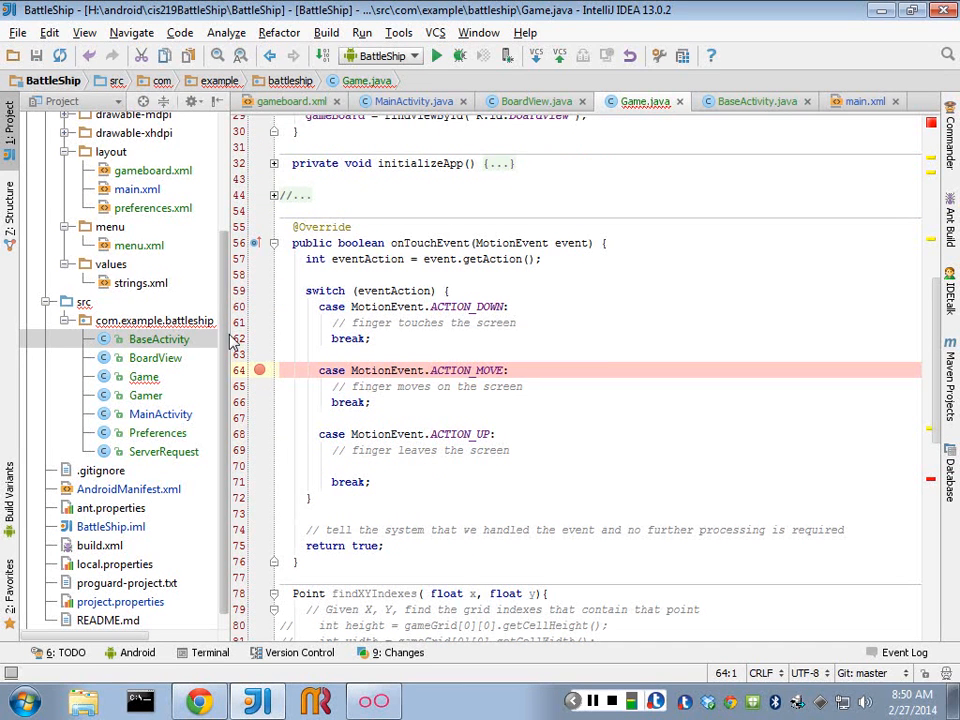
{"action": "left_click", "coordinate": [260, 290]}
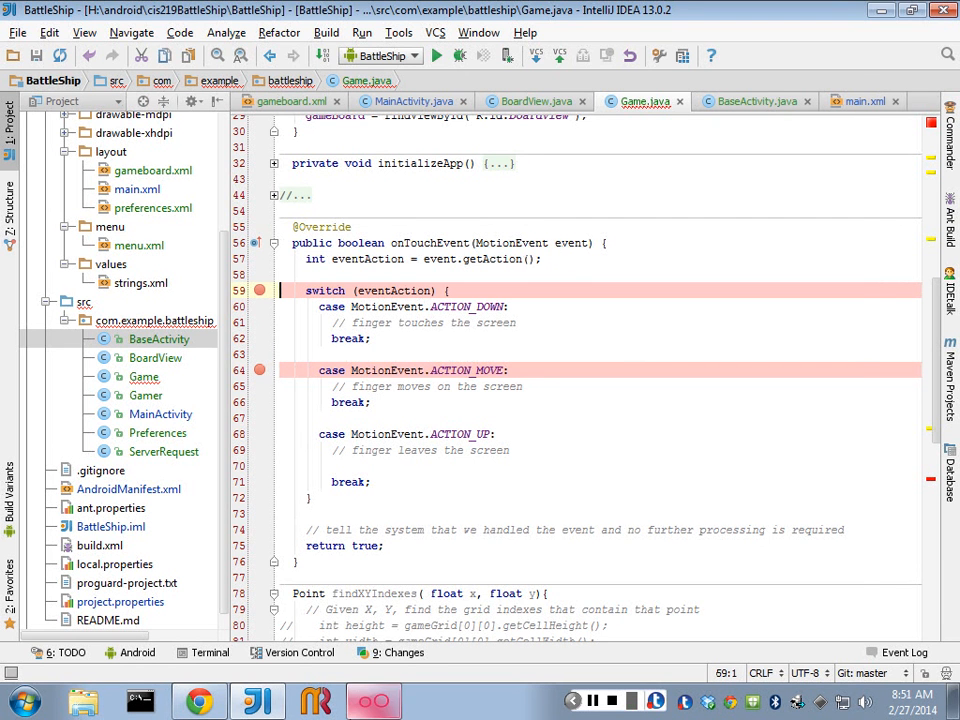
Boot the Galaxy Note 3 in Genymotion and debug BattleShip on that device.
{"action": "left_click", "coordinate": [372, 700]}
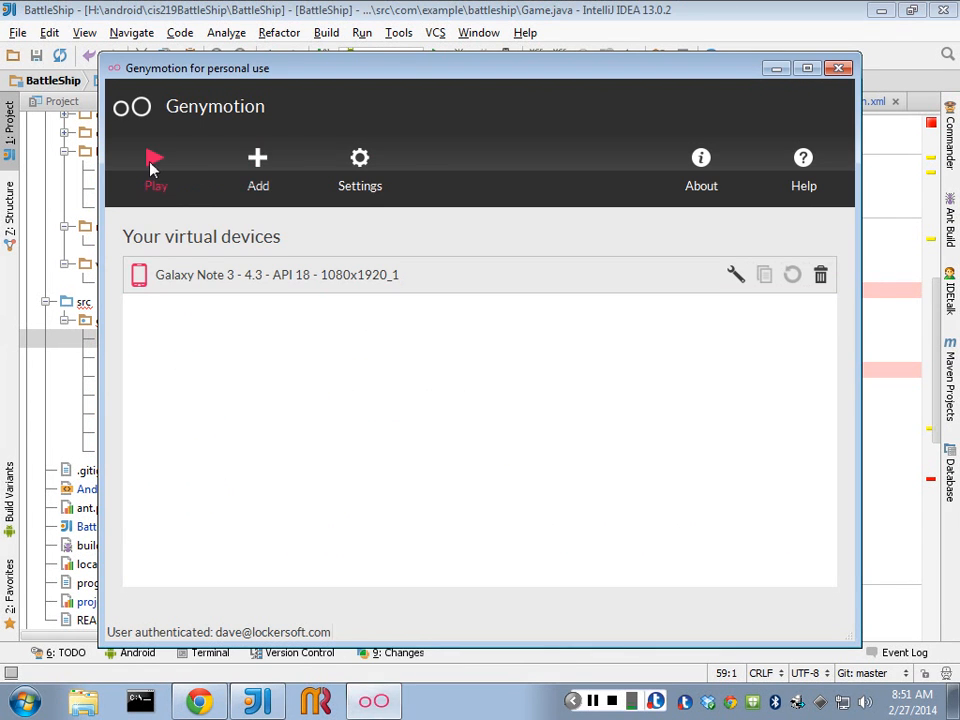
{"action": "left_click", "coordinate": [156, 164]}
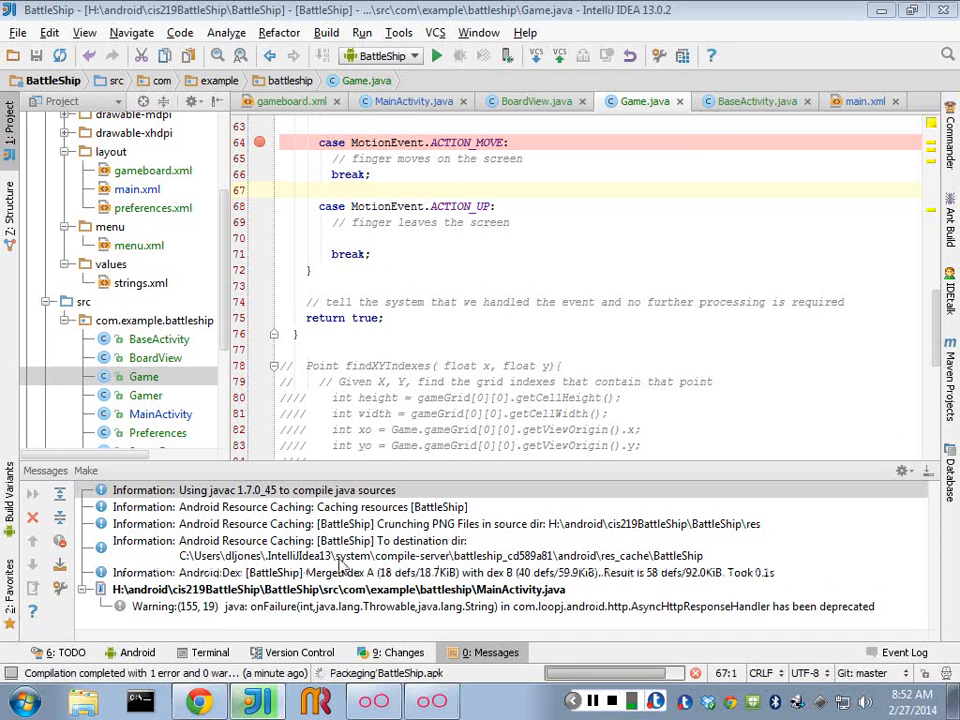
{"action": "left_click", "coordinate": [436, 56]}
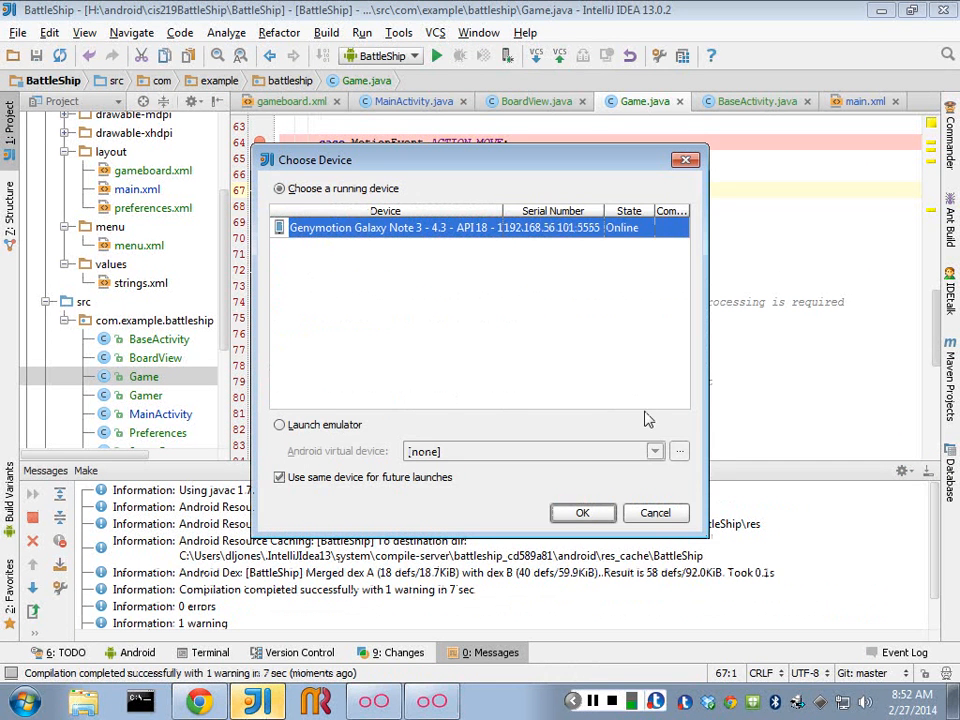
{"action": "left_click", "coordinate": [582, 512]}
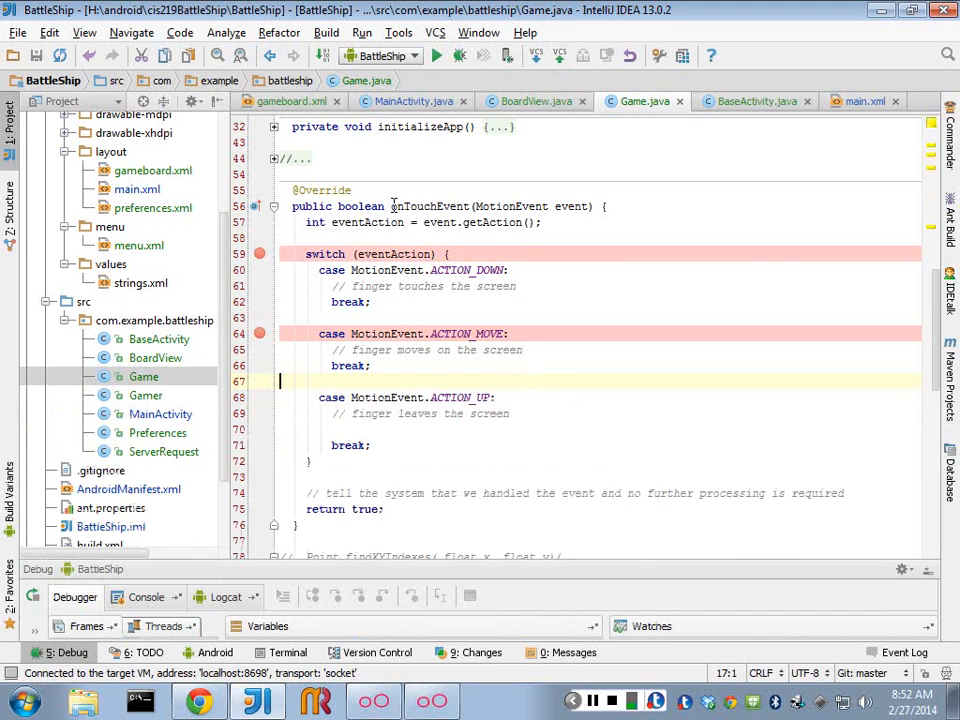
Highlight the onTouchEvent method and its MotionEvent parameter while the app launches.
{"action": "double_click", "coordinate": [432, 206]}
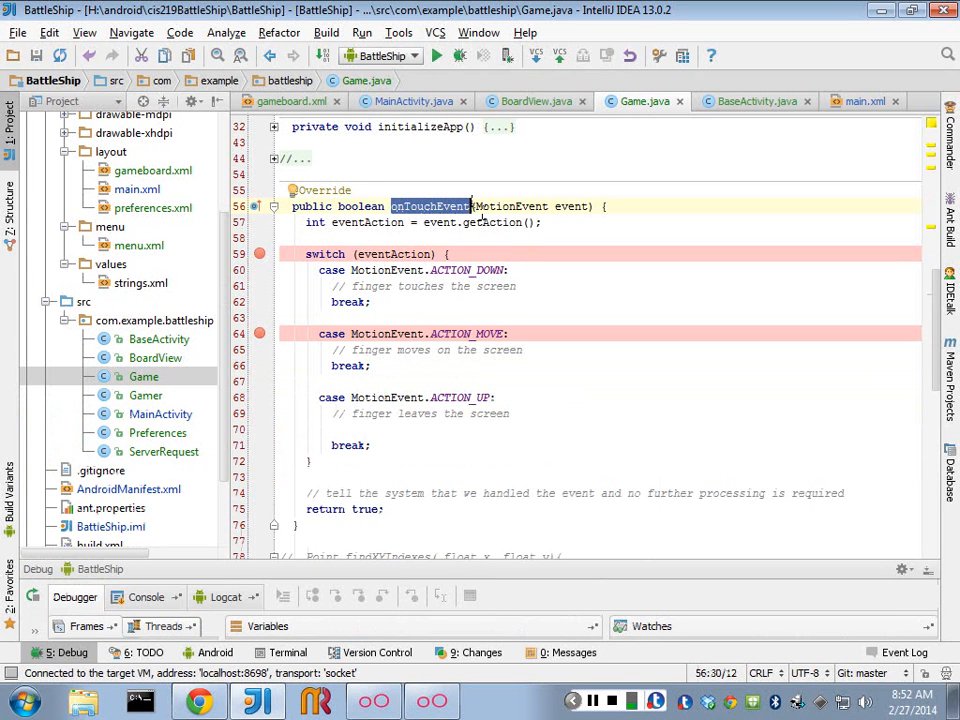
{"action": "left_click", "coordinate": [480, 206]}
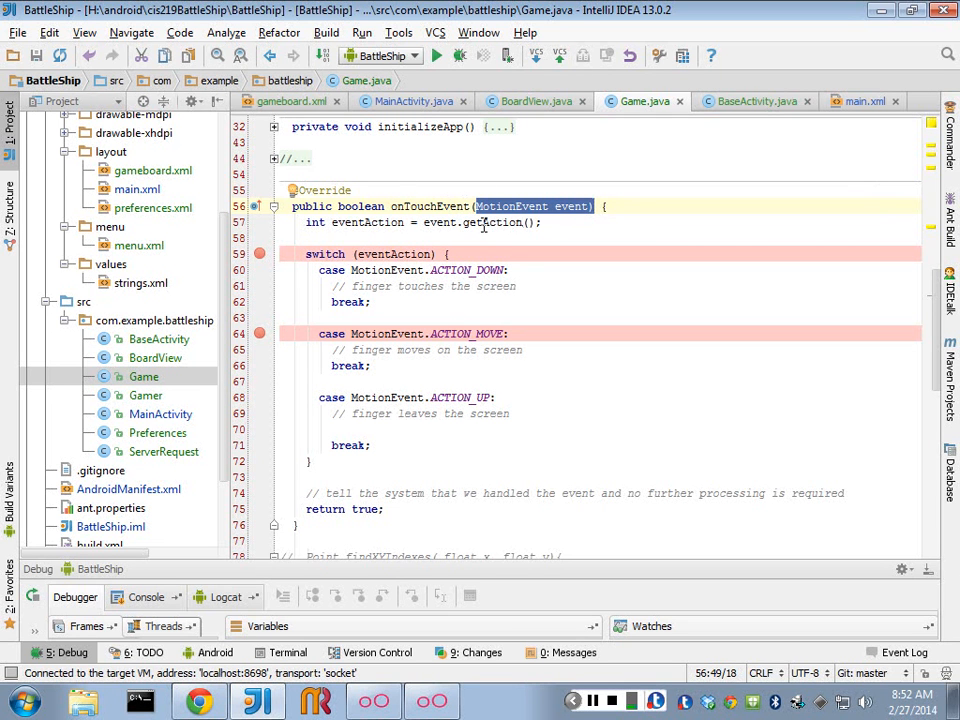
{"action": "mouse_move", "coordinate": [400, 428]}
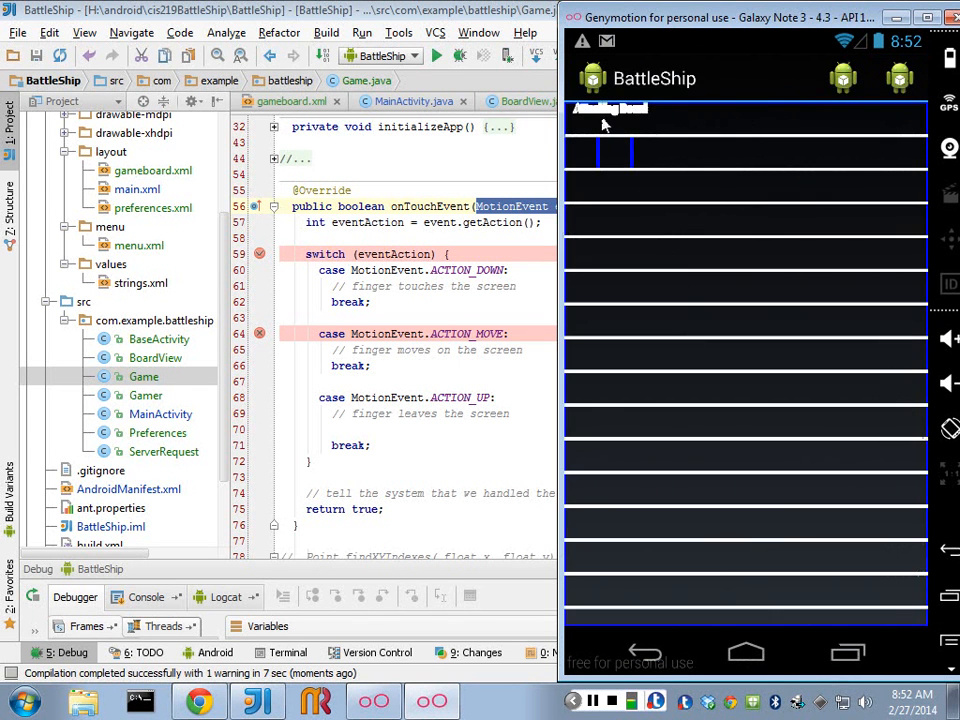
{"action": "mouse_move", "coordinate": [576, 356]}
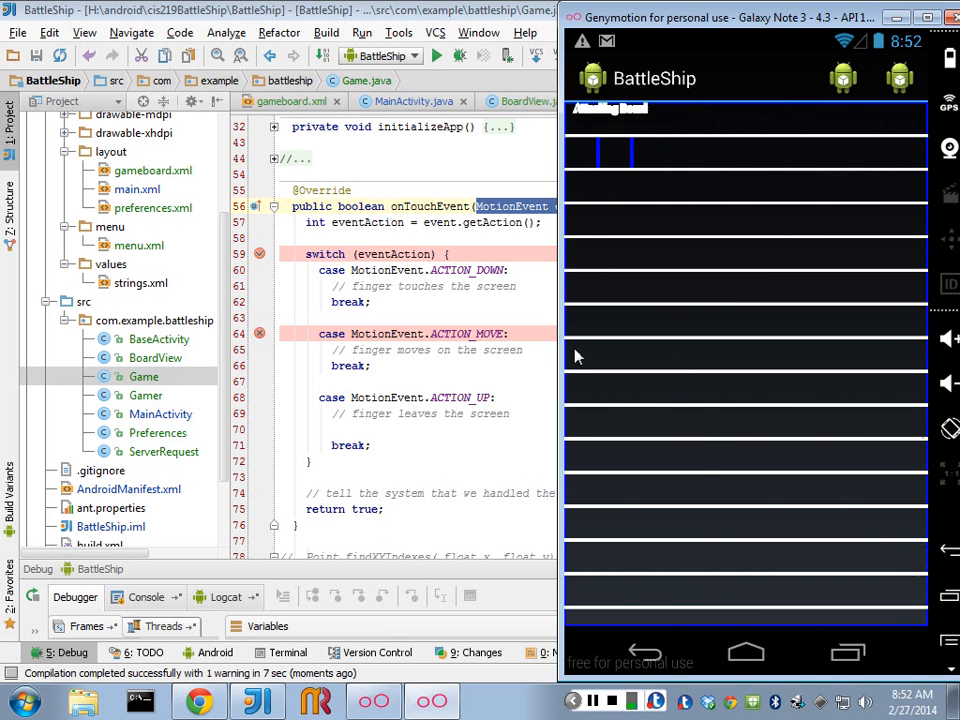
{"action": "mouse_move", "coordinate": [760, 244]}
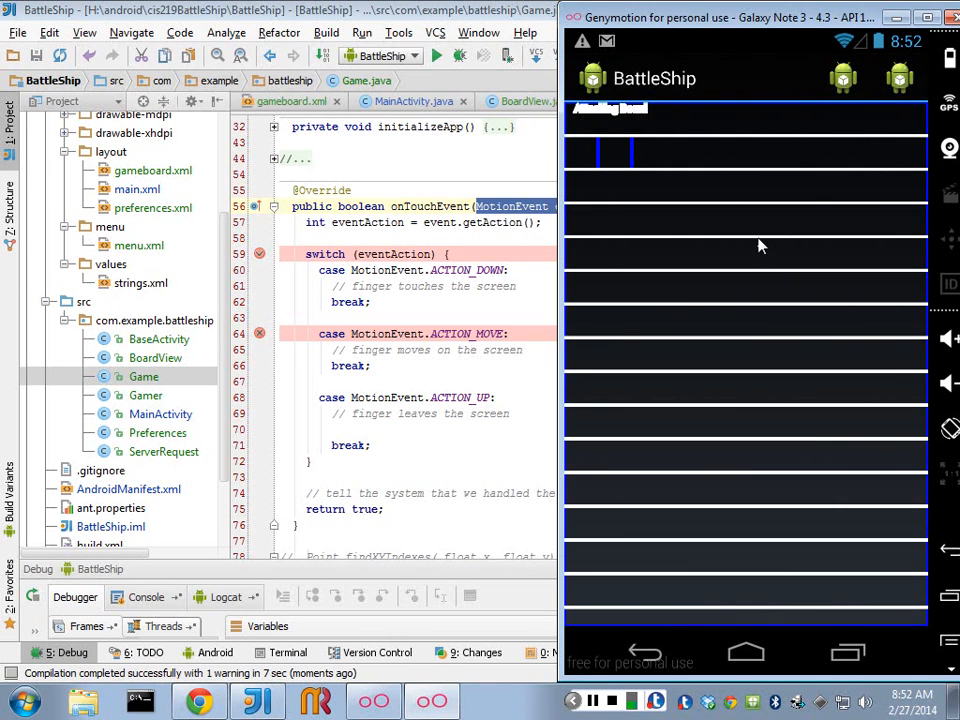
{"action": "mouse_move", "coordinate": [846, 378]}
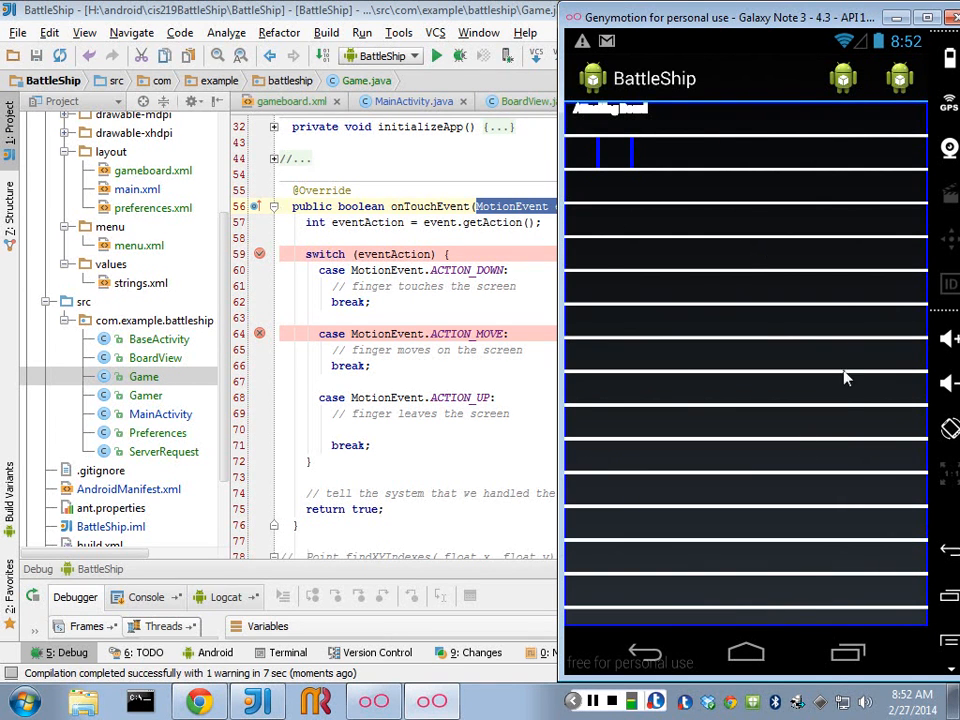
Tap the attacking board in Genymotion to hit the breakpoint, then return to IntelliJ.
{"action": "left_click", "coordinate": [536, 100]}
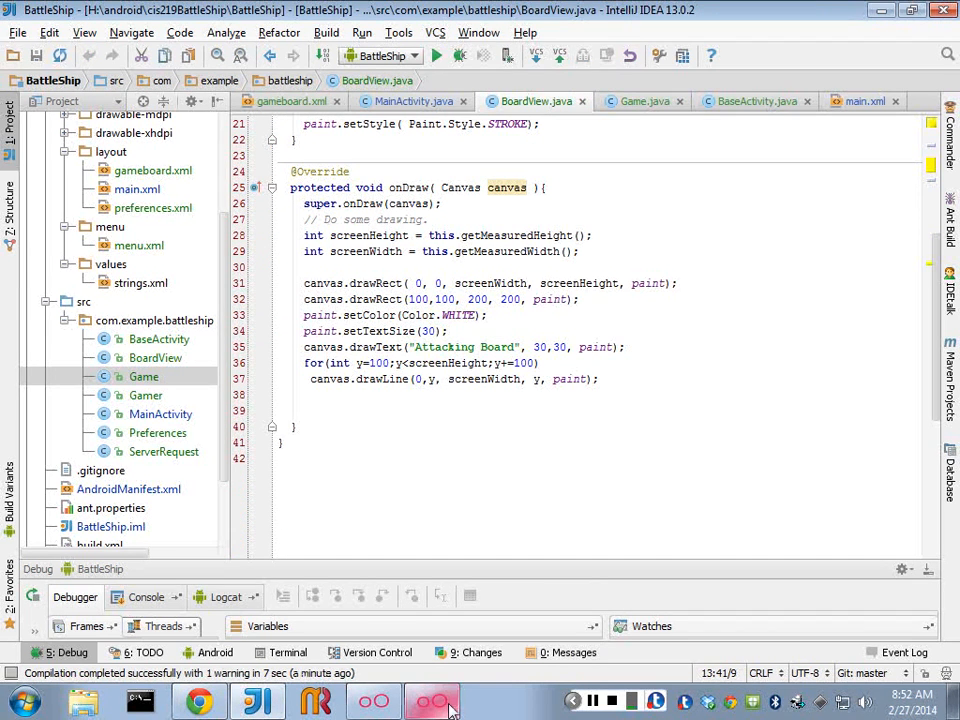
{"action": "left_click", "coordinate": [432, 700]}
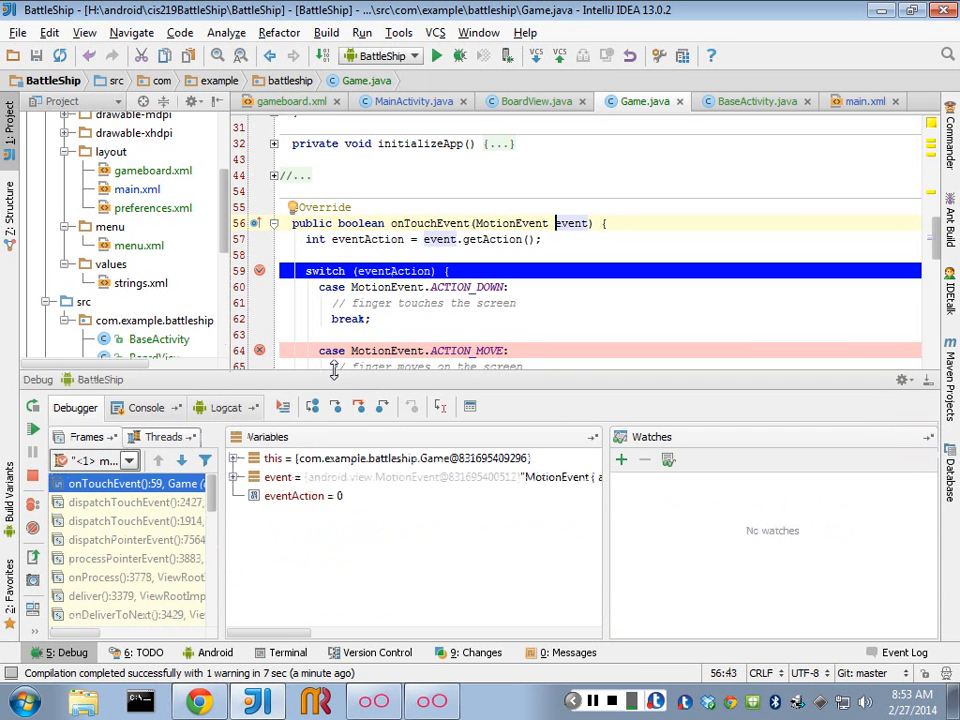
Expand the event variable and add a watch on event.getX(), reading 333.69104.
{"action": "left_click", "coordinate": [238, 476]}
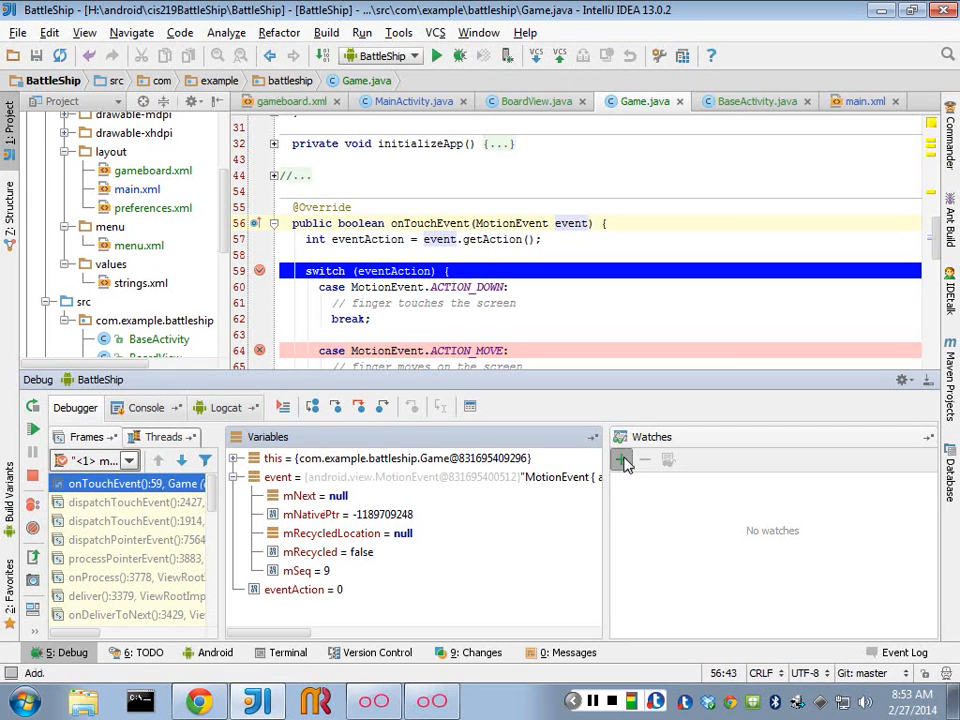
{"action": "left_click", "coordinate": [620, 458]}
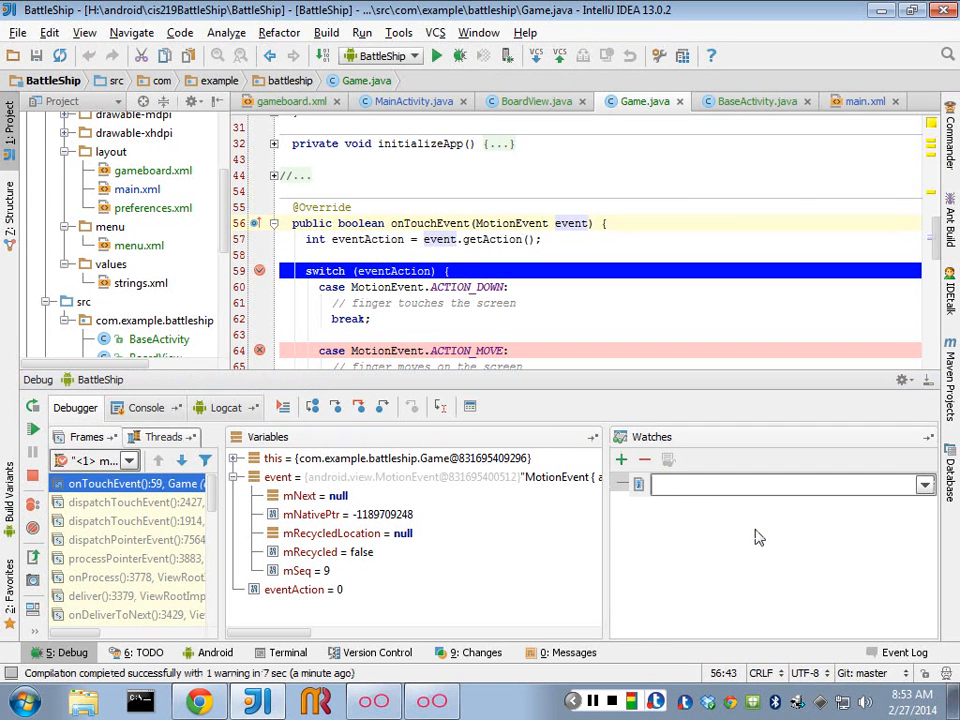
{"action": "type", "text": "event.getX() = 333.69104"}
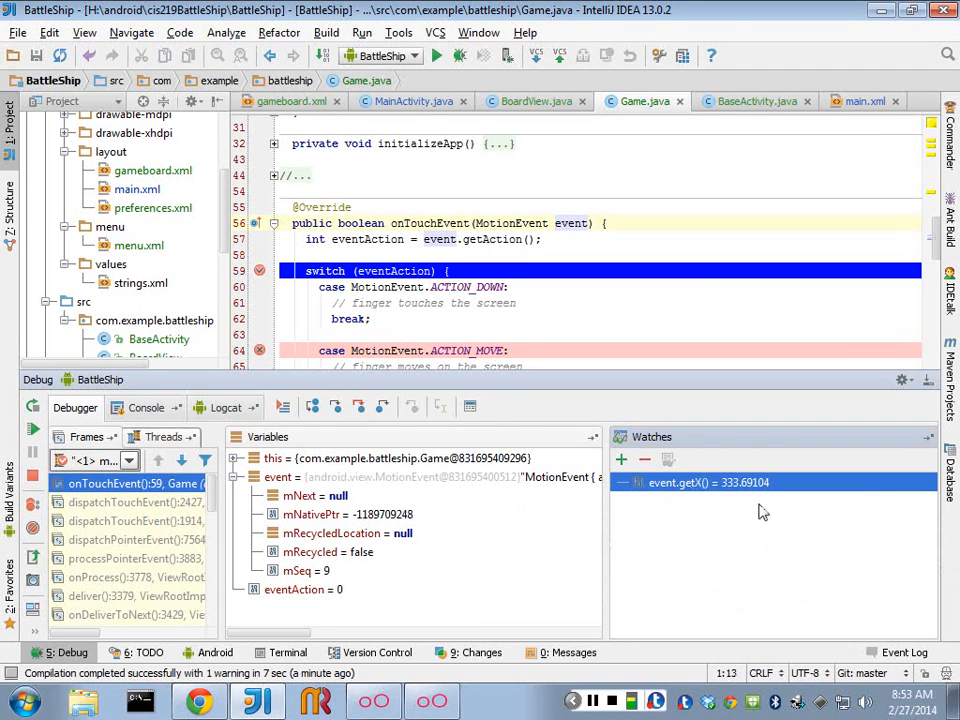
{"action": "mouse_move", "coordinate": [728, 498]}
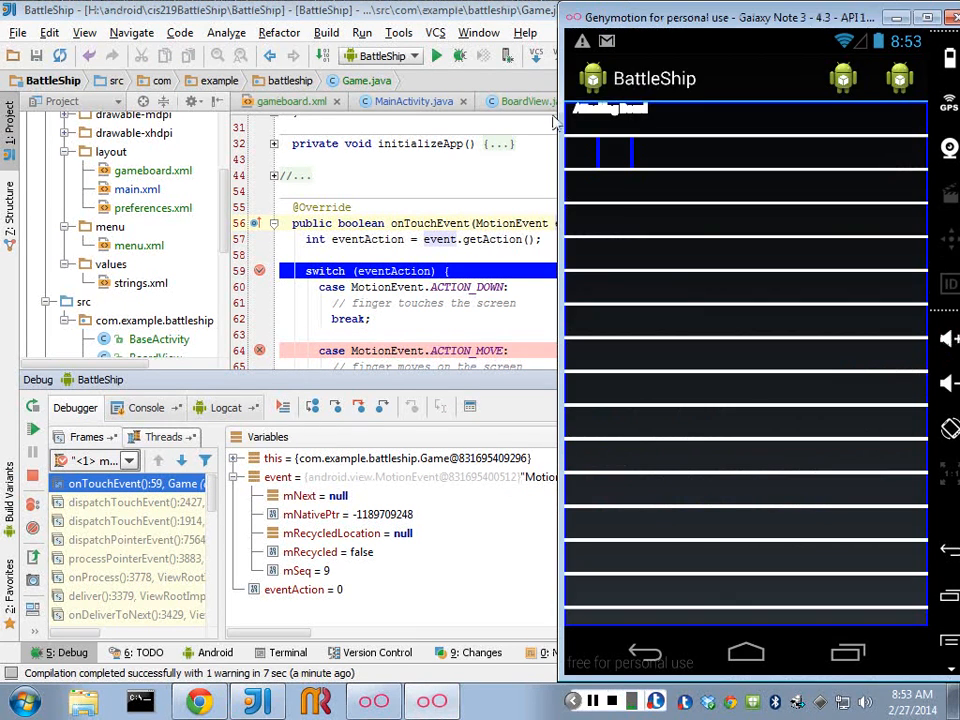
{"action": "mouse_move", "coordinate": [572, 188]}
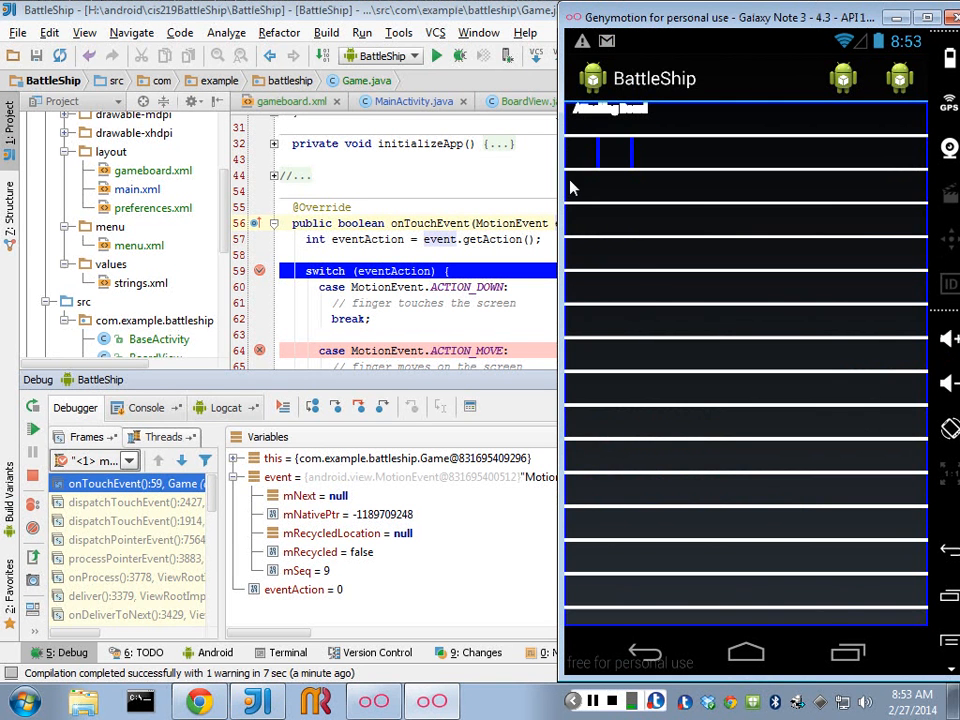
{"action": "mouse_move", "coordinate": [718, 190]}
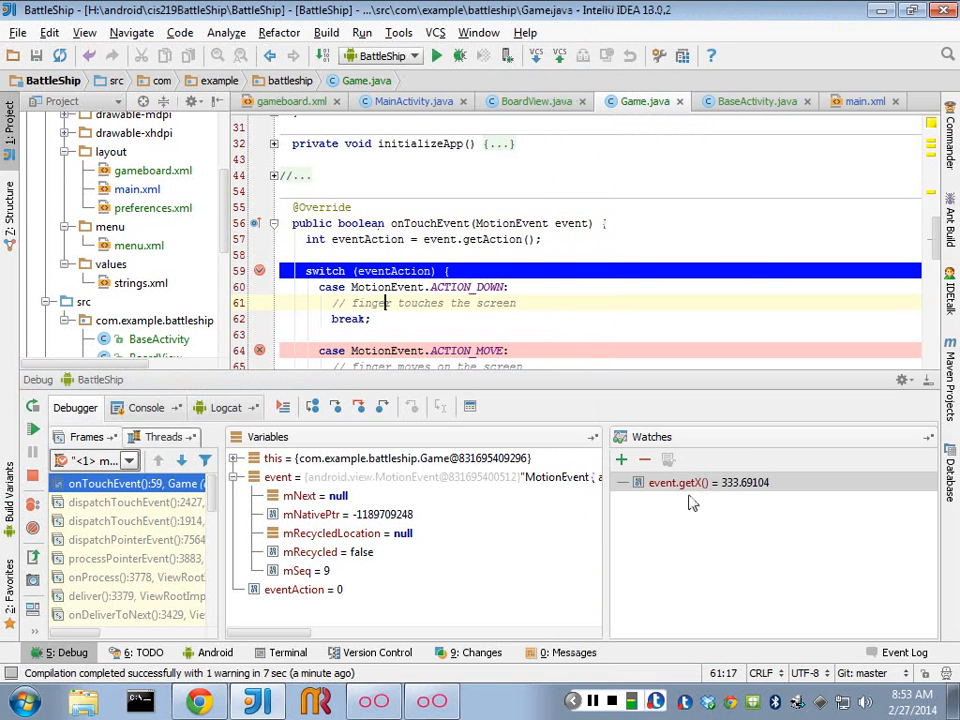
Add a second watch expression for event.getY() beside the event.getX() watch.
{"action": "left_click", "coordinate": [620, 458]}
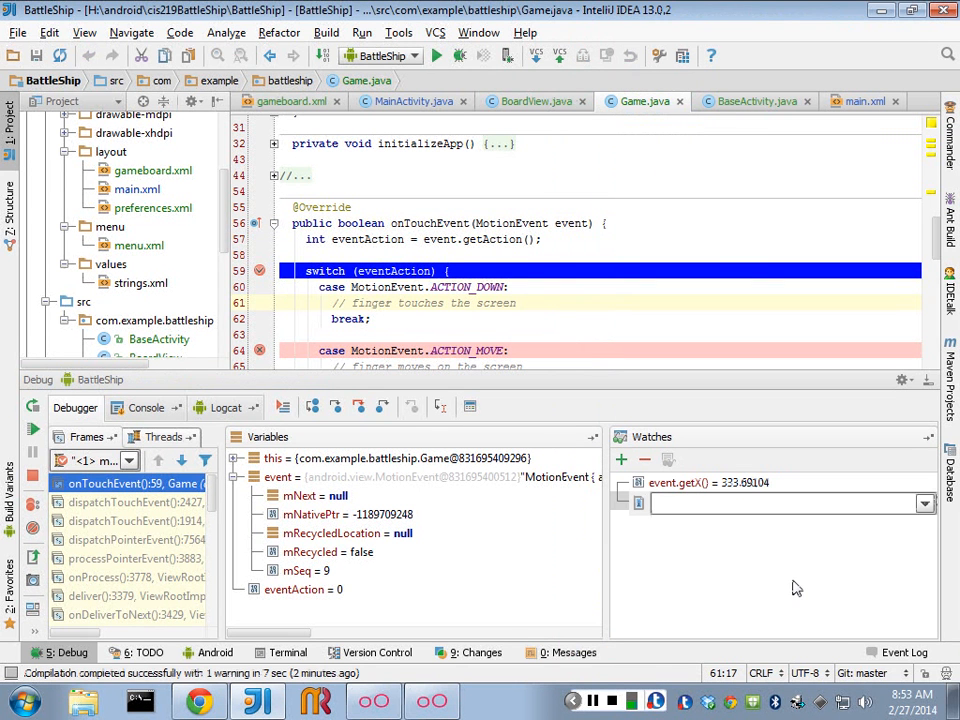
{"action": "type", "text": "eve"}
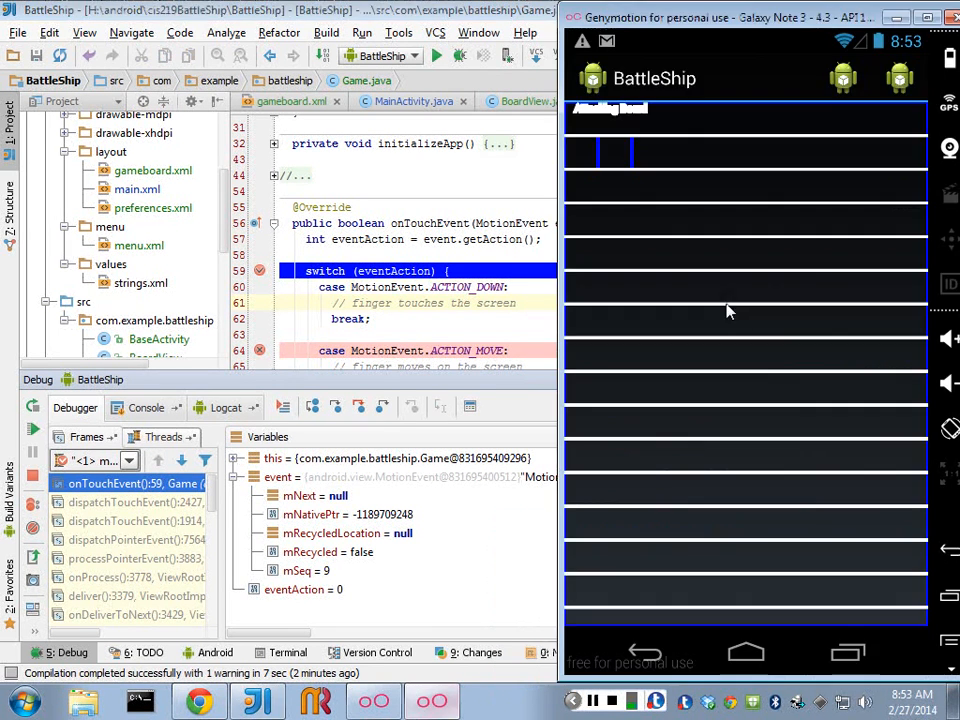
{"action": "mouse_move", "coordinate": [640, 130]}
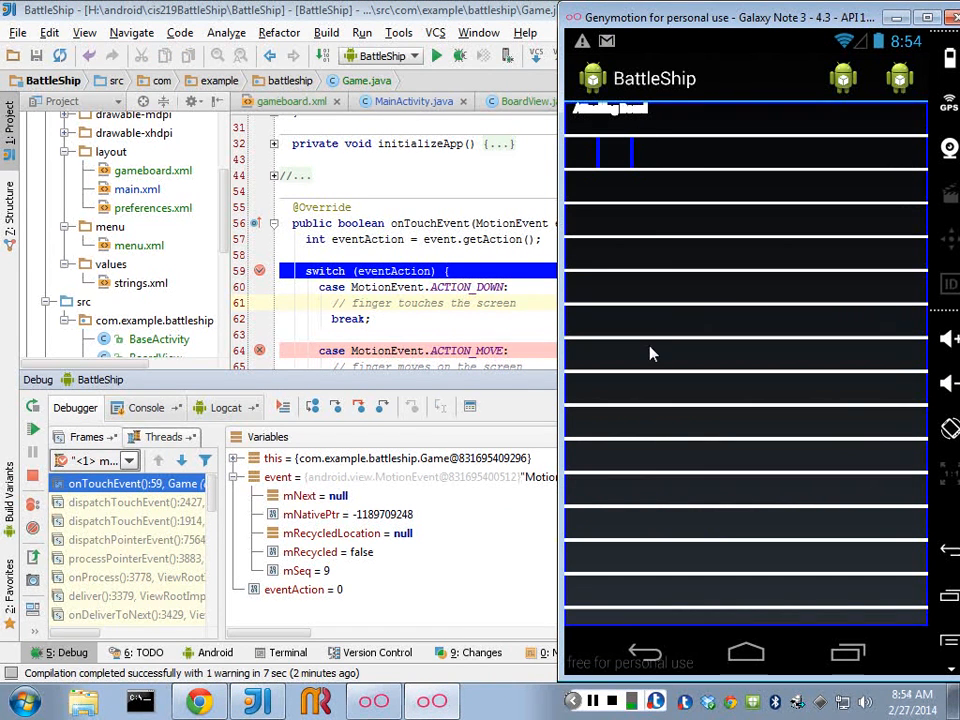
{"action": "mouse_move", "coordinate": [650, 118]}
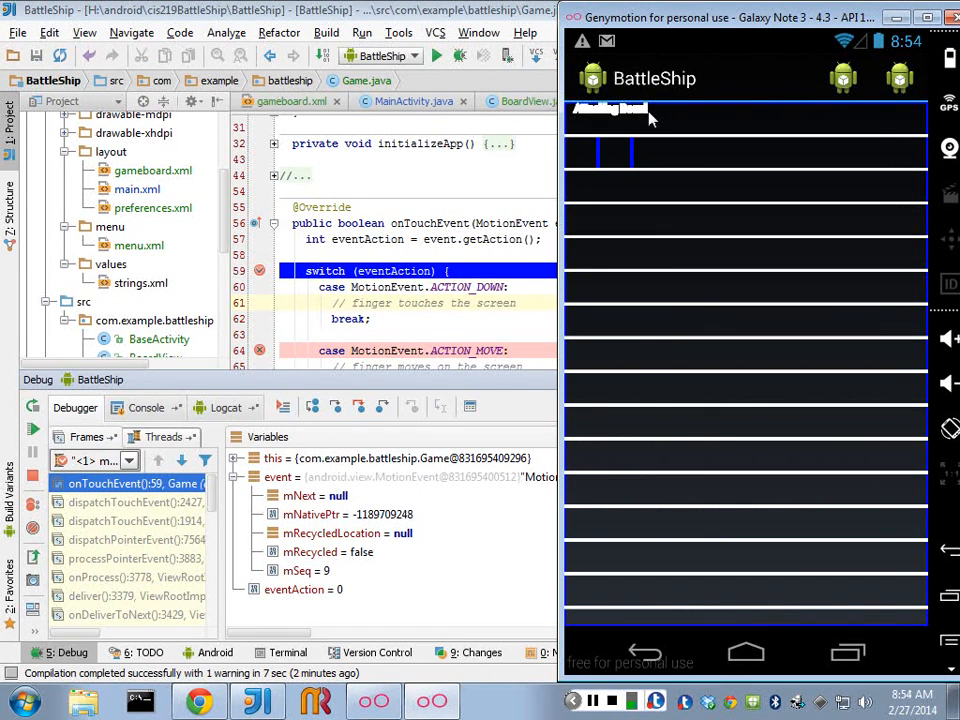
{"action": "mouse_move", "coordinate": [570, 110]}
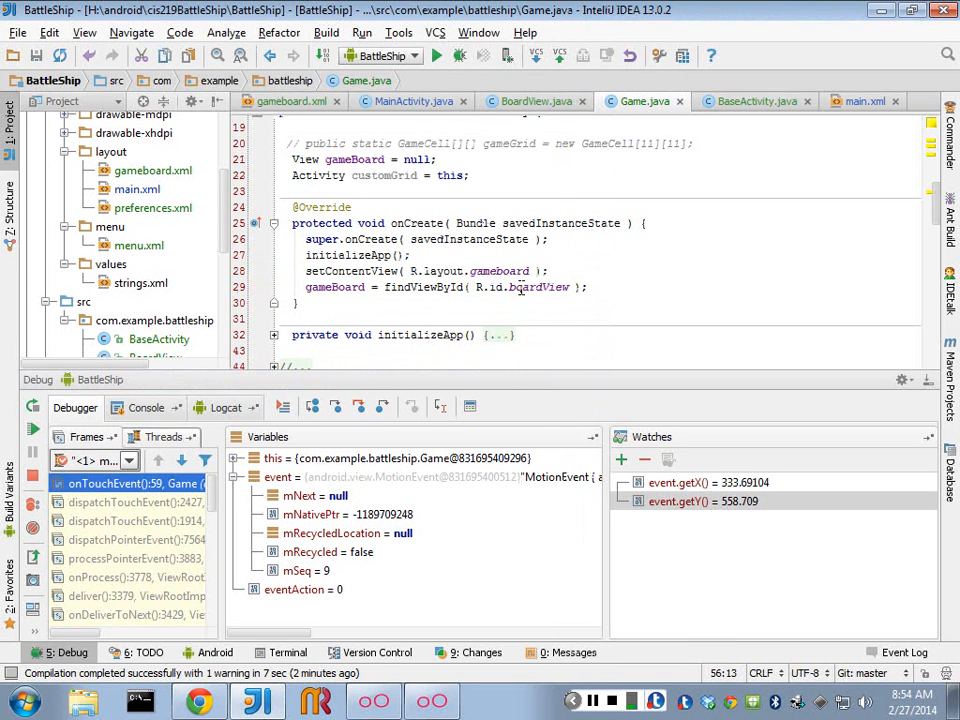
Resume the debugger until onTouchEvent breaks on a new touch reading x 394.6346, y 226.88182.
{"action": "double_click", "coordinate": [536, 288]}
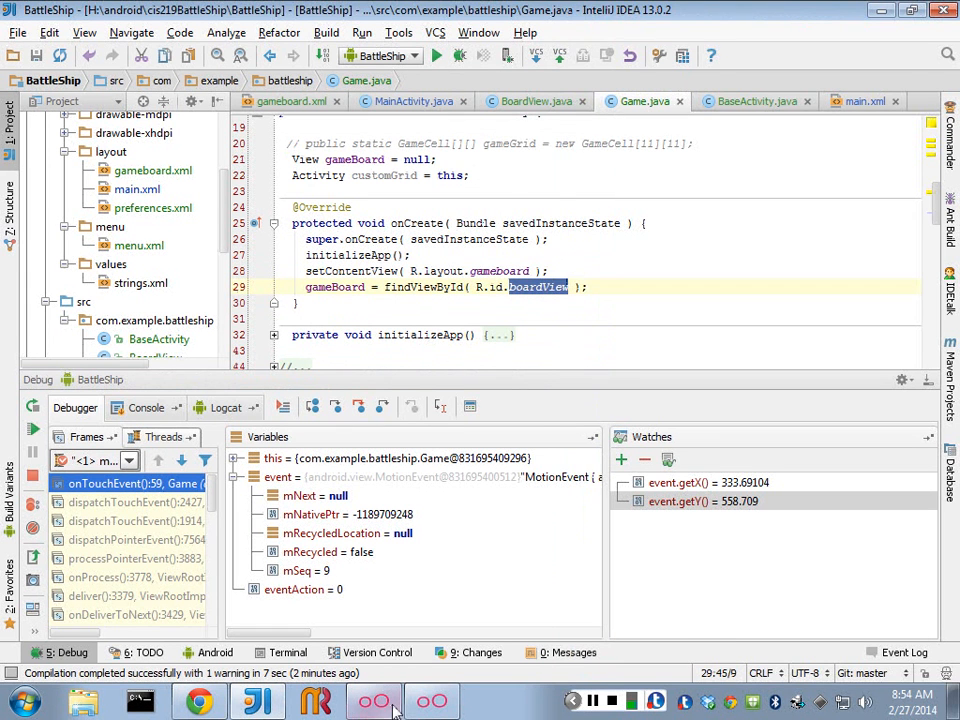
{"action": "left_click", "coordinate": [372, 700]}
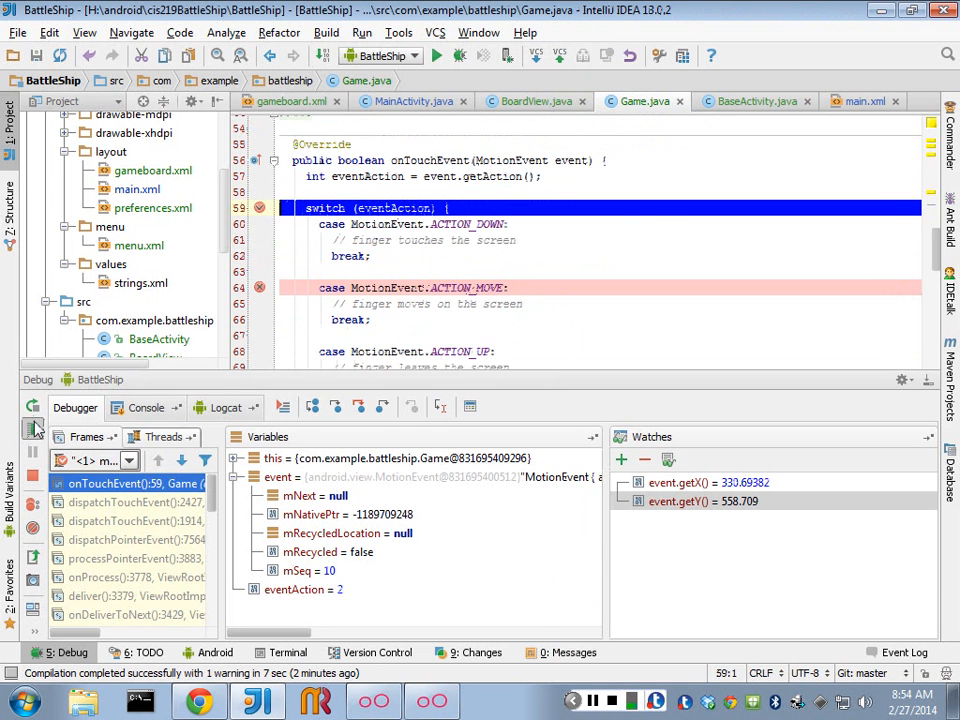
{"action": "left_click", "coordinate": [32, 408]}
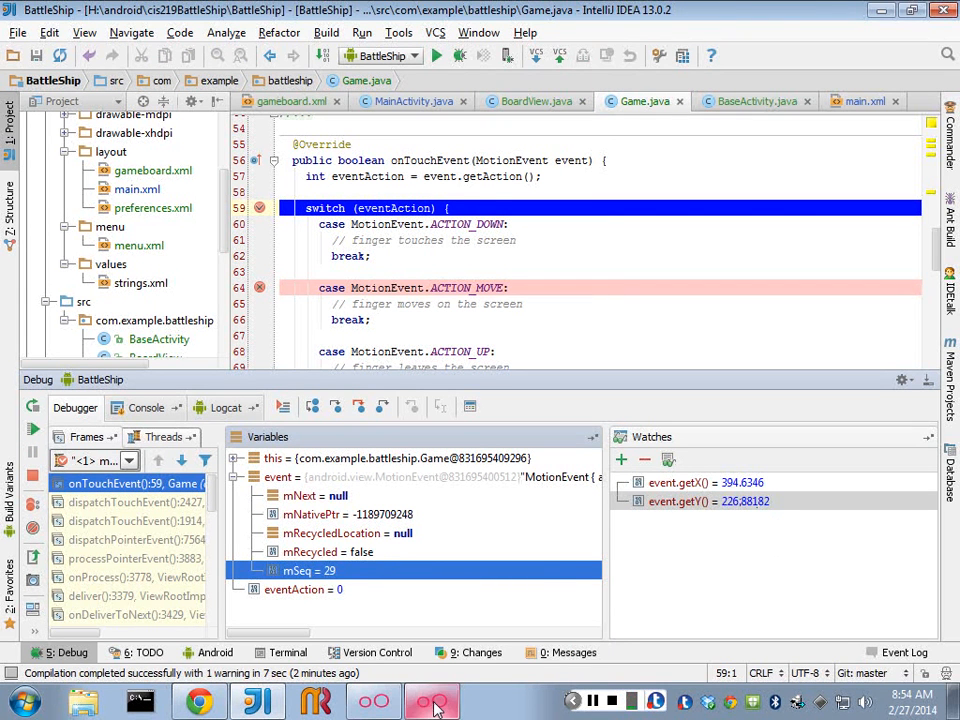
{"action": "left_click", "coordinate": [432, 700]}
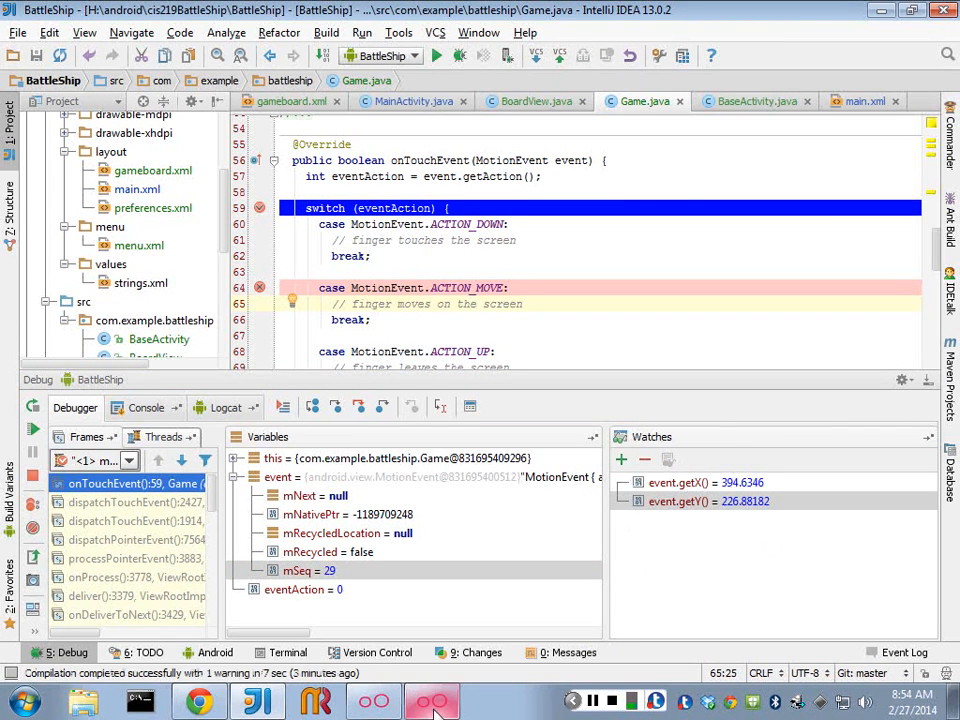
{"action": "left_click", "coordinate": [432, 700]}
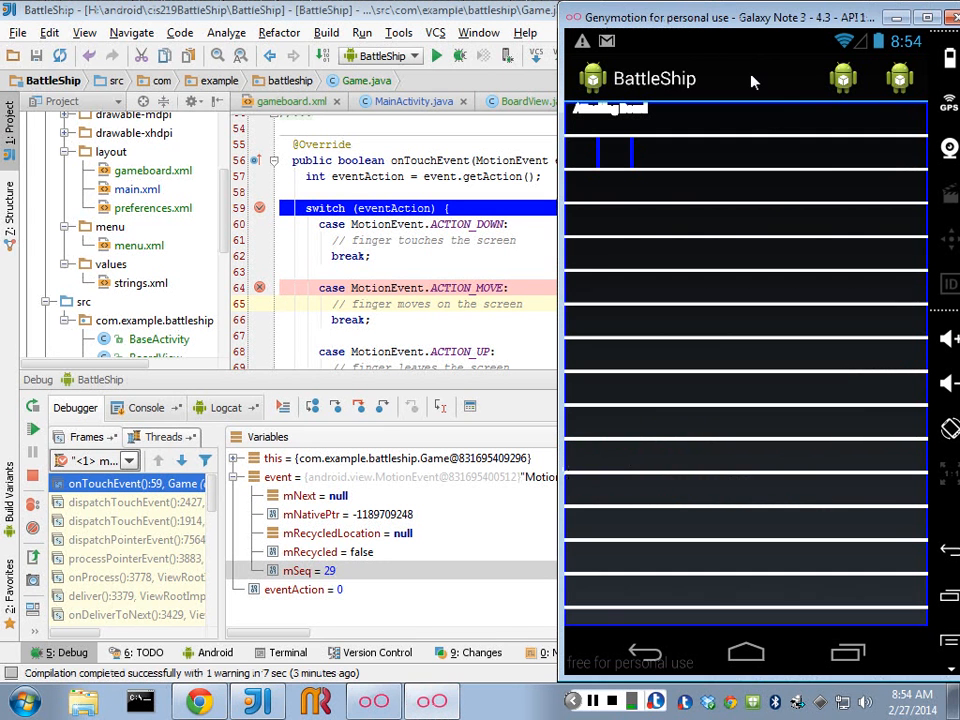
{"action": "mouse_move", "coordinate": [712, 72]}
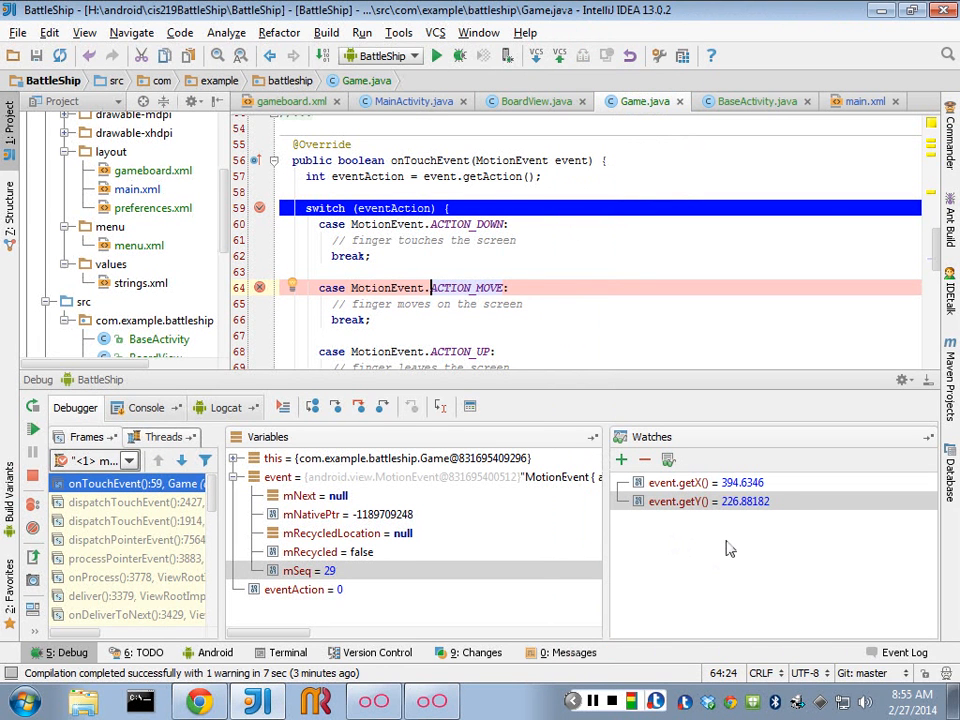
{"action": "mouse_move", "coordinate": [740, 560]}
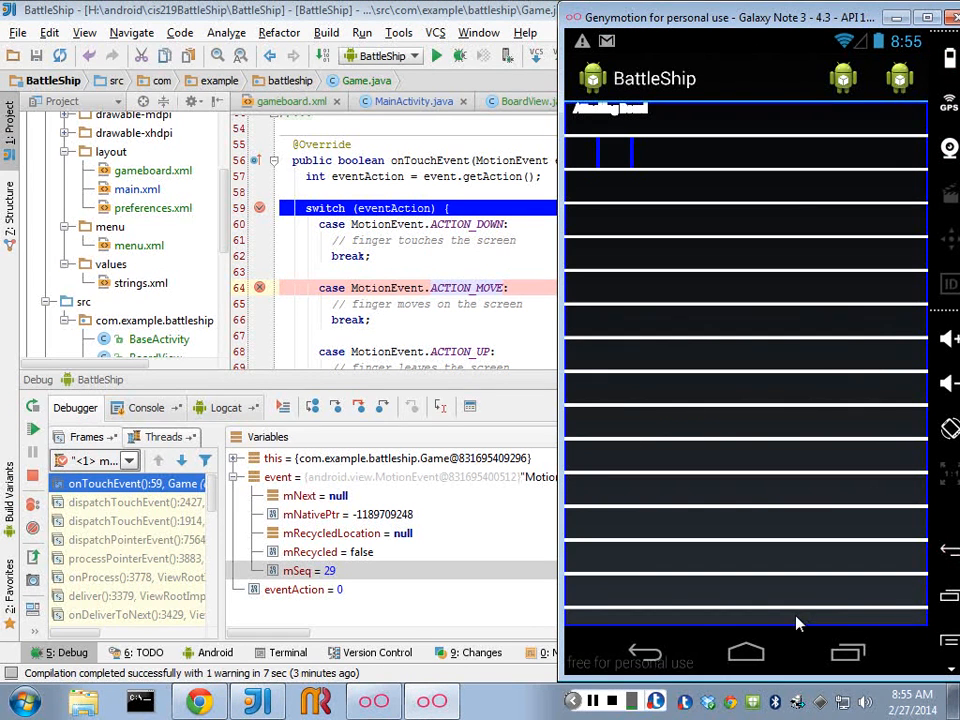
{"action": "mouse_move", "coordinate": [650, 670]}
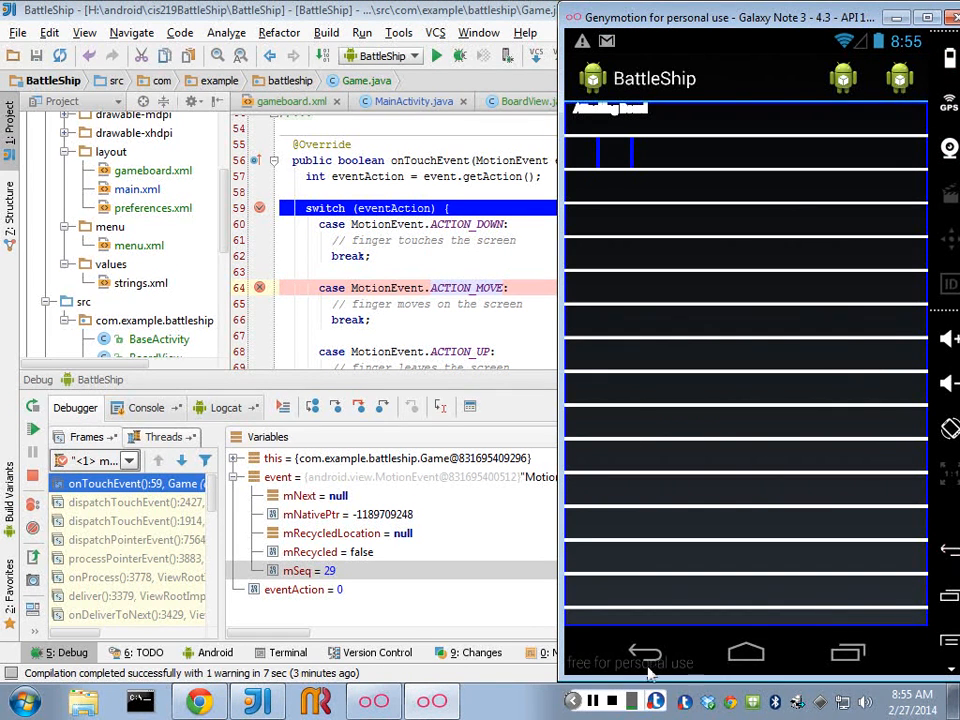
Leave BattleShip for the Android home screen via the emulator's Home button.
{"action": "left_click", "coordinate": [746, 652]}
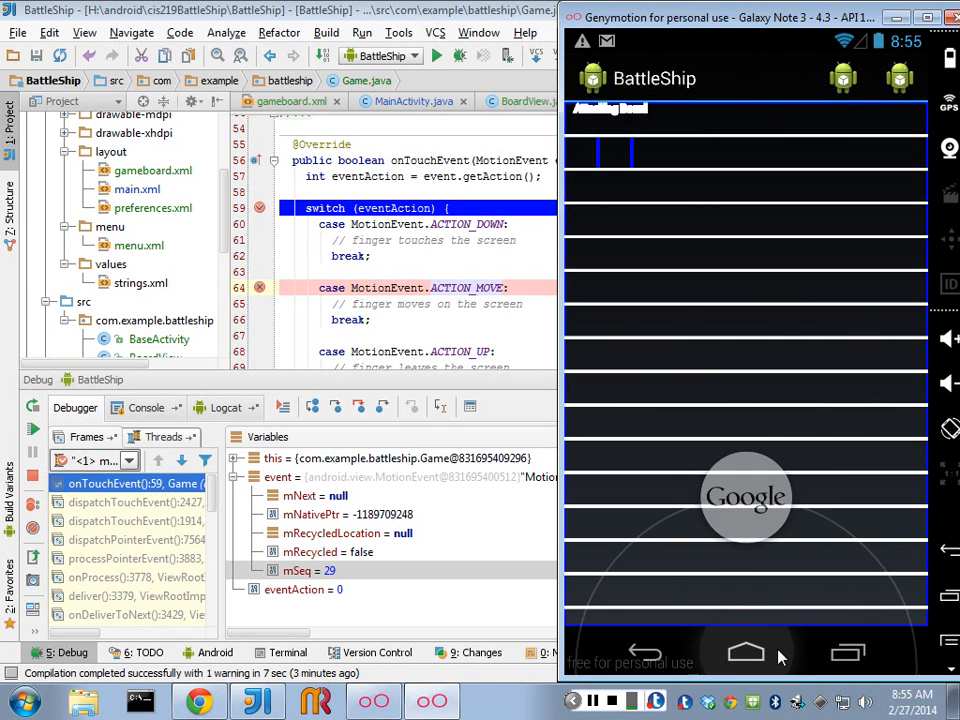
{"action": "left_click", "coordinate": [746, 652]}
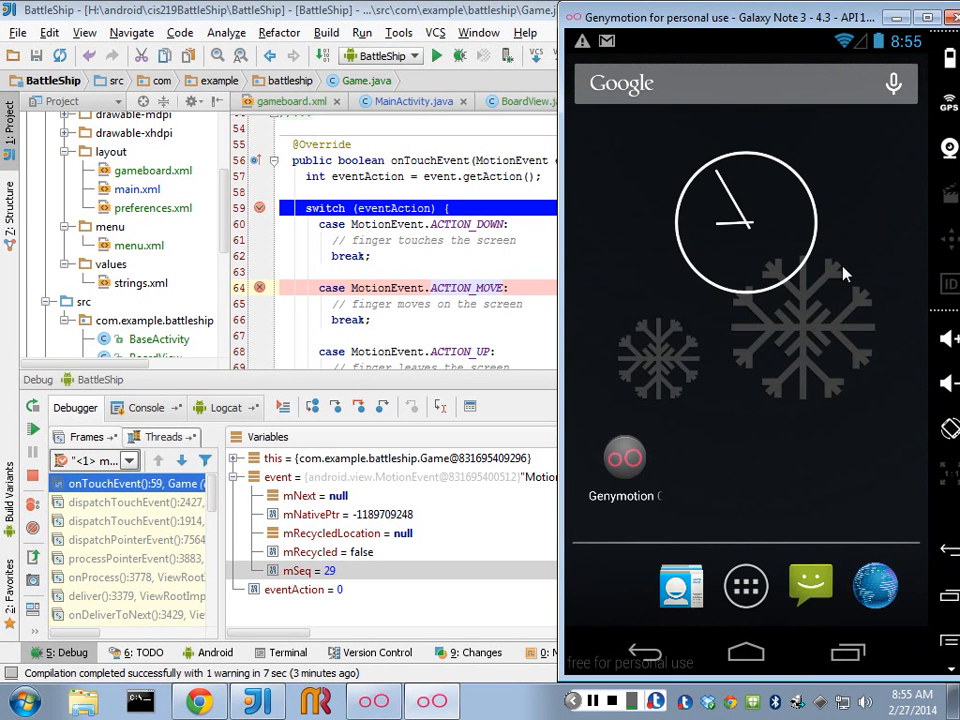
{"action": "mouse_move", "coordinate": [892, 84]}
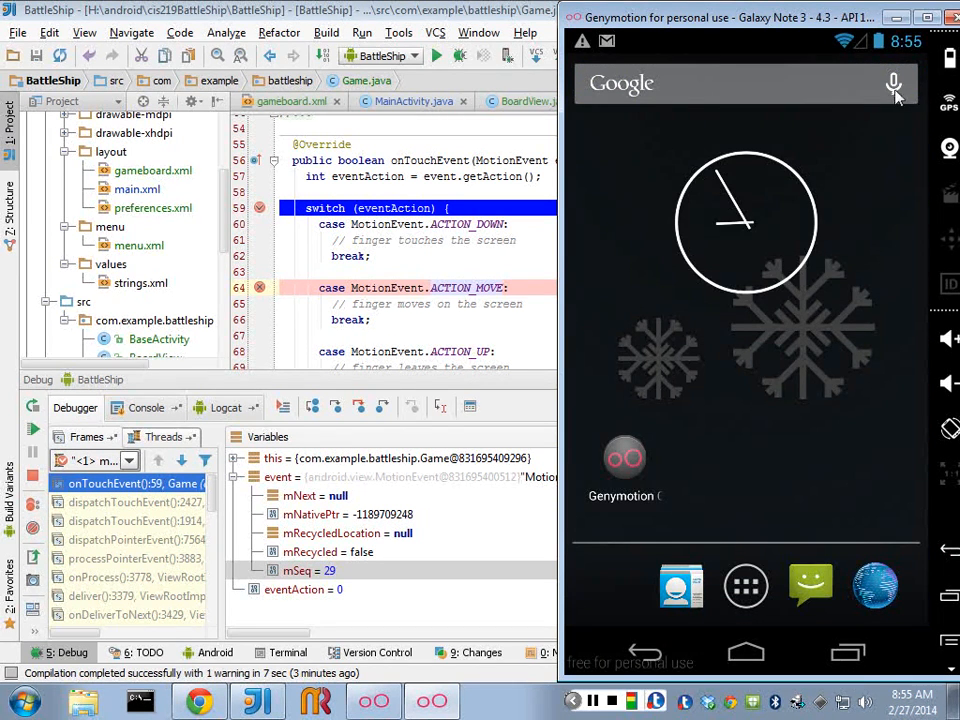
{"action": "mouse_move", "coordinate": [784, 90]}
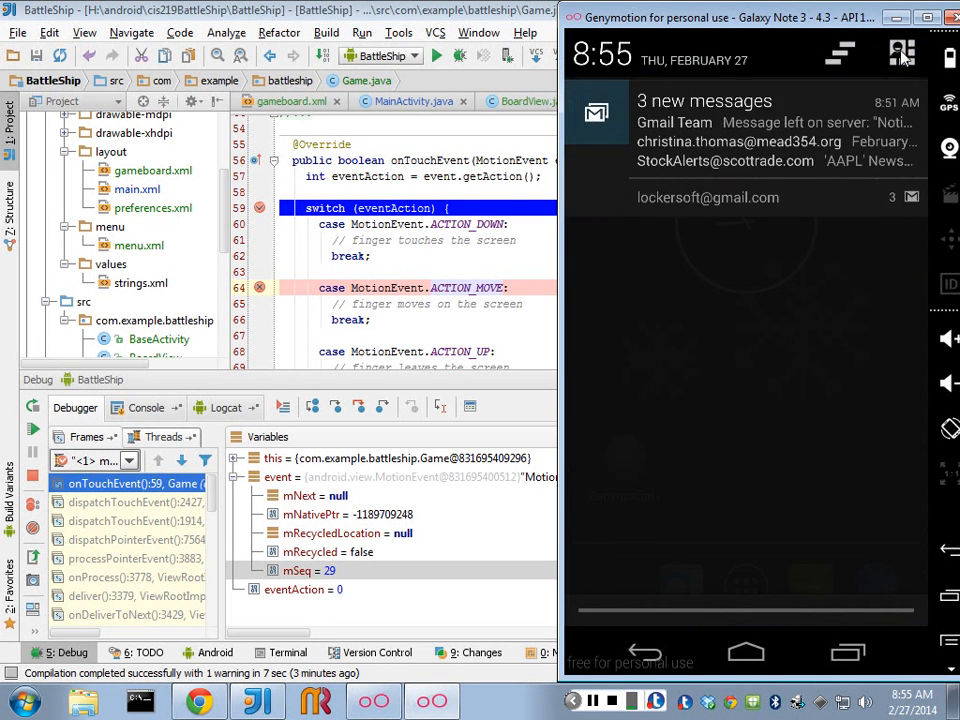
In Android Settings, unlock Developer options via Build number and enable Show touches.
{"action": "left_click", "coordinate": [900, 52]}
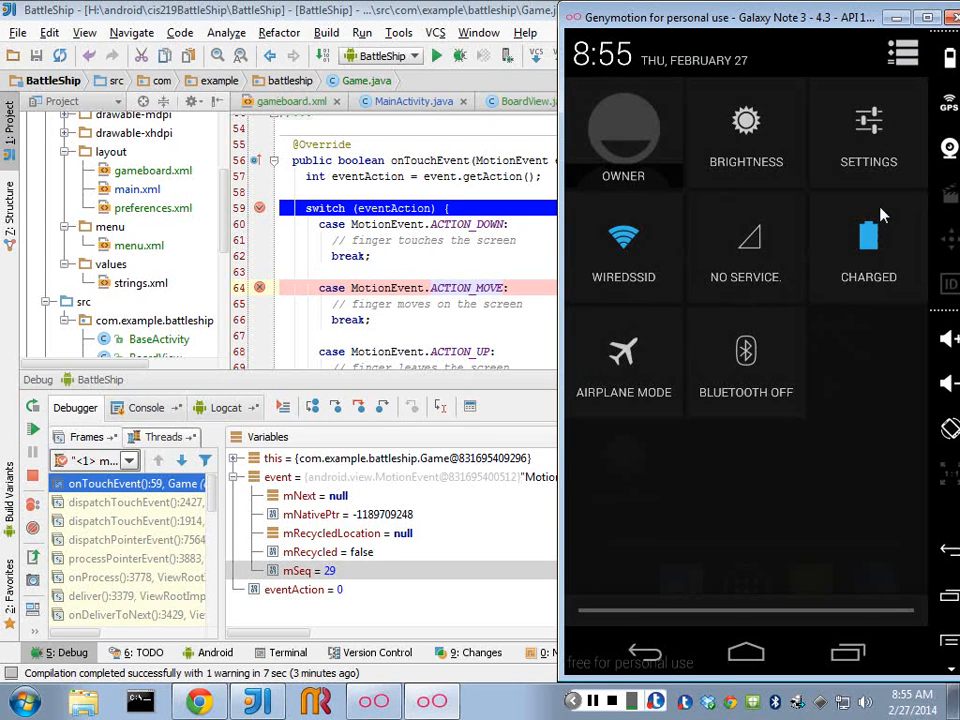
{"action": "left_click", "coordinate": [868, 136]}
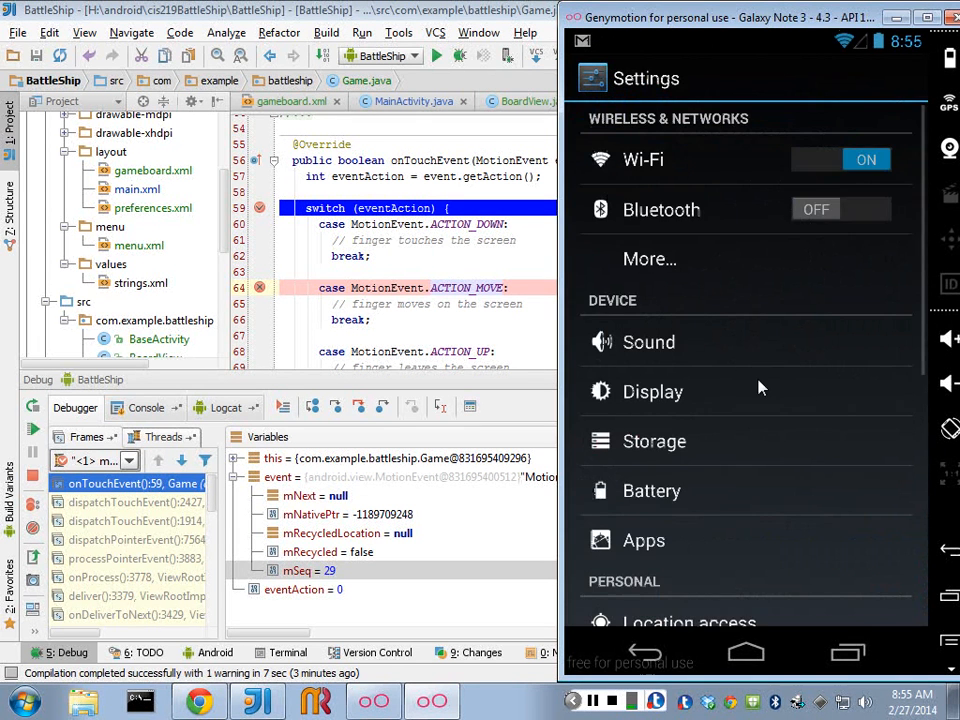
{"action": "scroll", "scroll_direction": "down", "scroll_amount": 3}
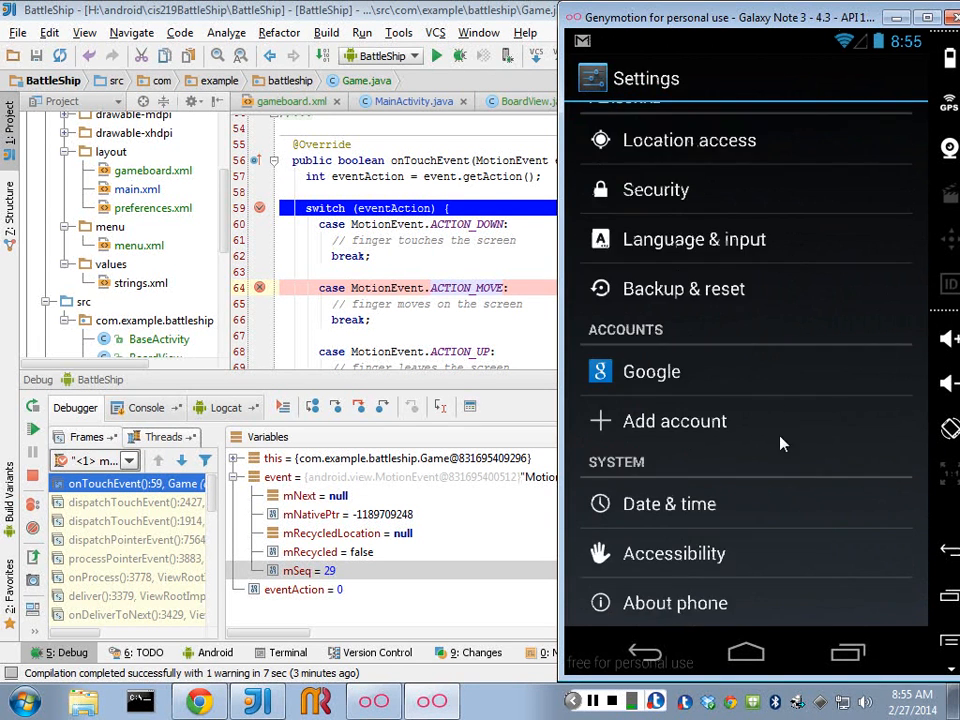
{"action": "mouse_move", "coordinate": [698, 530]}
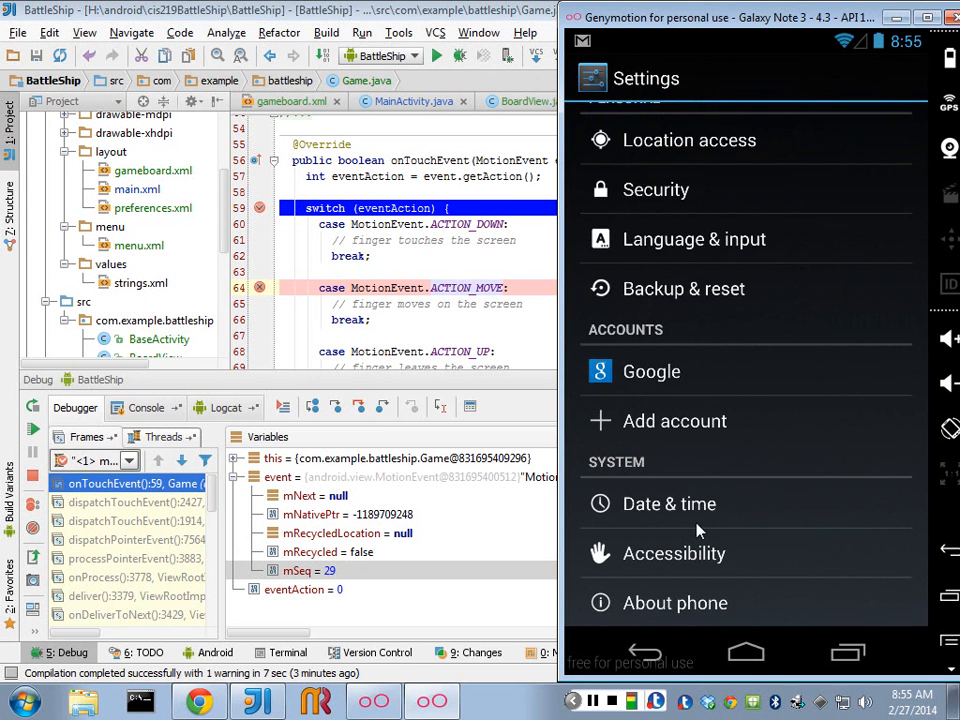
{"action": "left_click", "coordinate": [676, 602]}
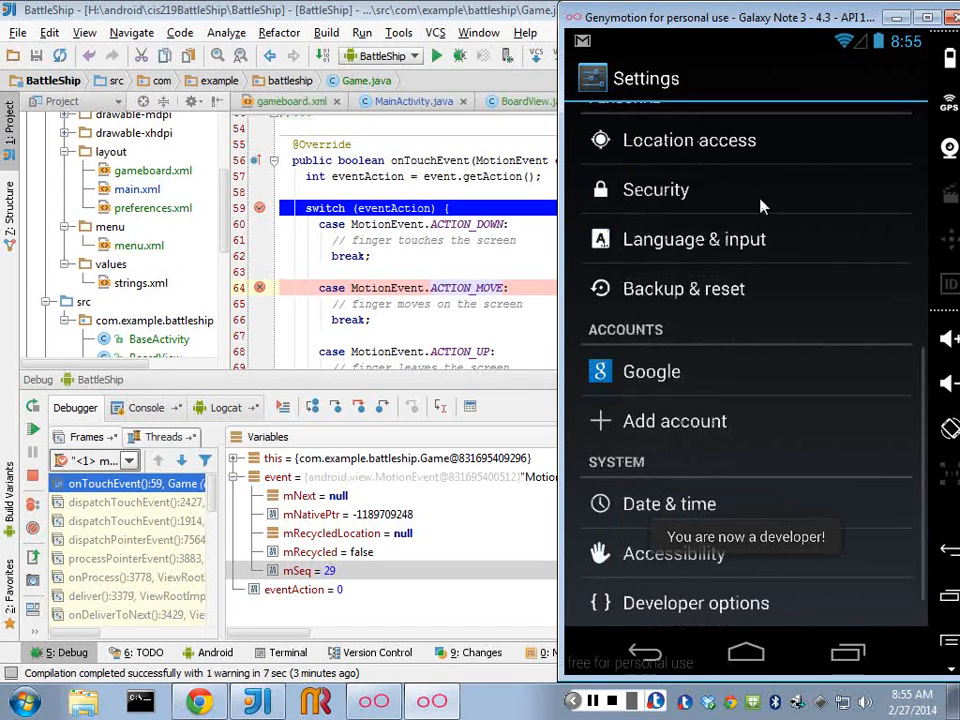
{"action": "scroll", "scroll_direction": "down", "scroll_amount": 3}
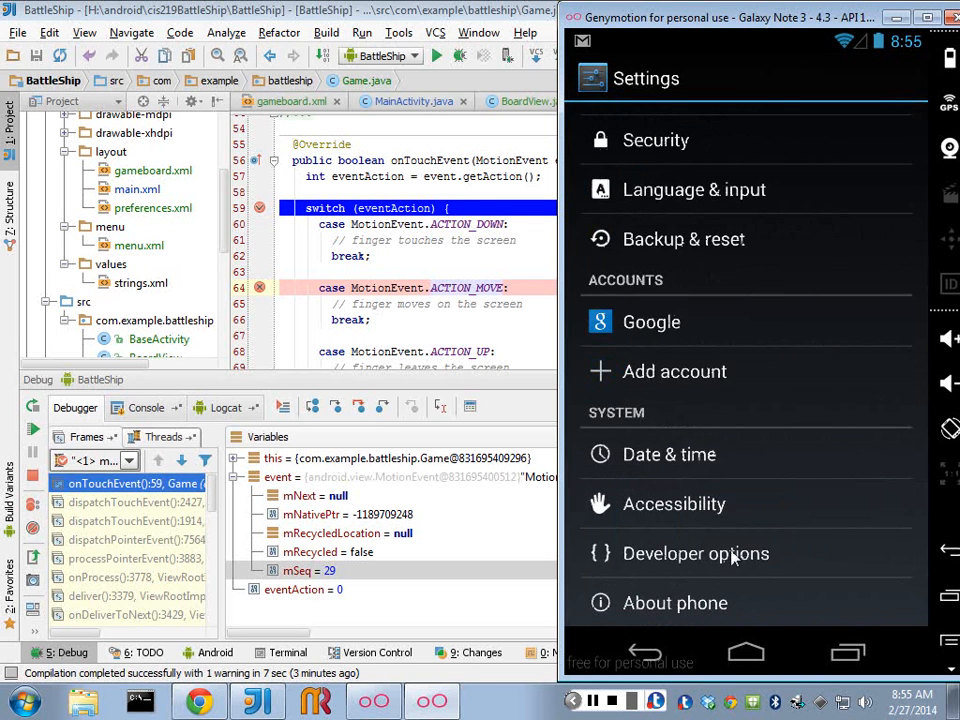
{"action": "left_click", "coordinate": [696, 552]}
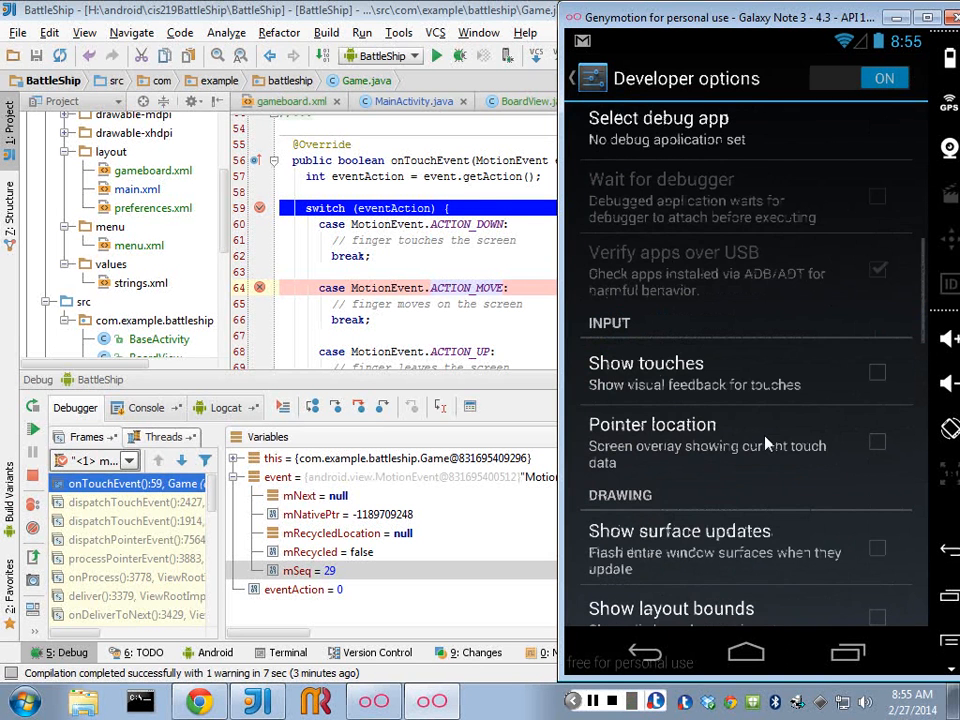
{"action": "left_click", "coordinate": [876, 372]}
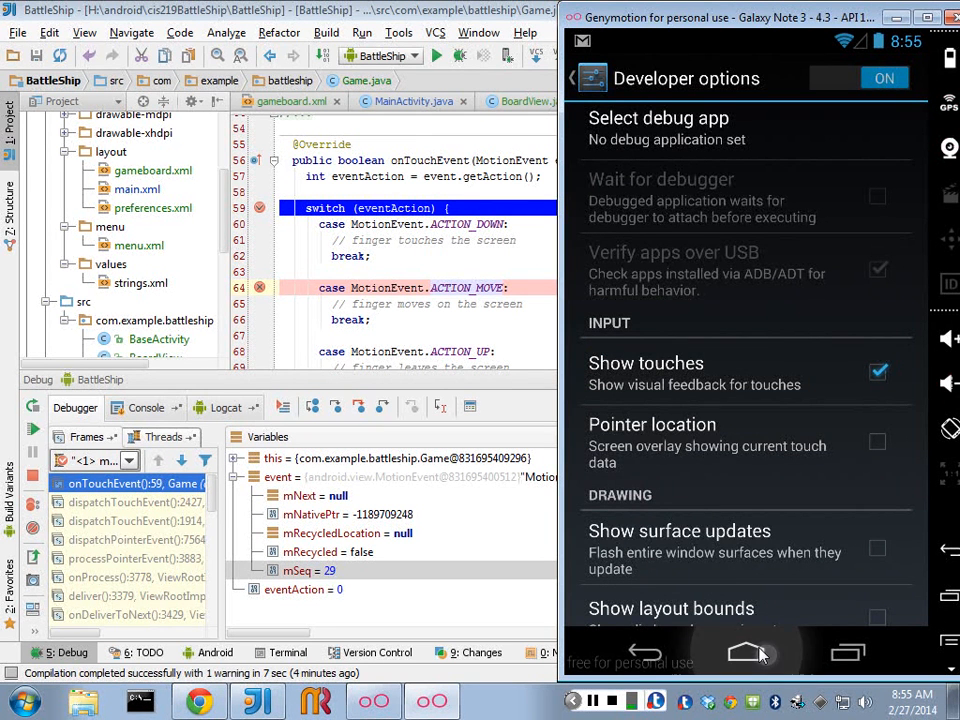
Return to the home screen and relaunch BattleShip from the app drawer.
{"action": "left_click", "coordinate": [744, 652]}
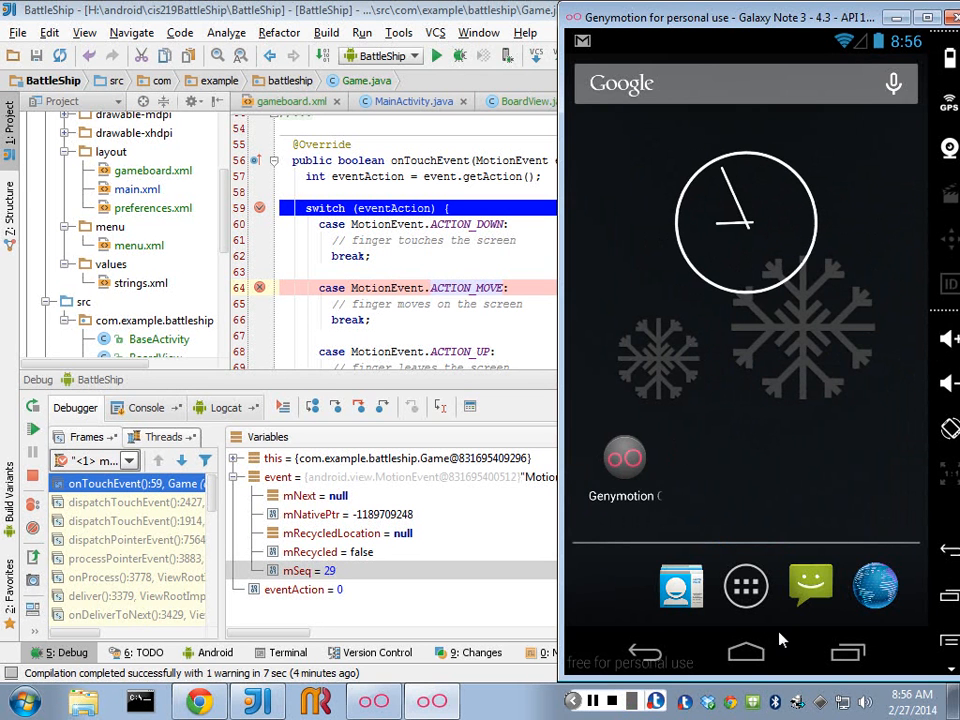
{"action": "left_click", "coordinate": [744, 586]}
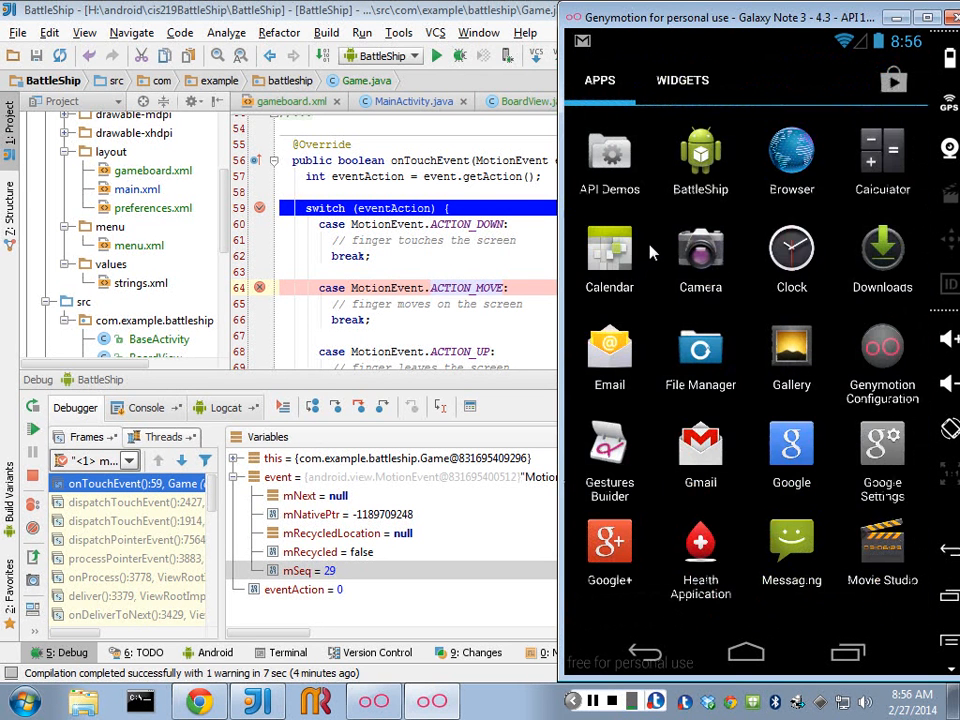
{"action": "left_click", "coordinate": [700, 160]}
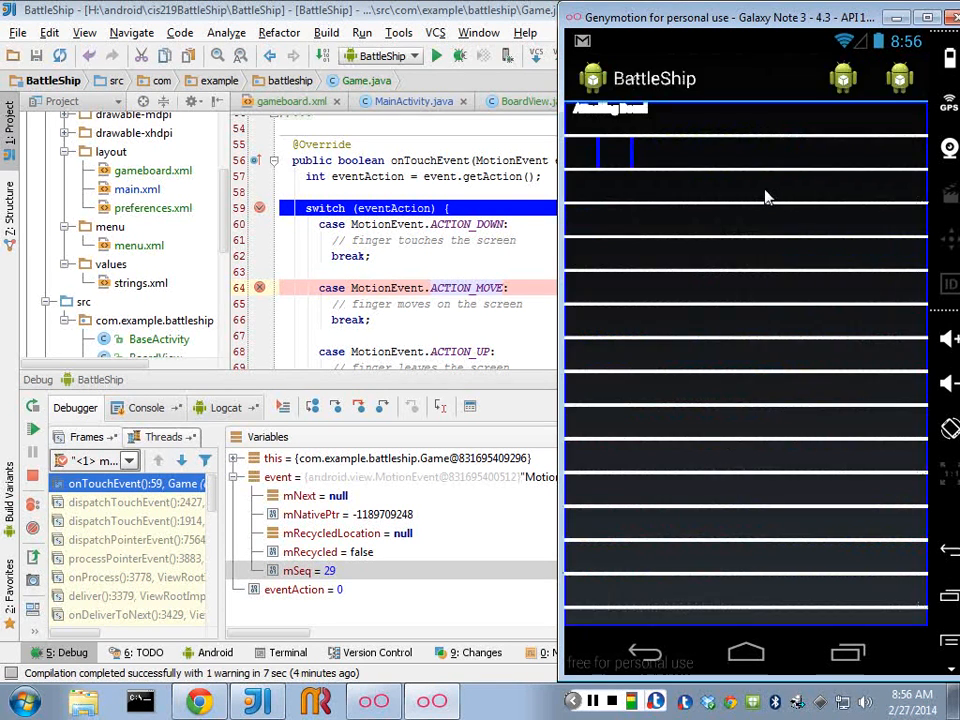
{"action": "mouse_move", "coordinate": [696, 224]}
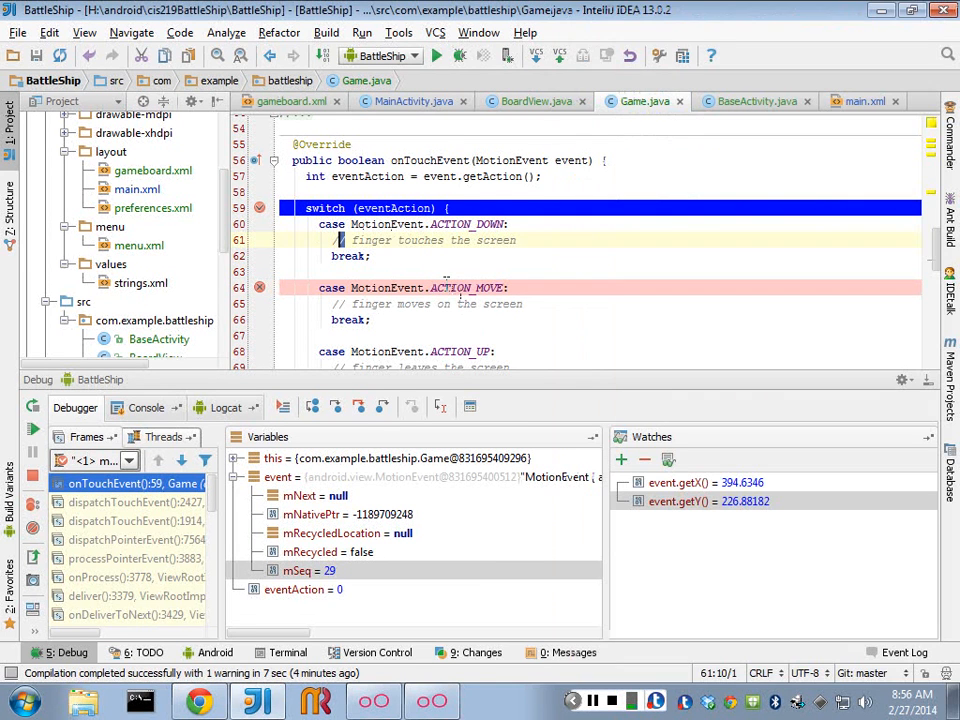
{"action": "mouse_move", "coordinate": [268, 424]}
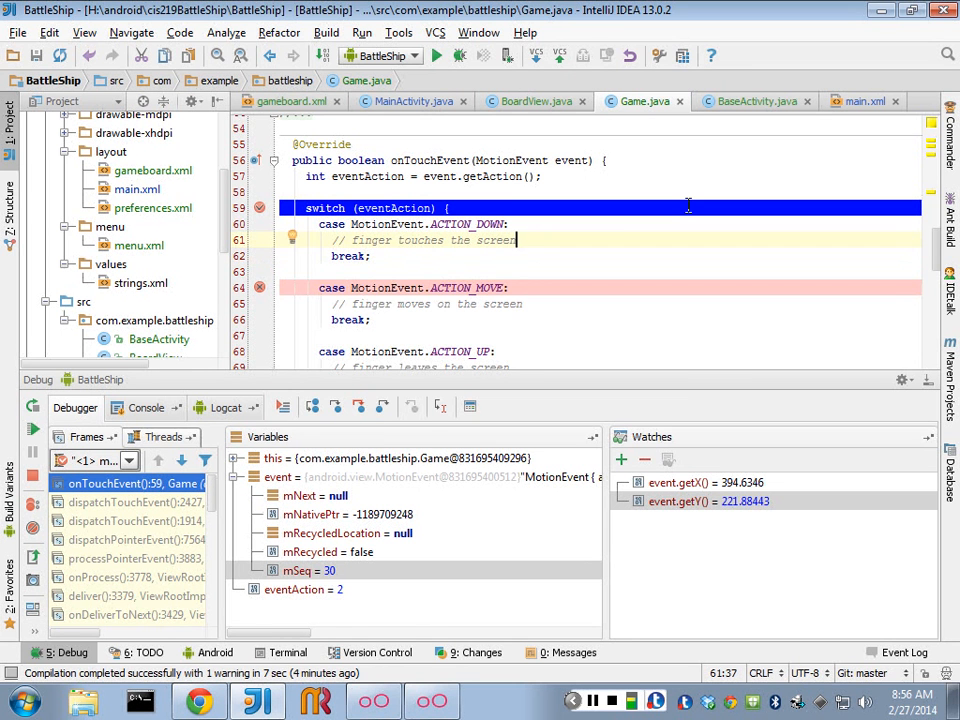
Write a Log.i("TOUCH", "x:" + event...) line logging the touch coordinates.
{"action": "type", "text": "Log.i(\"TOU"}
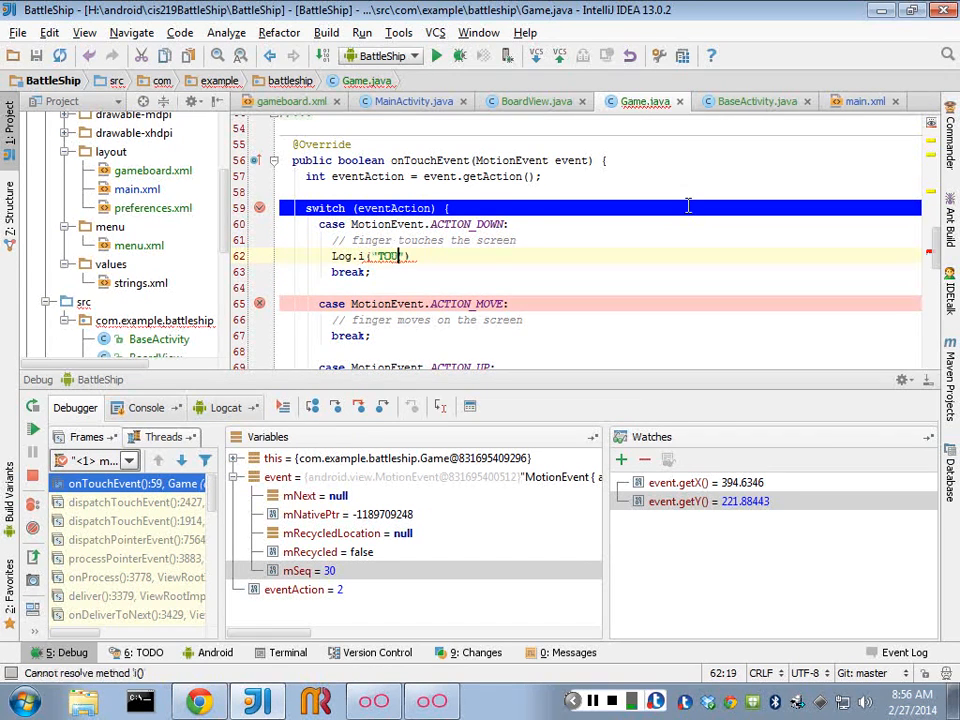
{"action": "type", "text": "TOUCH\","}
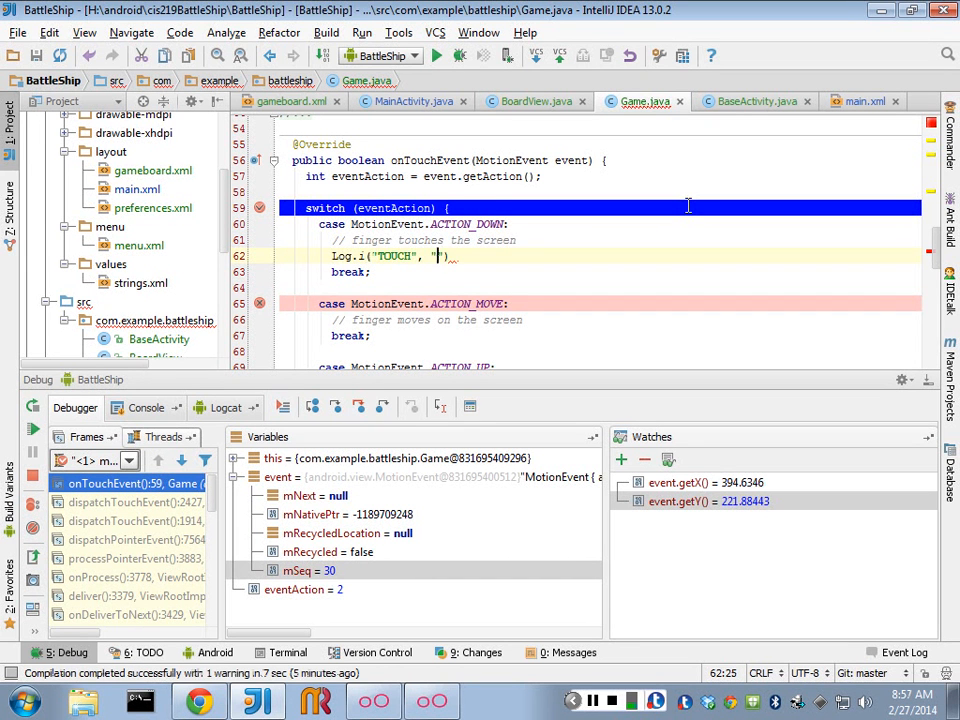
{"action": "type", "text": "x:"}
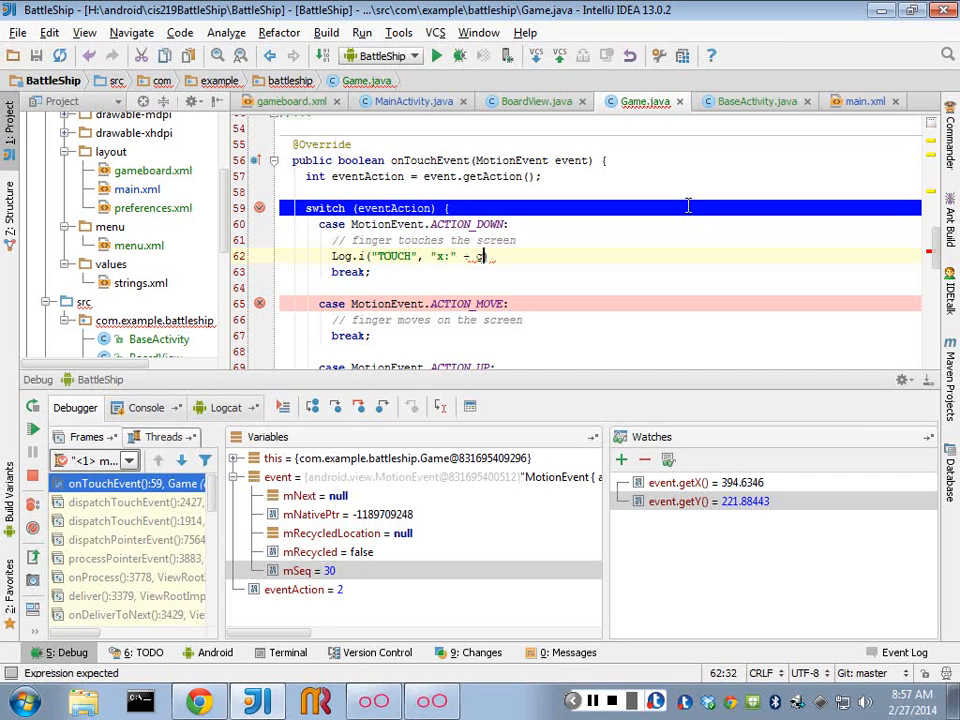
{"action": "type", "text": "o"}
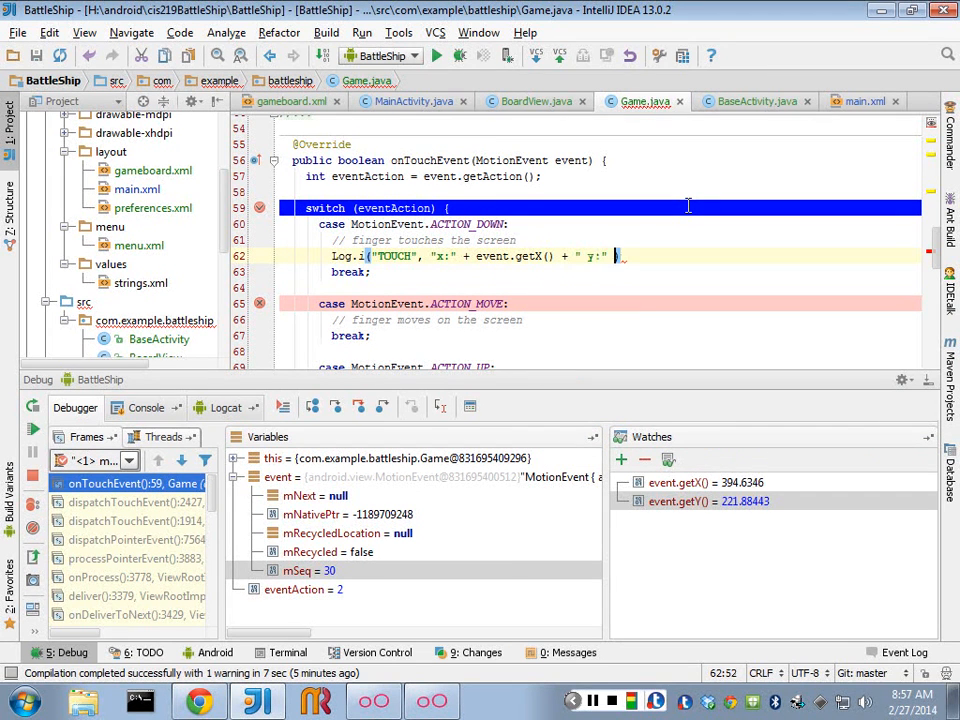
{"action": "type", "text": "event.getY("}
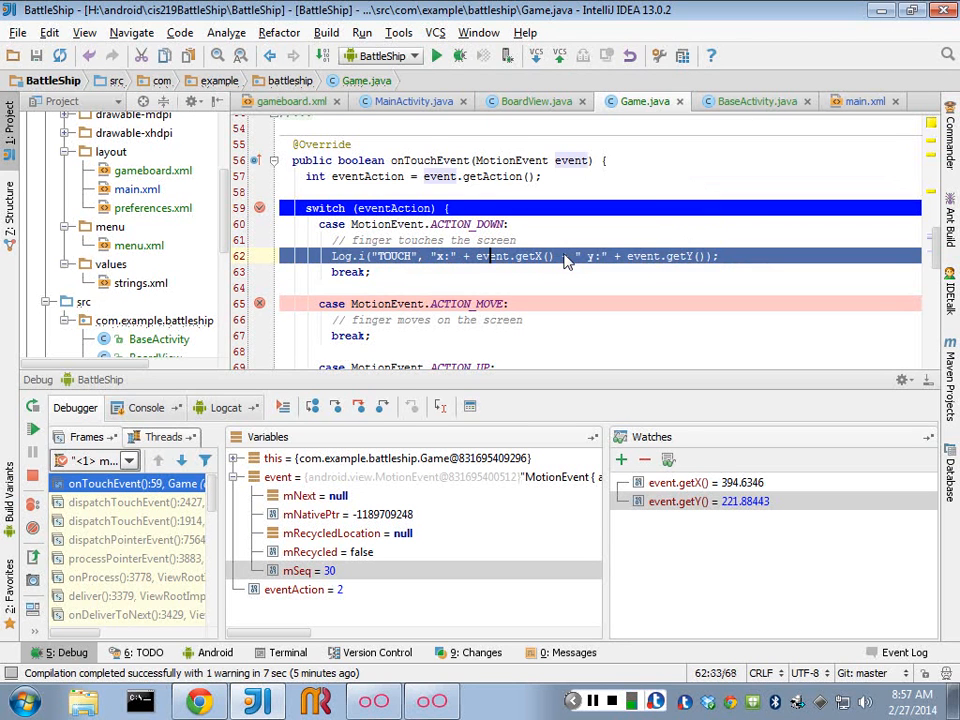
Label the logs DOWN and UP per case and remove the ACTION_MOVE breakpoint.
{"action": "scroll", "scroll_direction": "down", "scroll_amount": 3}
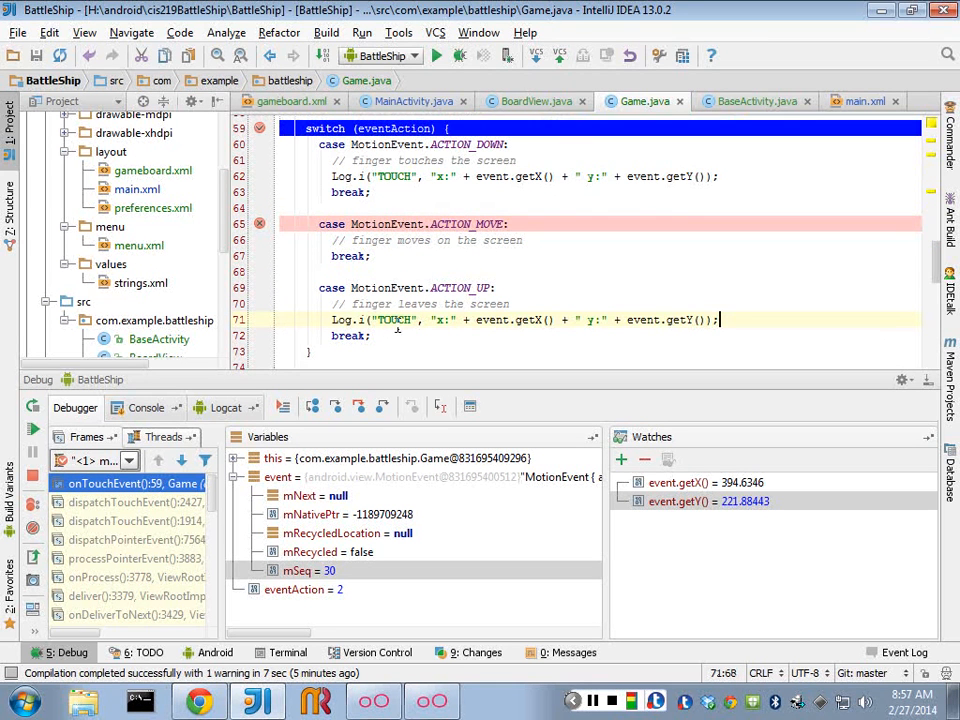
{"action": "mouse_move", "coordinate": [438, 320]}
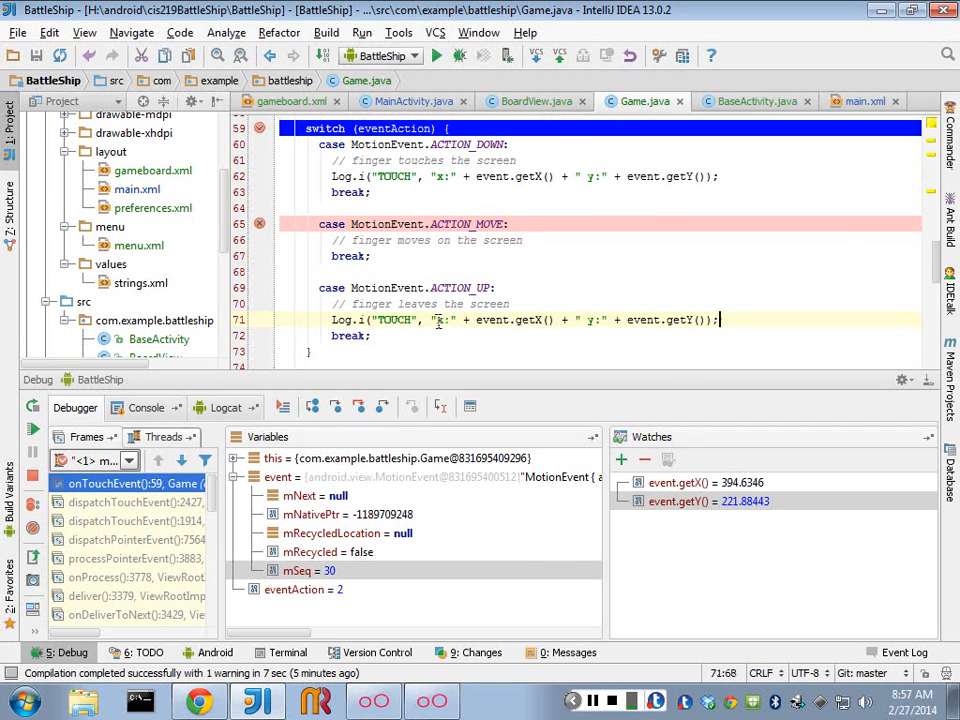
{"action": "type", "text": "UP"}
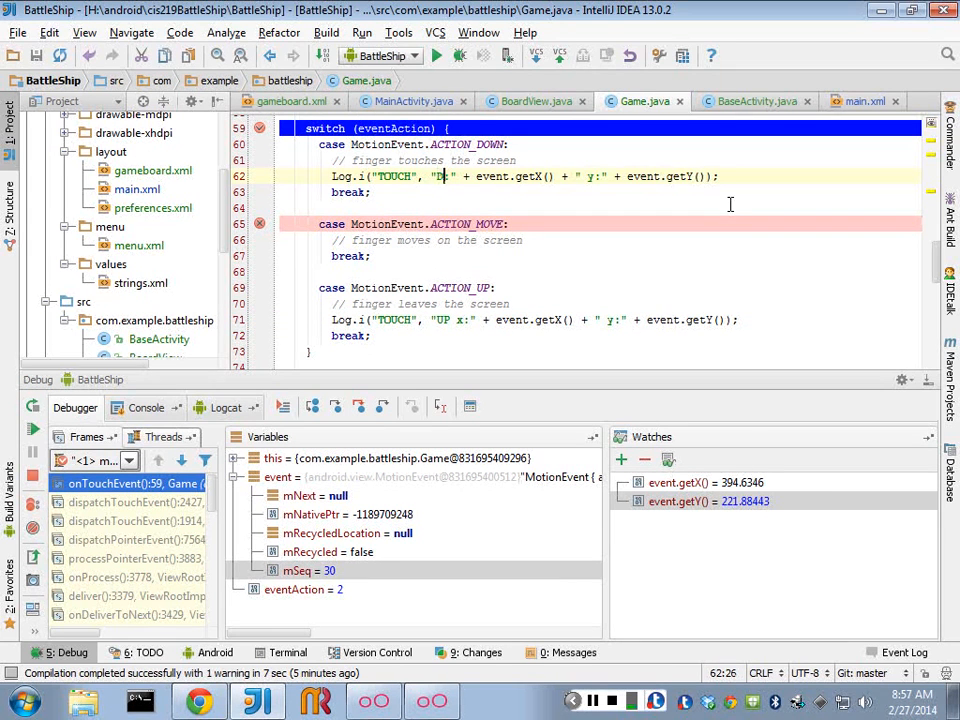
{"action": "type", "text": "OWN:"}
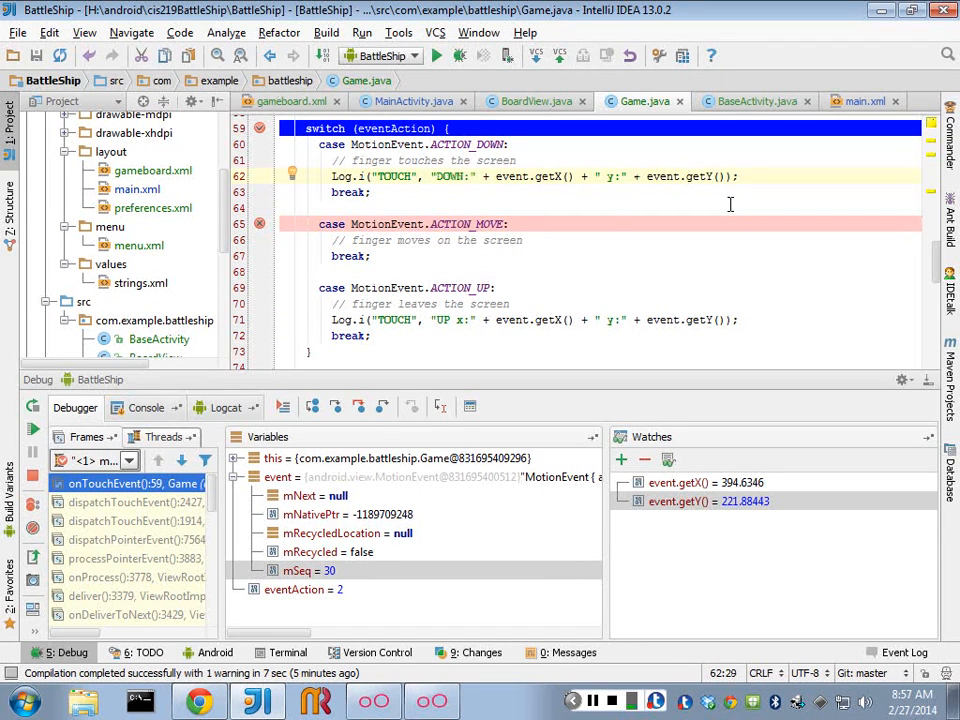
{"action": "left_click", "coordinate": [516, 304]}
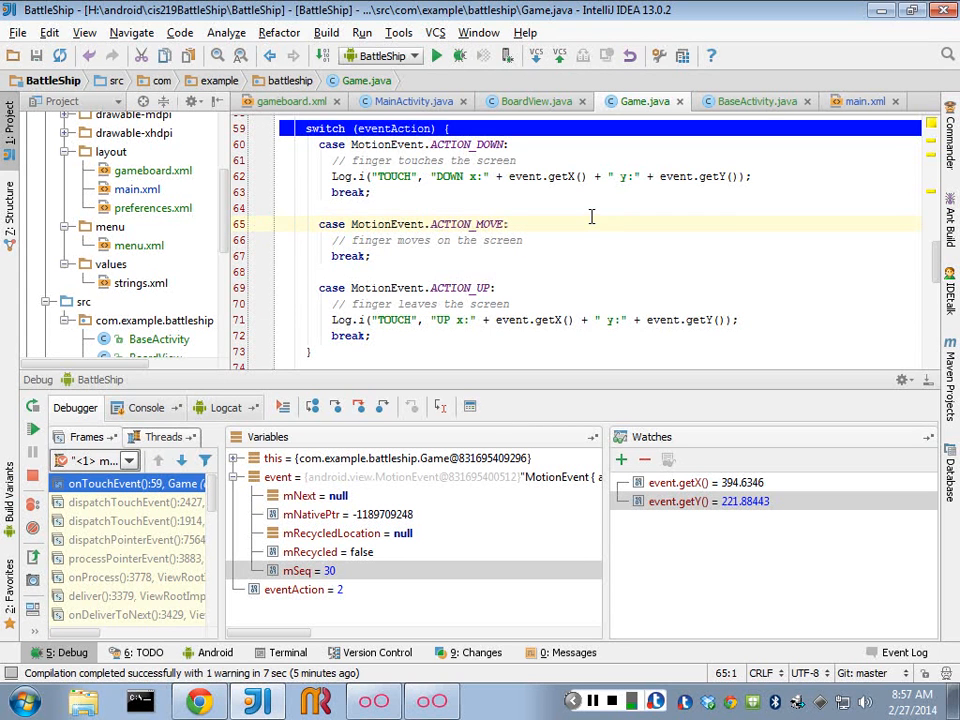
Stop the debug session and switch to the Logcat device log.
{"action": "left_click", "coordinate": [32, 430]}
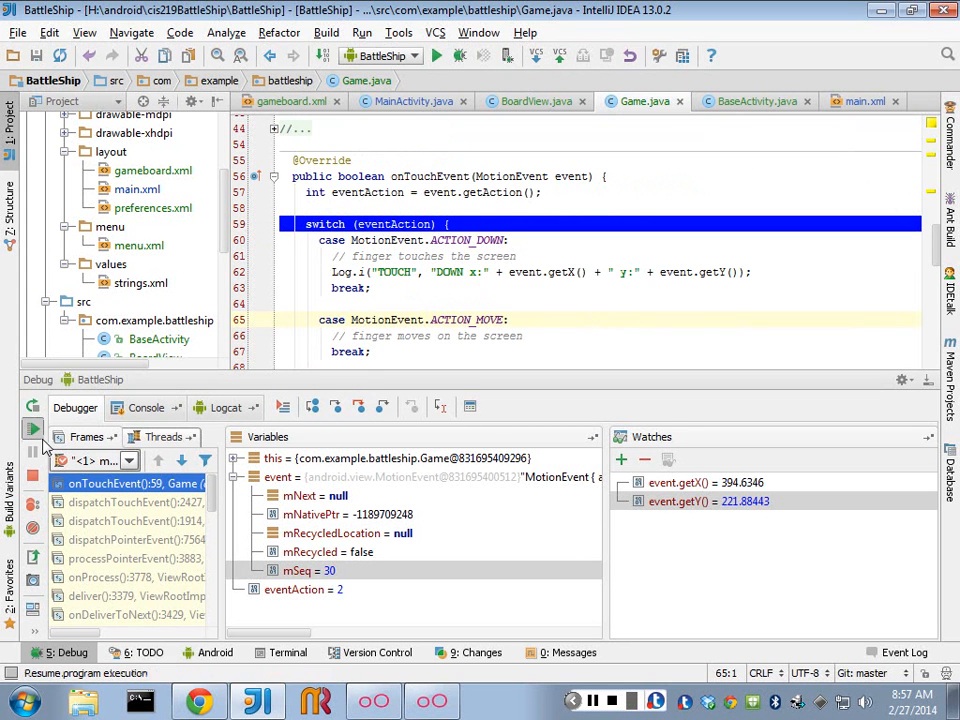
{"action": "left_click", "coordinate": [32, 430]}
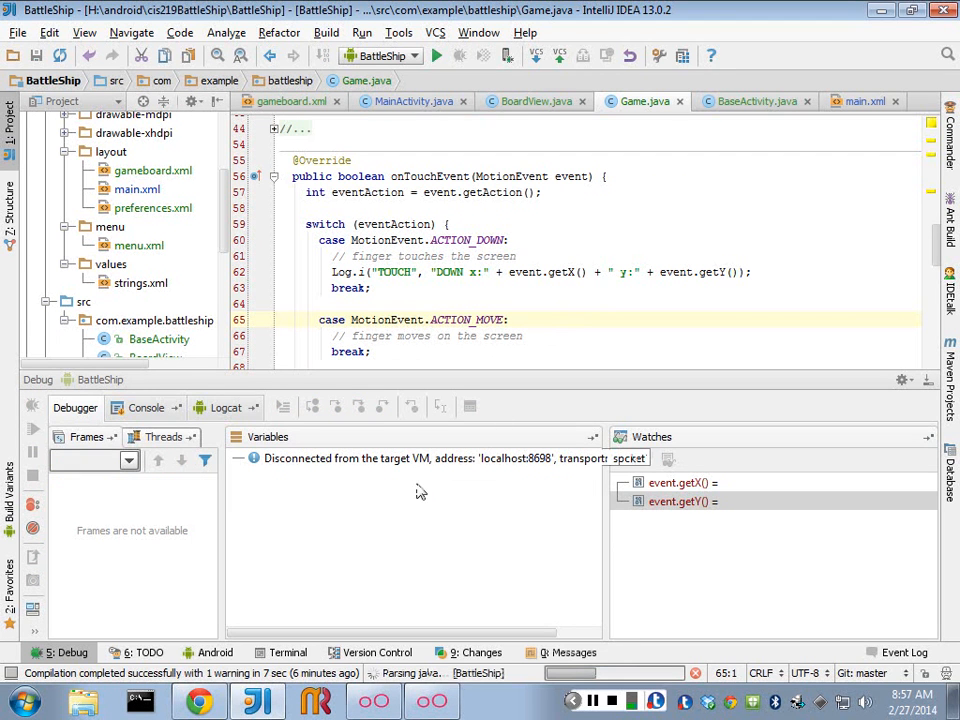
{"action": "left_click", "coordinate": [226, 408]}
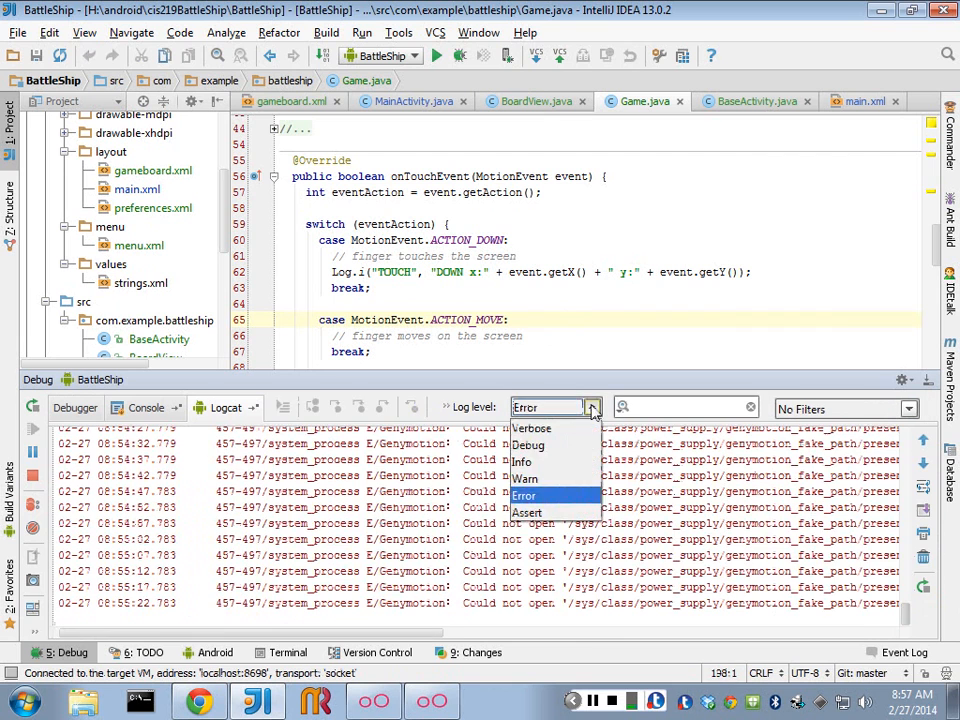
Filter Logcat to Info level with search text Touch, clear it, and bring up the emulator.
{"action": "left_click", "coordinate": [520, 460]}
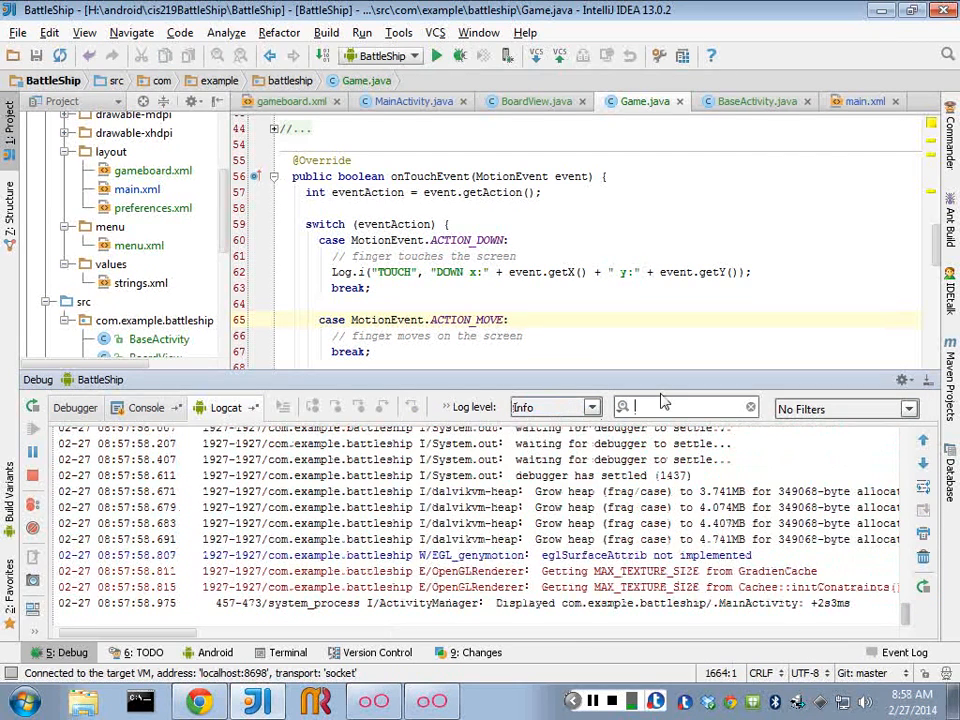
{"action": "type", "text": "Touch"}
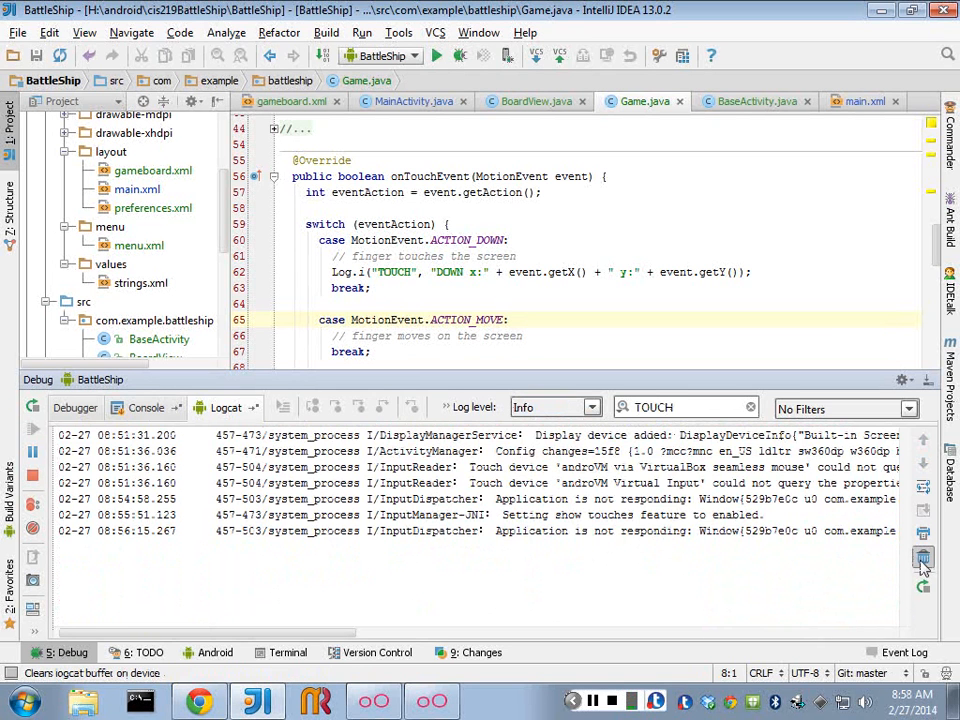
{"action": "left_click", "coordinate": [922, 560]}
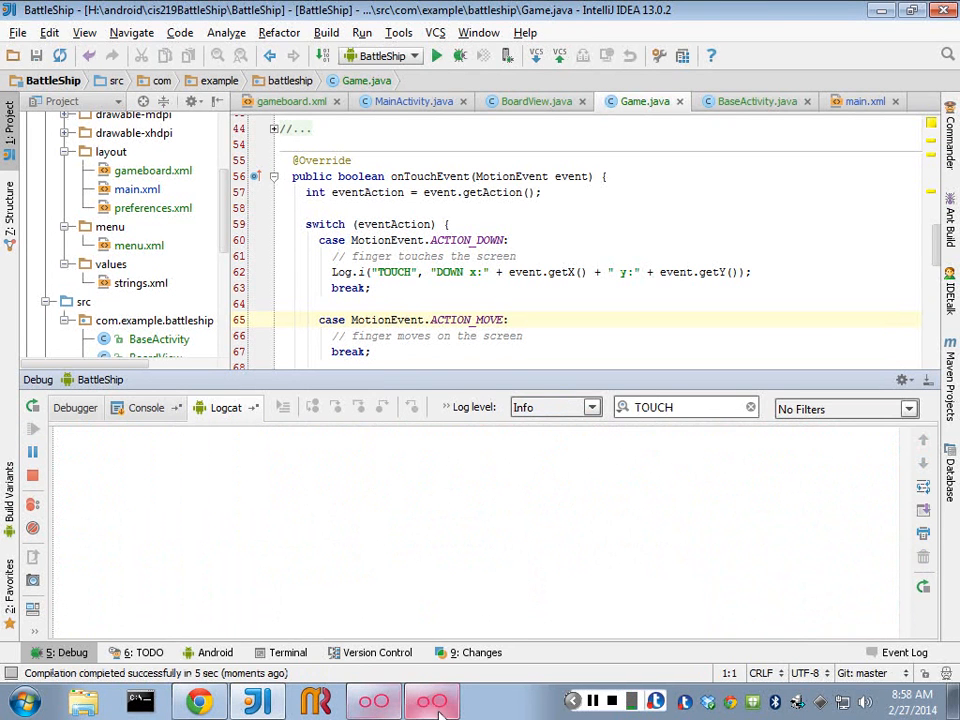
{"action": "left_click", "coordinate": [432, 700]}
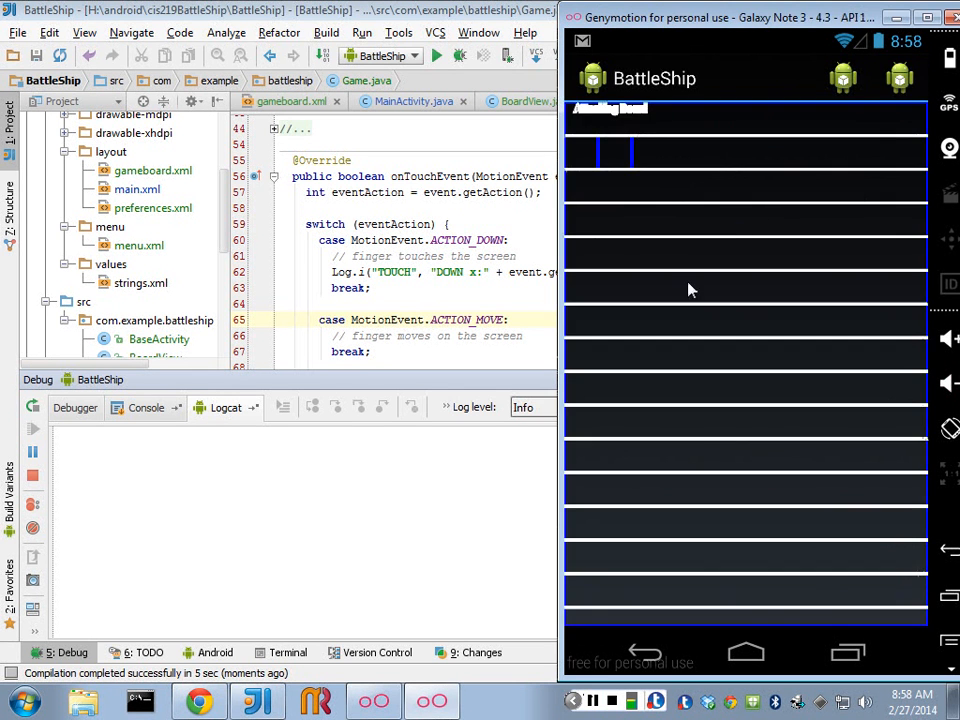
{"action": "mouse_move", "coordinate": [688, 158]}
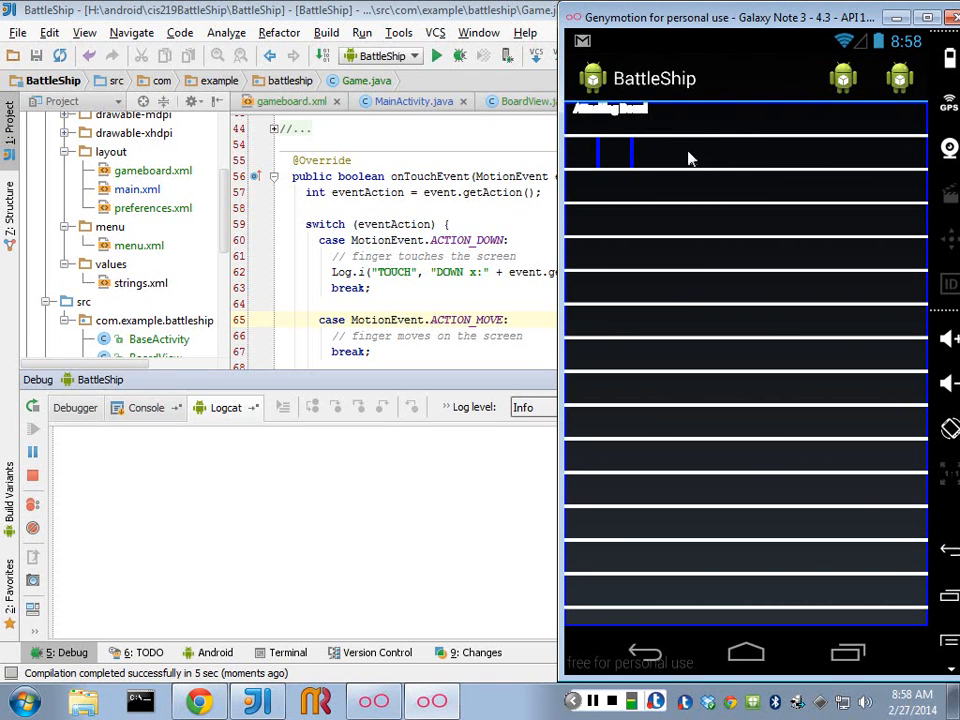
{"action": "mouse_move", "coordinate": [696, 168]}
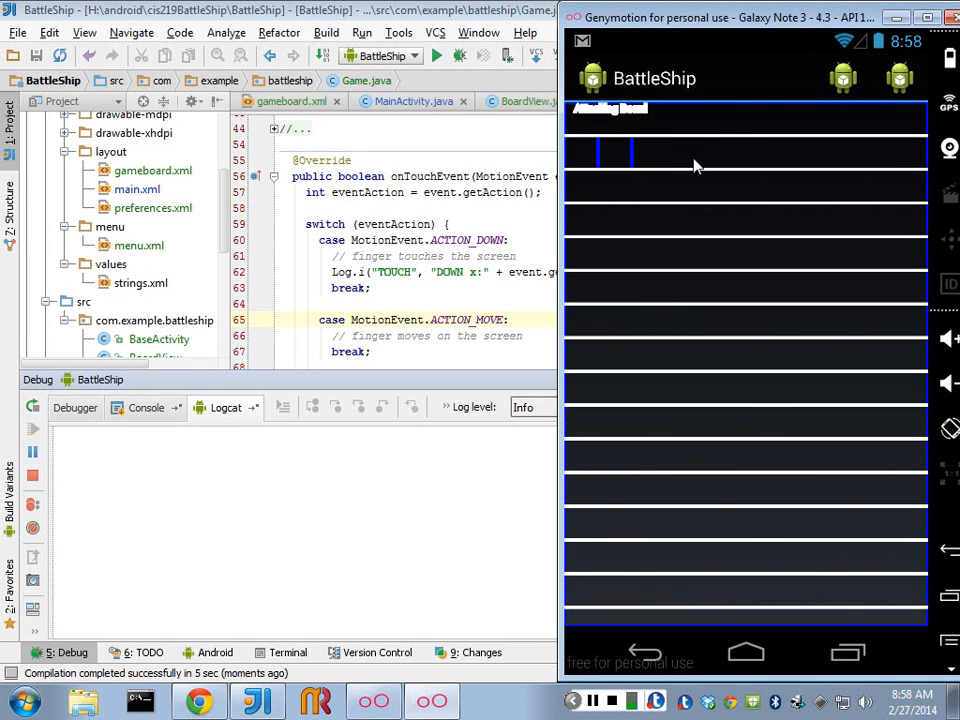
{"action": "mouse_move", "coordinate": [684, 164]}
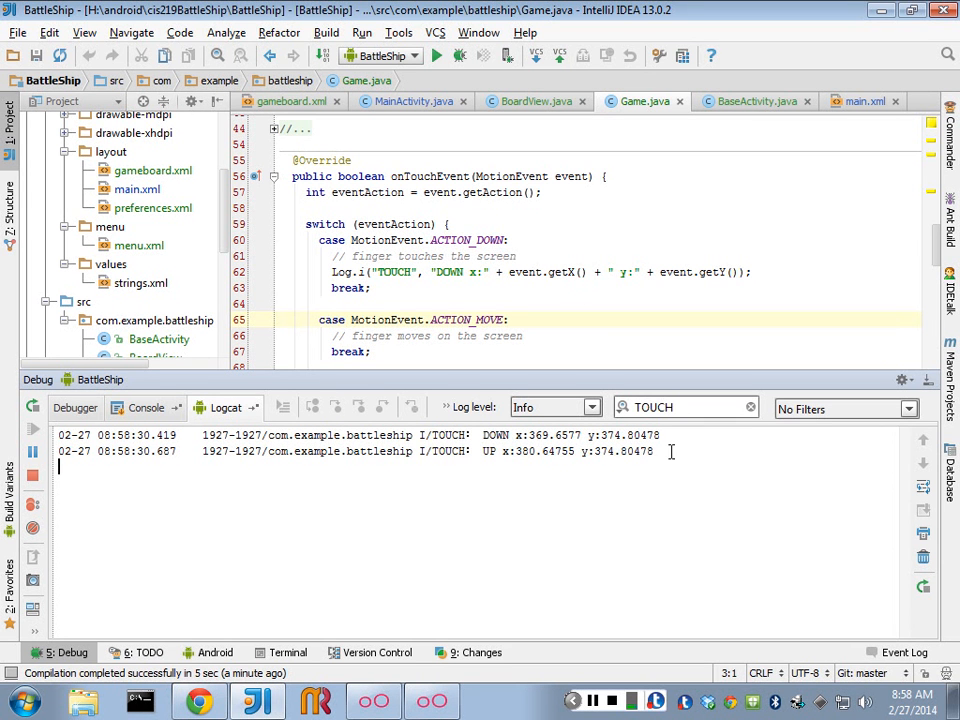
{"action": "mouse_move", "coordinate": [520, 454]}
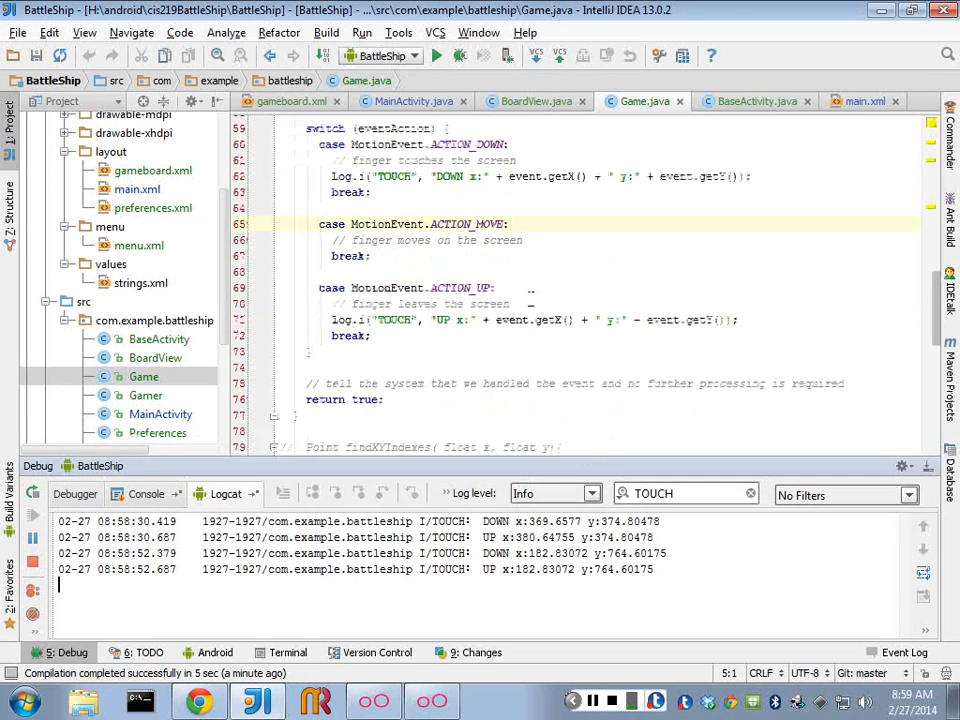
Tap more board cells in Genymotion, adding DOWN and UP coordinate lines to Logcat.
{"action": "scroll", "scroll_direction": "up", "scroll_amount": 3}
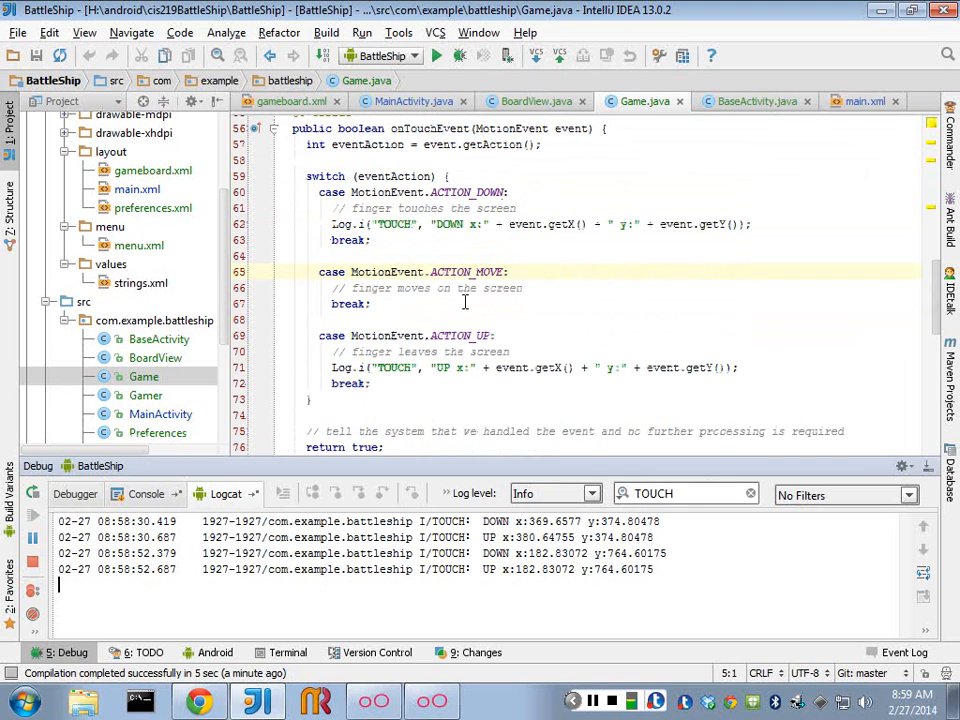
{"action": "mouse_move", "coordinate": [474, 144]}
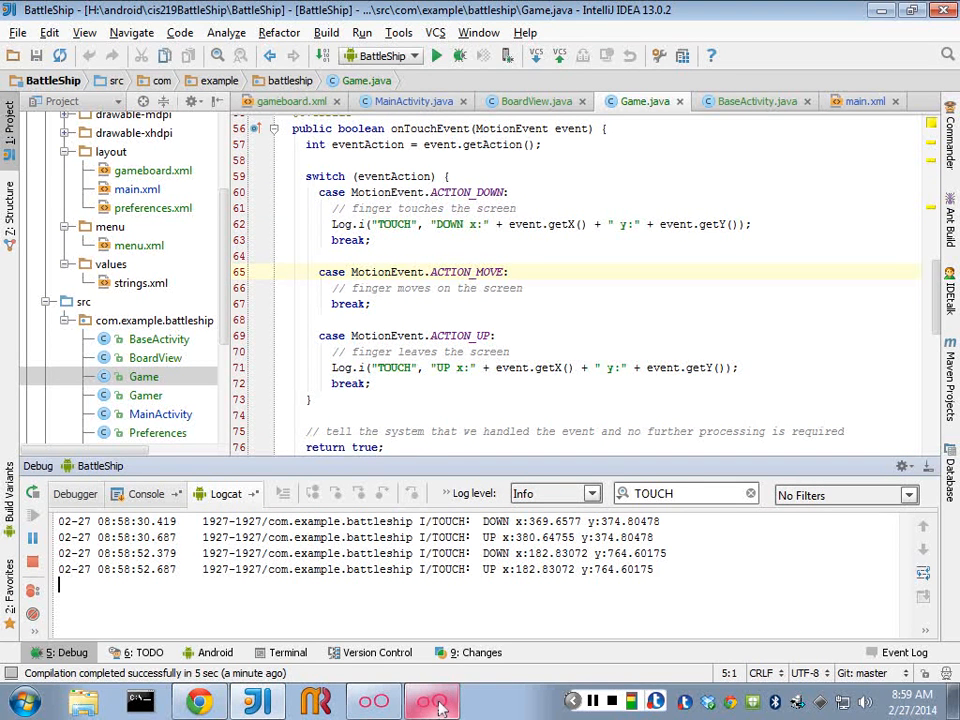
{"action": "left_click", "coordinate": [432, 700]}
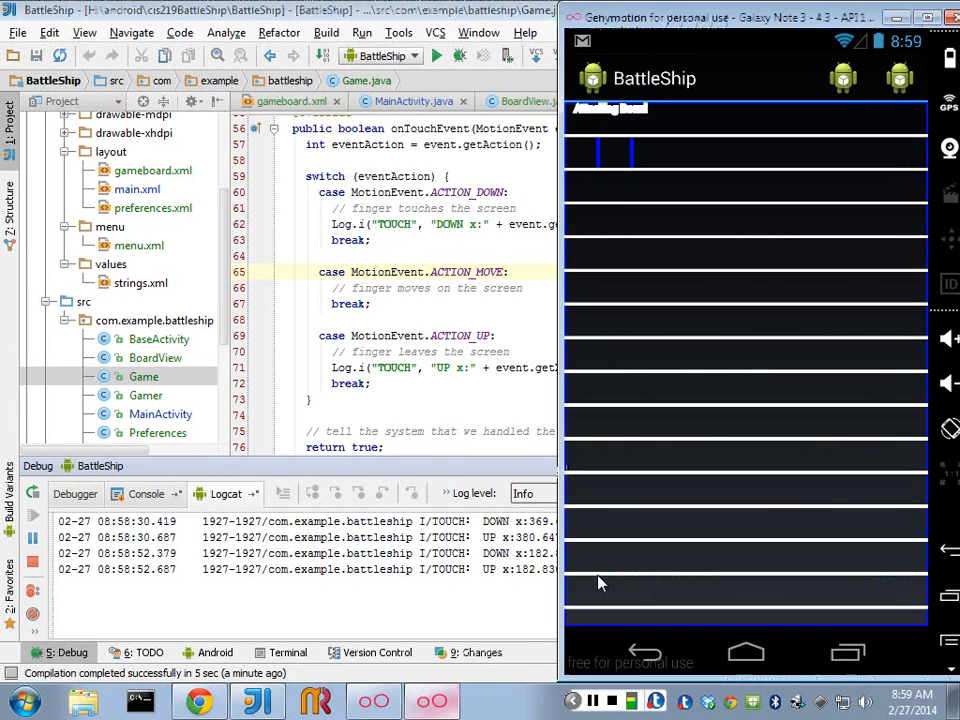
{"action": "mouse_move", "coordinate": [732, 158]}
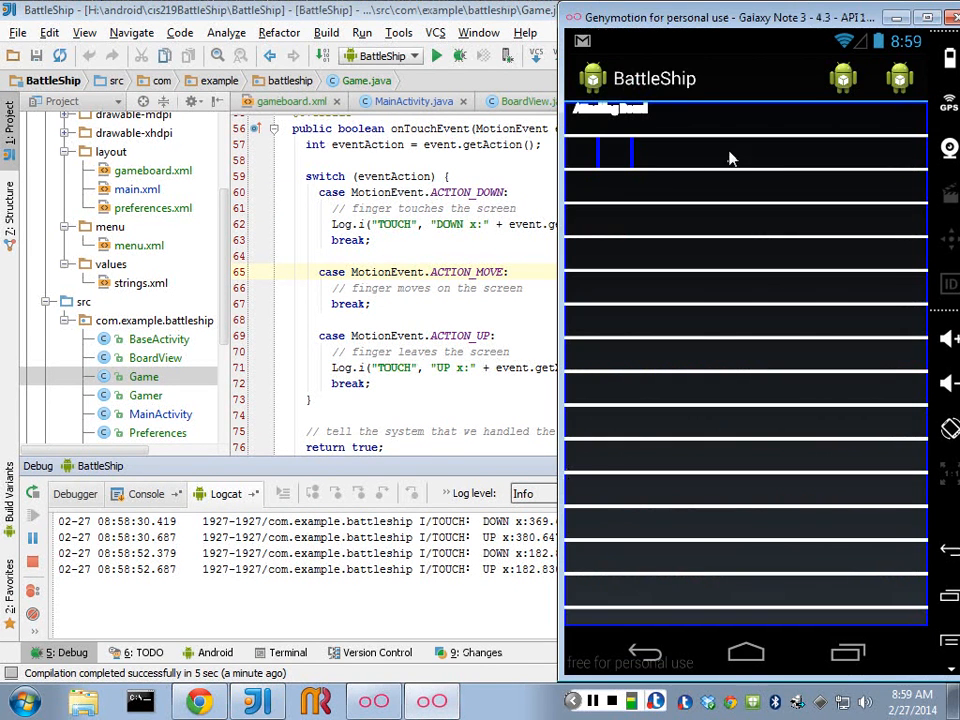
{"action": "left_click", "coordinate": [736, 338]}
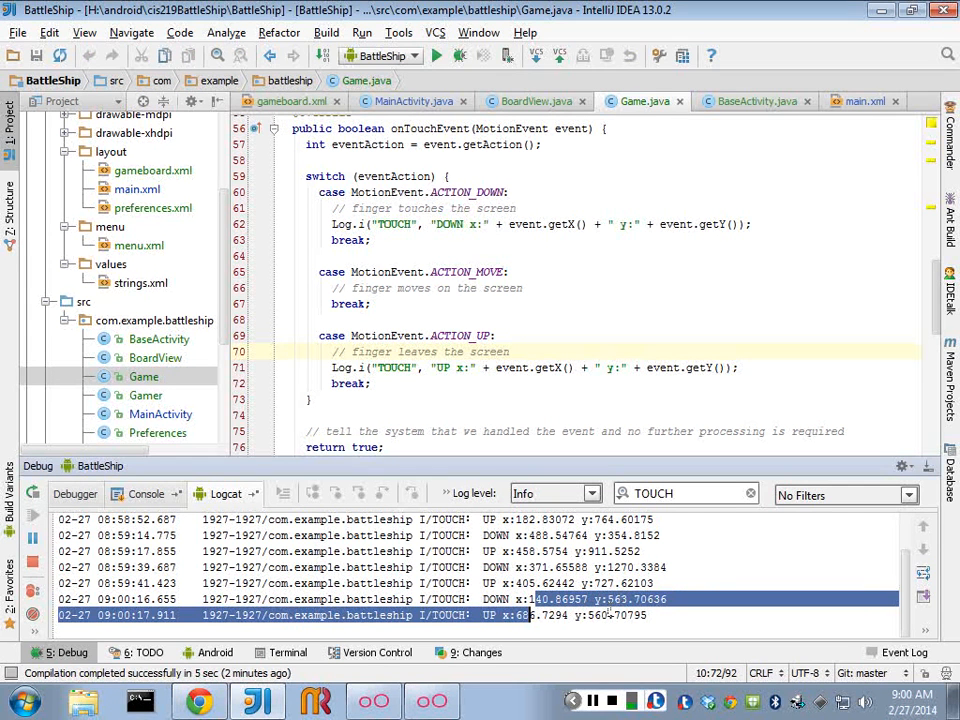
{"action": "left_click", "coordinate": [432, 700]}
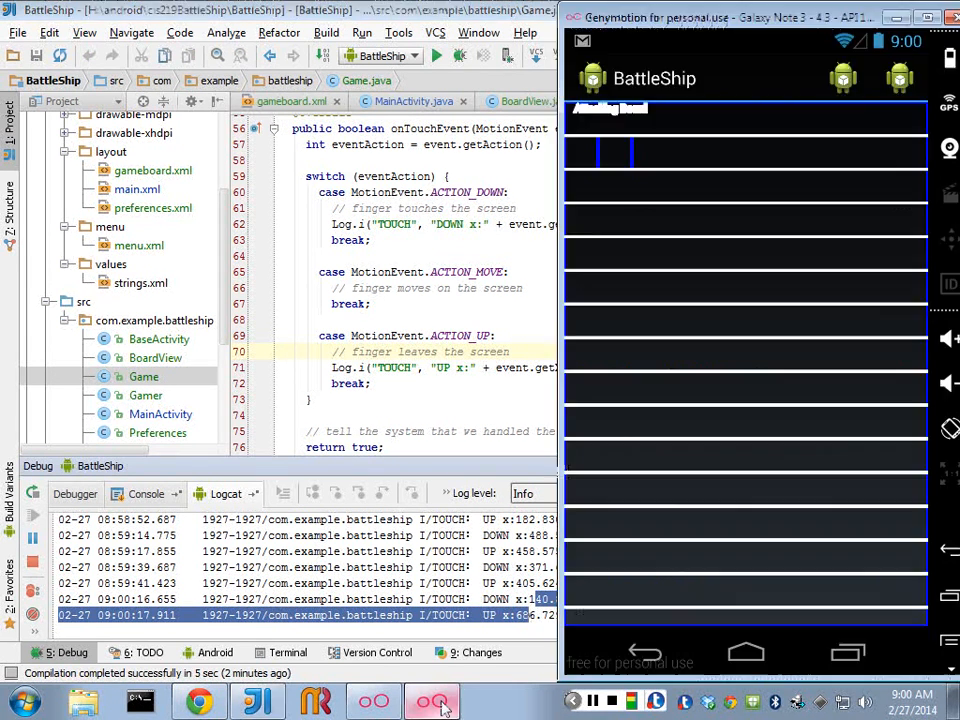
{"action": "left_click", "coordinate": [702, 256]}
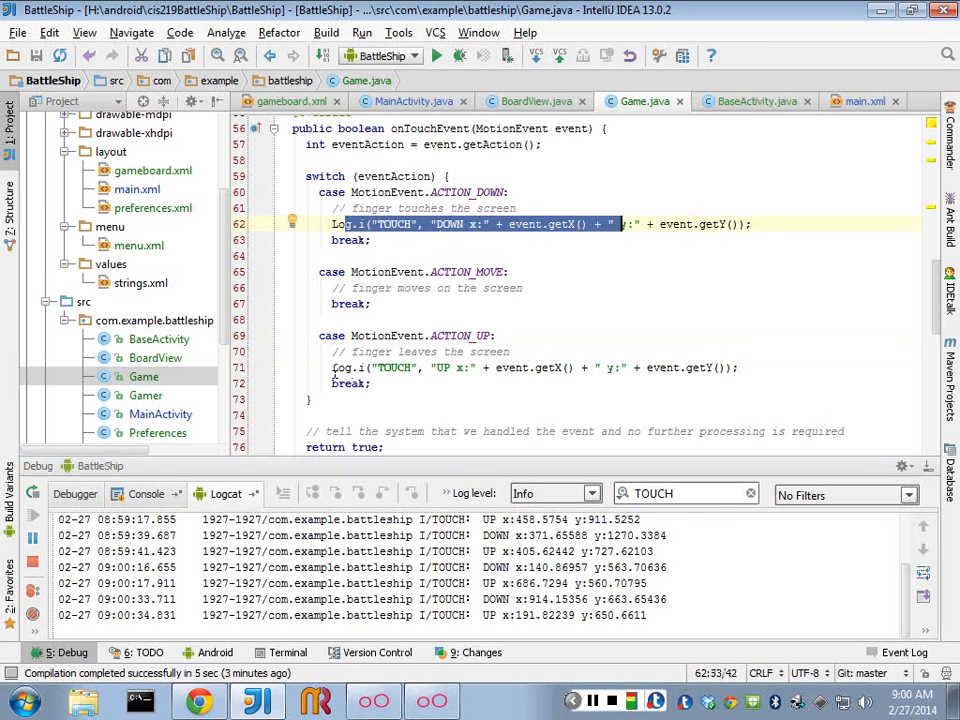
{"action": "left_click", "coordinate": [650, 368]}
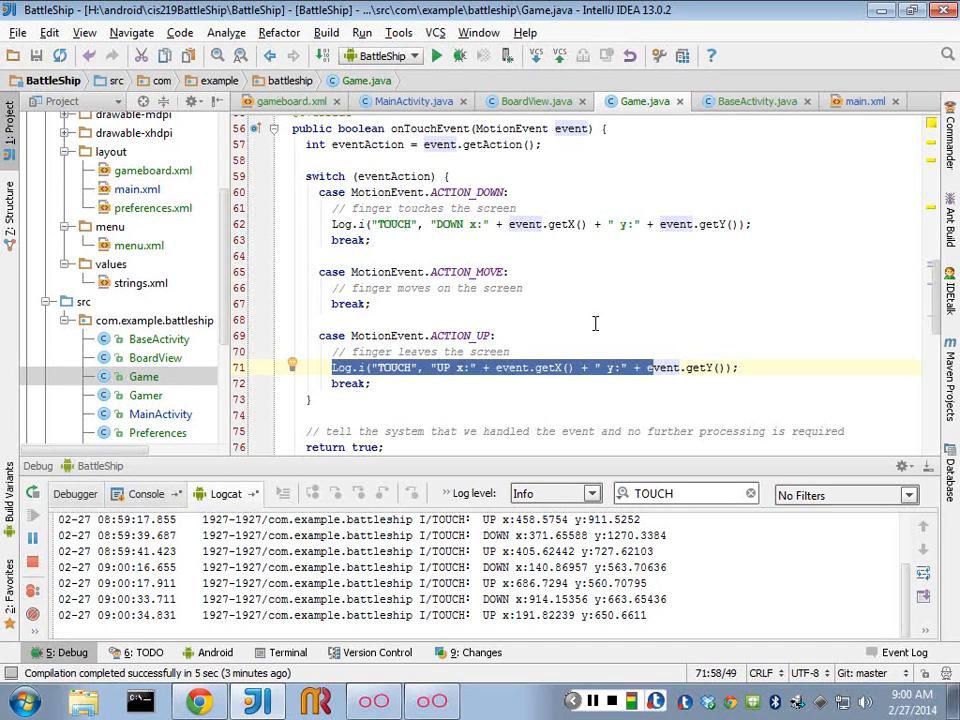
{"action": "mouse_move", "coordinate": [424, 368]}
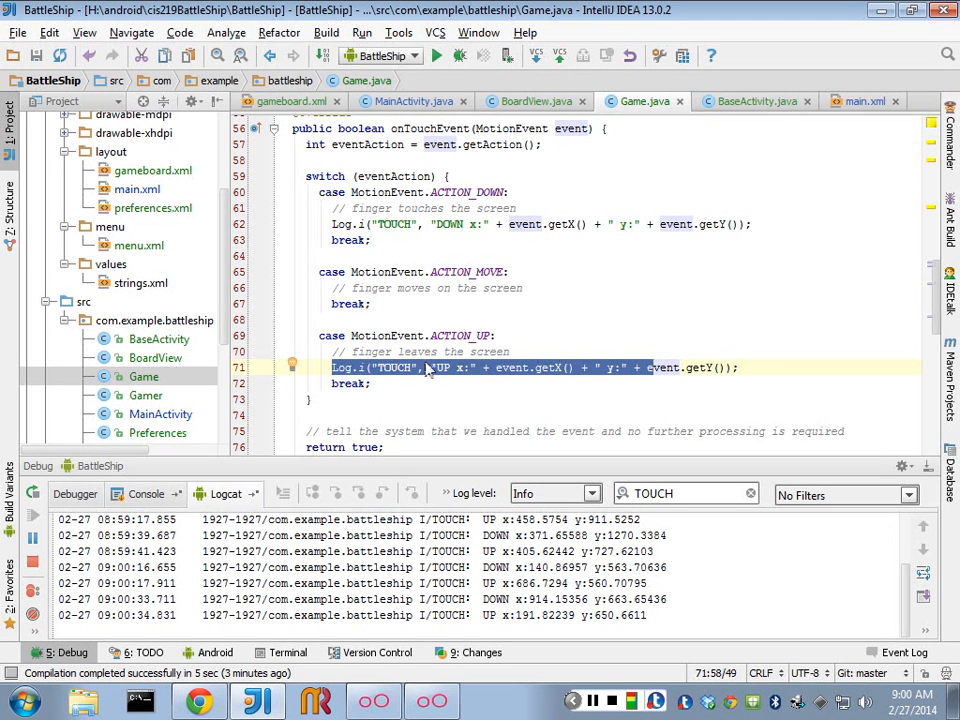
{"action": "left_click", "coordinate": [424, 368]}
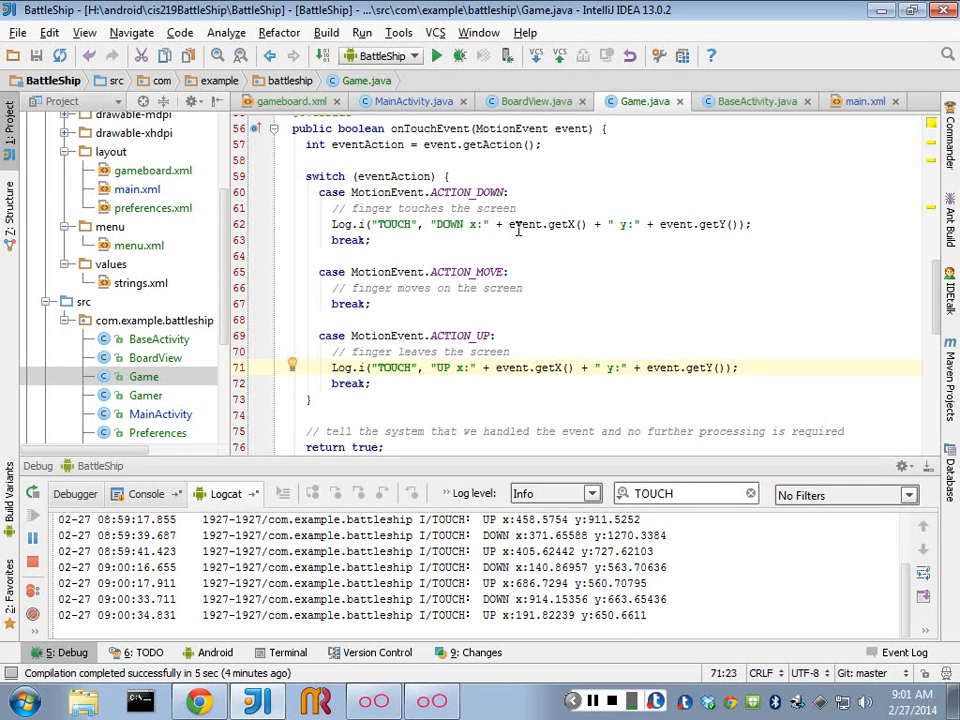
{"action": "mouse_move", "coordinate": [572, 208]}
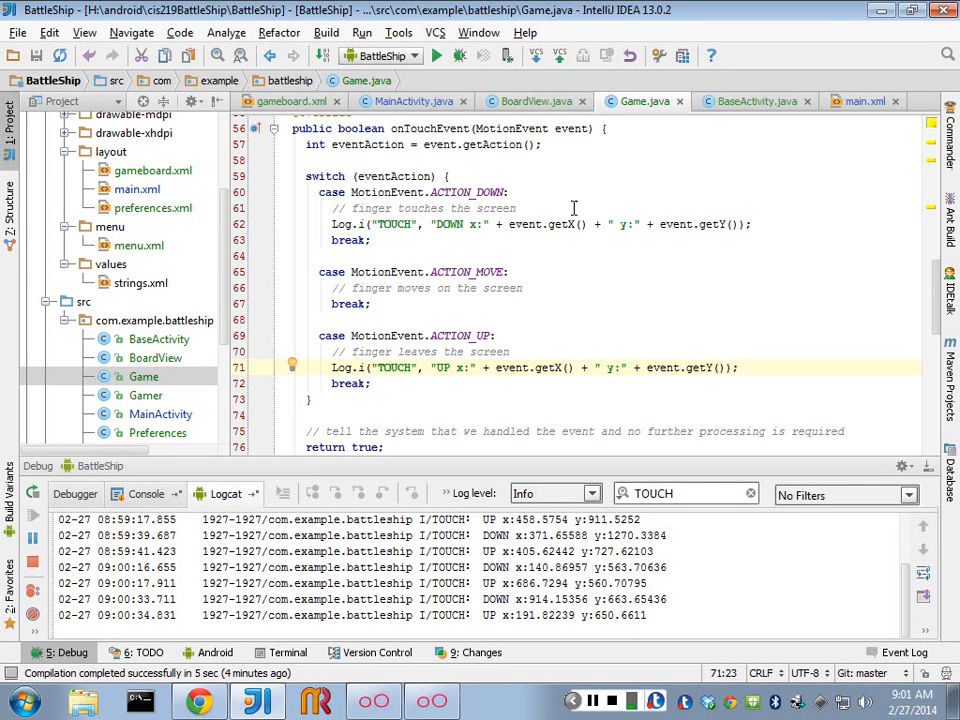
{"action": "mouse_move", "coordinate": [402, 296]}
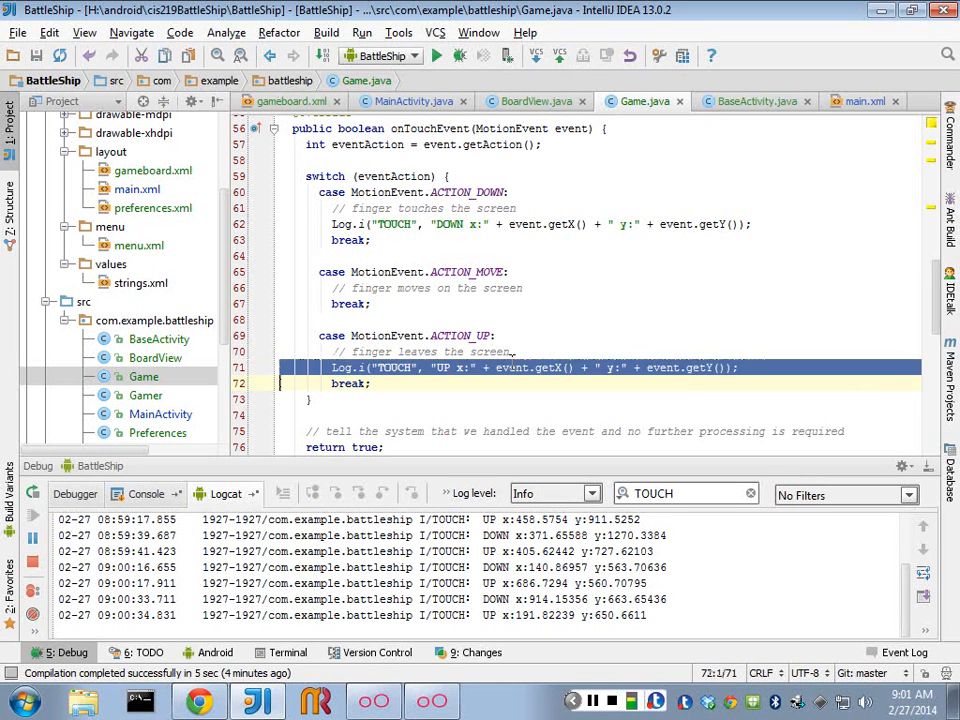
Change the ACTION_MOVE log label from UP to MOVE and rerun the app.
{"action": "left_click", "coordinate": [520, 288]}
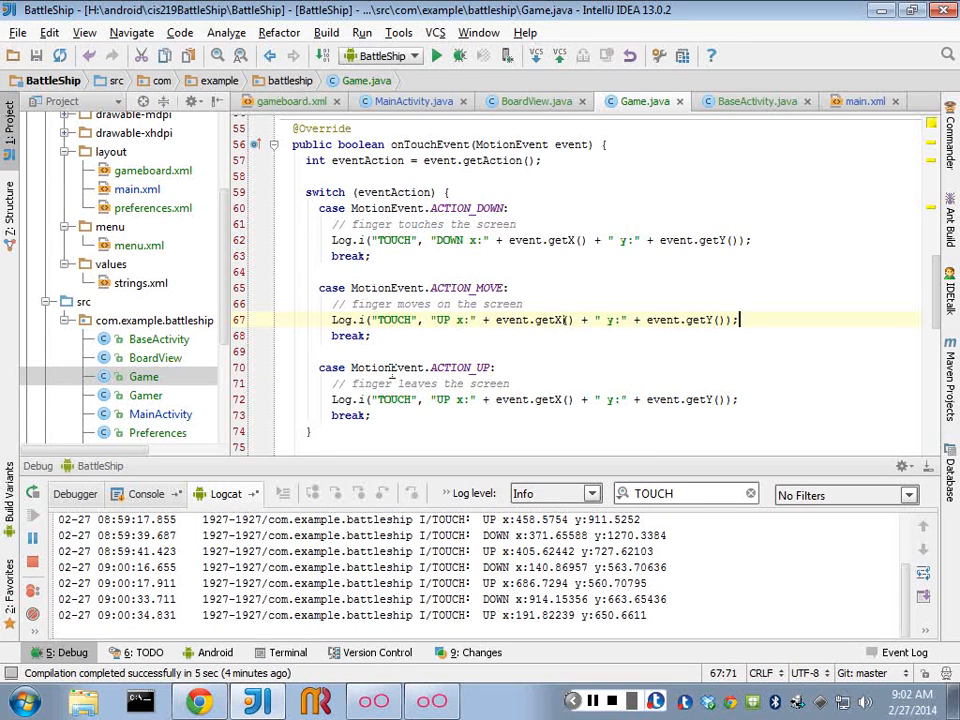
{"action": "double_click", "coordinate": [444, 320]}
{"action": "type", "text": "MOVE"}
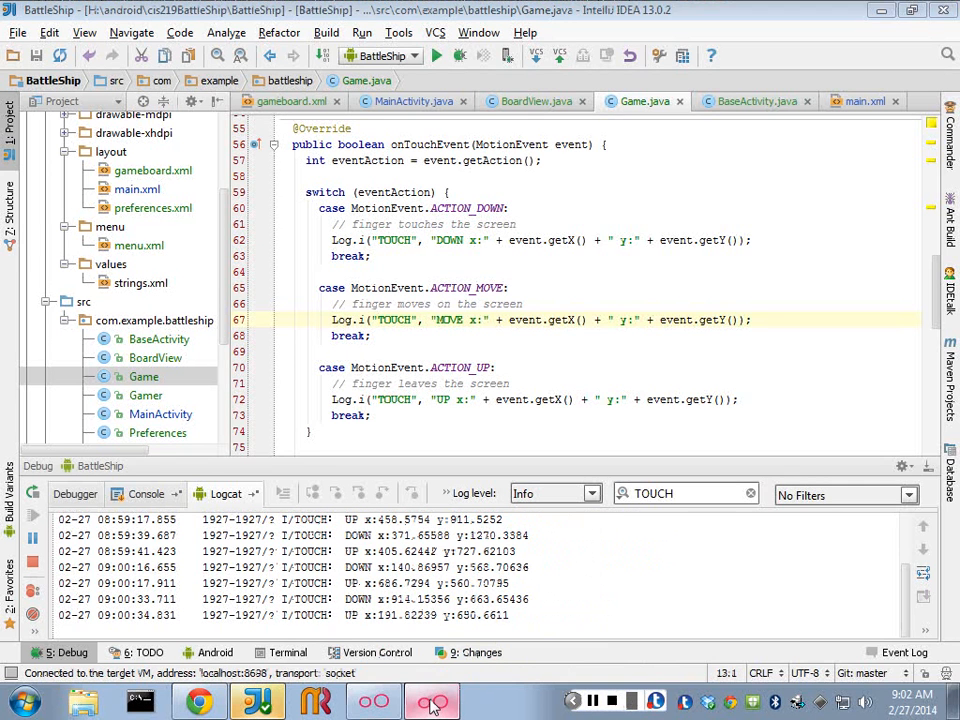
{"action": "left_click", "coordinate": [432, 700]}
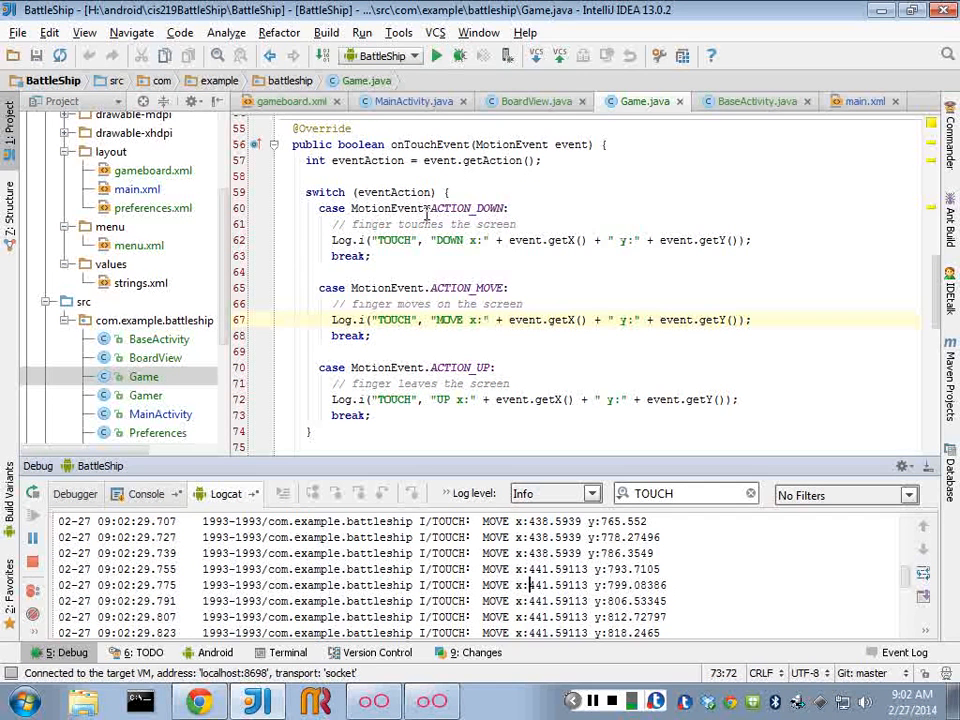
Touch and drag on the BattleShip board, streaming TOUCH DOWN and MOVE lines into Logcat.
{"action": "left_click", "coordinate": [464, 208]}
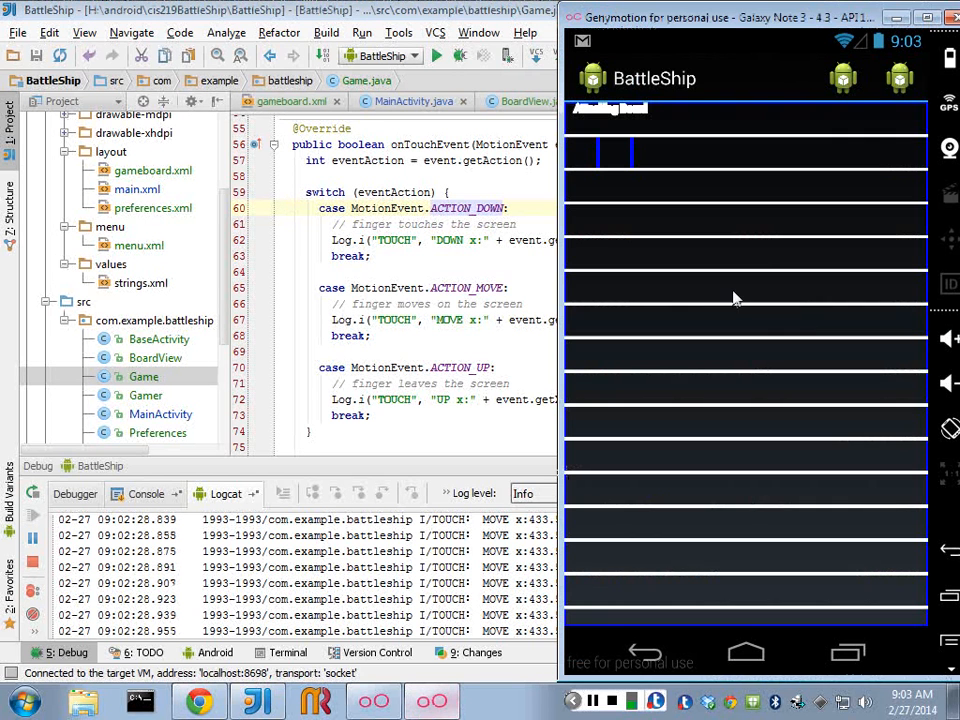
{"action": "mouse_move", "coordinate": [590, 256]}
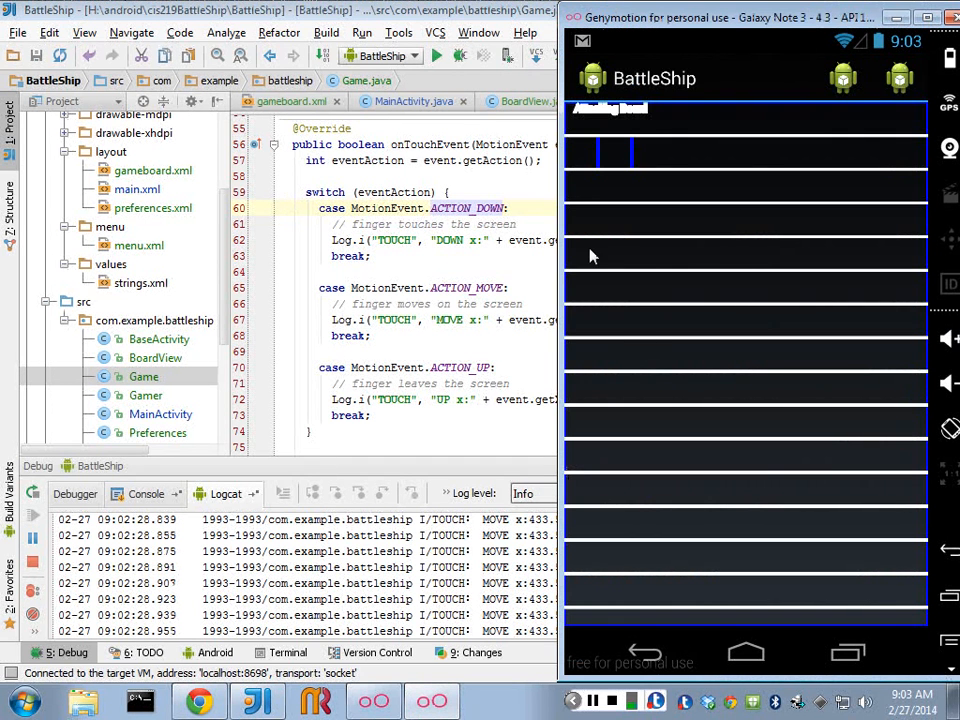
{"action": "mouse_move", "coordinate": [890, 256]}
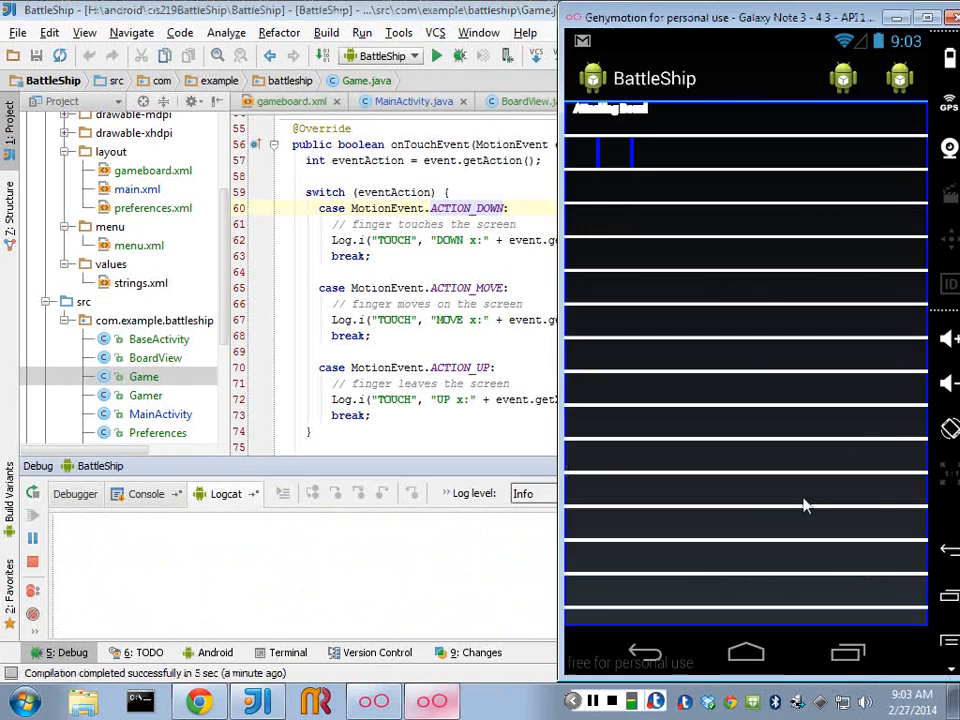
{"action": "left_click", "coordinate": [672, 320]}
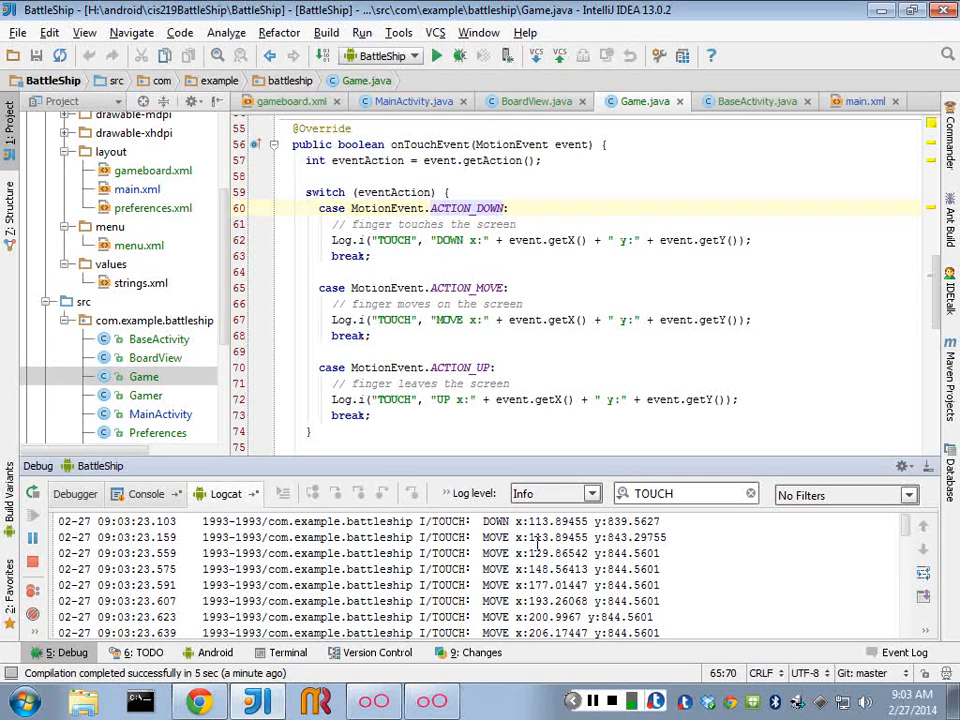
{"action": "mouse_move", "coordinate": [700, 690]}
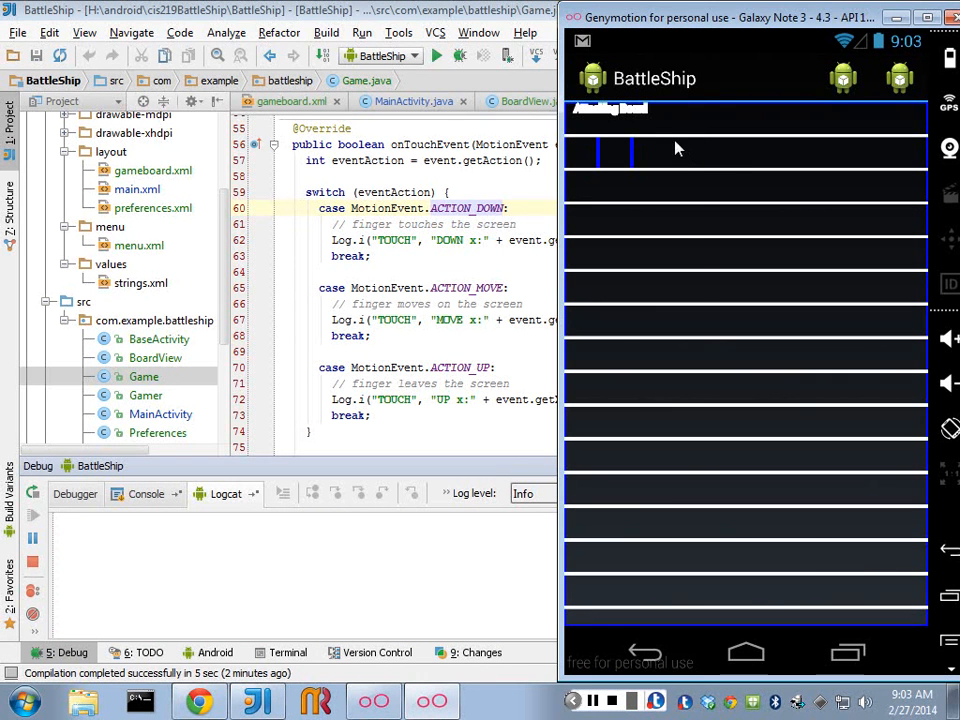
{"action": "left_click", "coordinate": [700, 276]}
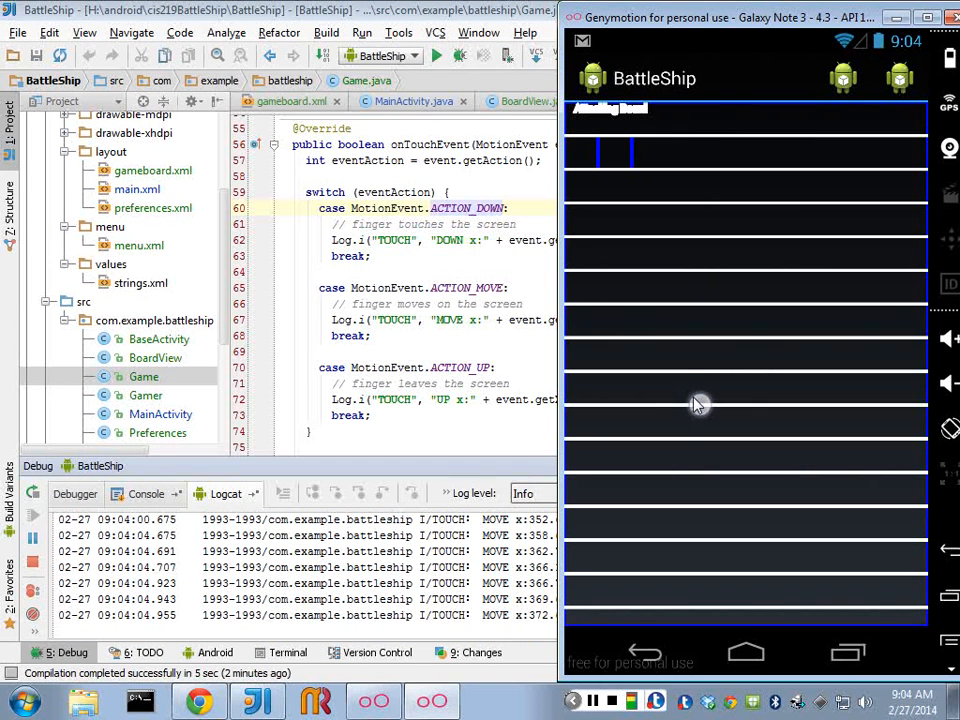
{"action": "mouse_move", "coordinate": [716, 414]}
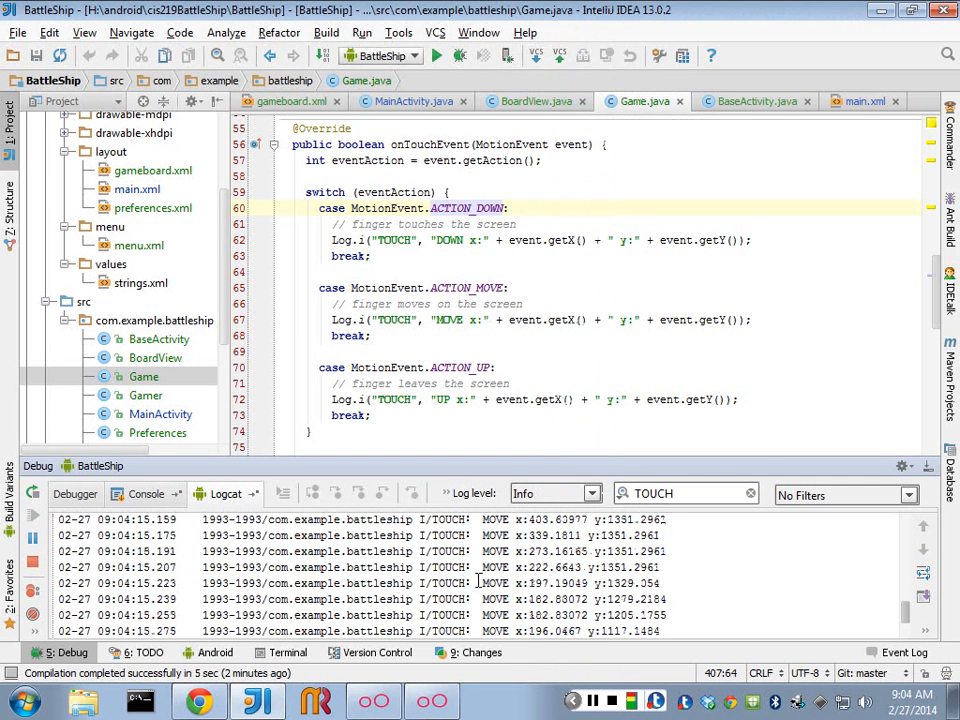
{"action": "scroll", "scroll_direction": "down", "scroll_amount": 3}
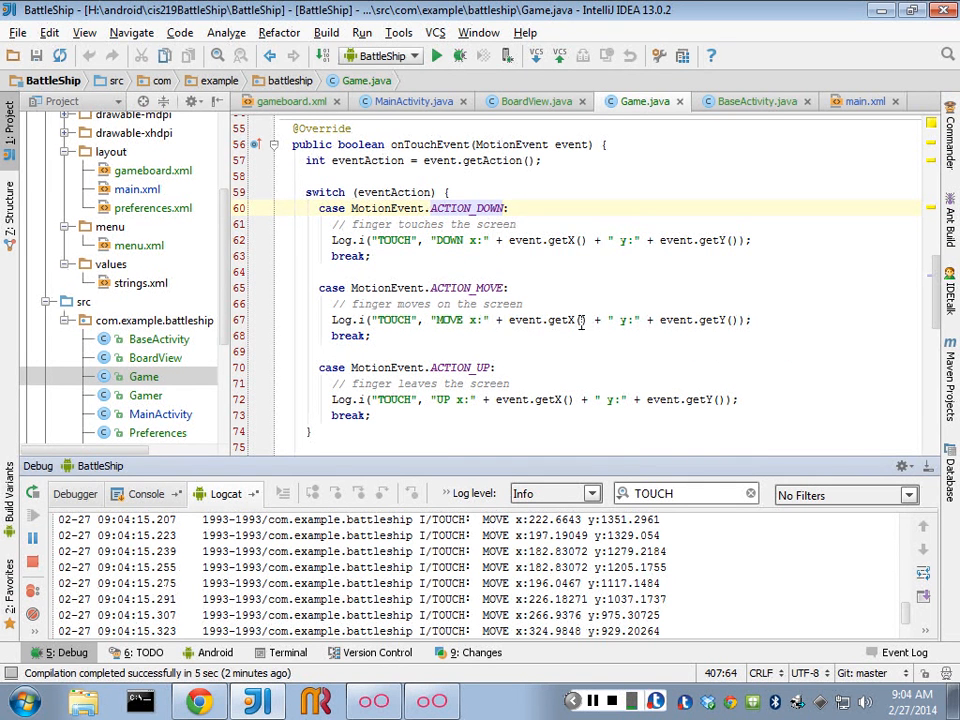
{"action": "scroll", "scroll_direction": "down", "scroll_amount": 3}
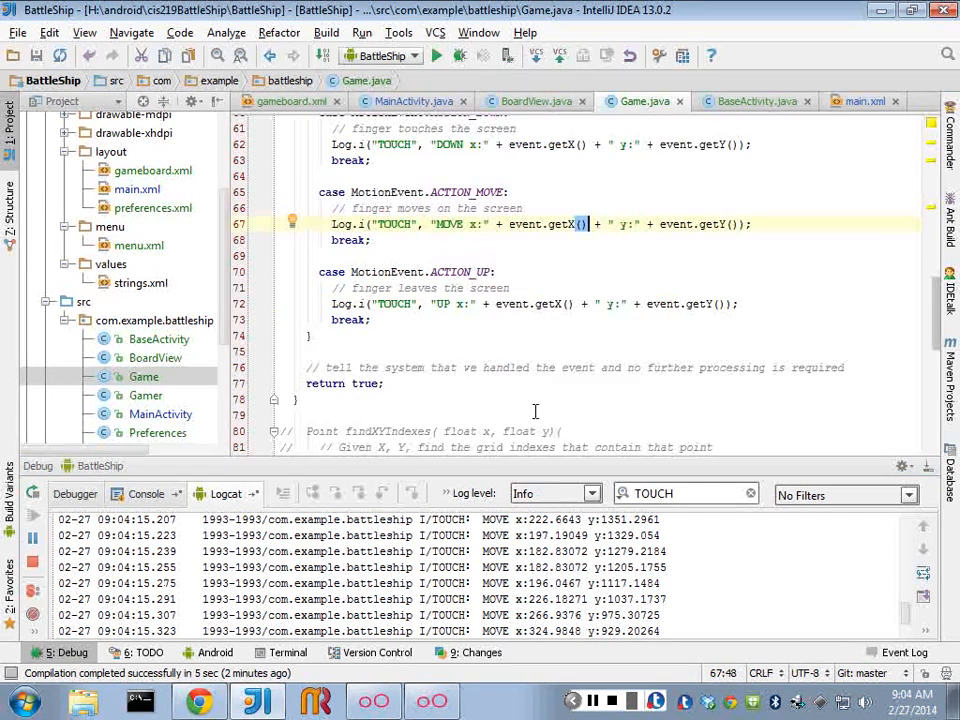
{"action": "scroll", "scroll_direction": "down", "scroll_amount": 3}
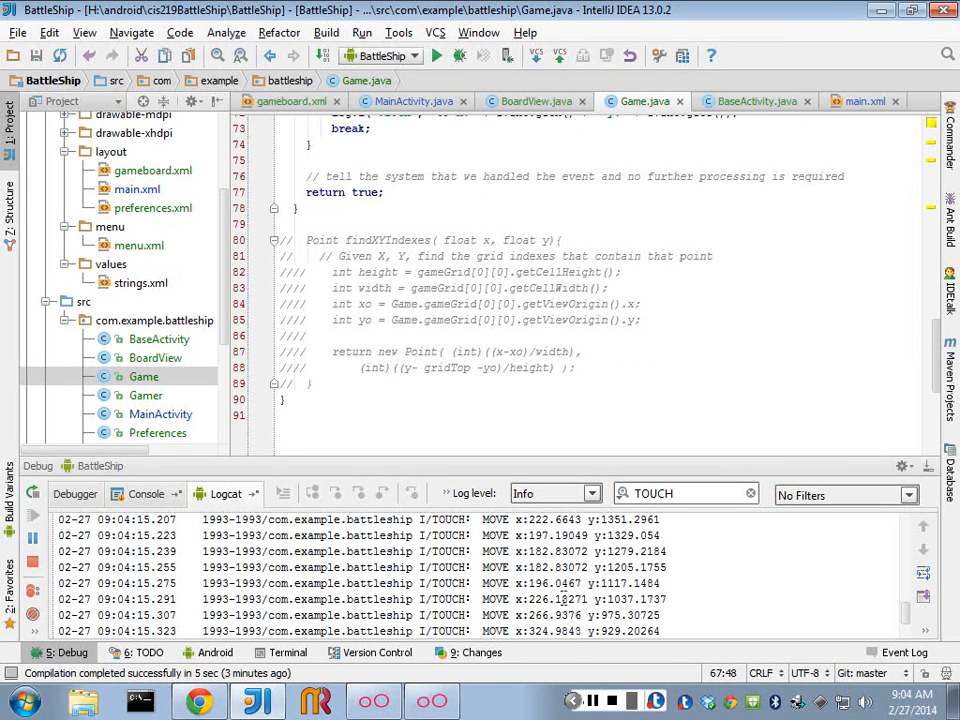
{"action": "left_click", "coordinate": [310, 336]}
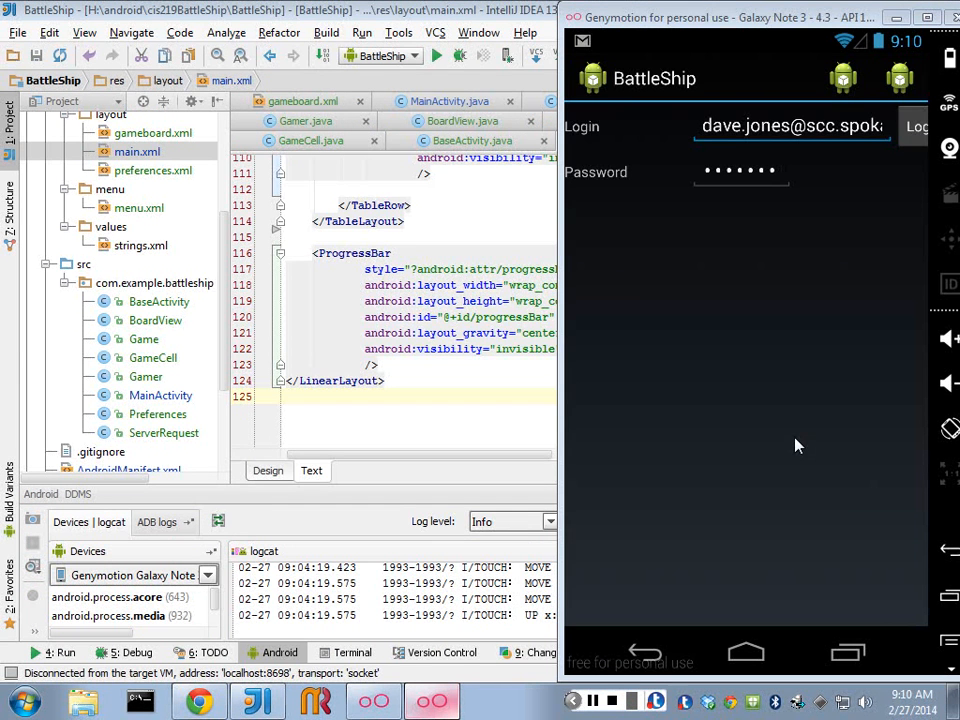
{"action": "mouse_move", "coordinate": [910, 84]}
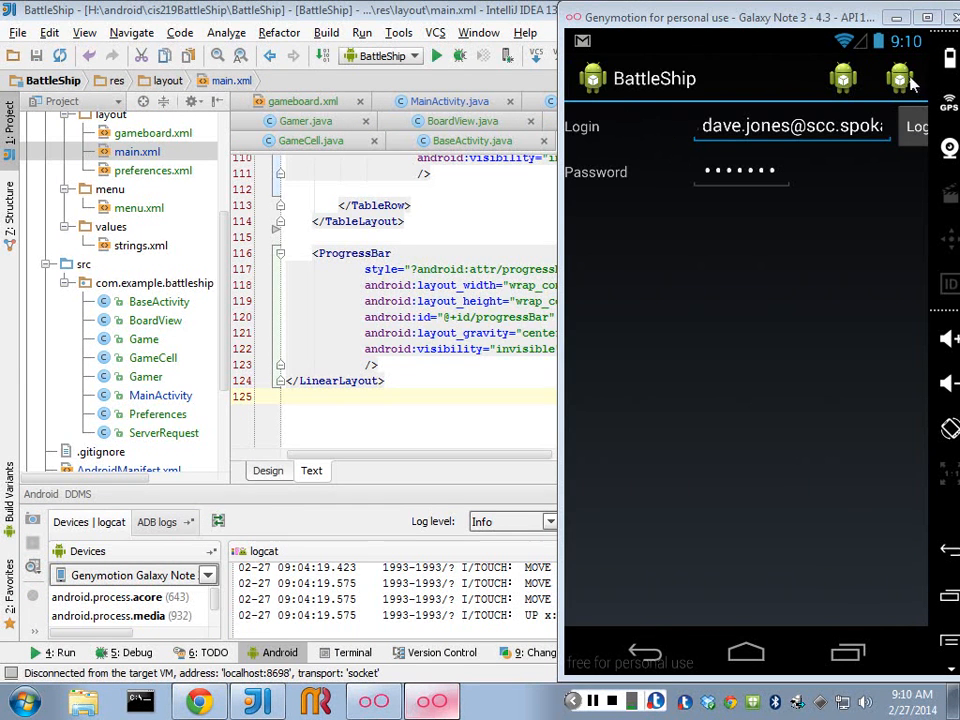
Log in to the Attacking Board and tap several grid cells to place W marks.
{"action": "left_click", "coordinate": [916, 126]}
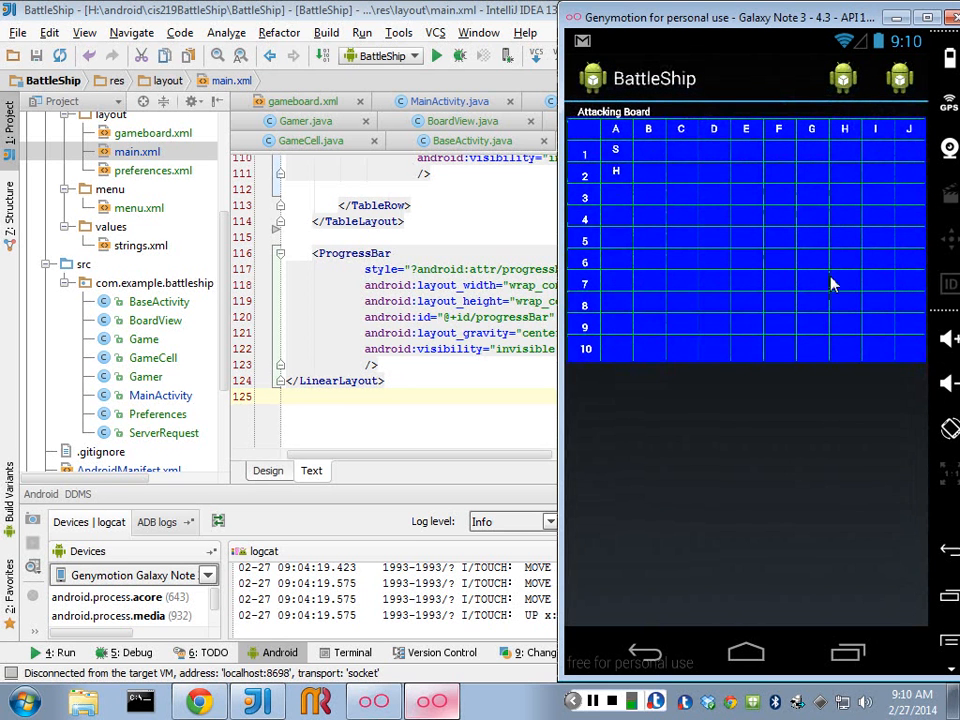
{"action": "mouse_move", "coordinate": [704, 238]}
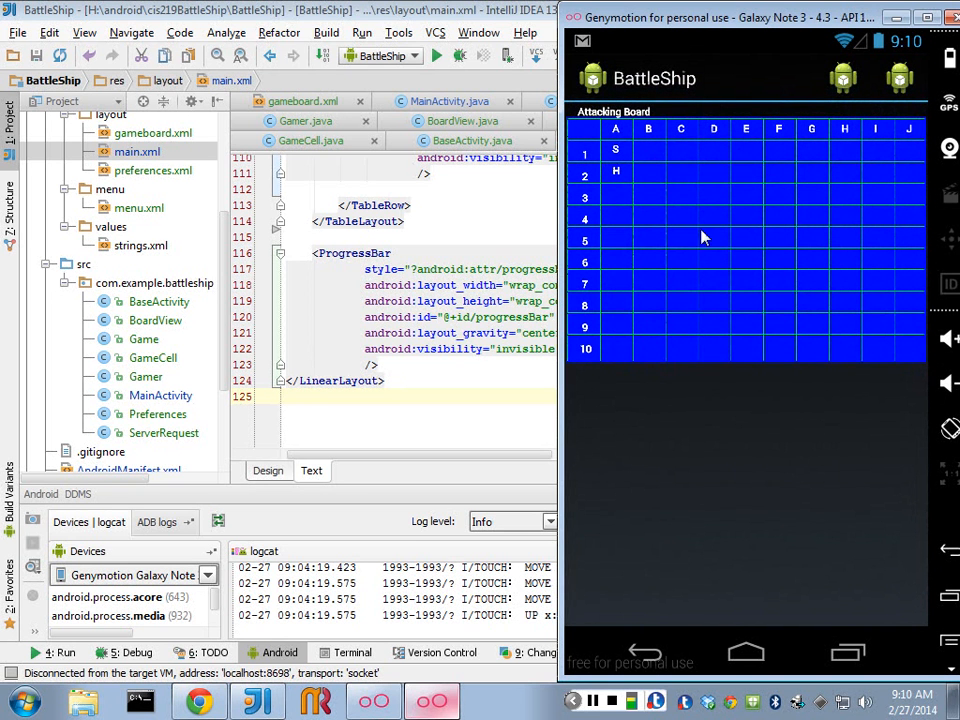
{"action": "mouse_move", "coordinate": [678, 178]}
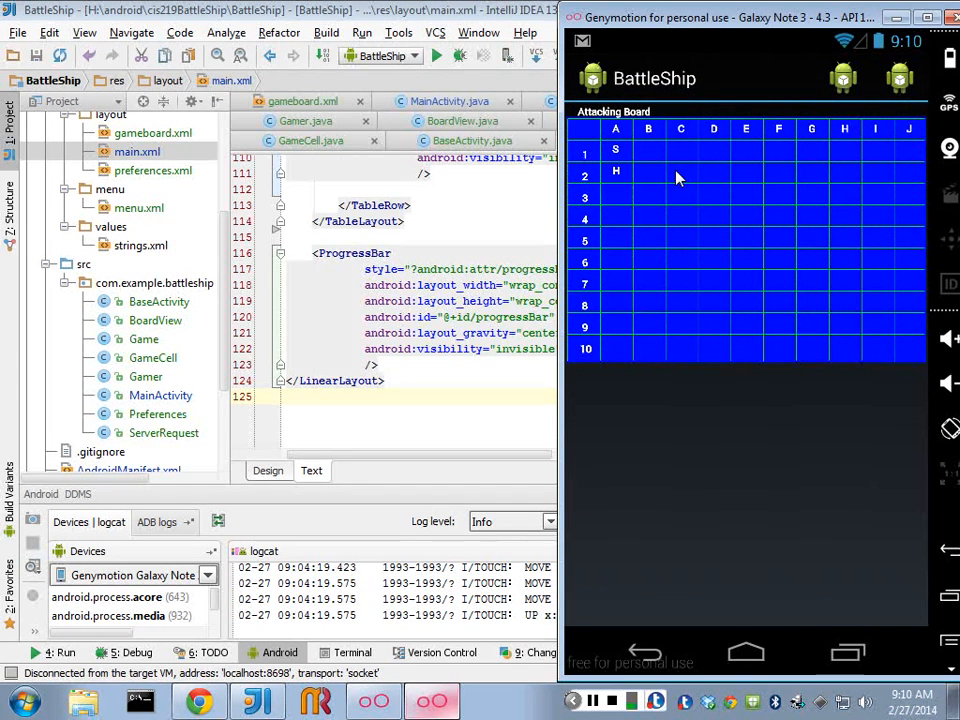
{"action": "left_click", "coordinate": [680, 172]}
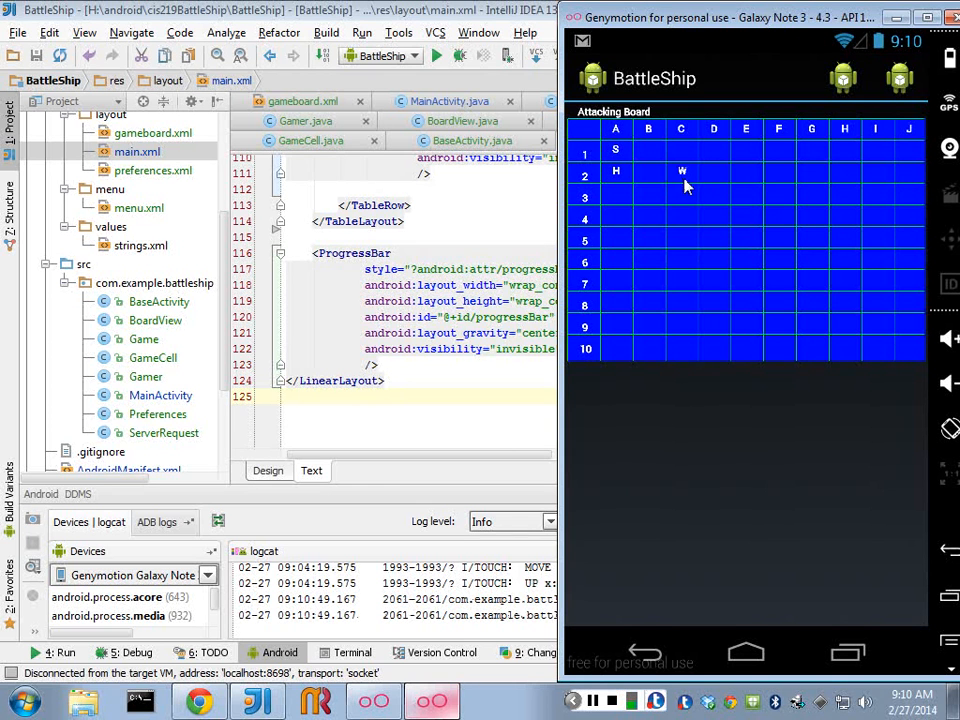
{"action": "left_click", "coordinate": [682, 192]}
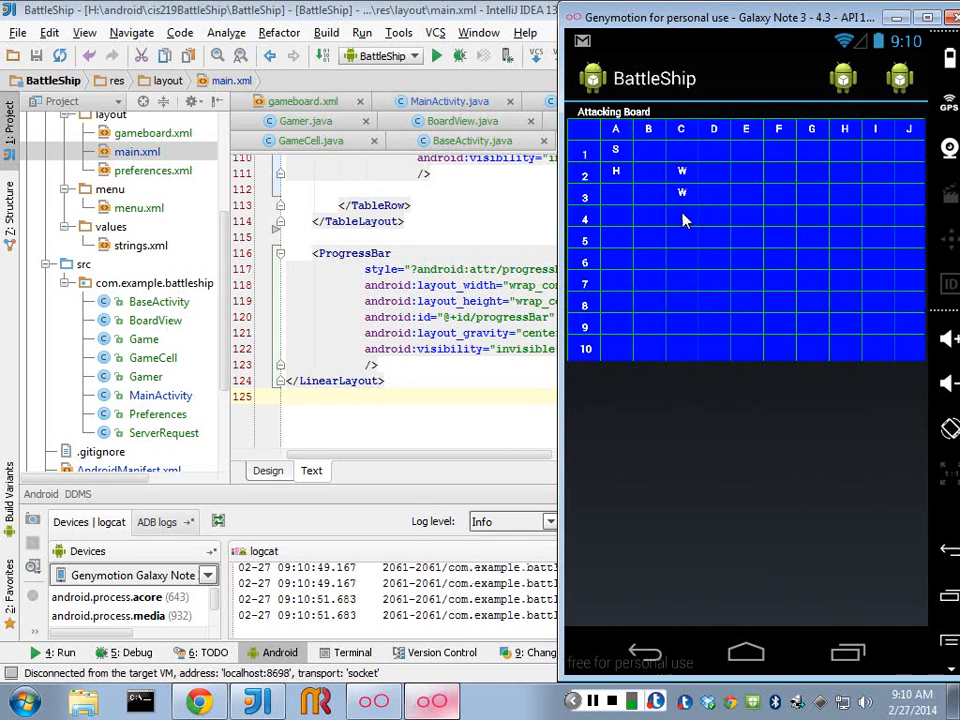
{"action": "left_click", "coordinate": [682, 216]}
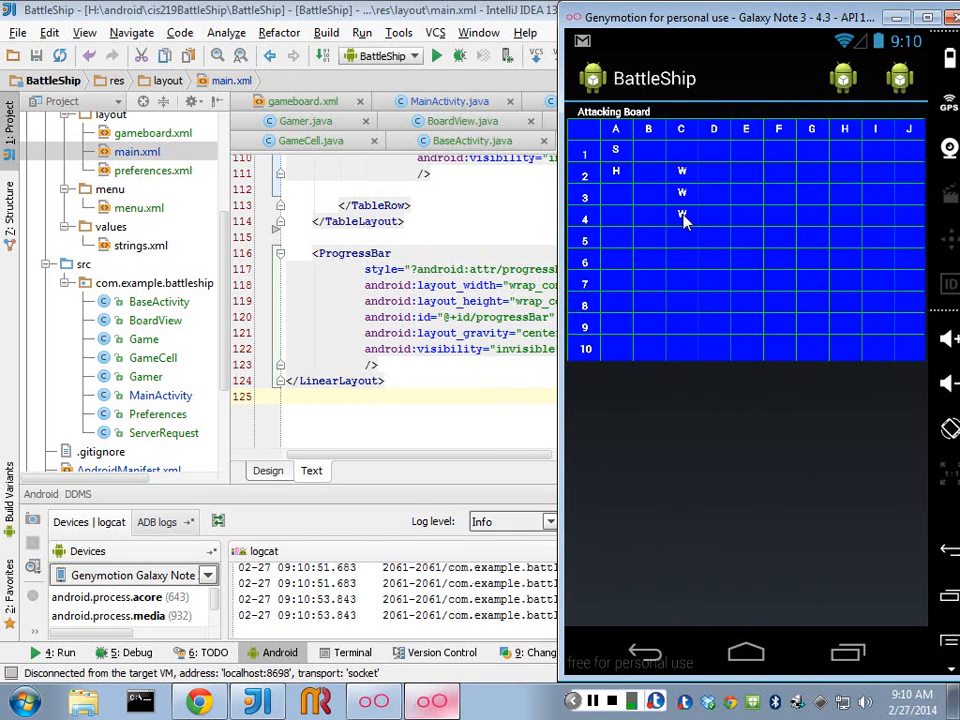
{"action": "mouse_move", "coordinate": [696, 236]}
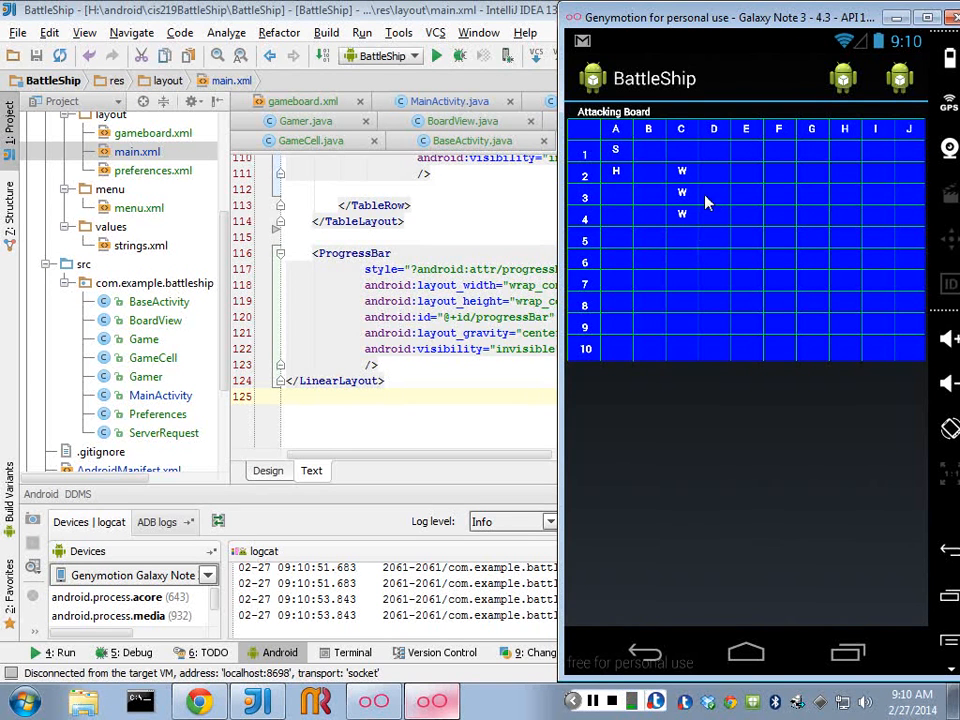
{"action": "mouse_move", "coordinate": [716, 184]}
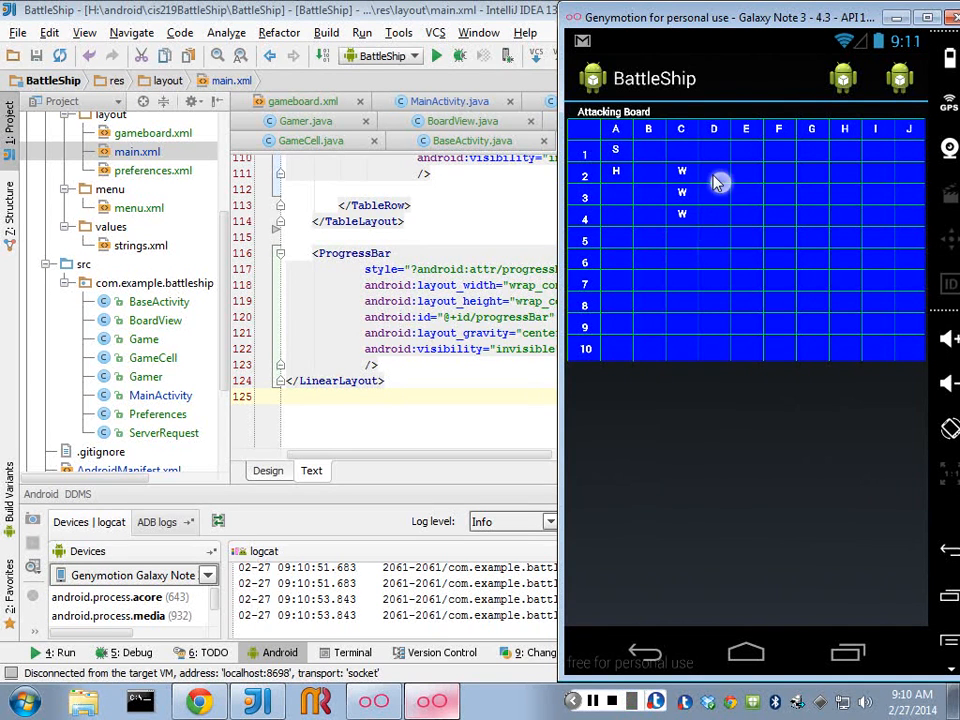
{"action": "left_click", "coordinate": [714, 172]}
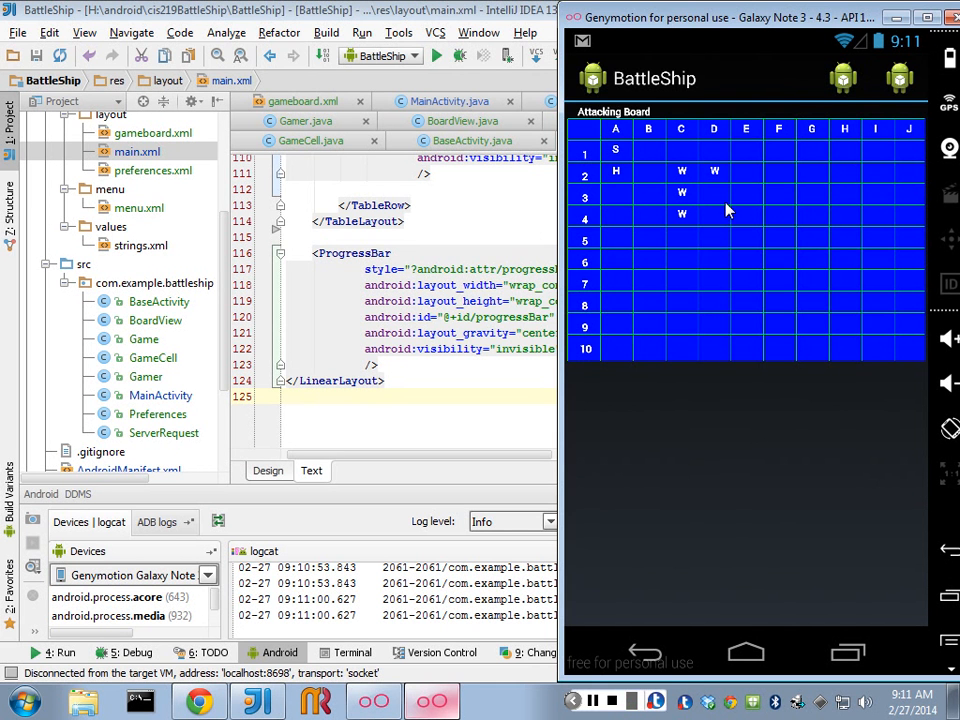
{"action": "mouse_move", "coordinate": [616, 248]}
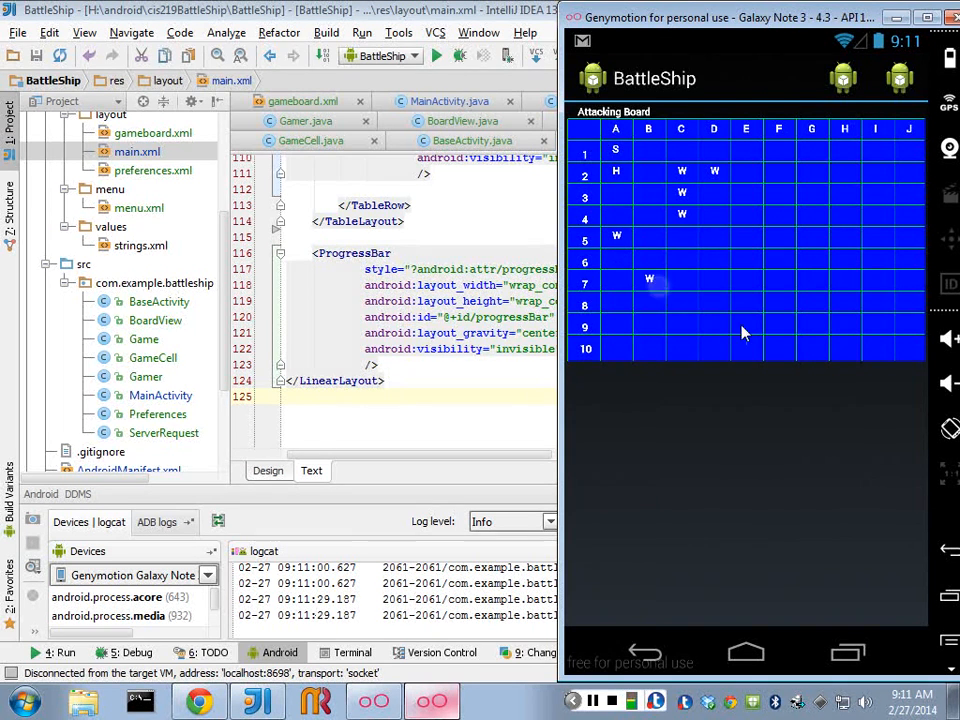
{"action": "left_click", "coordinate": [780, 278]}
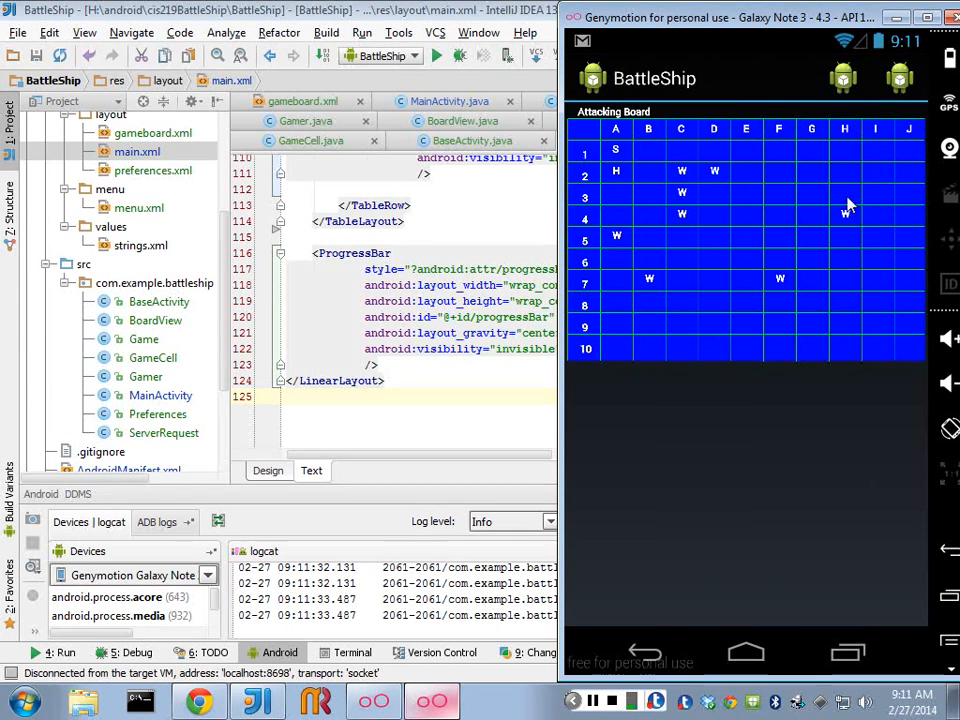
{"action": "left_click", "coordinate": [844, 214]}
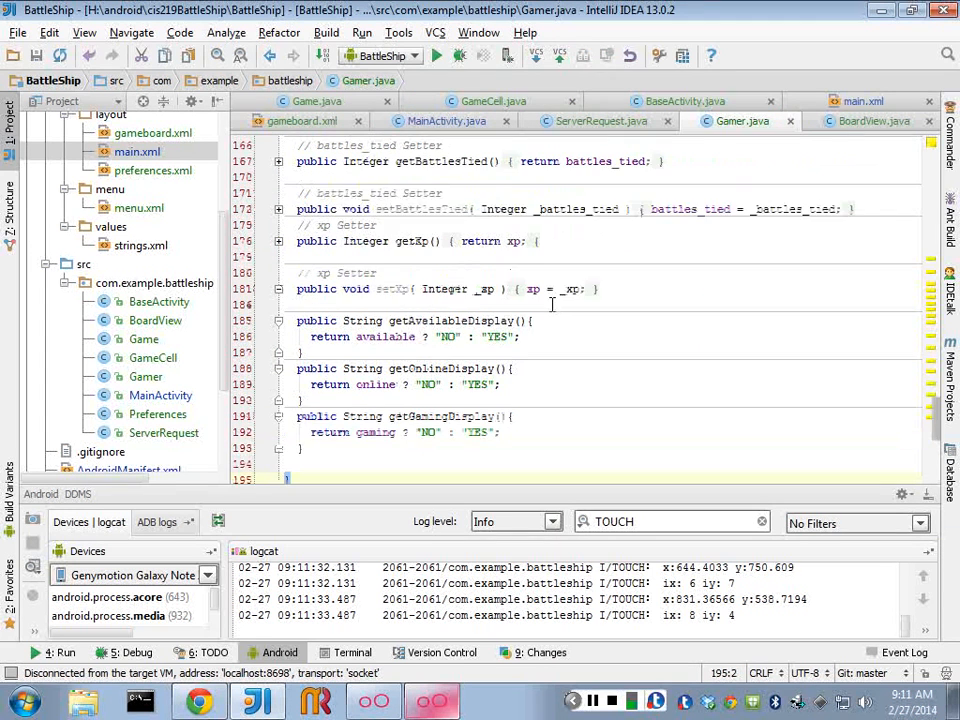
{"action": "scroll", "scroll_direction": "up", "scroll_amount": 3}
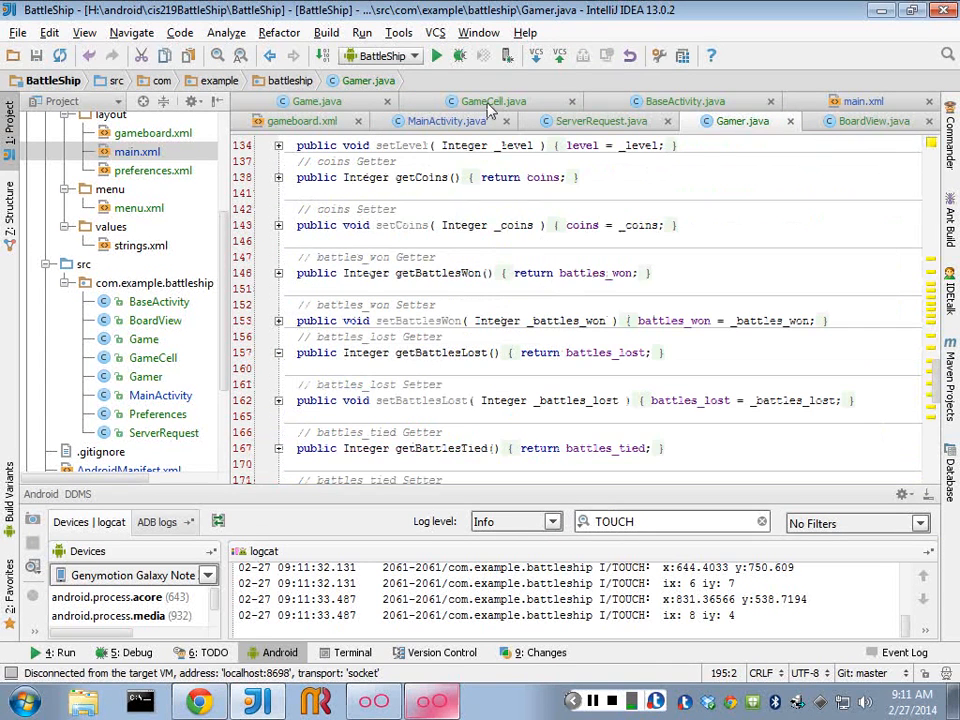
{"action": "left_click", "coordinate": [316, 120]}
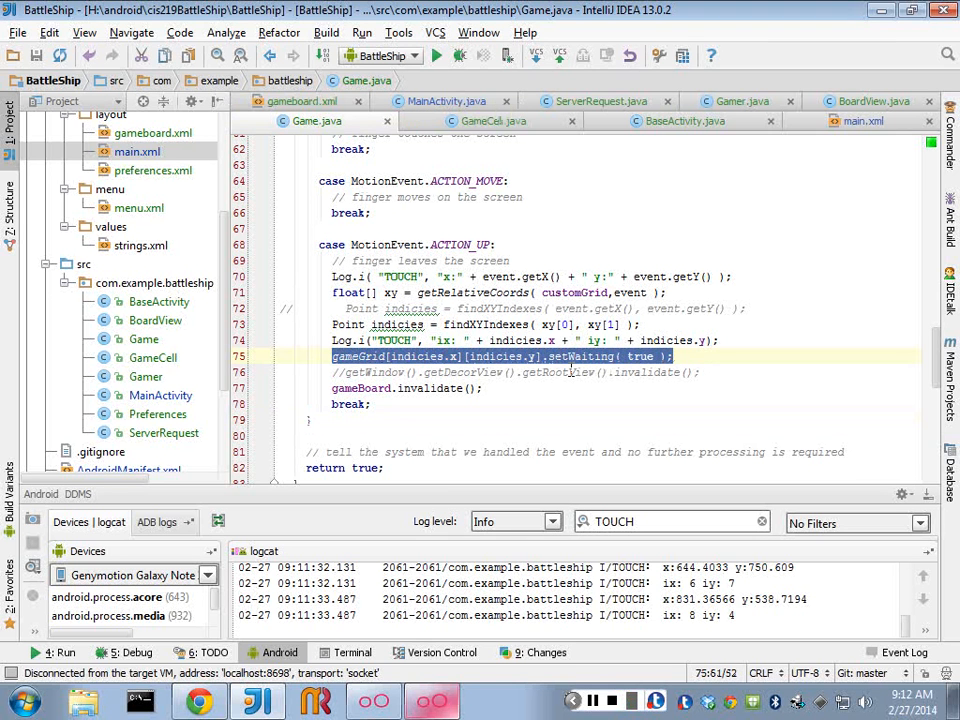
{"action": "mouse_move", "coordinate": [436, 356]}
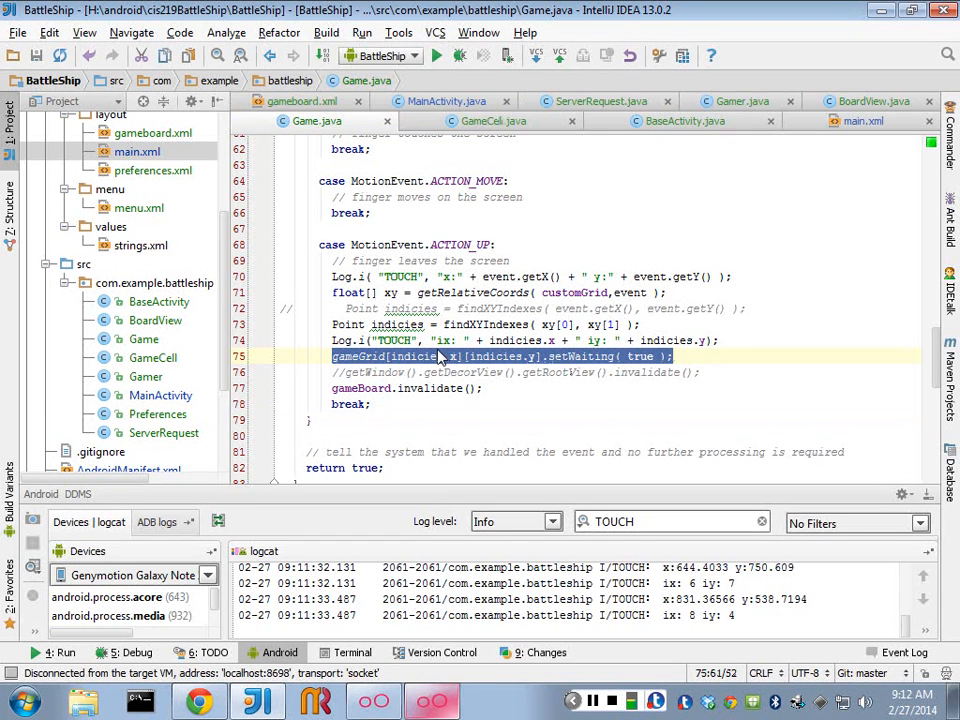
{"action": "mouse_move", "coordinate": [364, 368]}
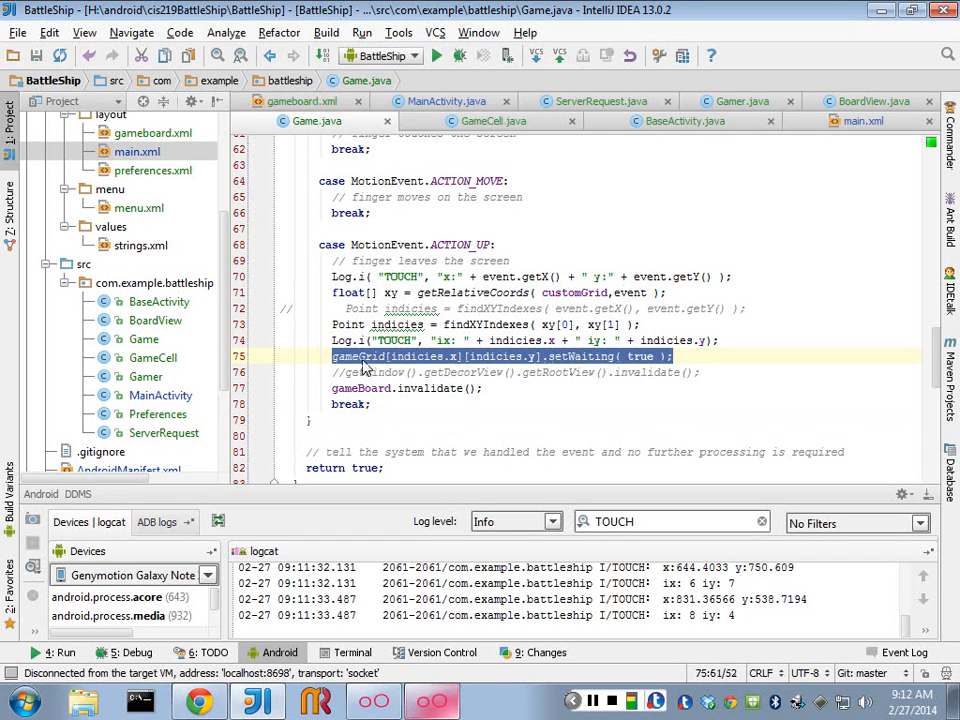
{"action": "left_click", "coordinate": [576, 356]}
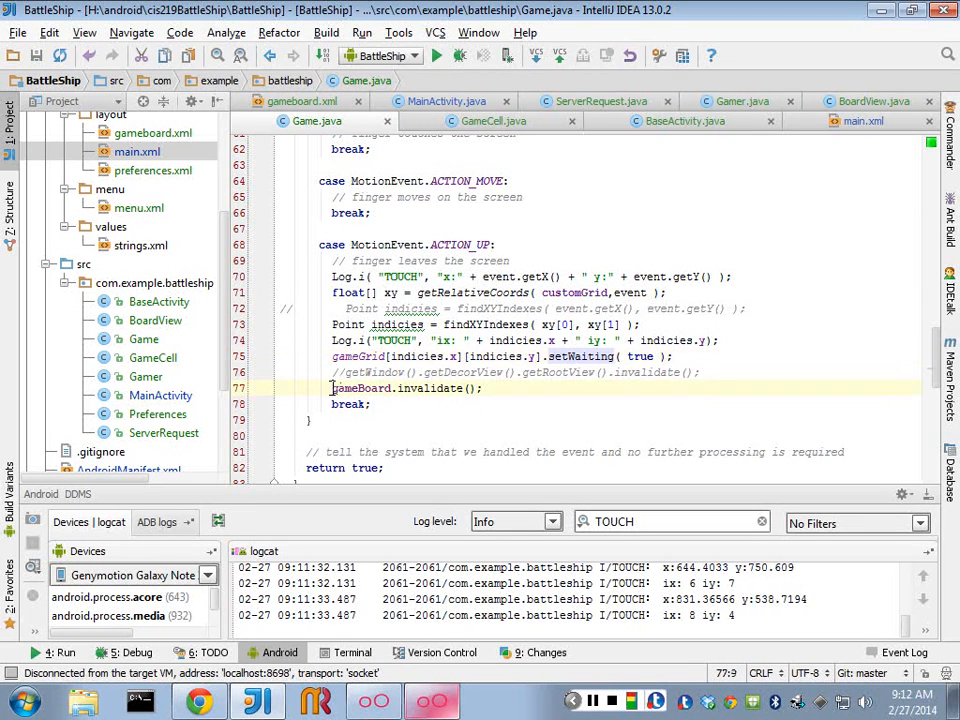
{"action": "double_click", "coordinate": [404, 388]}
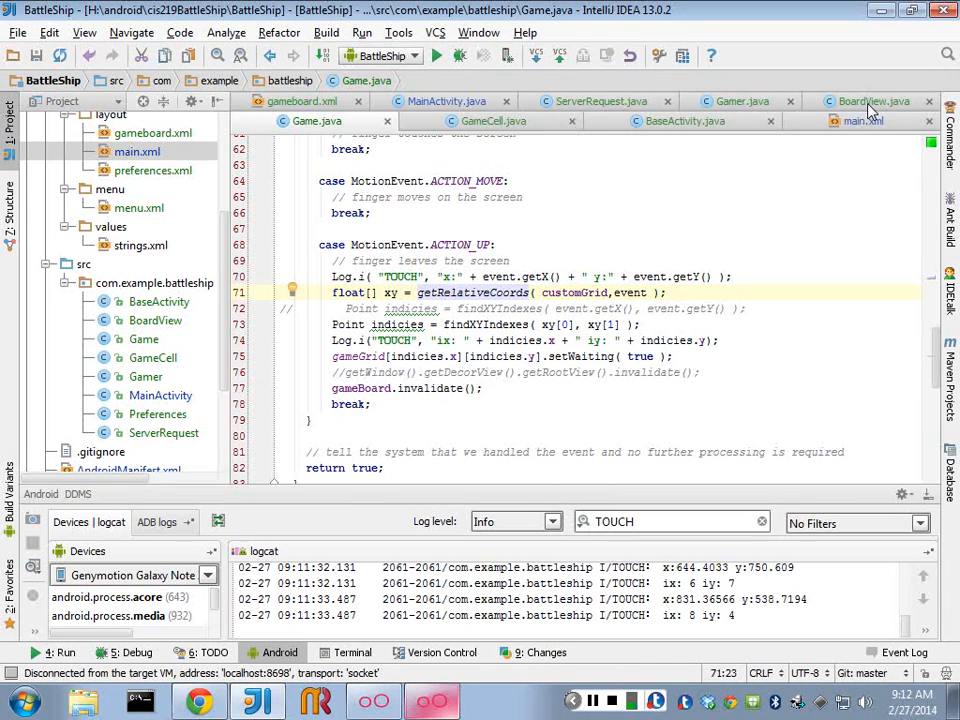
Switch to BoardView.java to show the loop assigning each grid cell's corner points.
{"action": "left_click", "coordinate": [872, 100]}
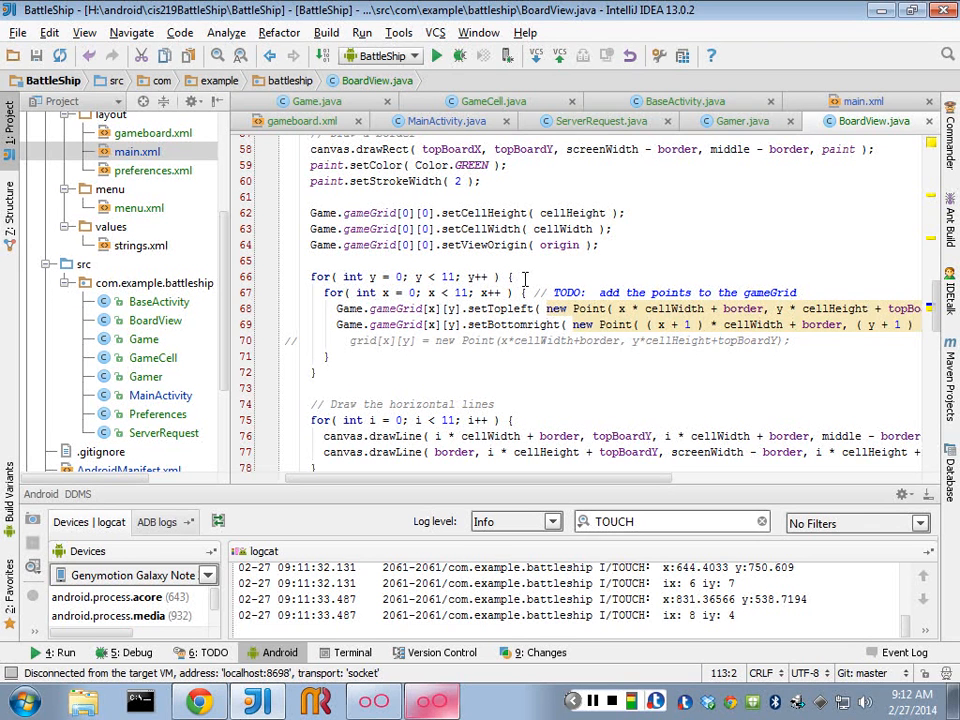
Scroll BoardView down to the loop drawing S, W, H or M per cell.
{"action": "scroll", "scroll_direction": "down", "scroll_amount": 3}
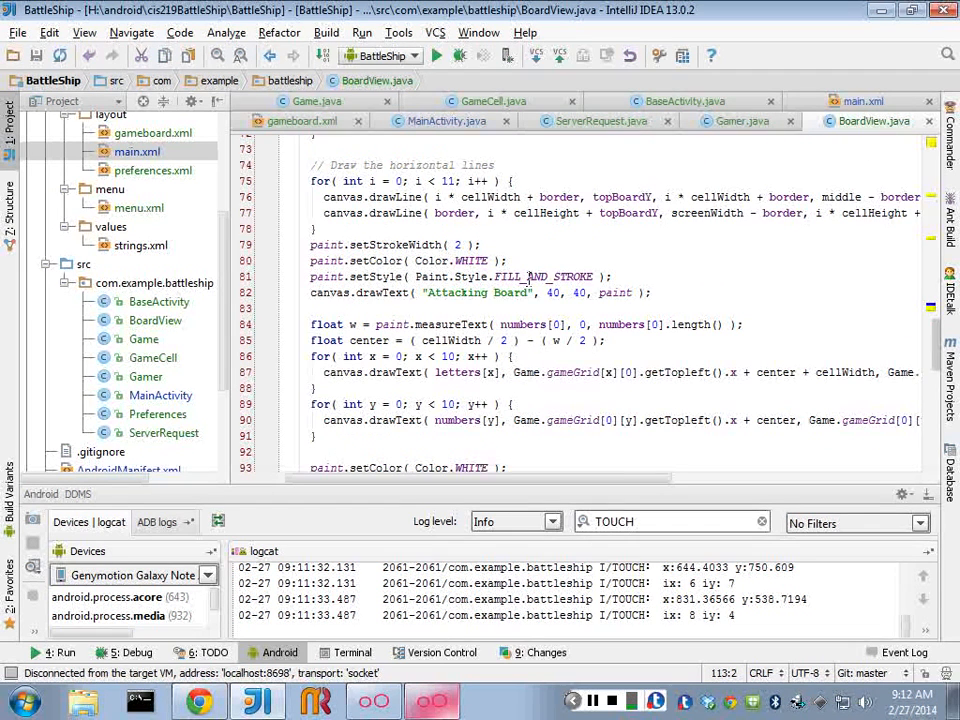
{"action": "scroll", "scroll_direction": "down", "scroll_amount": 3}
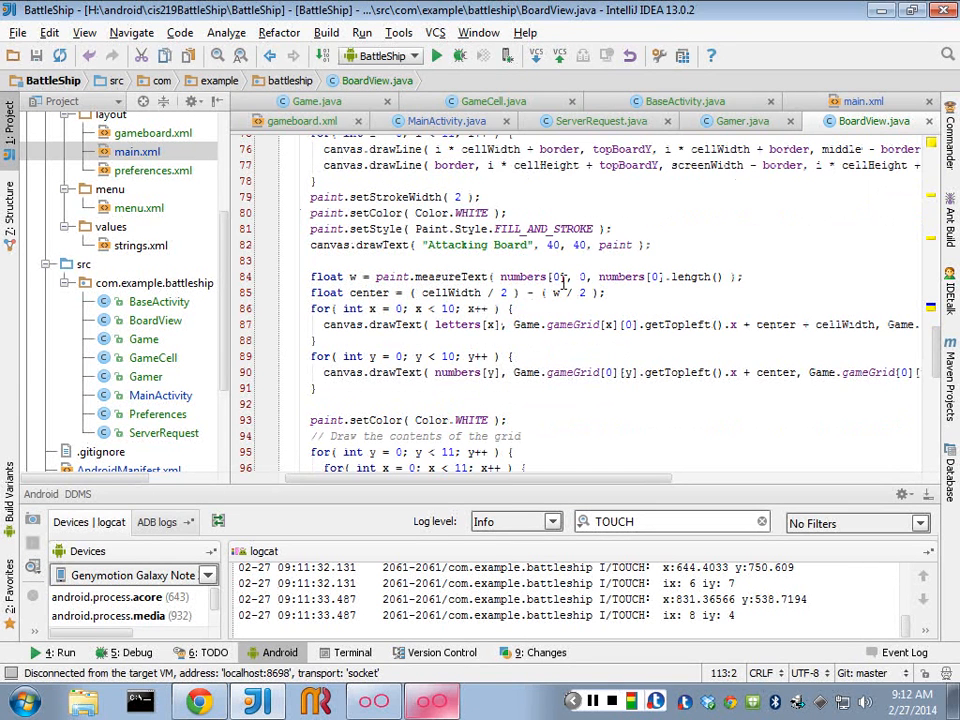
{"action": "scroll", "scroll_direction": "down", "scroll_amount": 3}
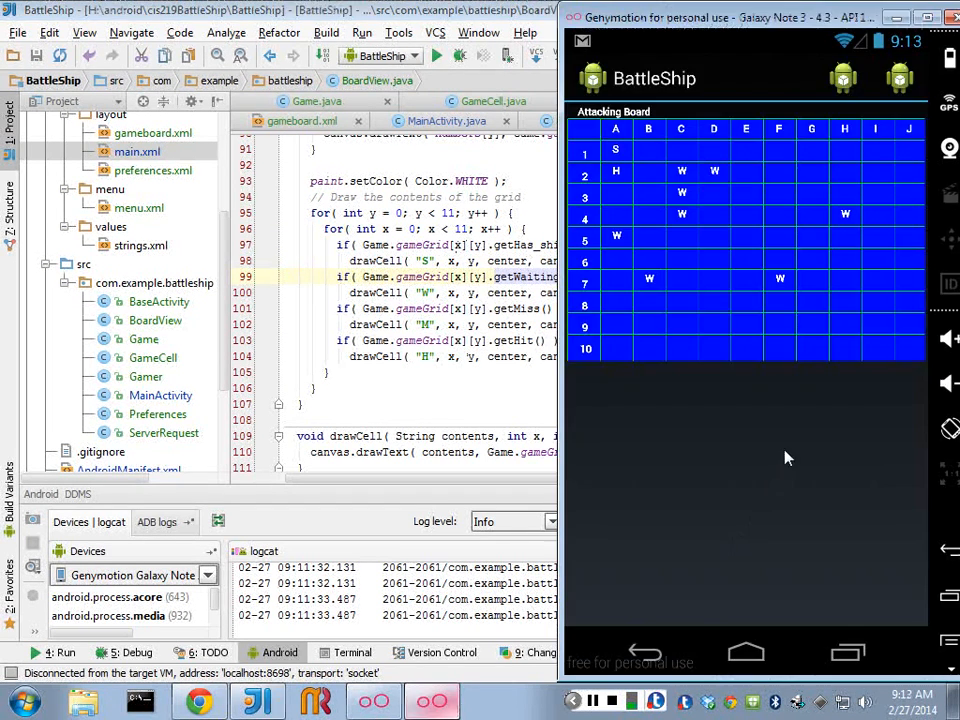
{"action": "mouse_move", "coordinate": [716, 240]}
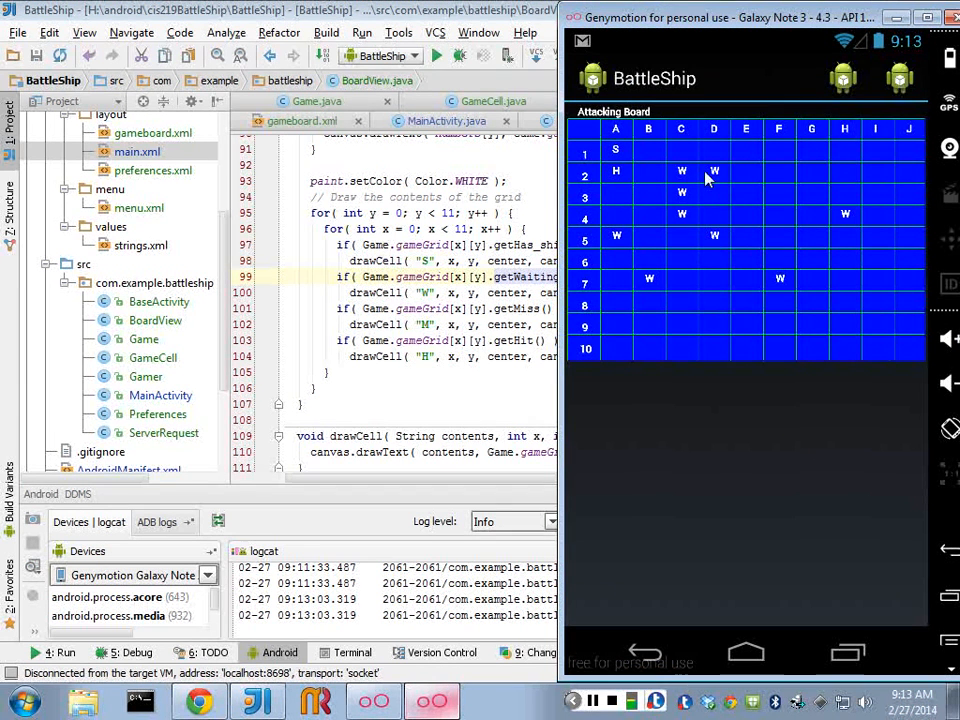
{"action": "mouse_move", "coordinate": [872, 258]}
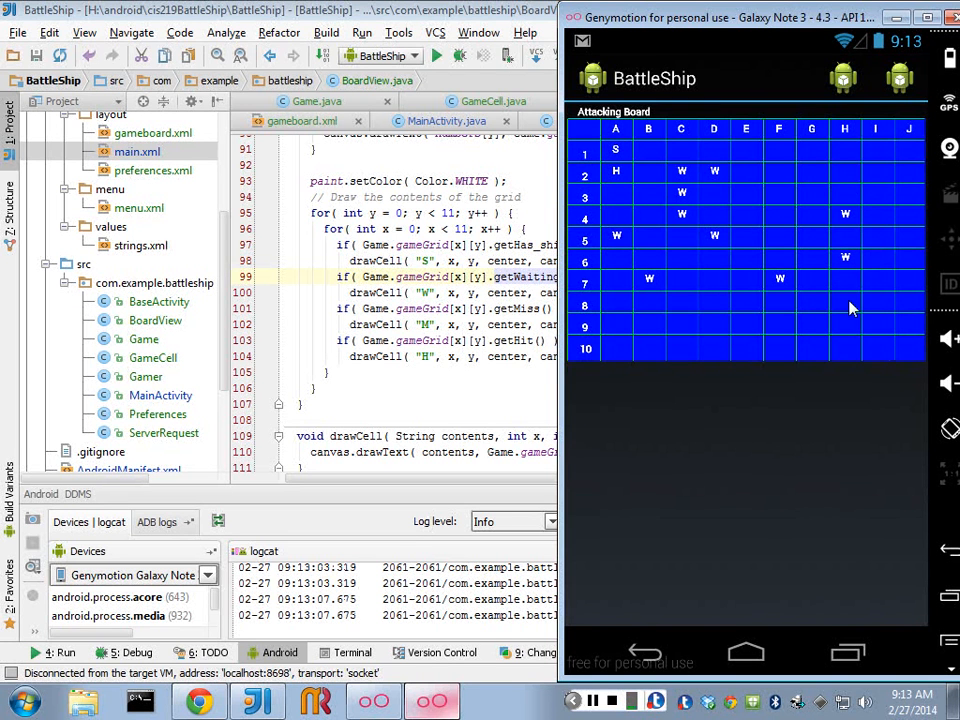
Mark cells in rows 9 and 7 with W, then return to Game.java's touch handler.
{"action": "left_click", "coordinate": [910, 344]}
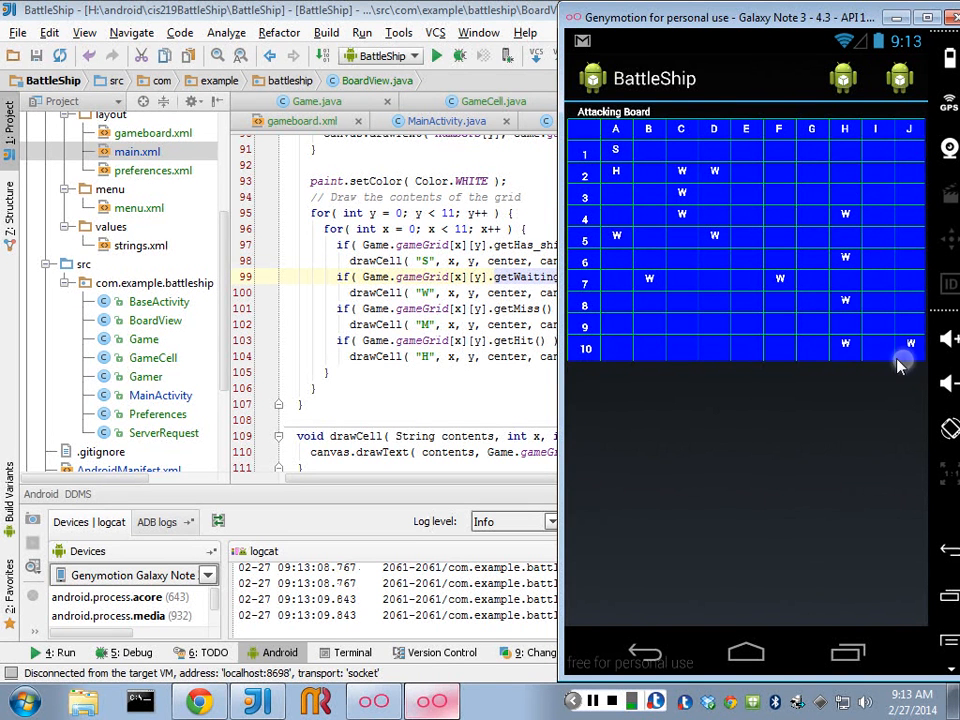
{"action": "left_click", "coordinate": [712, 284]}
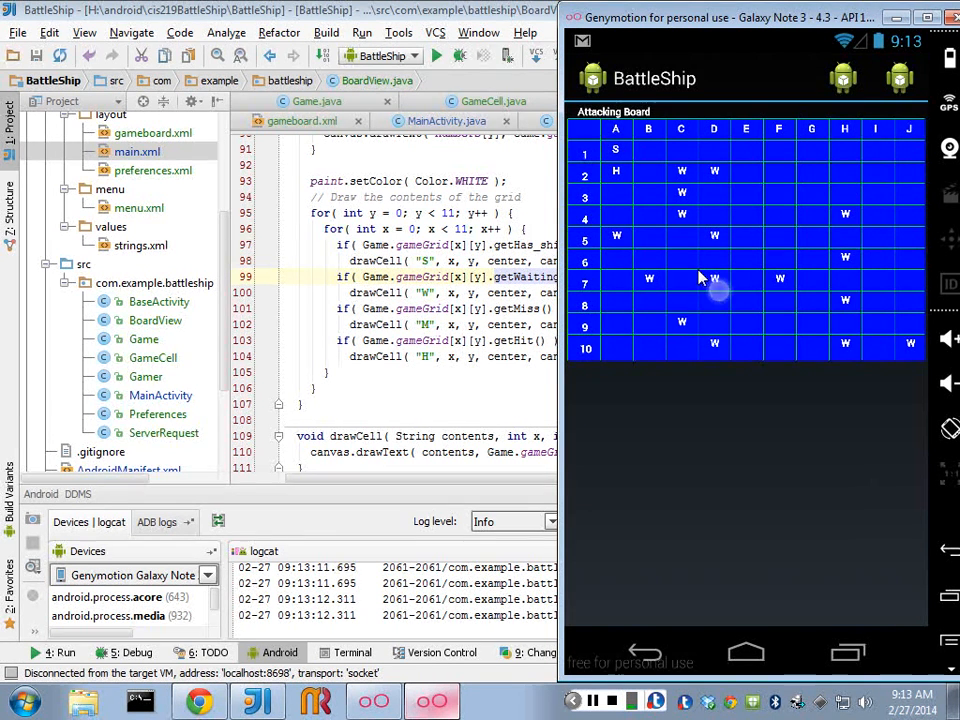
{"action": "left_click", "coordinate": [748, 258]}
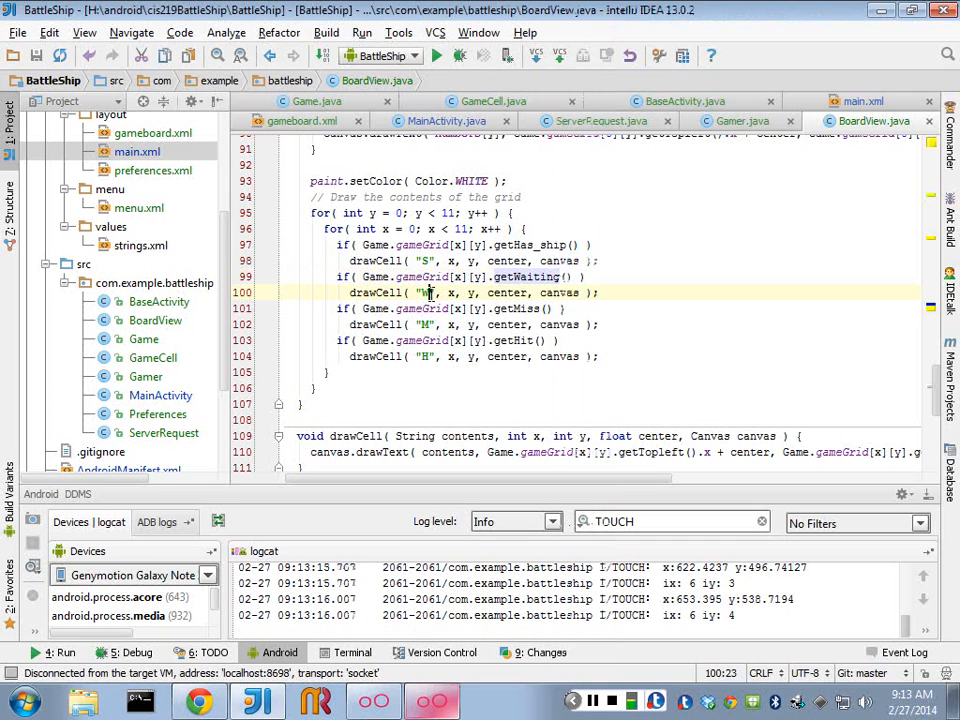
{"action": "left_click", "coordinate": [316, 120]}
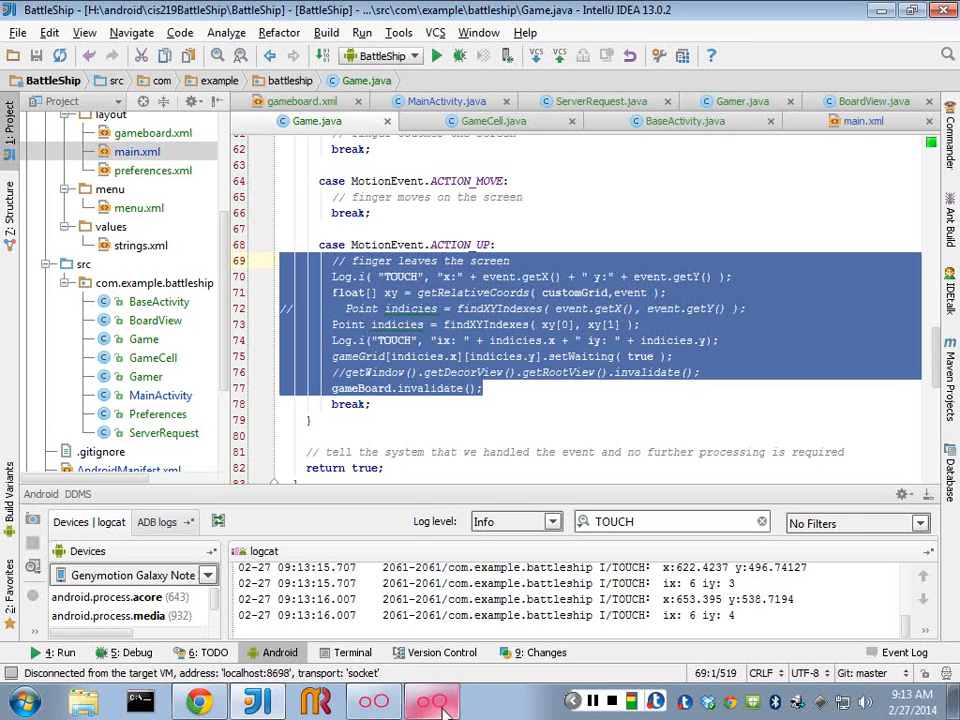
Bring the Genymotion emulator with its W-marked board back in front.
{"action": "left_click", "coordinate": [432, 700]}
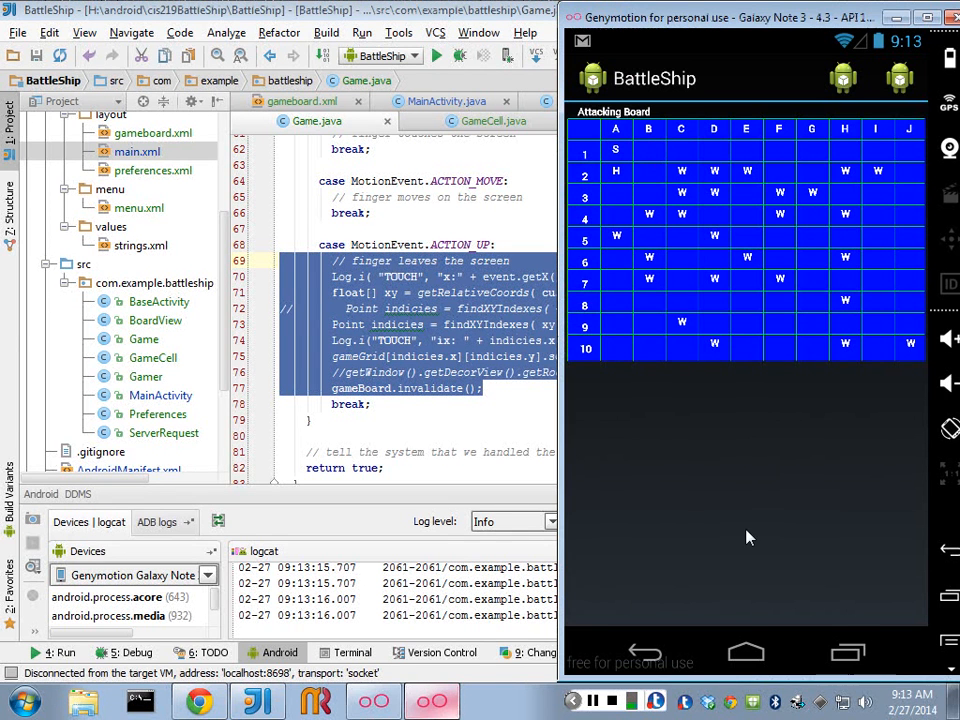
{"action": "mouse_move", "coordinate": [770, 390]}
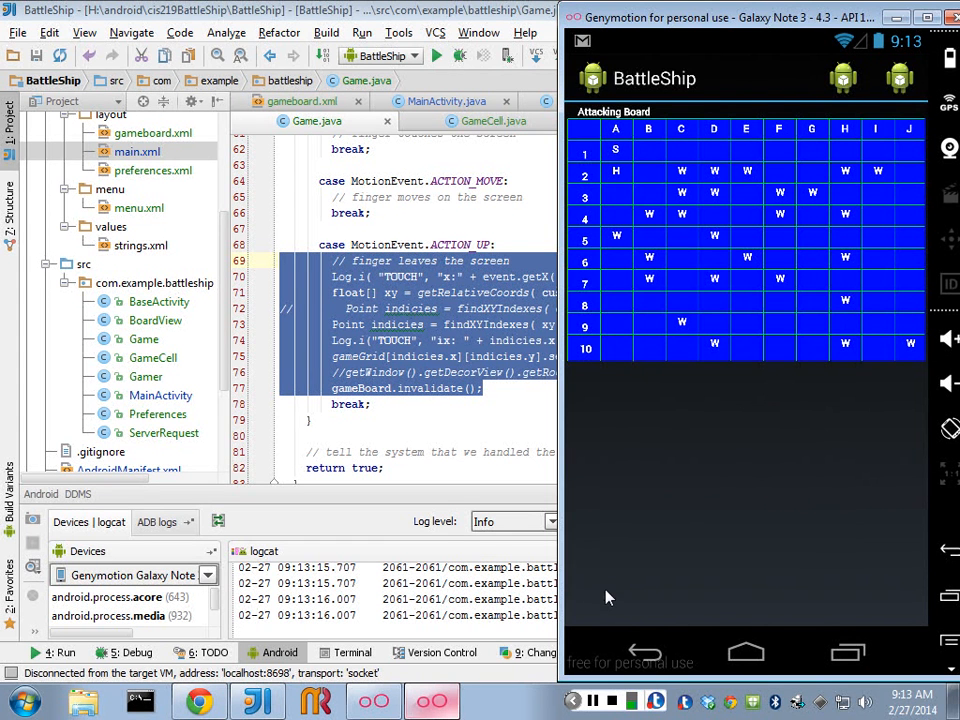
{"action": "mouse_move", "coordinate": [648, 542]}
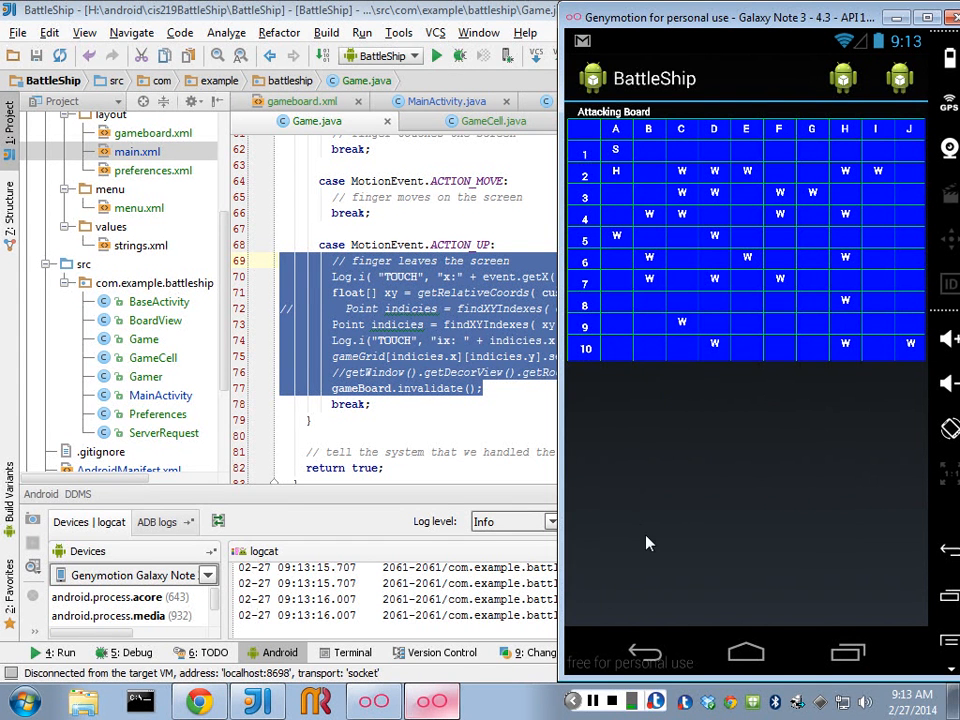
{"action": "mouse_move", "coordinate": [796, 400]}
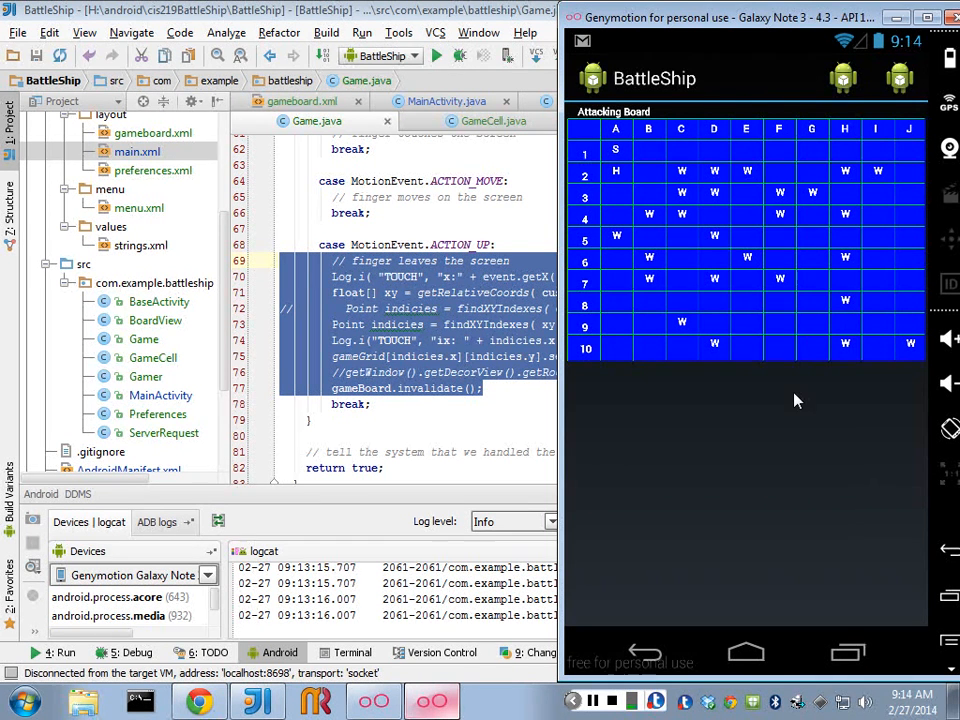
{"action": "mouse_move", "coordinate": [808, 510]}
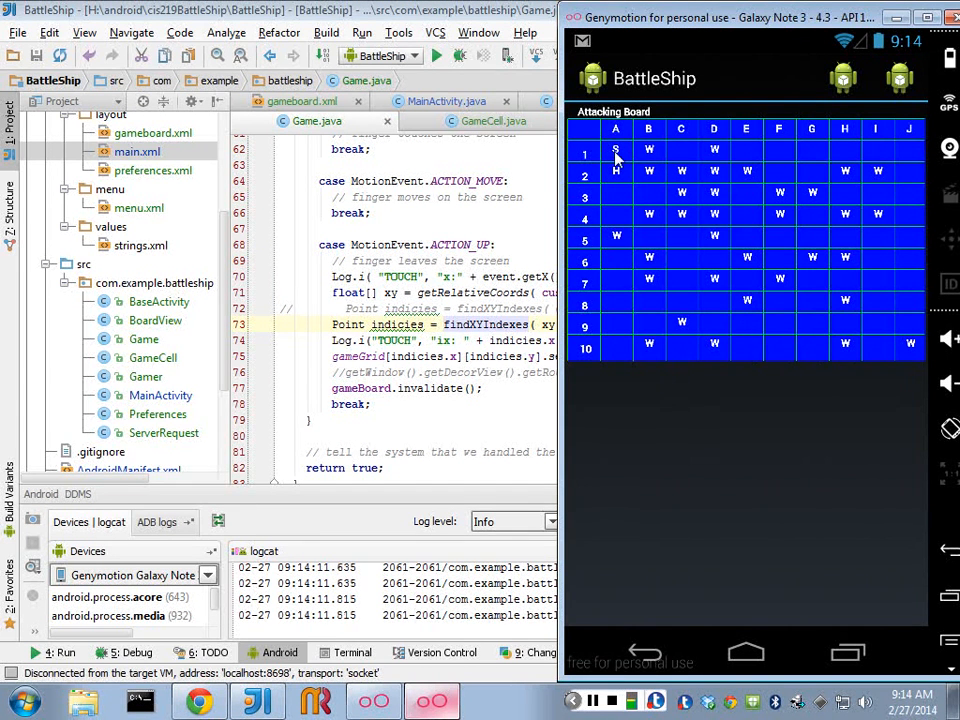
{"action": "mouse_move", "coordinate": [616, 176]}
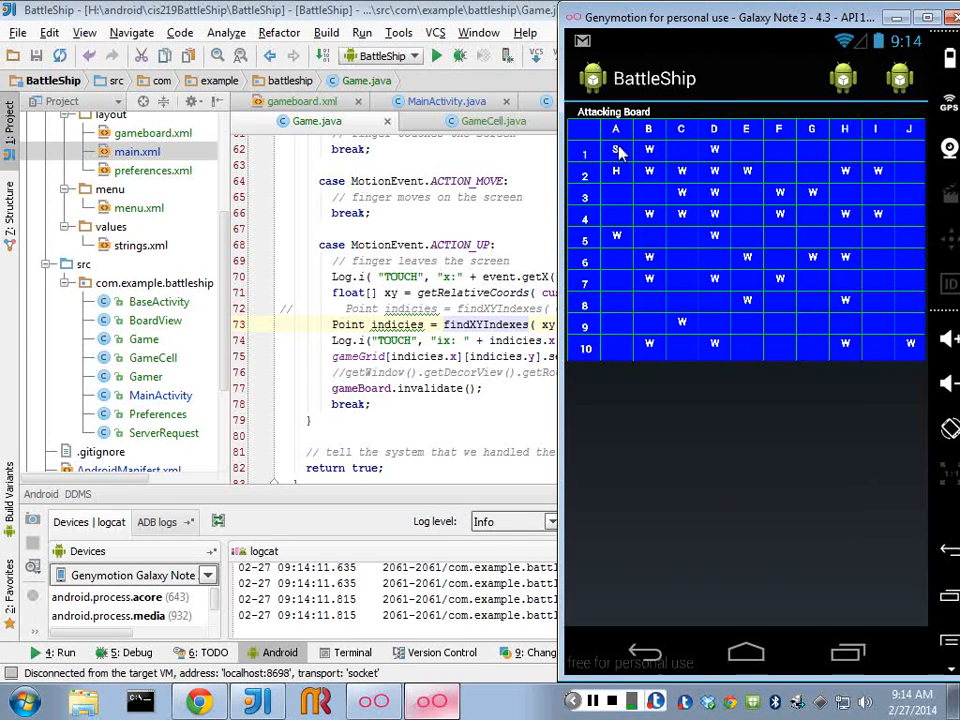
{"action": "mouse_move", "coordinate": [664, 170]}
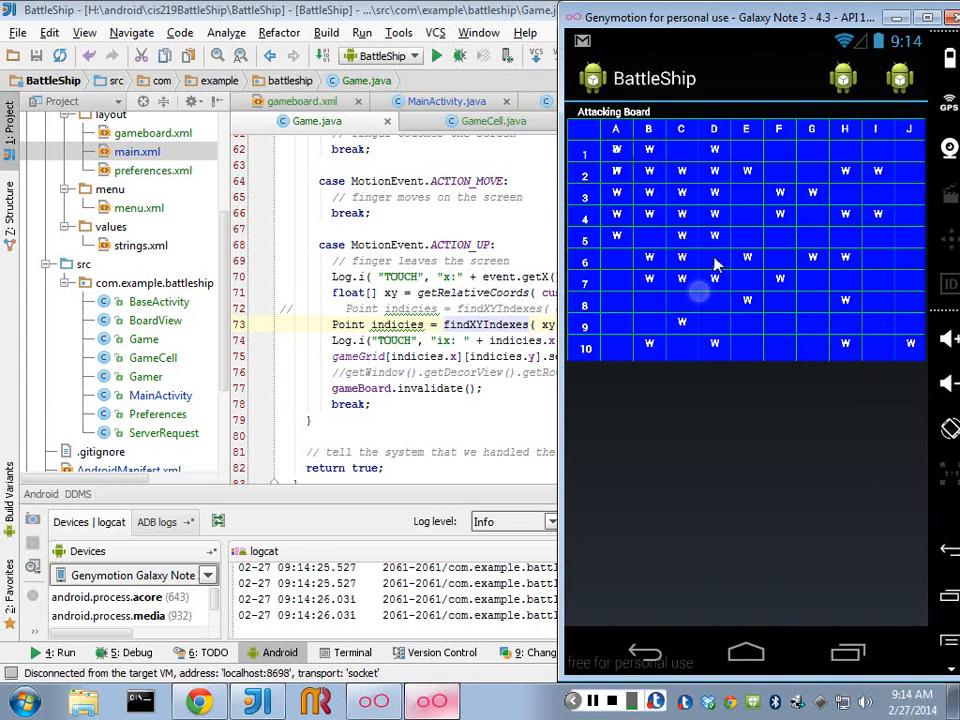
{"action": "mouse_move", "coordinate": [948, 428]}
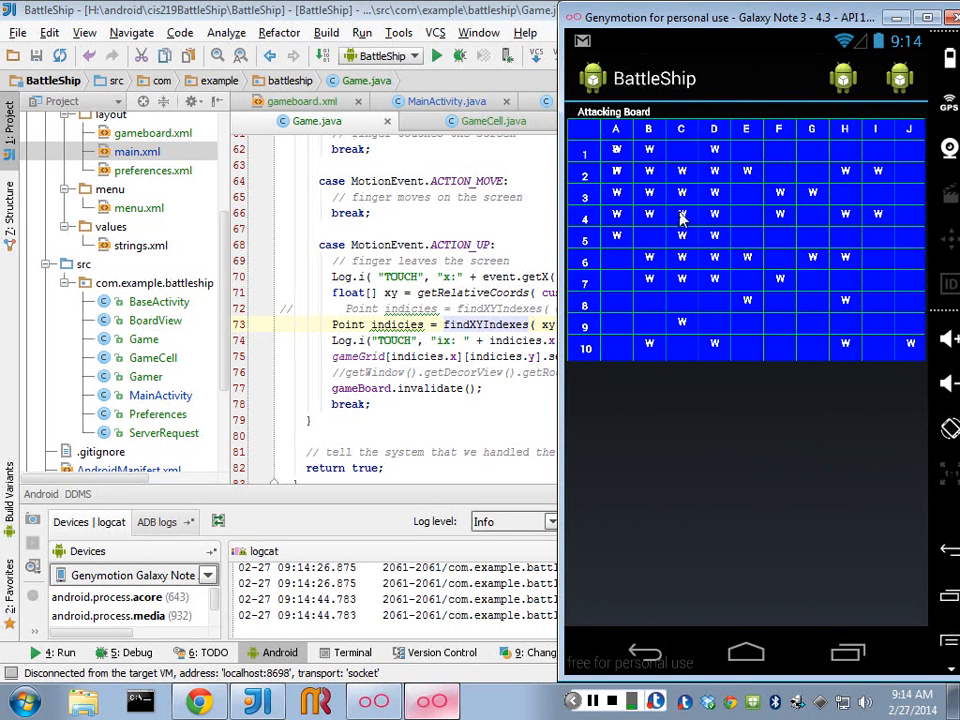
{"action": "mouse_move", "coordinate": [684, 204]}
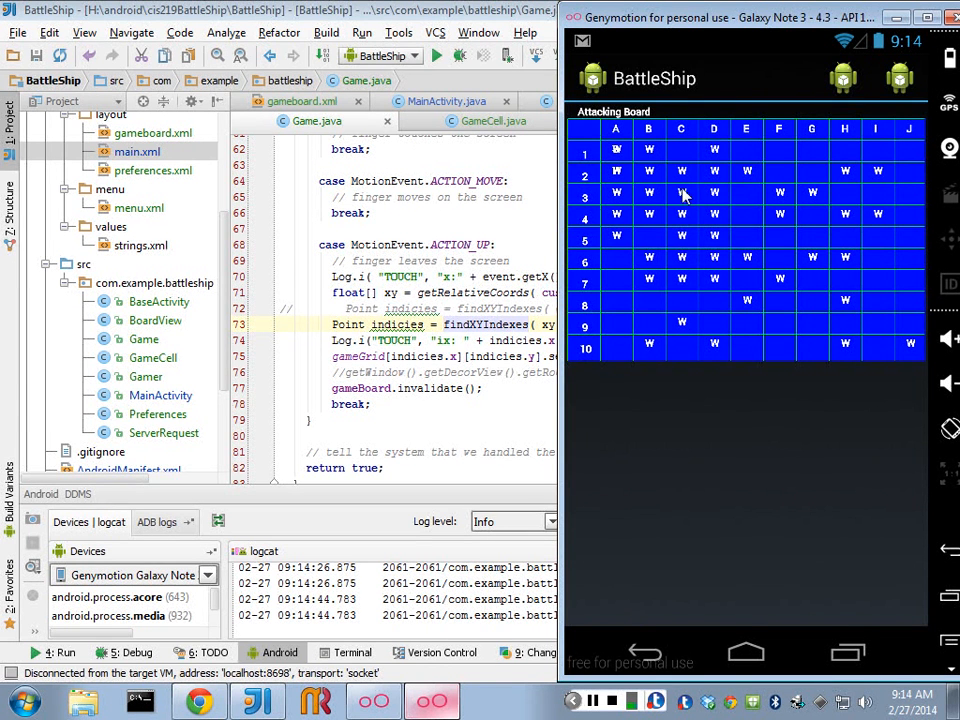
{"action": "mouse_move", "coordinate": [668, 206]}
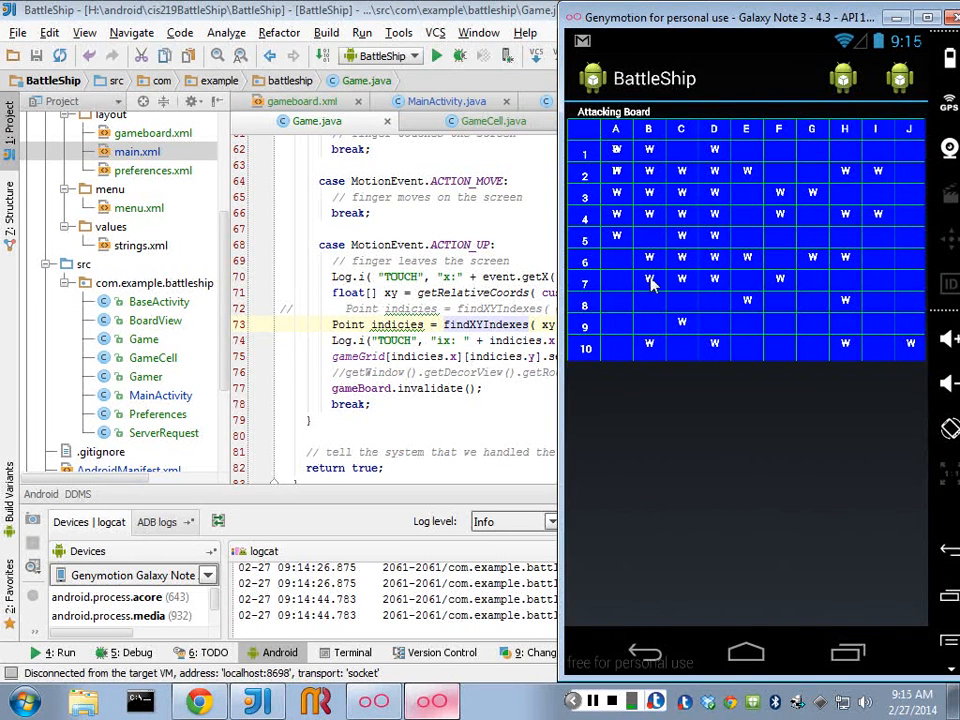
{"action": "mouse_move", "coordinate": [600, 204]}
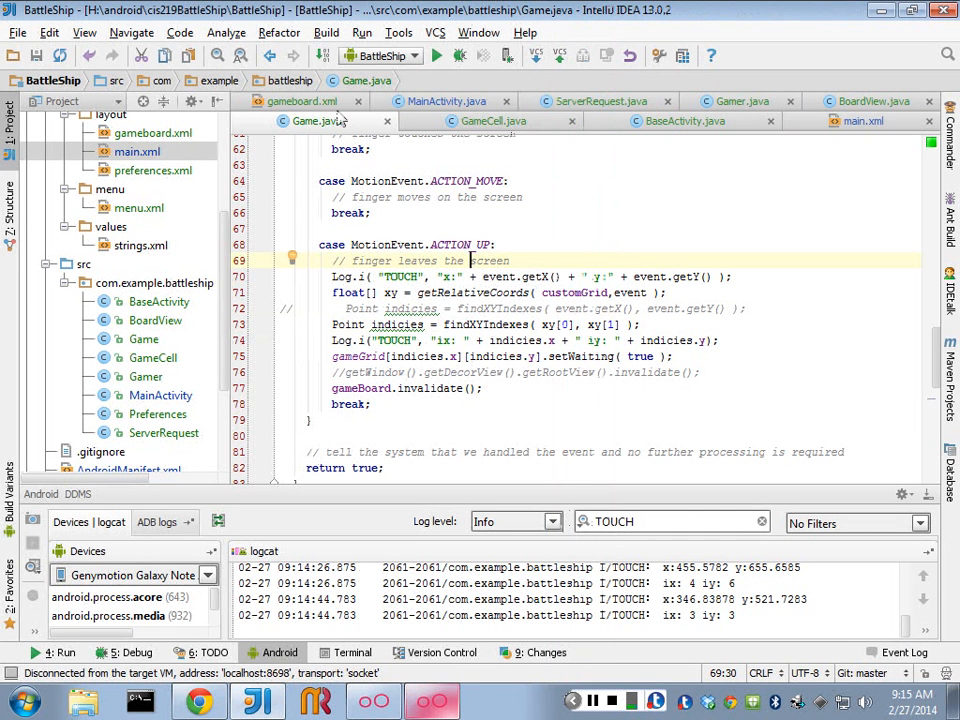
{"action": "mouse_move", "coordinate": [510, 136]}
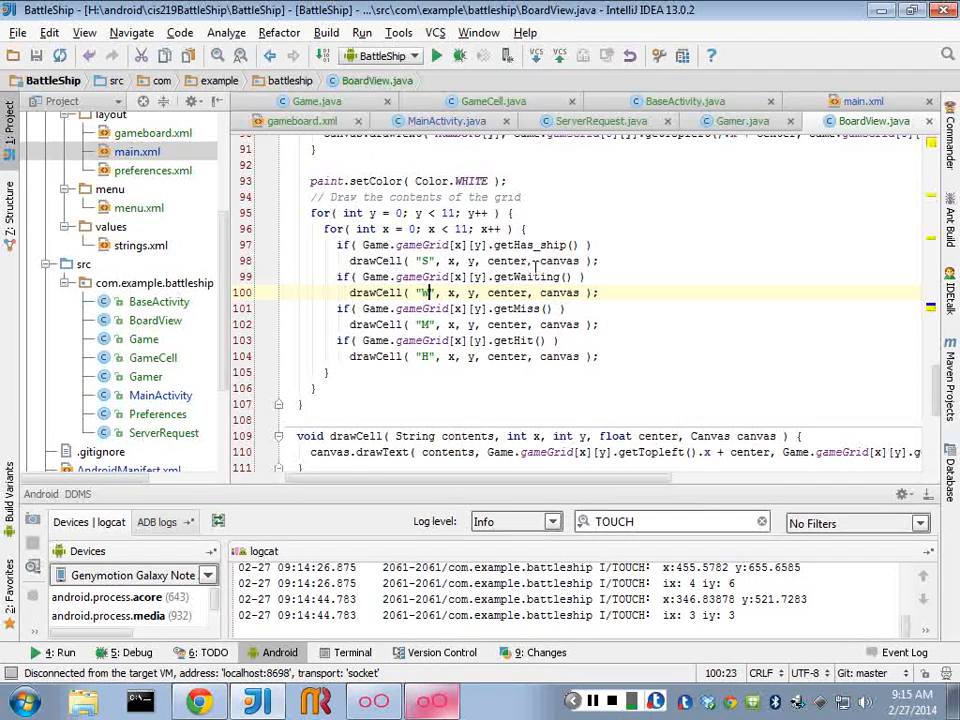
{"action": "scroll", "scroll_direction": "up", "scroll_amount": 3}
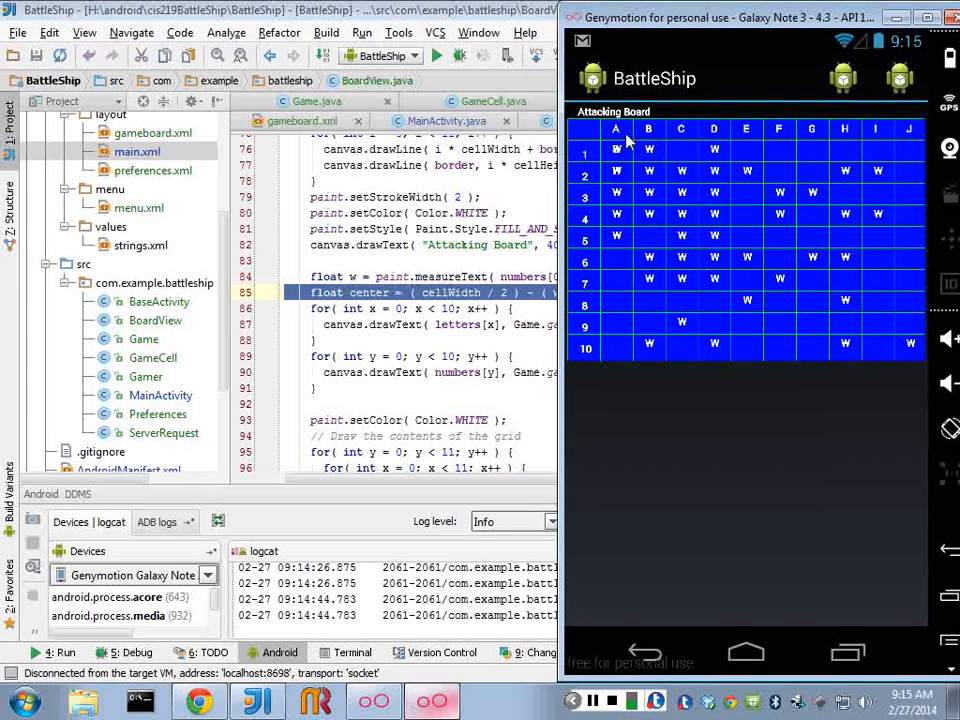
{"action": "mouse_move", "coordinate": [884, 144]}
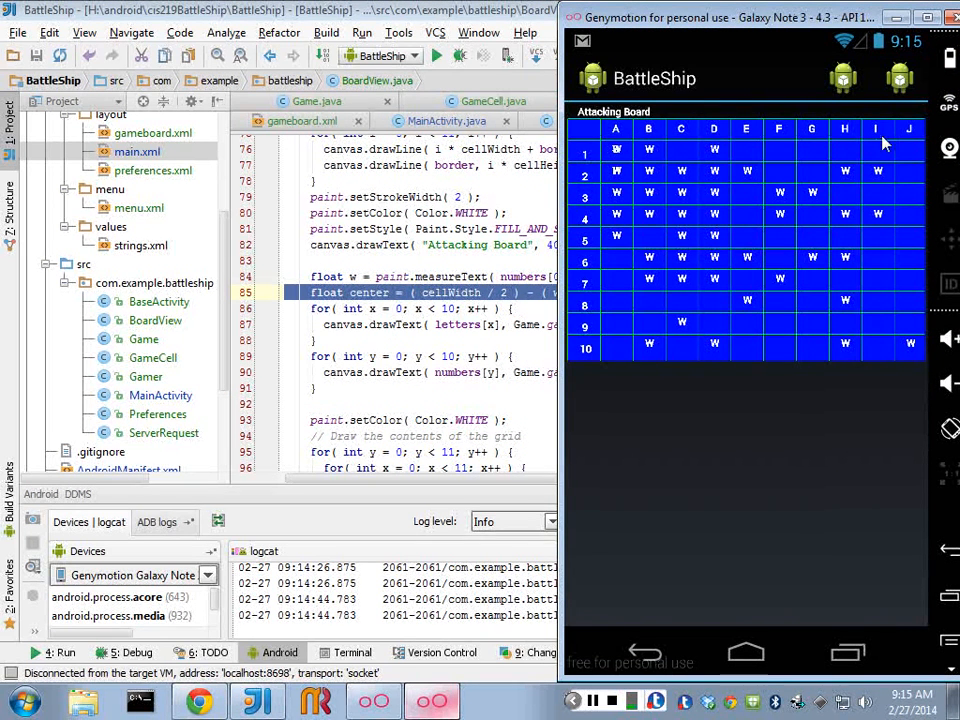
{"action": "mouse_move", "coordinate": [578, 388]}
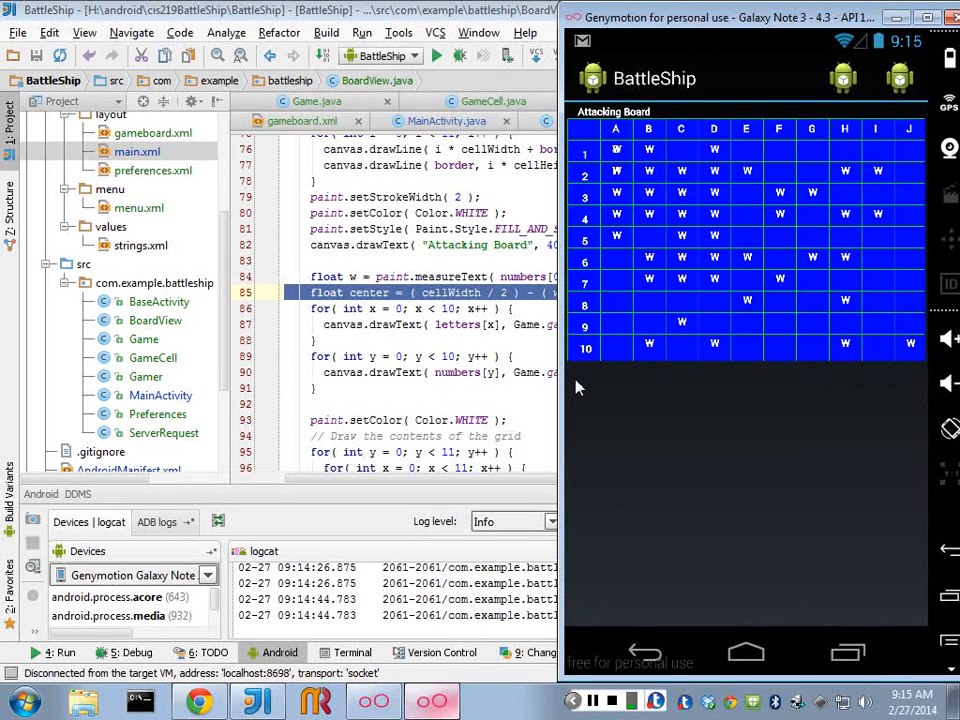
{"action": "mouse_move", "coordinate": [754, 478]}
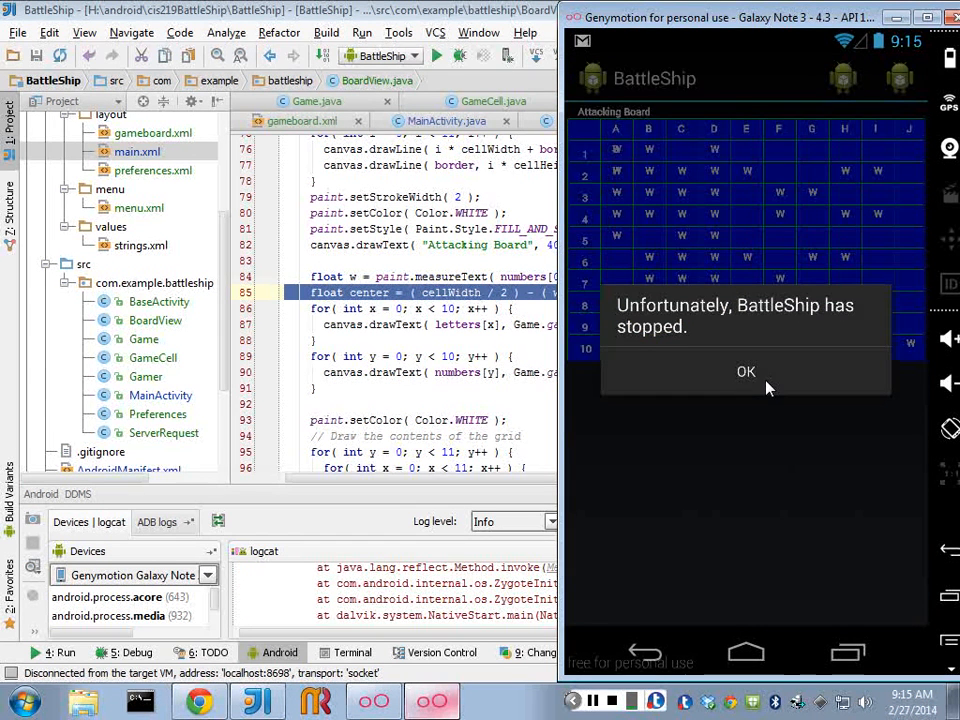
Dismiss the crash dialog and trace the ArrayIndexOutOfBoundsException to Game.java line 75.
{"action": "left_click", "coordinate": [746, 370]}
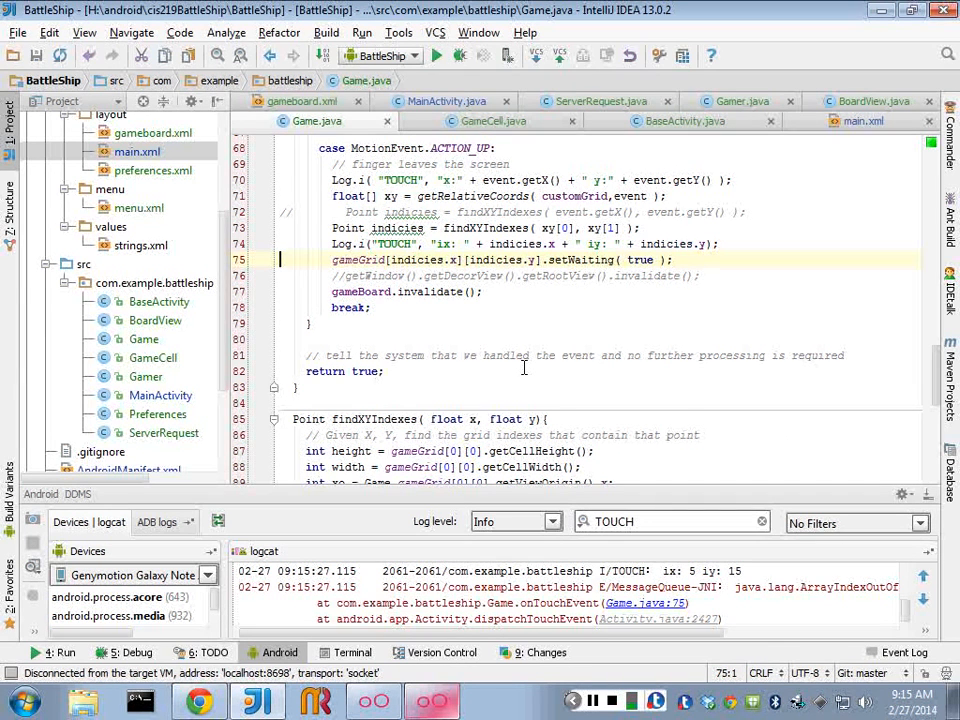
{"action": "scroll", "scroll_direction": "up", "scroll_amount": 3}
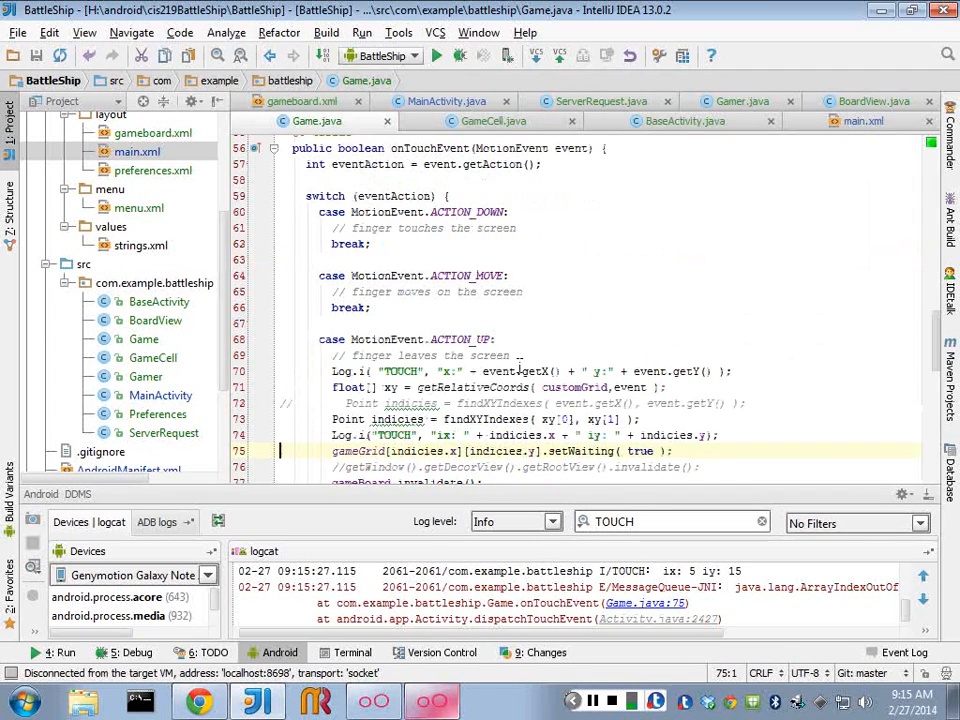
{"action": "mouse_move", "coordinate": [742, 178]}
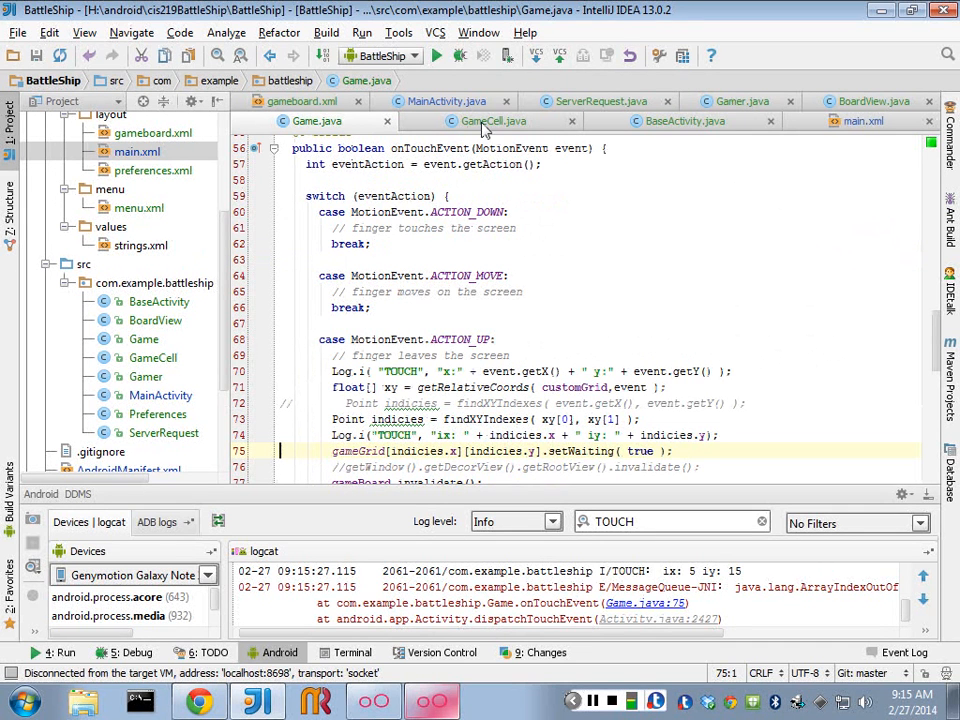
Show GameCell's default constructor and select its field assignments to false, null and 0.
{"action": "left_click", "coordinate": [492, 120]}
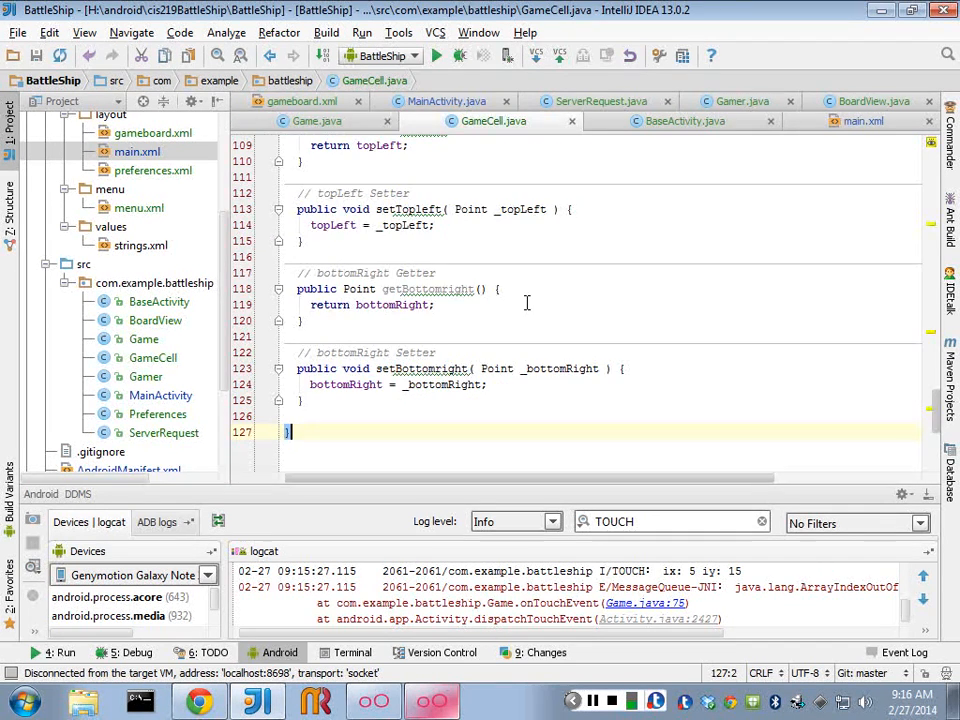
{"action": "scroll", "scroll_direction": "up", "scroll_amount": 3}
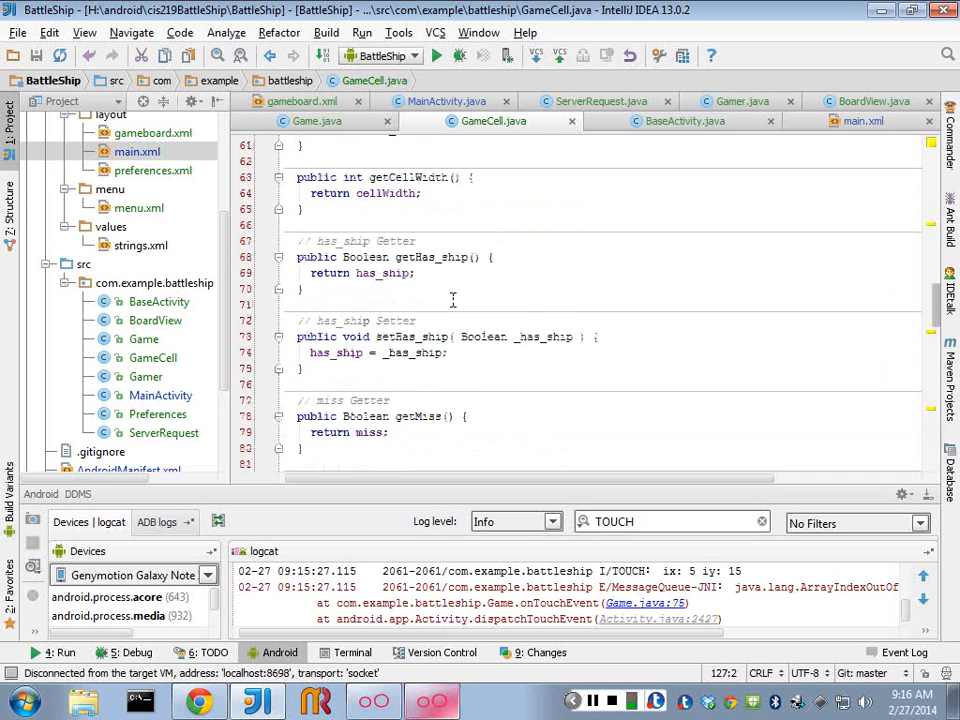
{"action": "scroll", "scroll_direction": "up", "scroll_amount": 3}
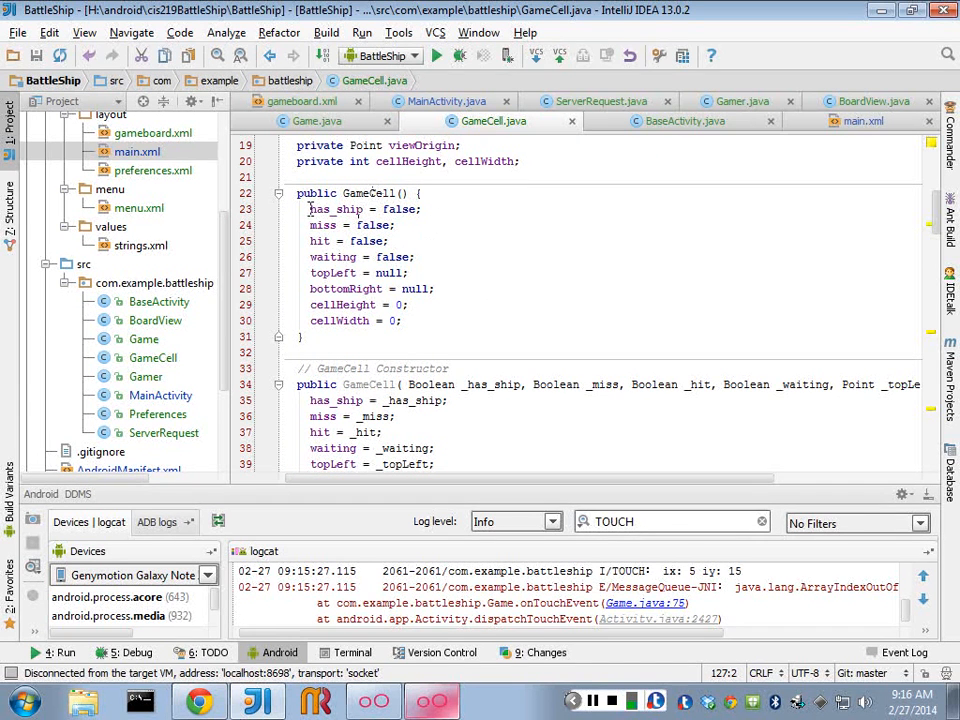
{"action": "left_click_drag", "start_coordinate": [308, 210], "coordinate": [388, 240]}
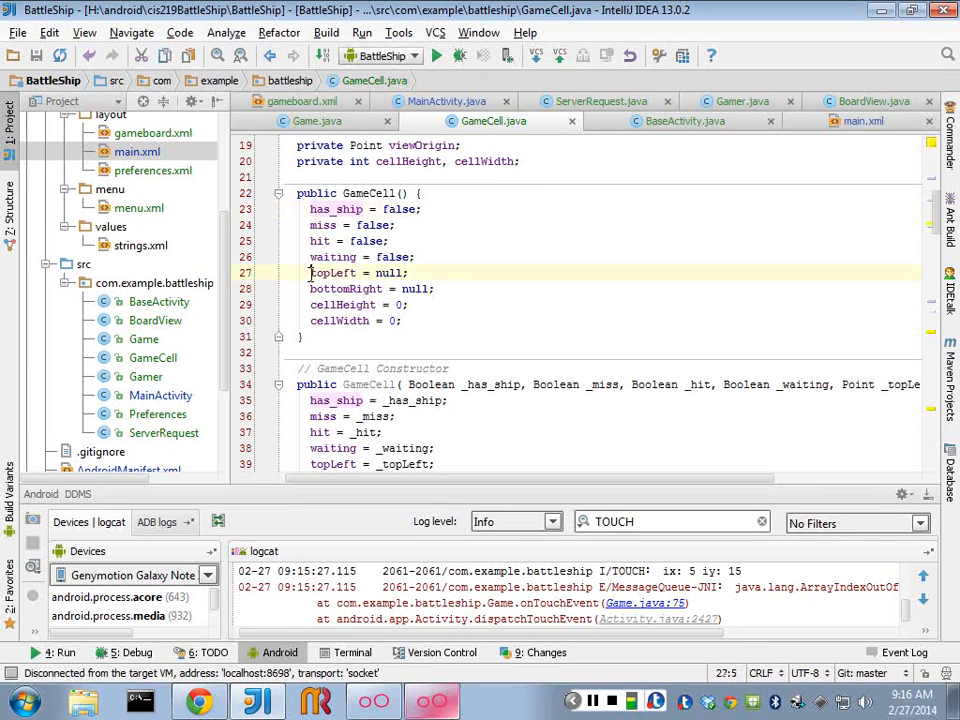
{"action": "left_click_drag", "start_coordinate": [308, 272], "coordinate": [400, 320]}
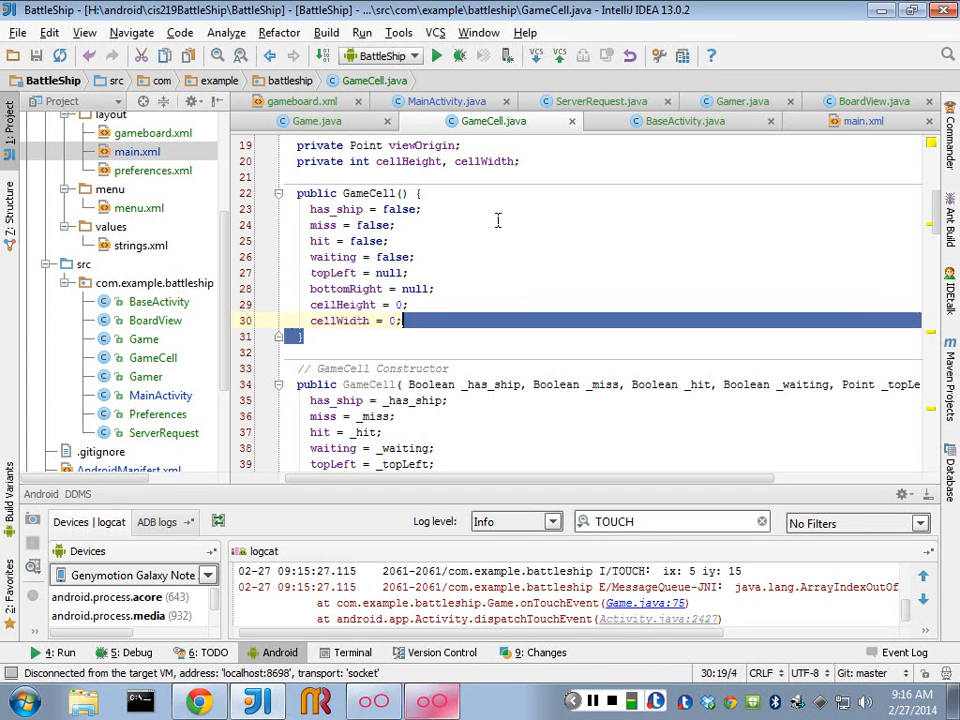
{"action": "scroll", "scroll_direction": "down", "scroll_amount": 3}
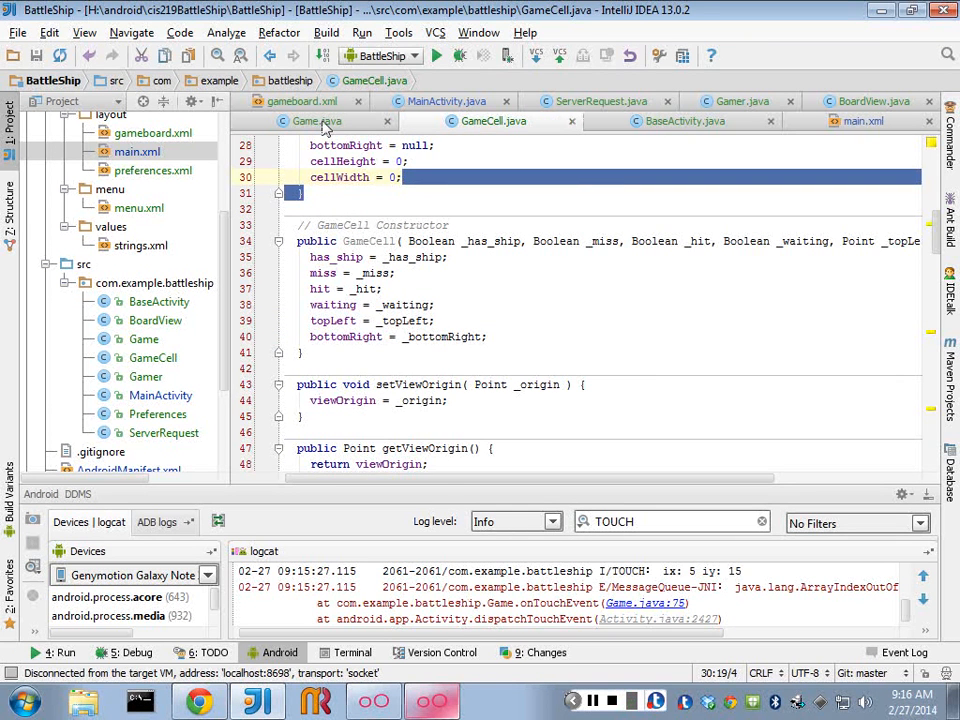
Return to Game.java and highlight the GameCell type in the 11×11 gameGrid declaration.
{"action": "left_click", "coordinate": [316, 120]}
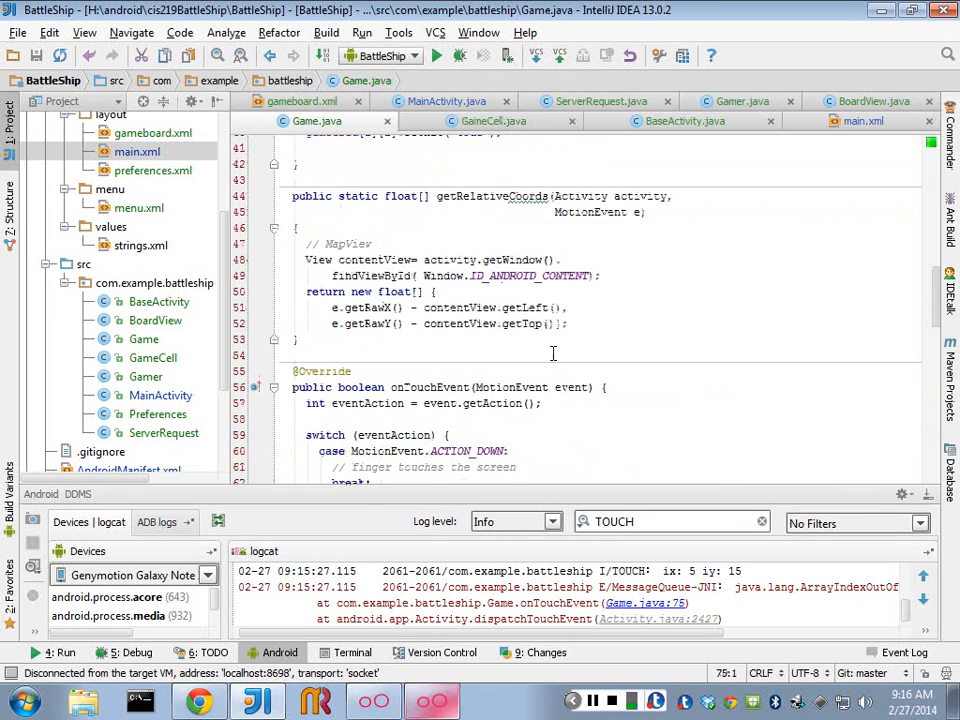
{"action": "scroll", "scroll_direction": "up", "scroll_amount": 3}
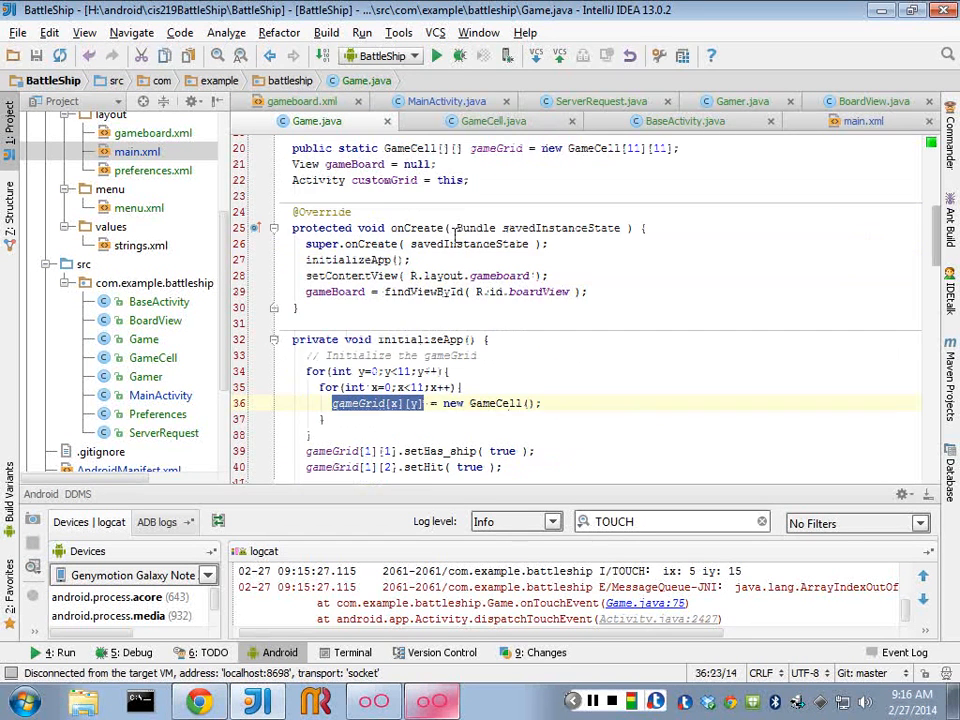
{"action": "scroll", "scroll_direction": "up", "scroll_amount": 3}
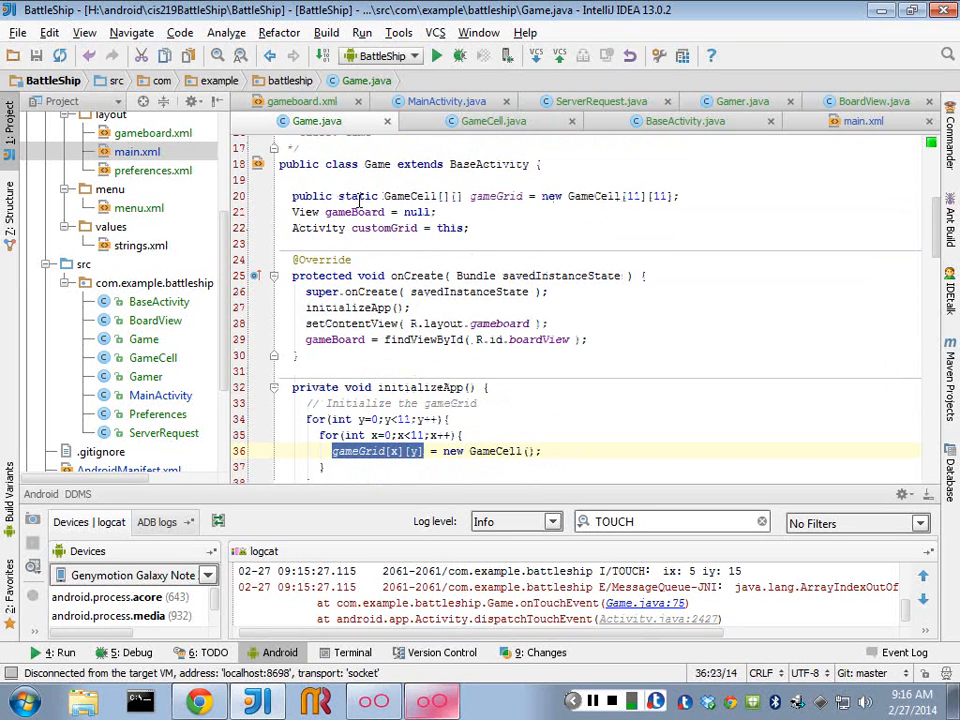
{"action": "double_click", "coordinate": [400, 196]}
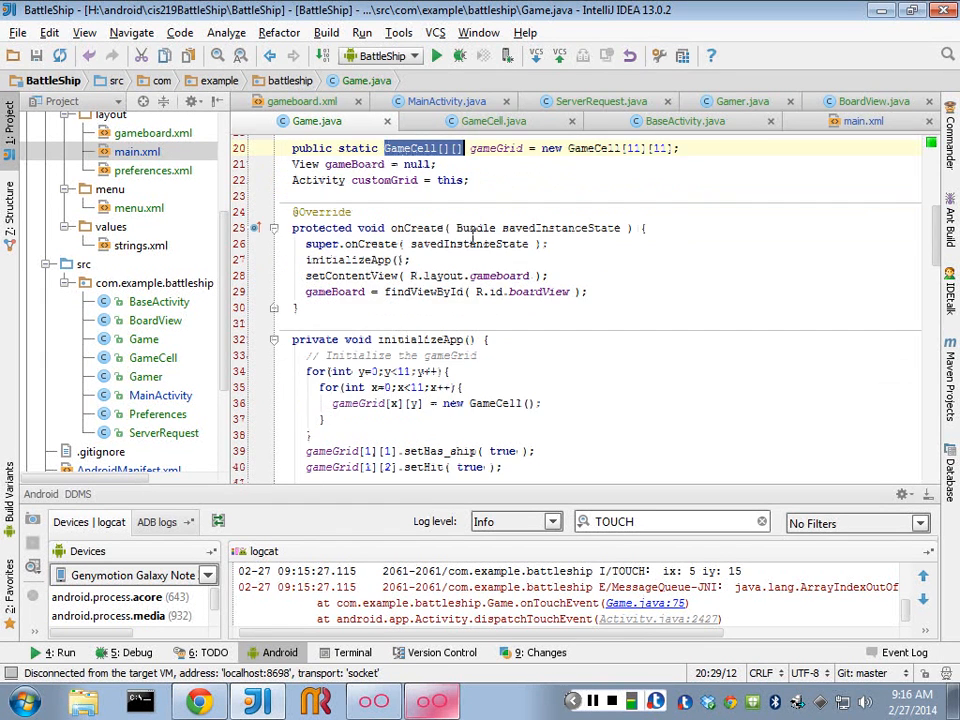
Highlight the line creating a new GameCell for each grid position.
{"action": "scroll", "scroll_direction": "down", "scroll_amount": 3}
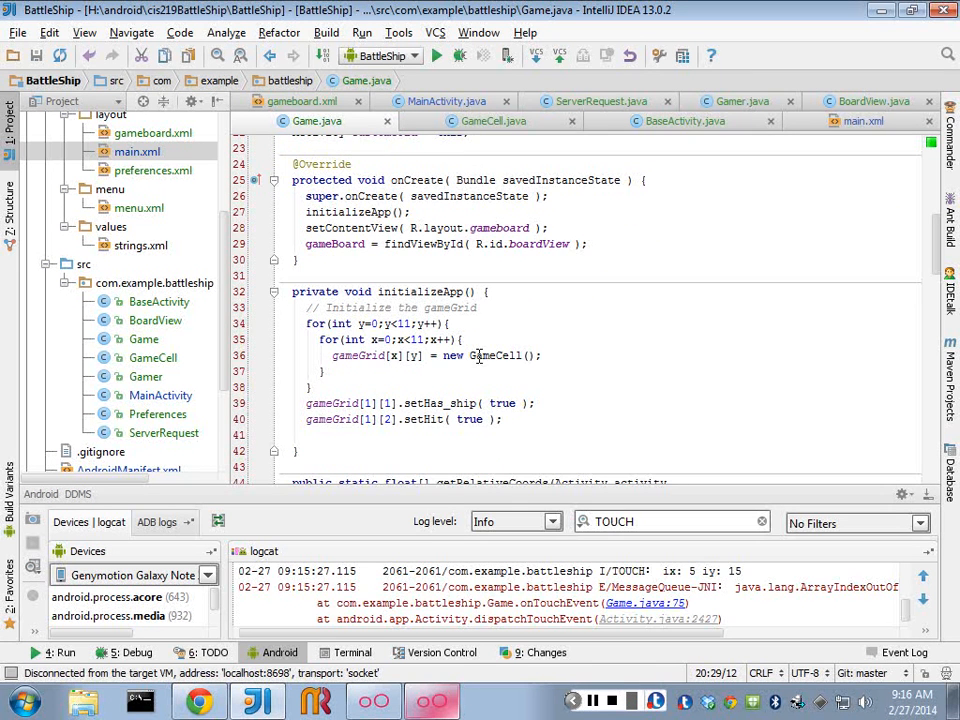
{"action": "scroll", "scroll_direction": "down", "scroll_amount": 3}
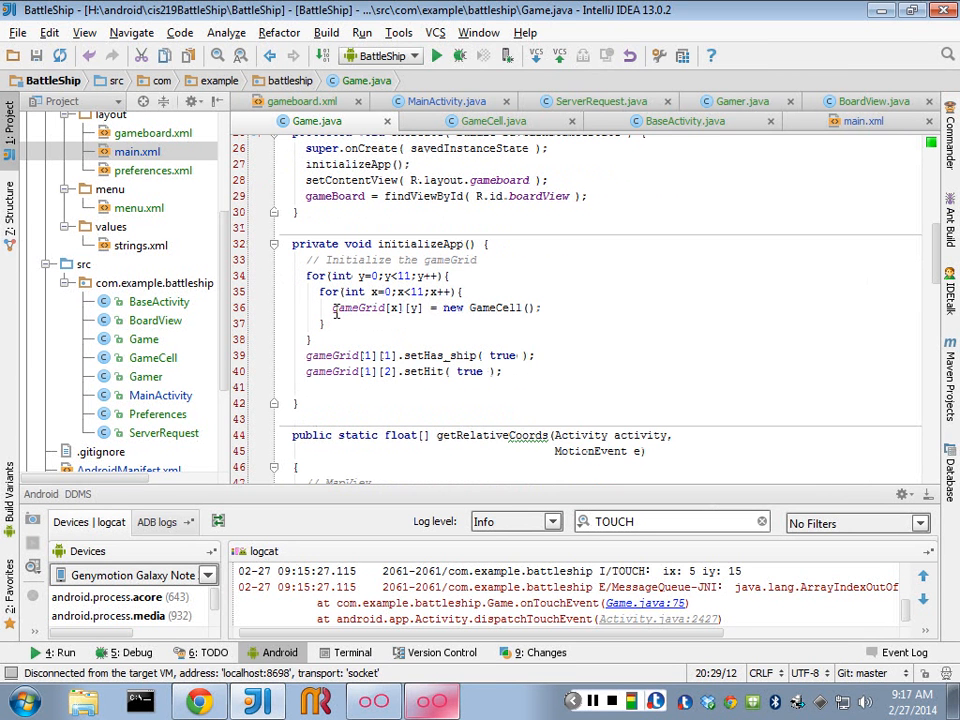
{"action": "triple_click", "coordinate": [436, 308]}
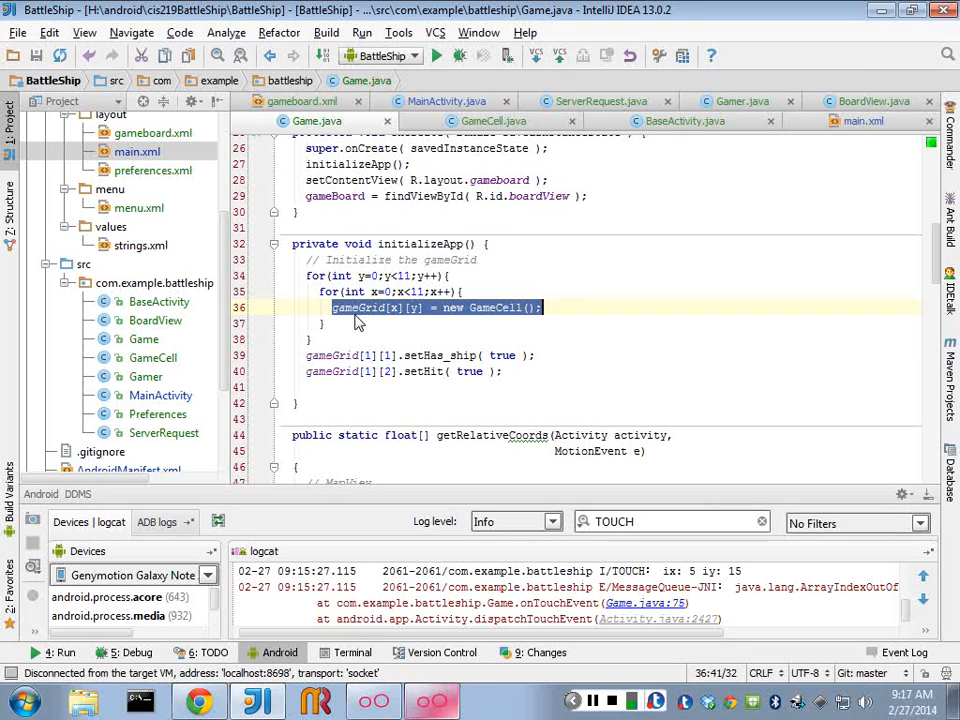
{"action": "scroll", "scroll_direction": "down", "scroll_amount": 3}
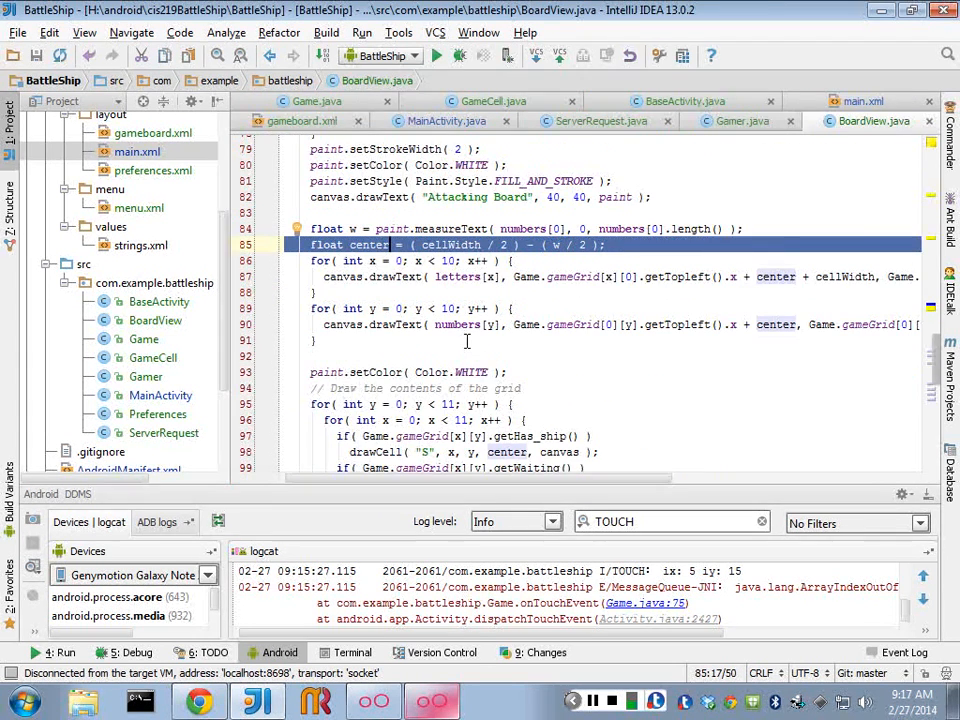
{"action": "scroll", "scroll_direction": "down", "scroll_amount": 3}
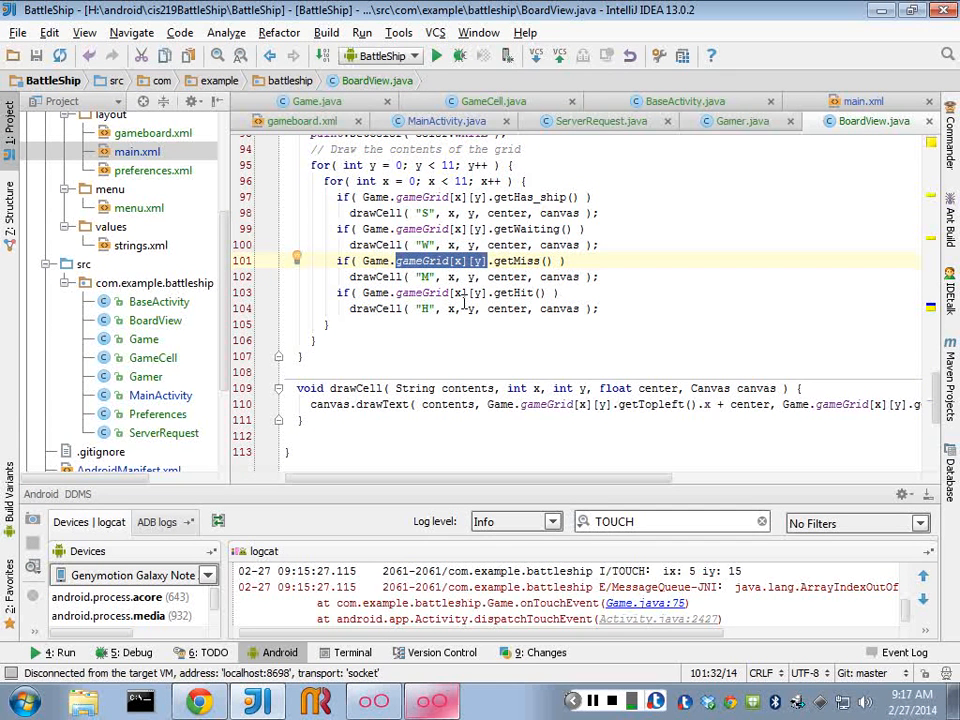
{"action": "scroll", "scroll_direction": "up", "scroll_amount": 3}
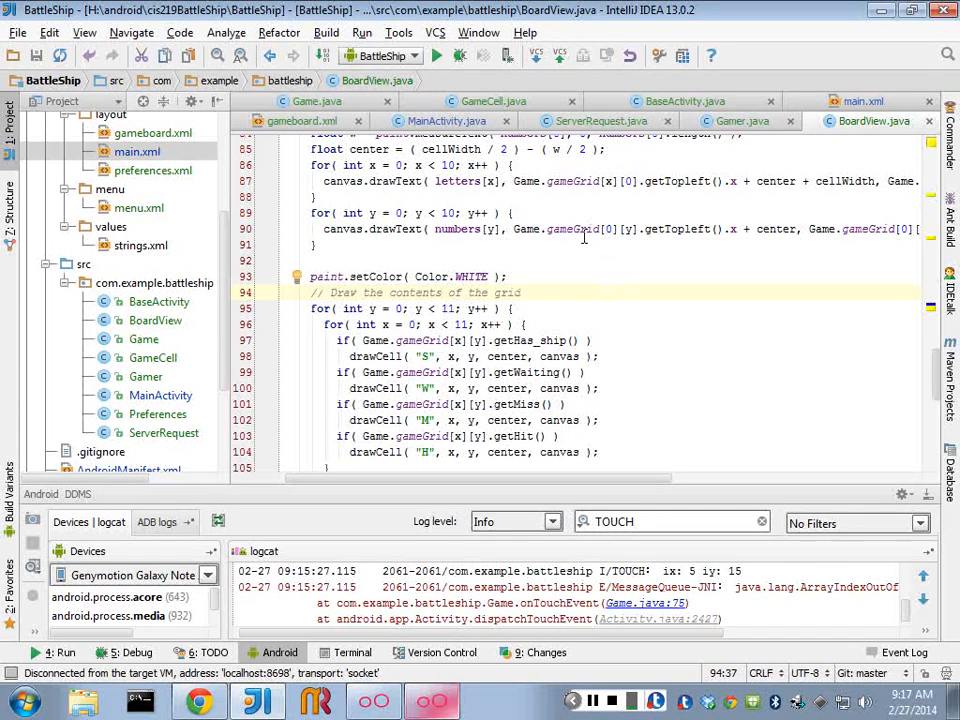
{"action": "scroll", "scroll_direction": "up", "scroll_amount": 3}
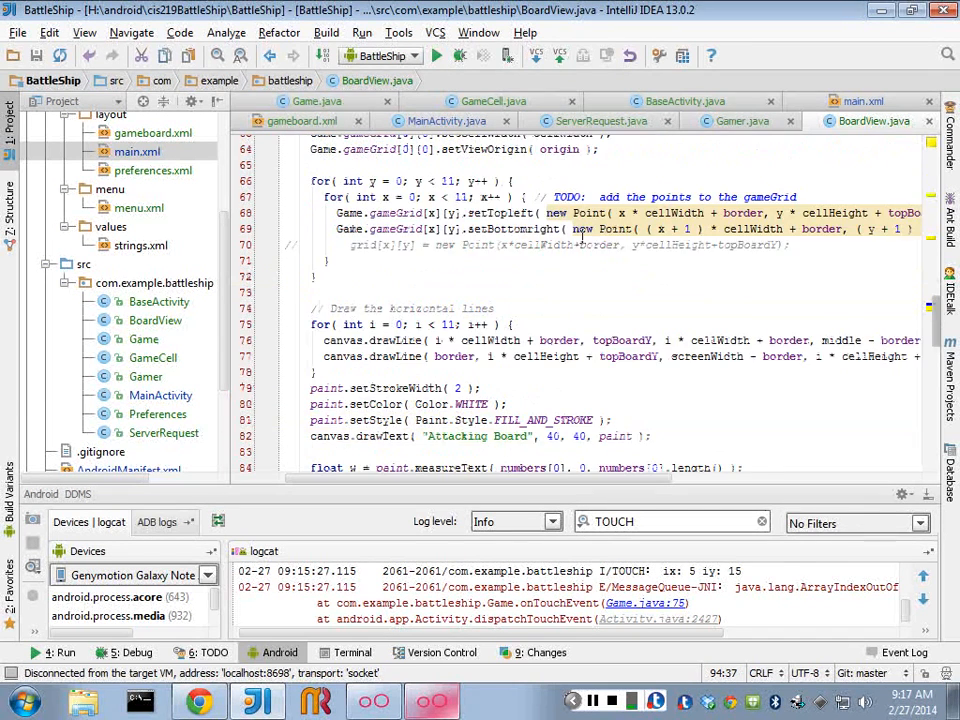
{"action": "scroll", "scroll_direction": "up", "scroll_amount": 3}
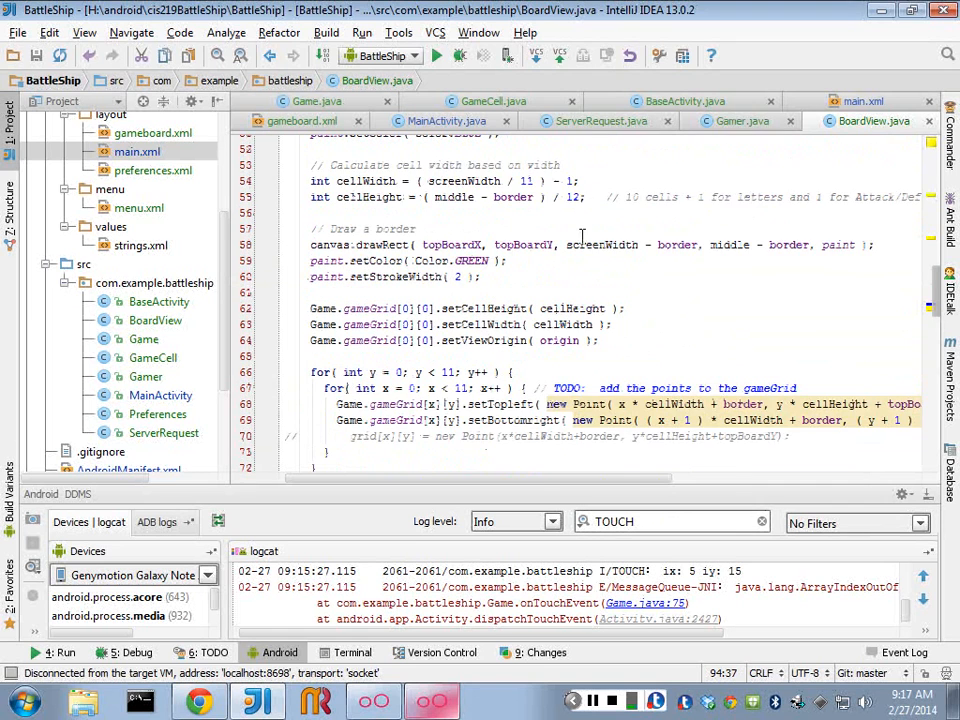
{"action": "scroll", "scroll_direction": "up", "scroll_amount": 3}
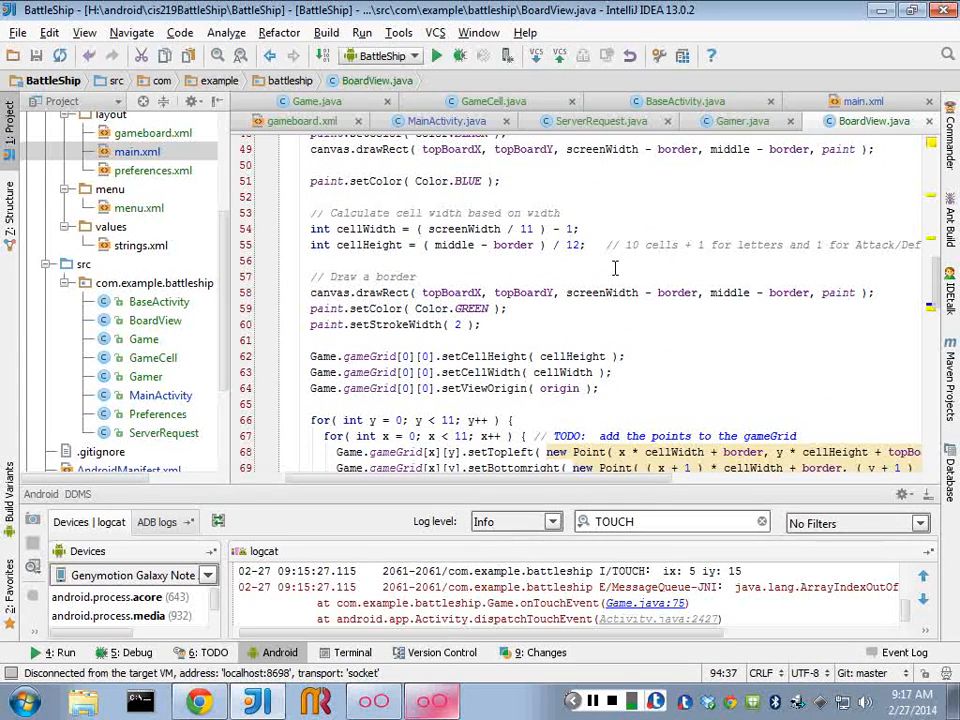